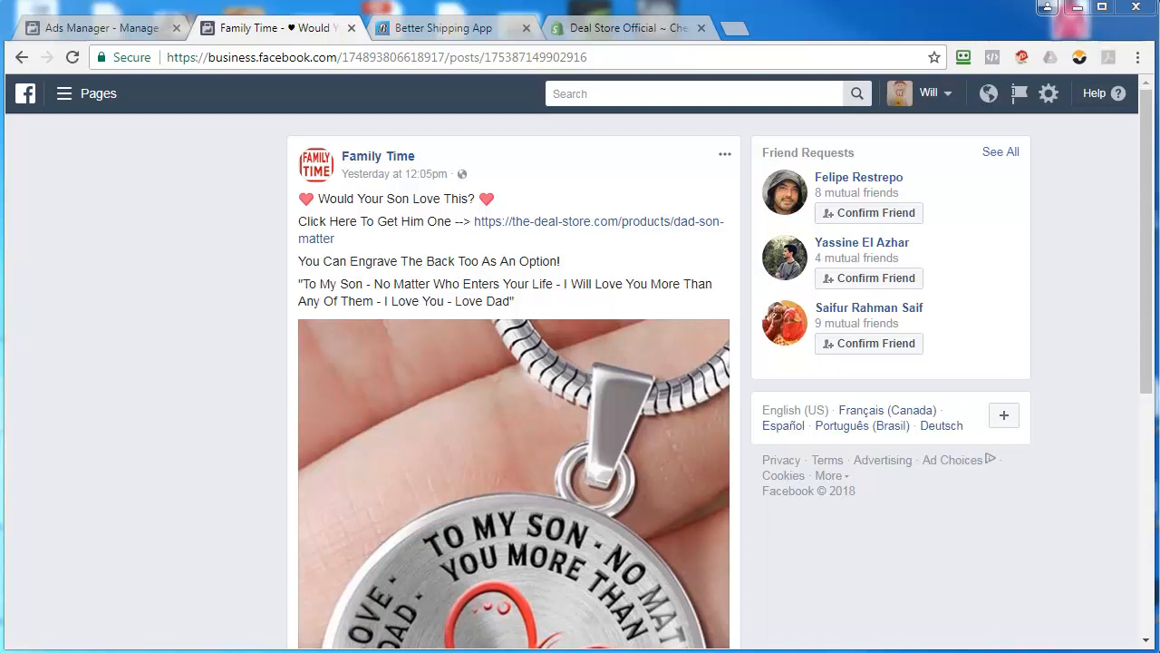
mouse_move(218, 334)
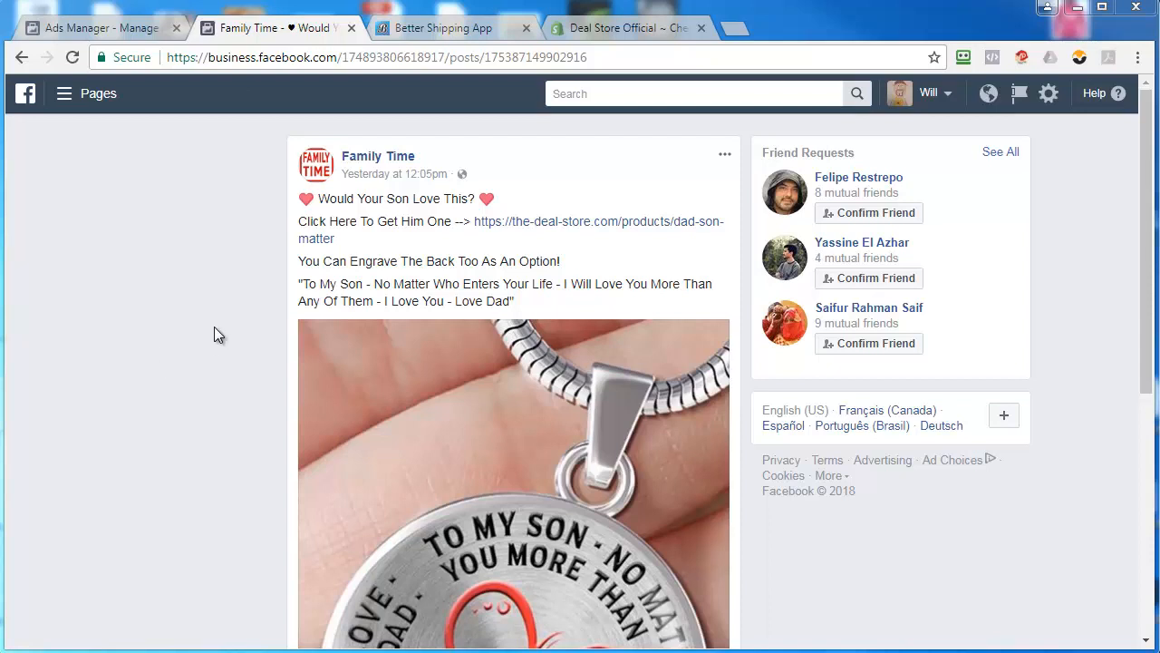
Step: Start a new Quick Creation campaign from the Ads Manager page
scroll(down, 3)
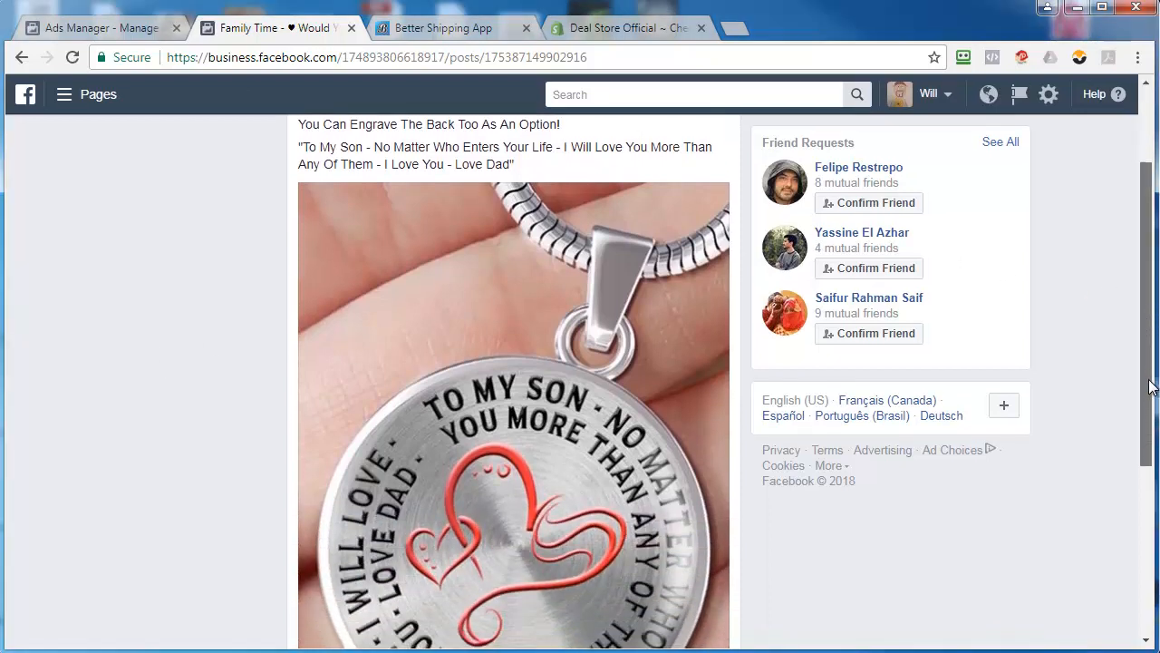
scroll(down, 3)
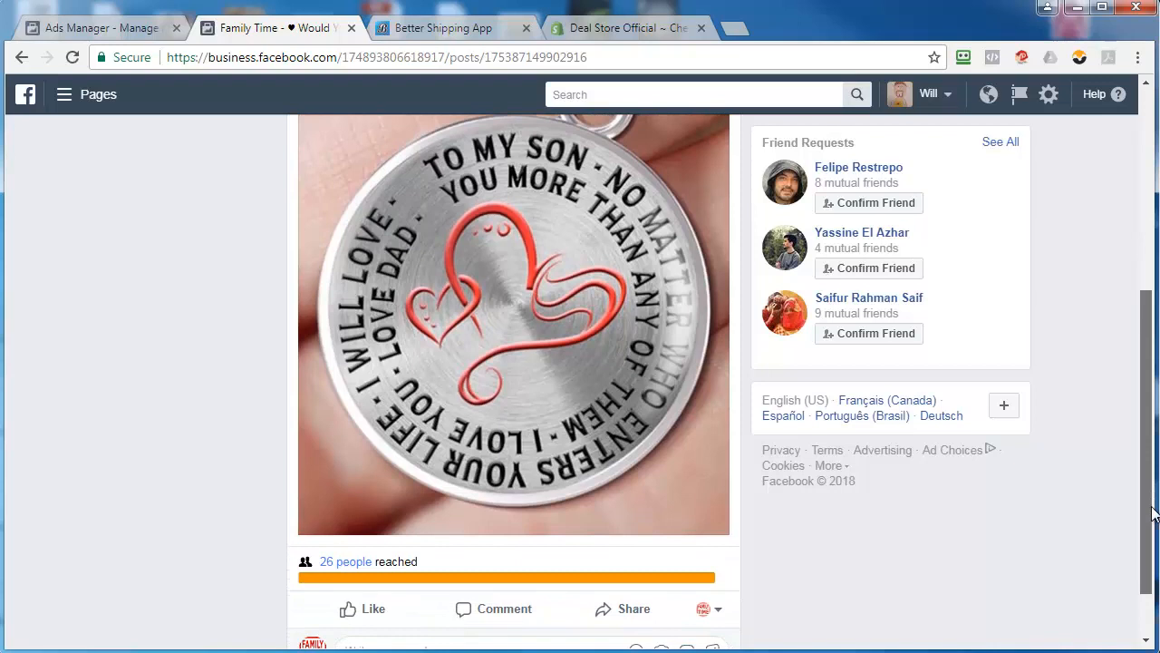
scroll(up, 3)
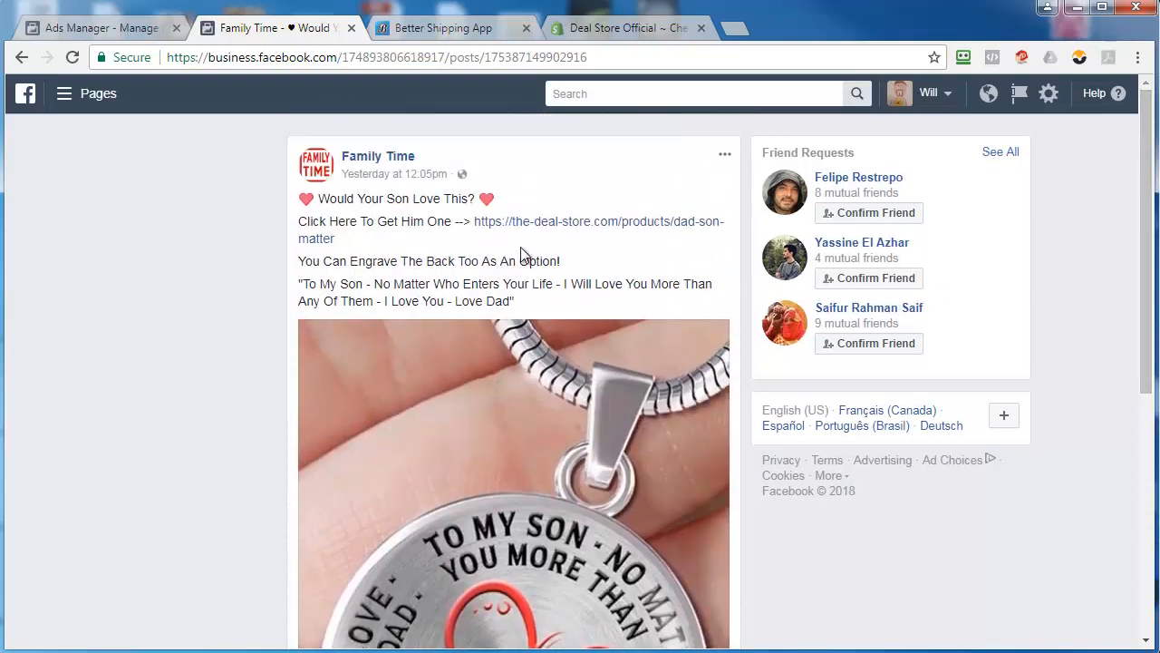
mouse_move(488, 261)
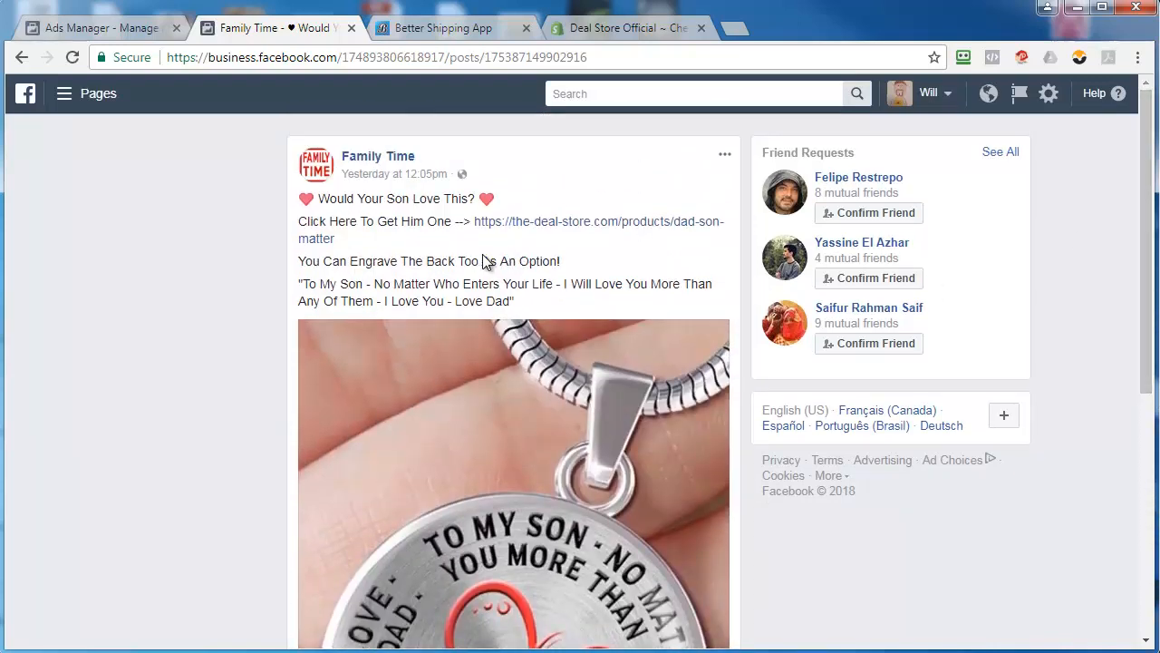
mouse_move(108, 33)
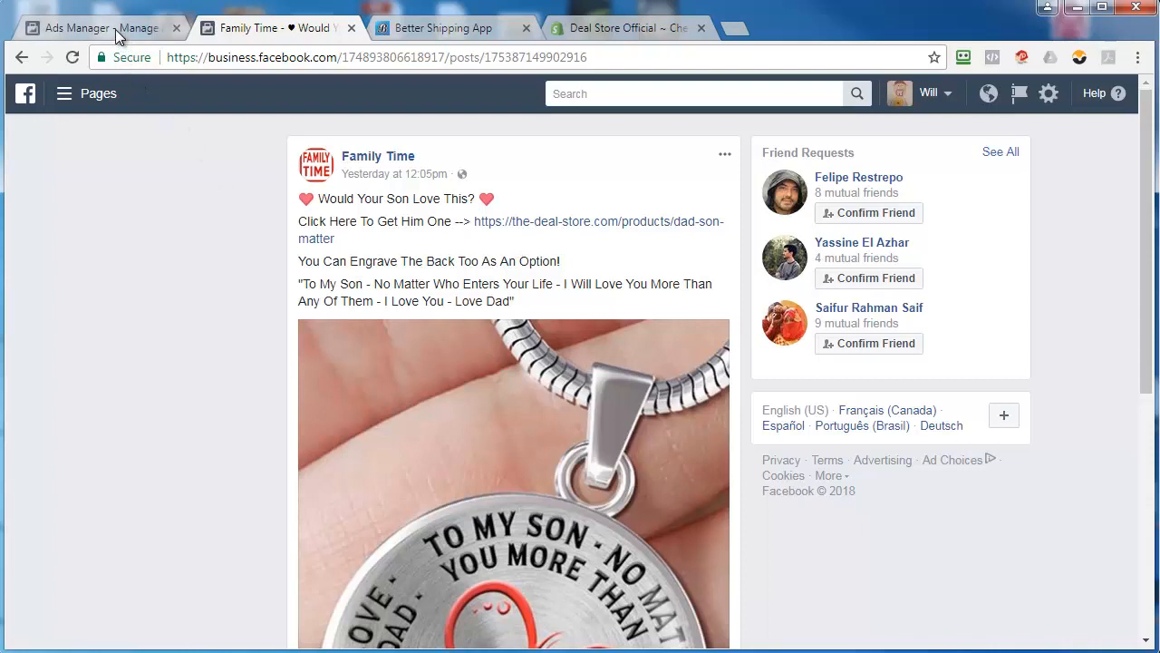
click(100, 29)
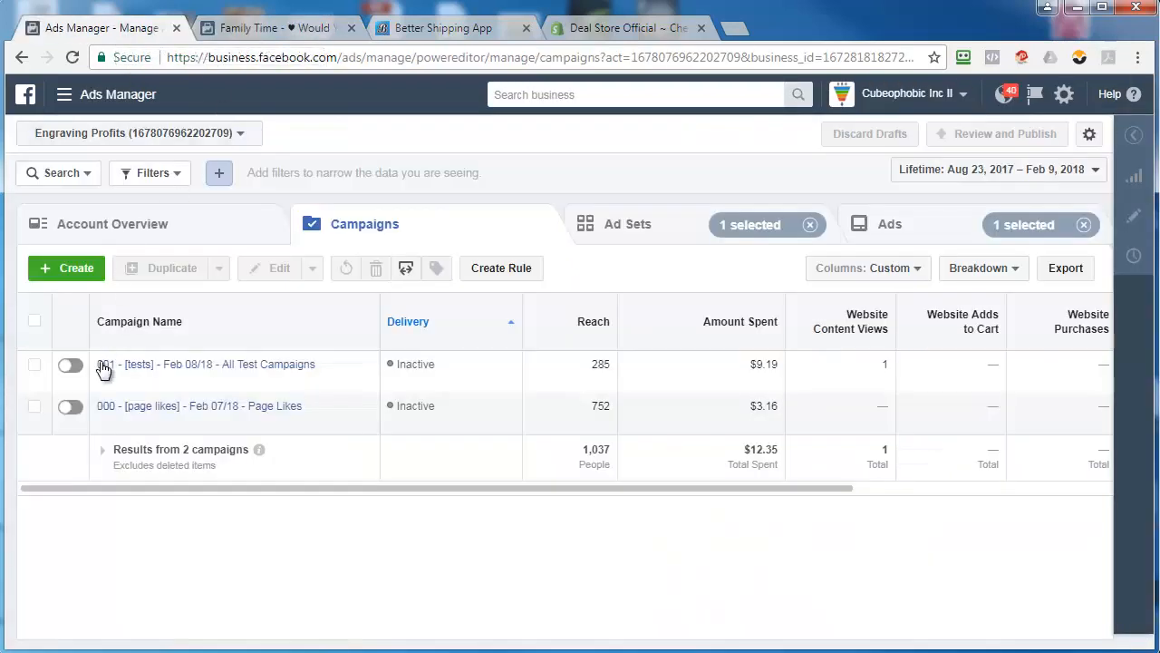
mouse_move(64, 283)
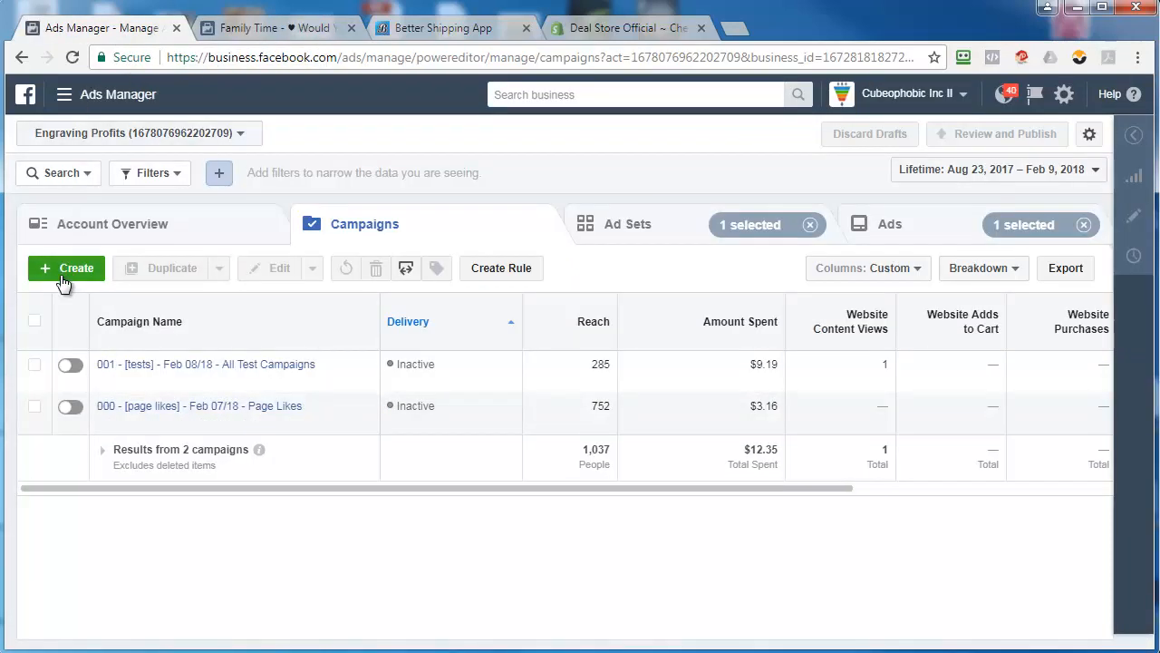
click(66, 268)
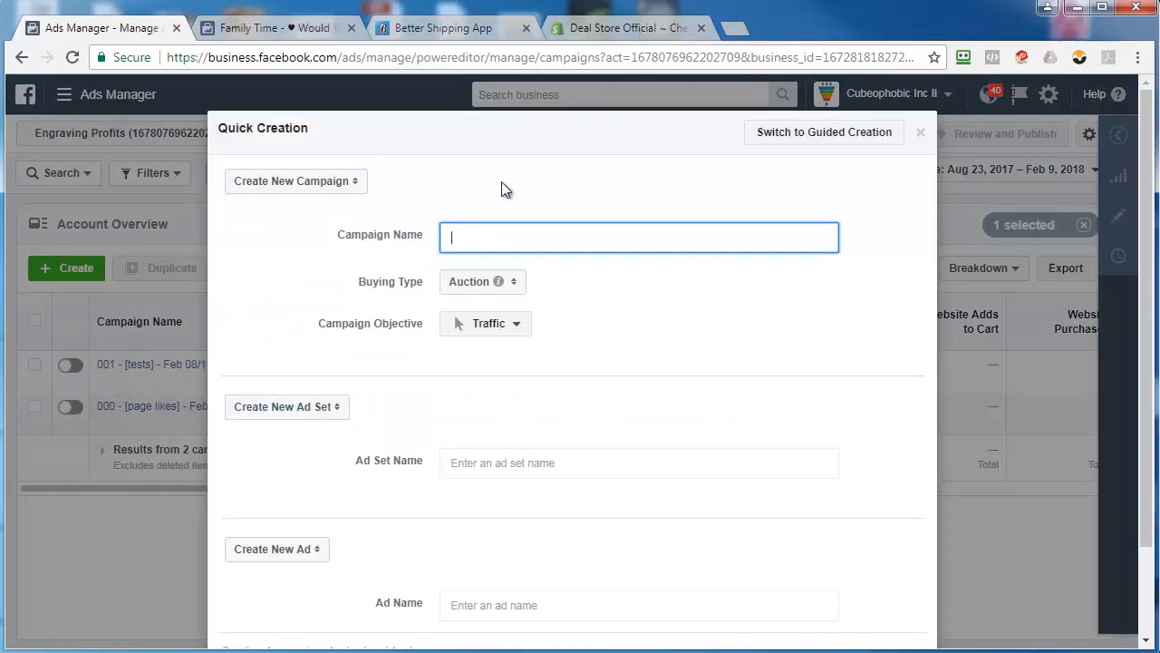
Step: Name the campaign '002 - [dad to son] - Feb 09/18 - To My Son - No Matter Who'
text(002 -)
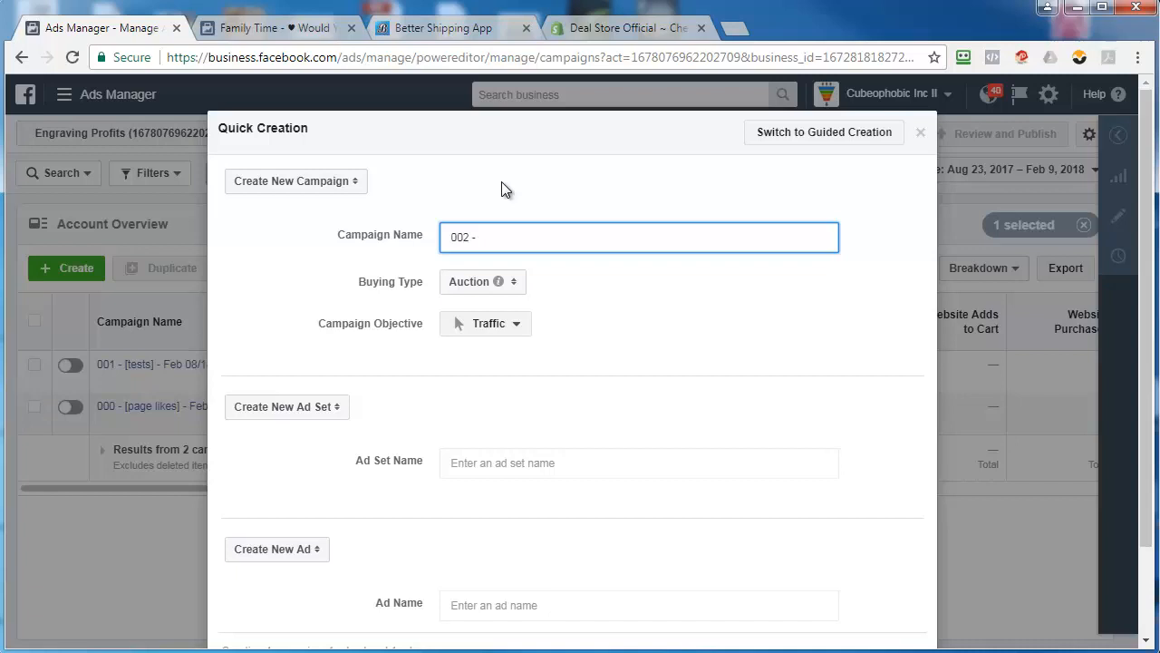
text([dad to son] -)
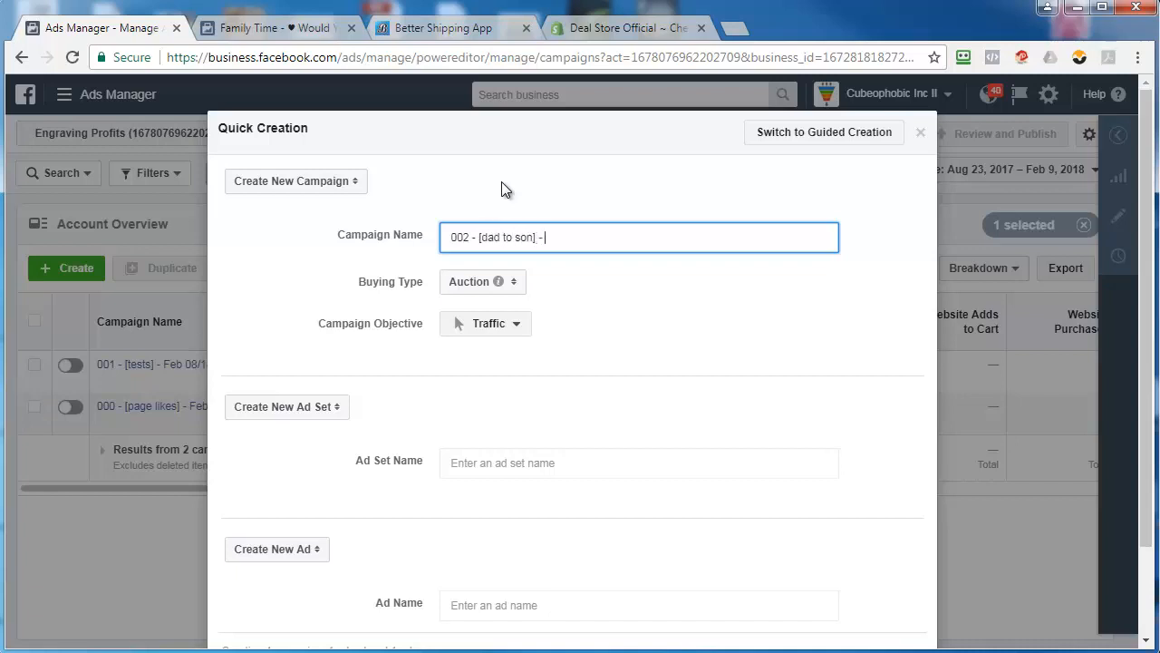
text(Feb 09/)
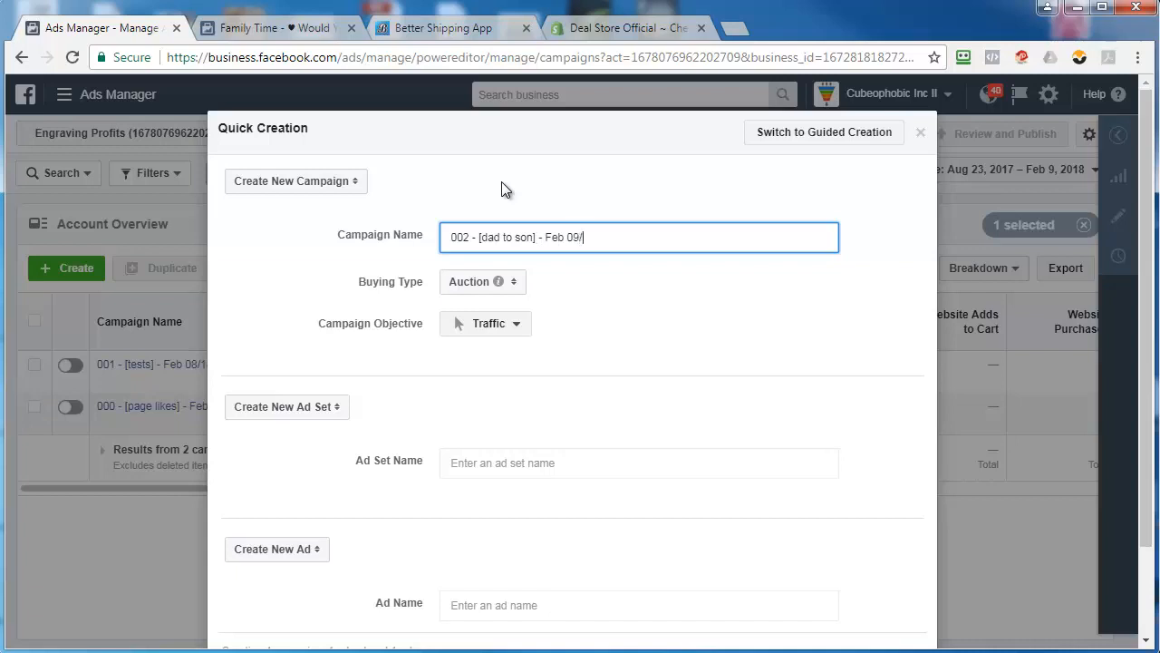
text(18 -)
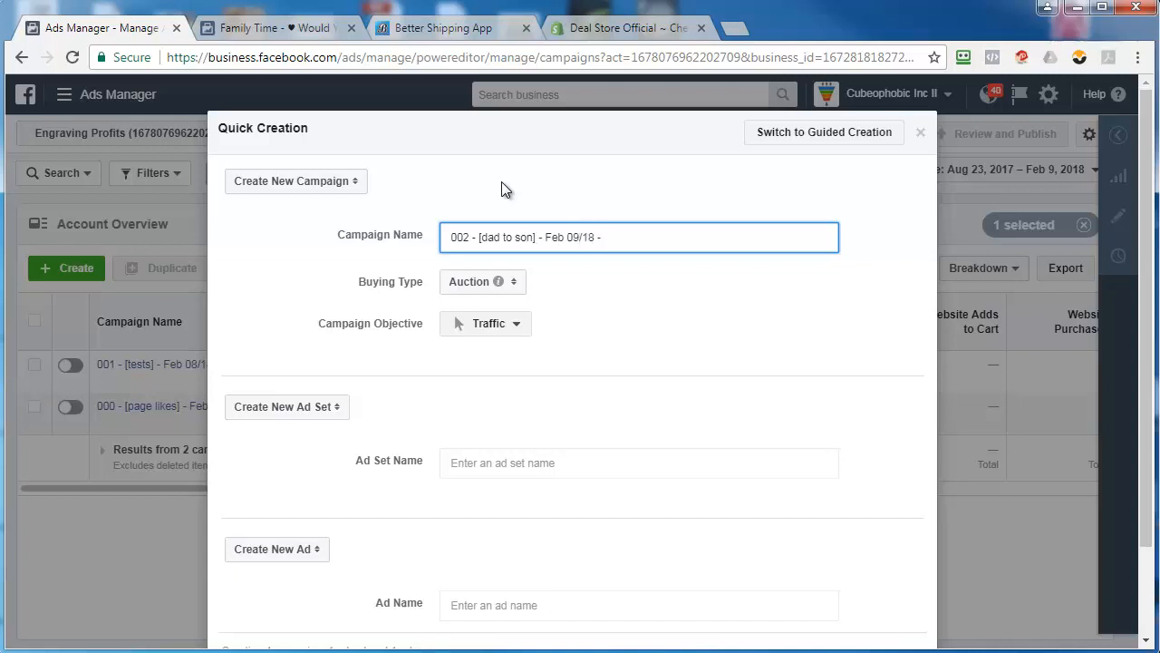
text(To My S)
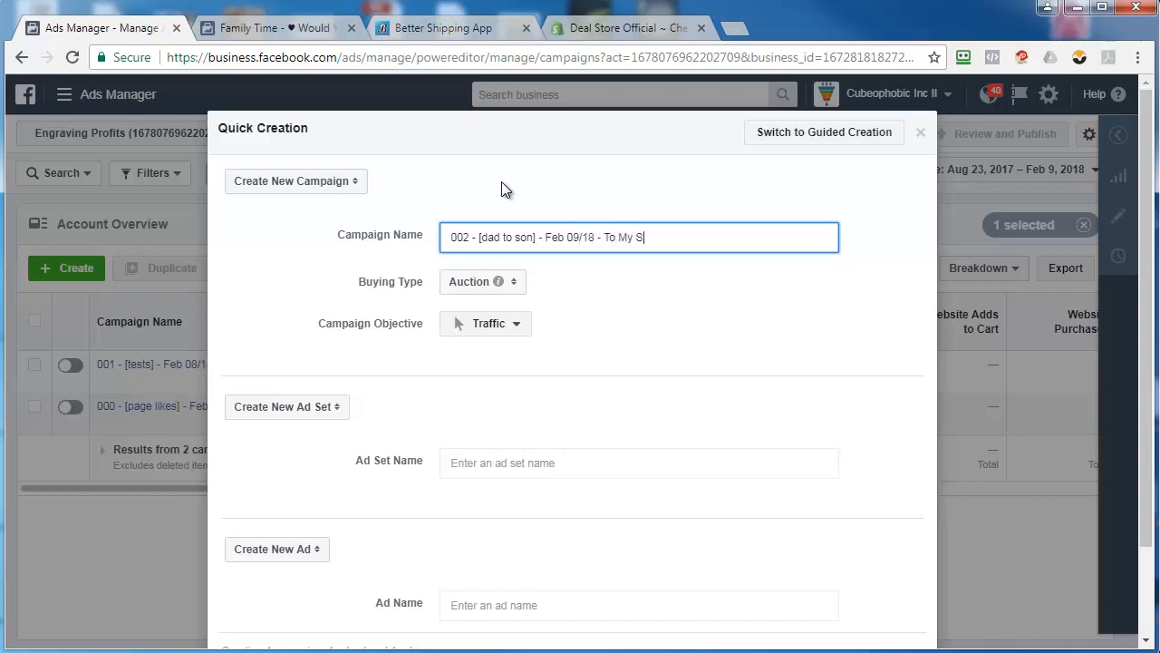
text(on - No Matter W)
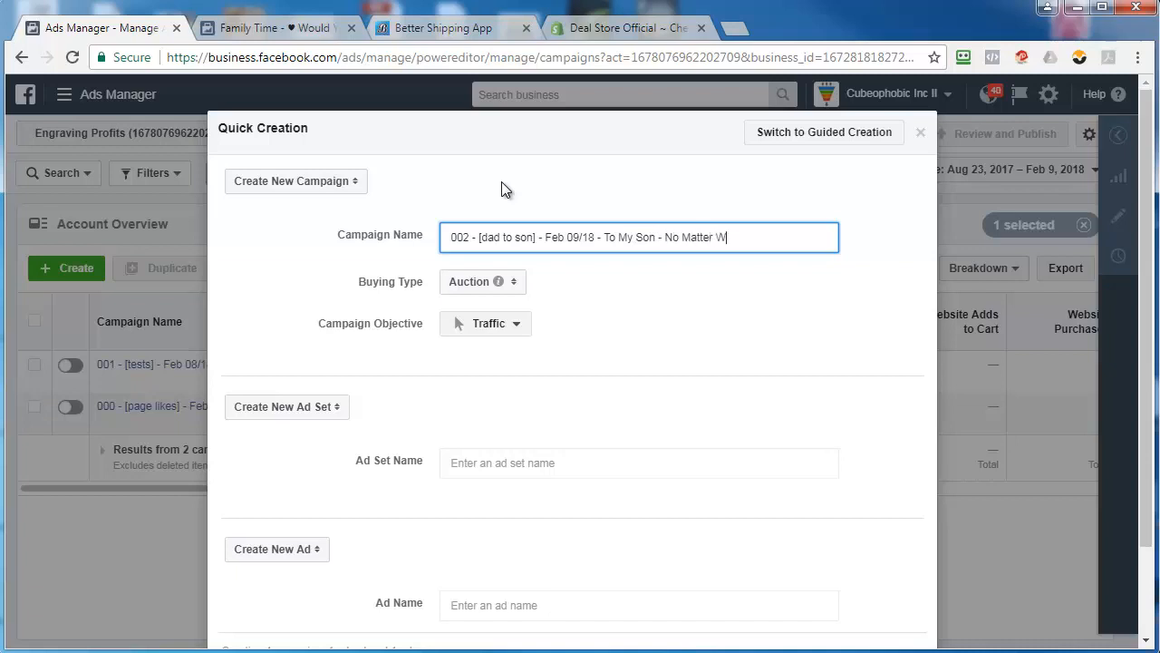
text(ho)
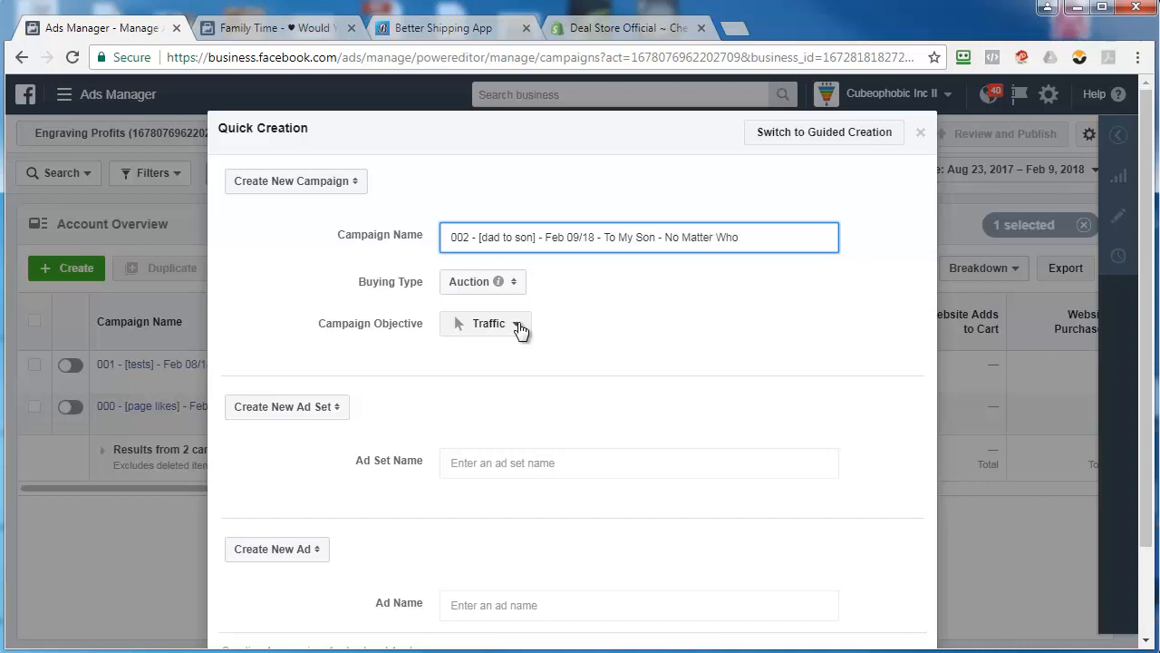
Step: Make the campaign objective Conversions
click(486, 322)
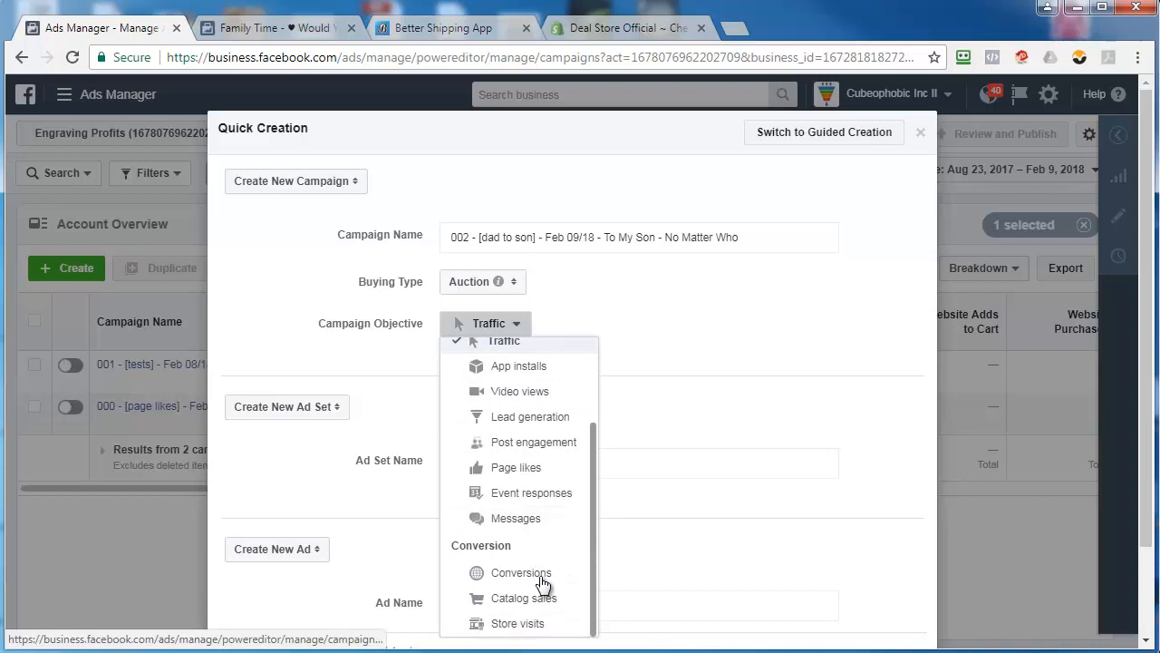
mouse_move(524, 552)
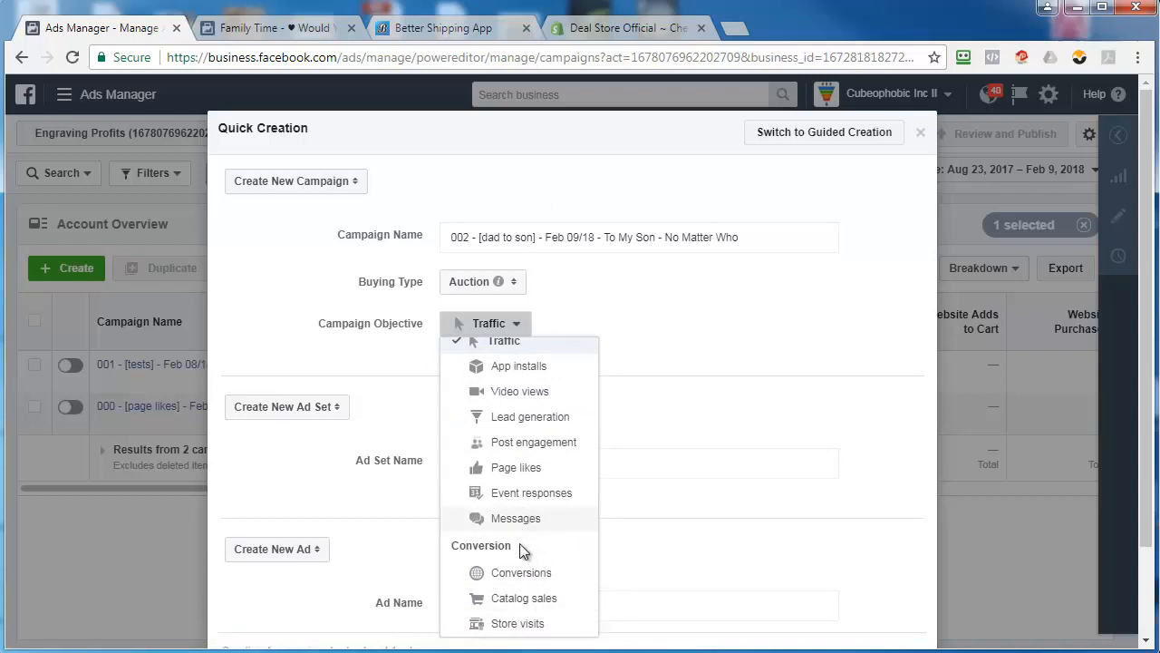
click(522, 573)
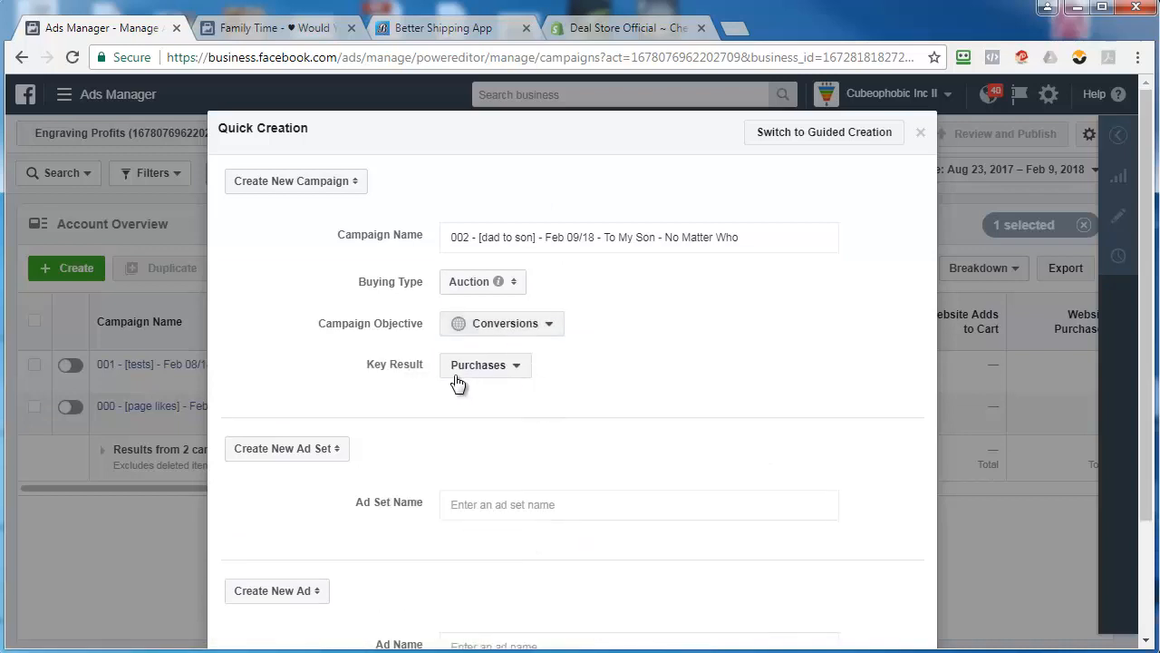
Step: Name the ad set '002-001 - Feb 09/18 - Son'
click(638, 504)
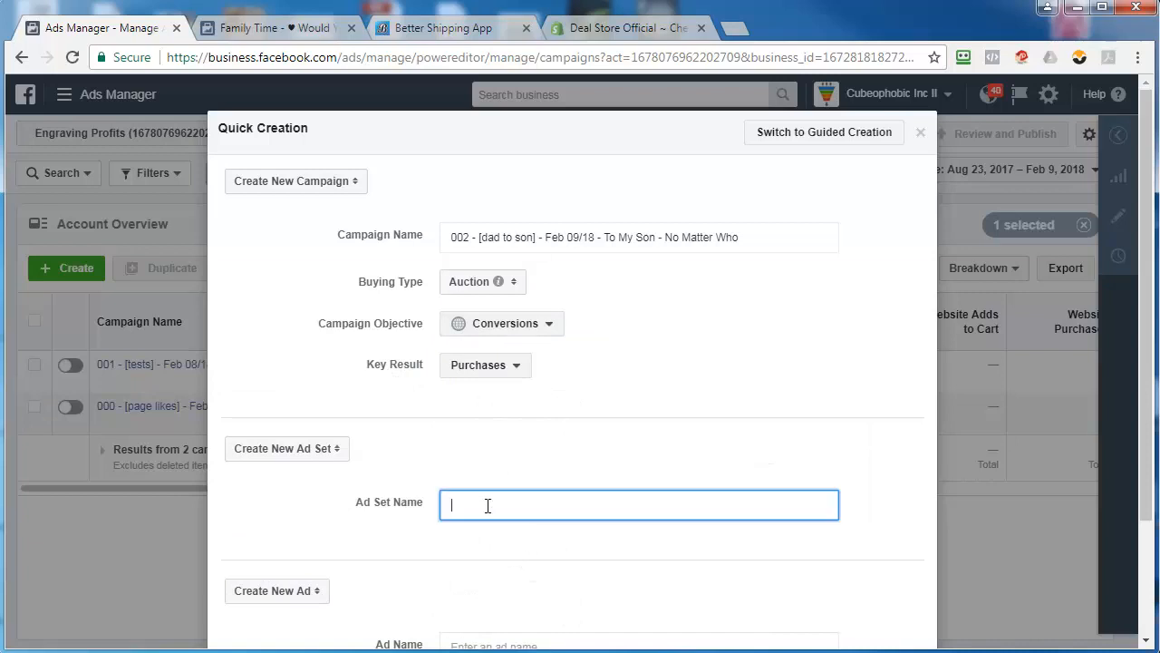
text(0)
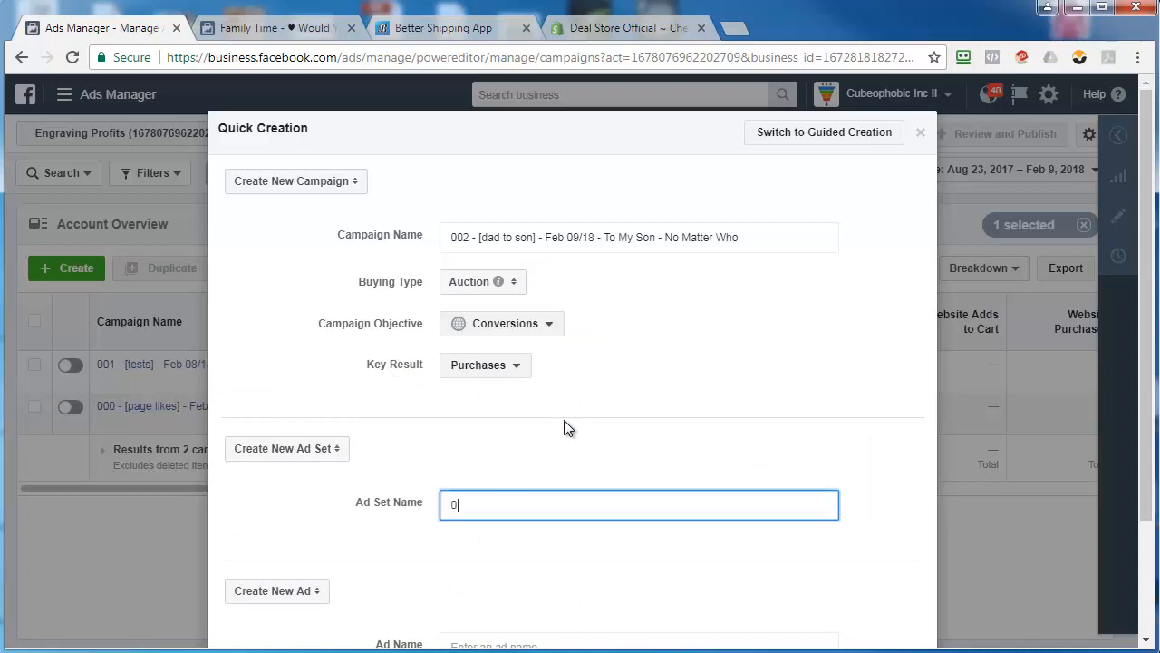
text(02-001)
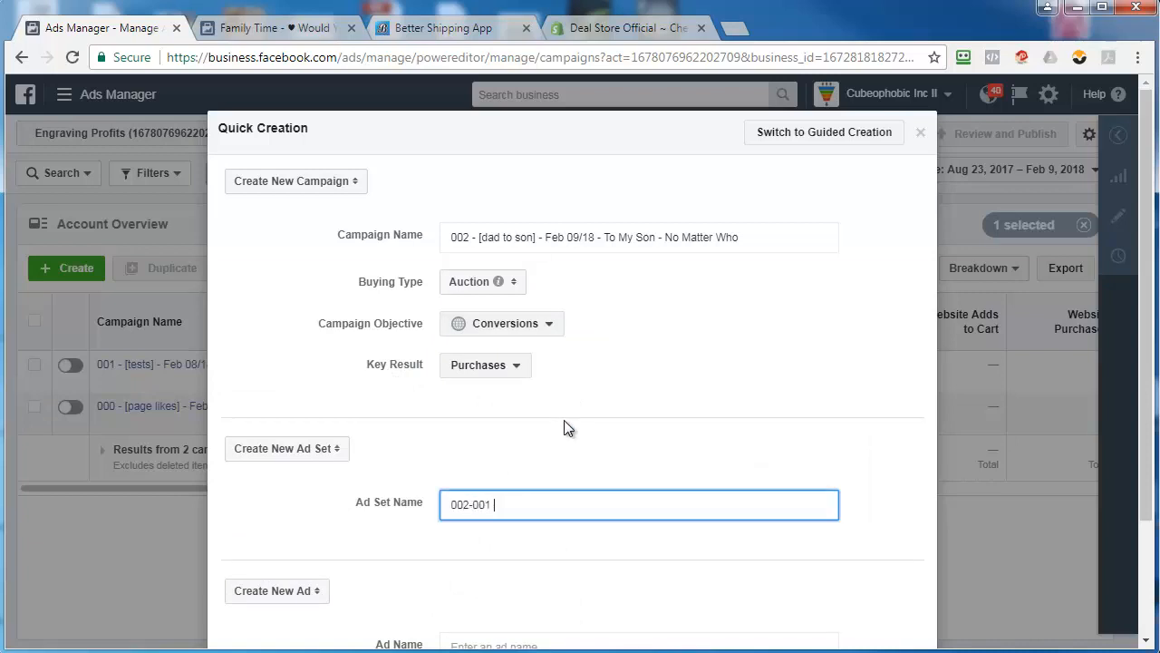
text(- Feb)
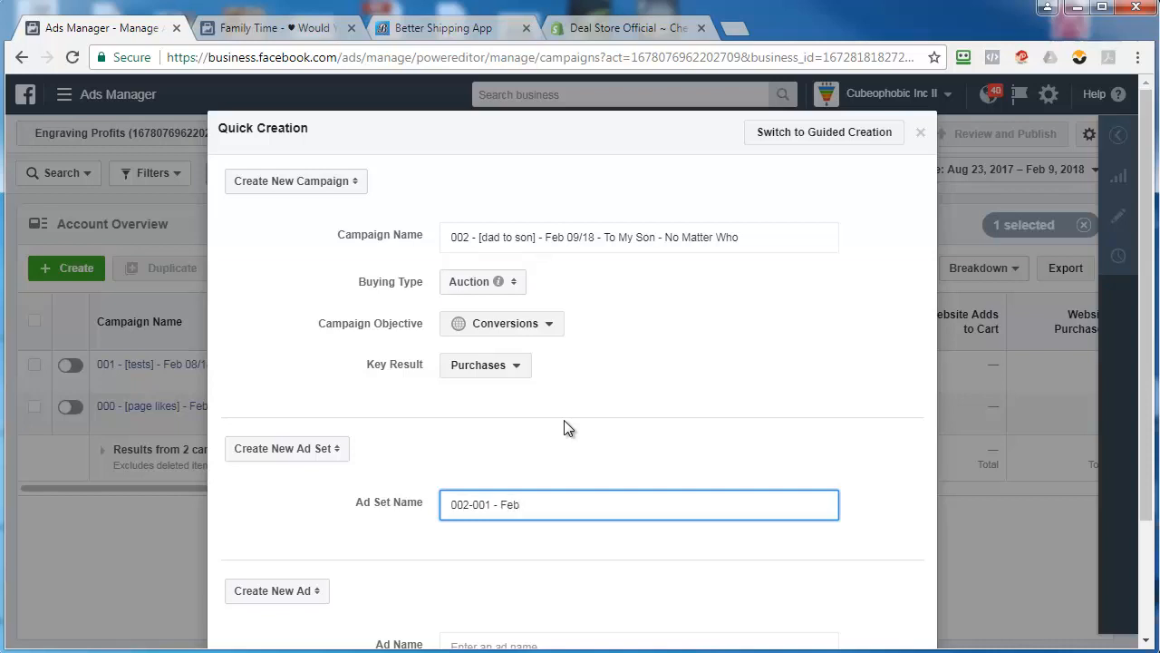
text(09/18)
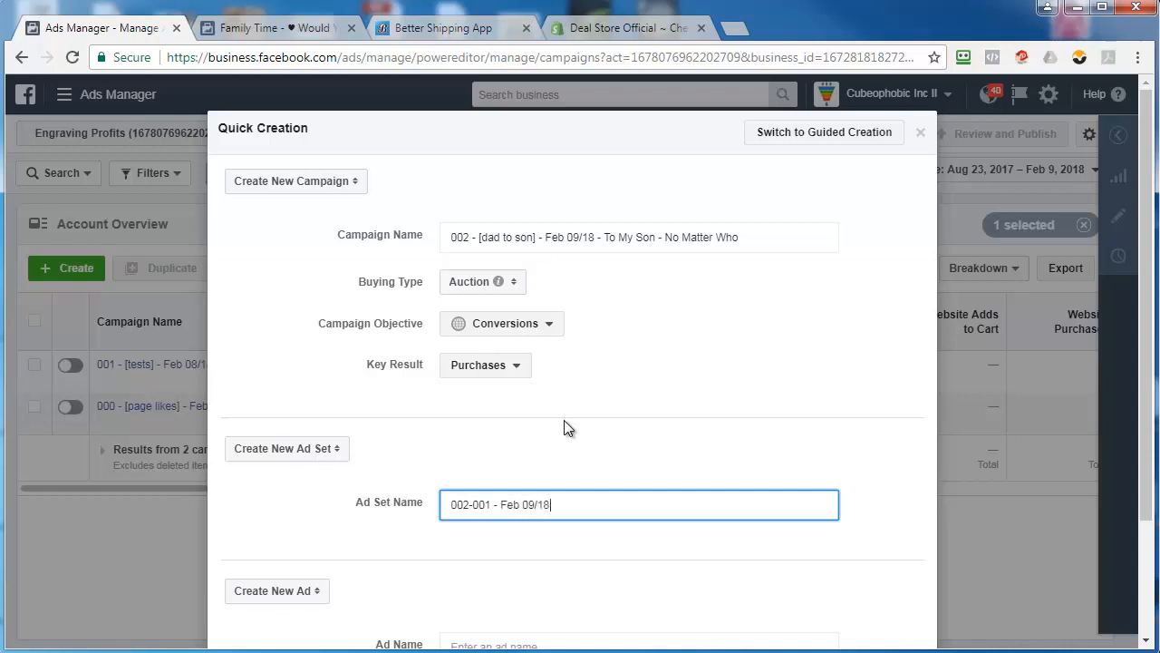
text(- Son)
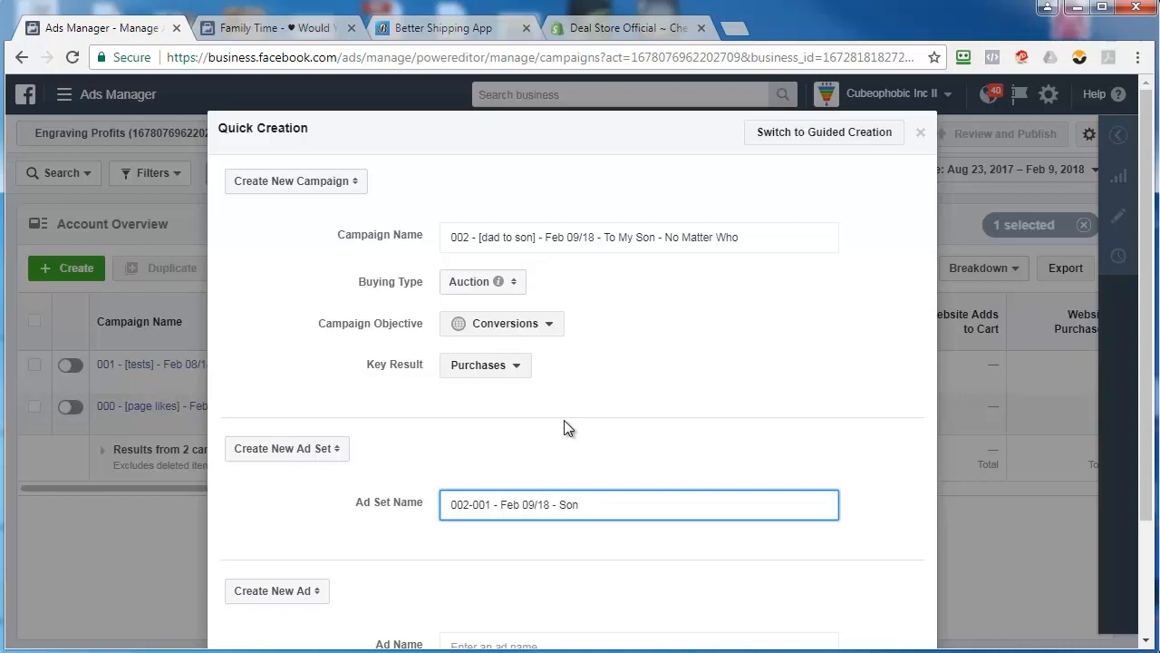
click(638, 504)
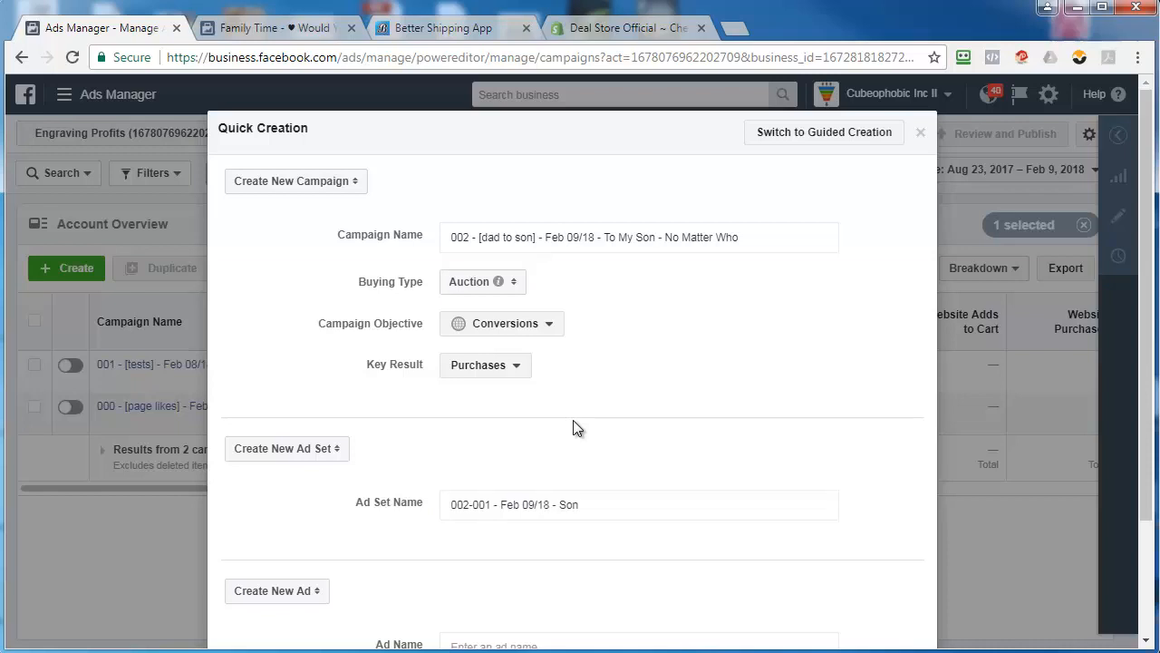
Step: Paste the ad set name as the ad name, save the campaign as a draft and reopen it
right_click(638, 497)
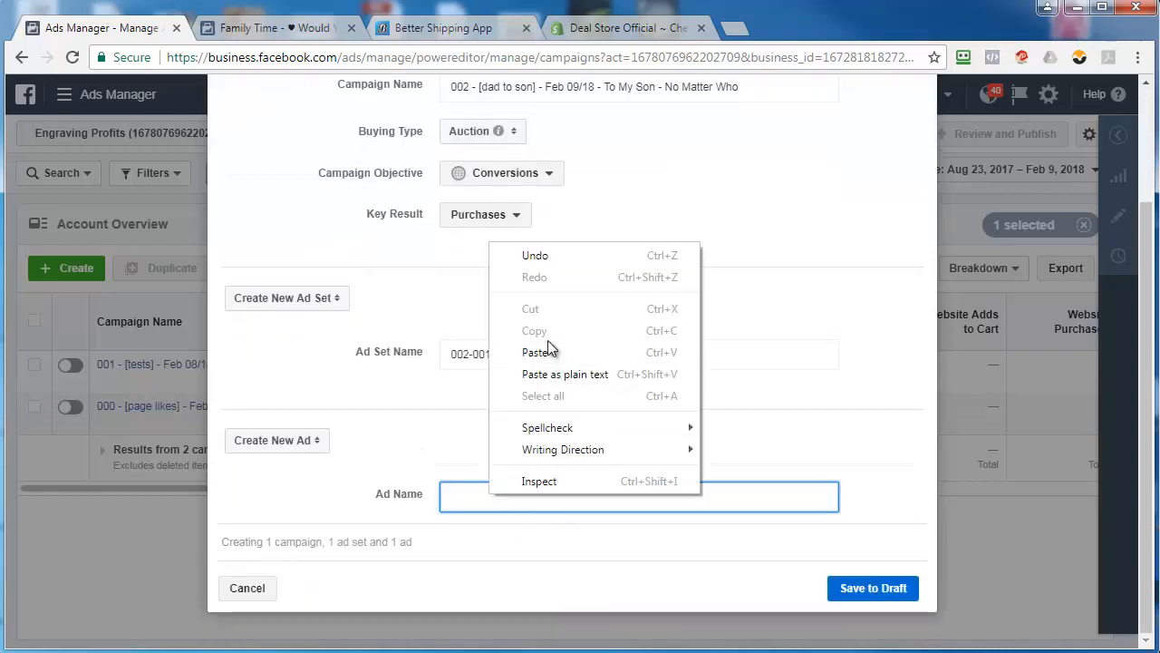
click(536, 352)
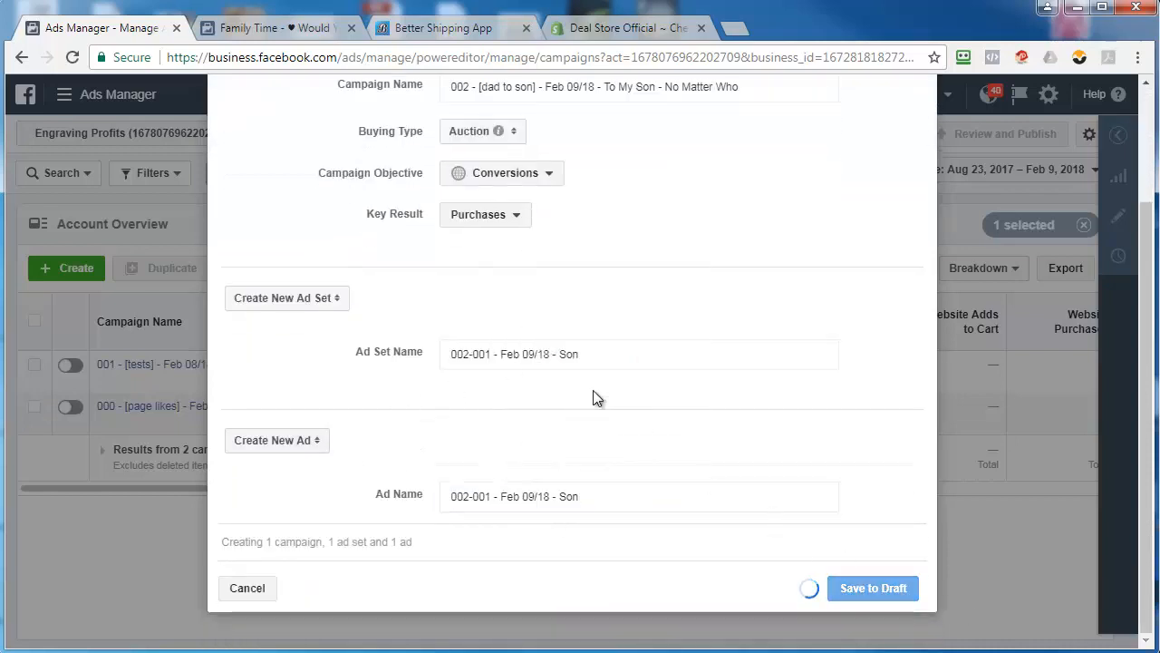
click(872, 588)
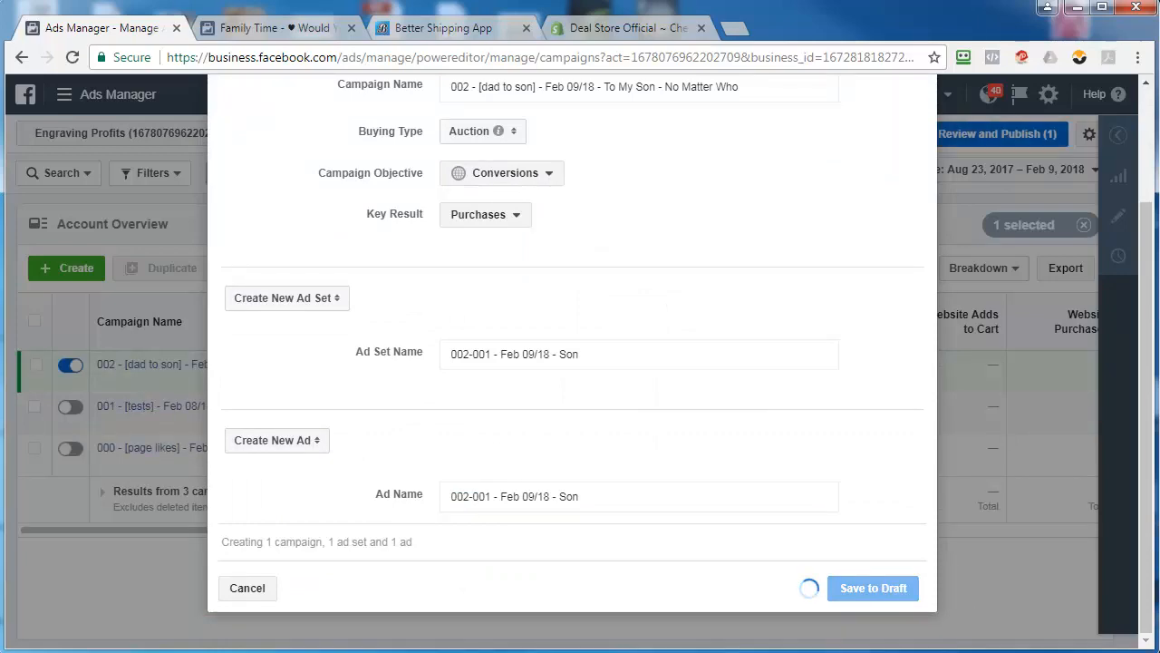
click(872, 587)
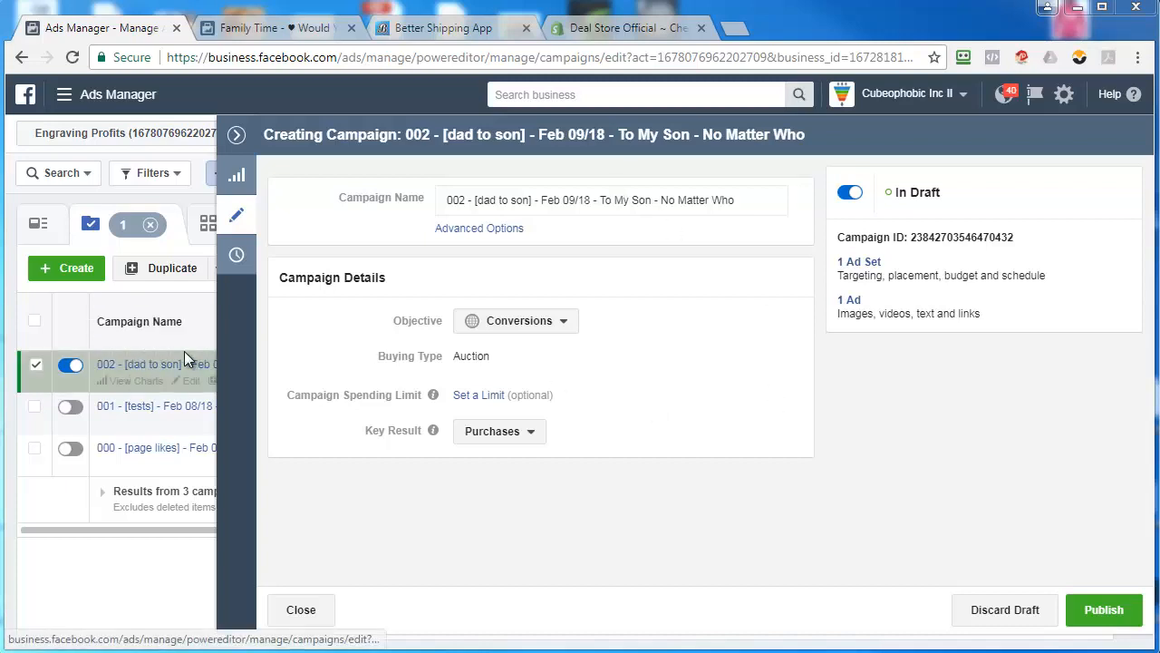
Step: Close the campaign details and list the ad sets inside campaign 002
click(58, 173)
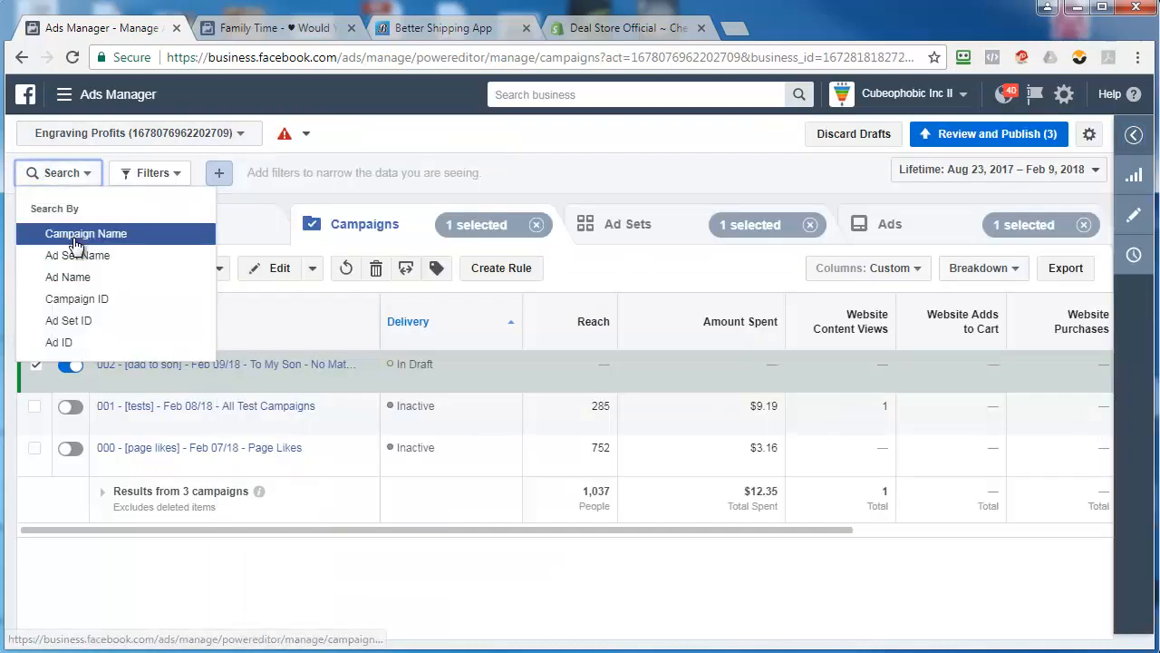
click(86, 232)
text(002)
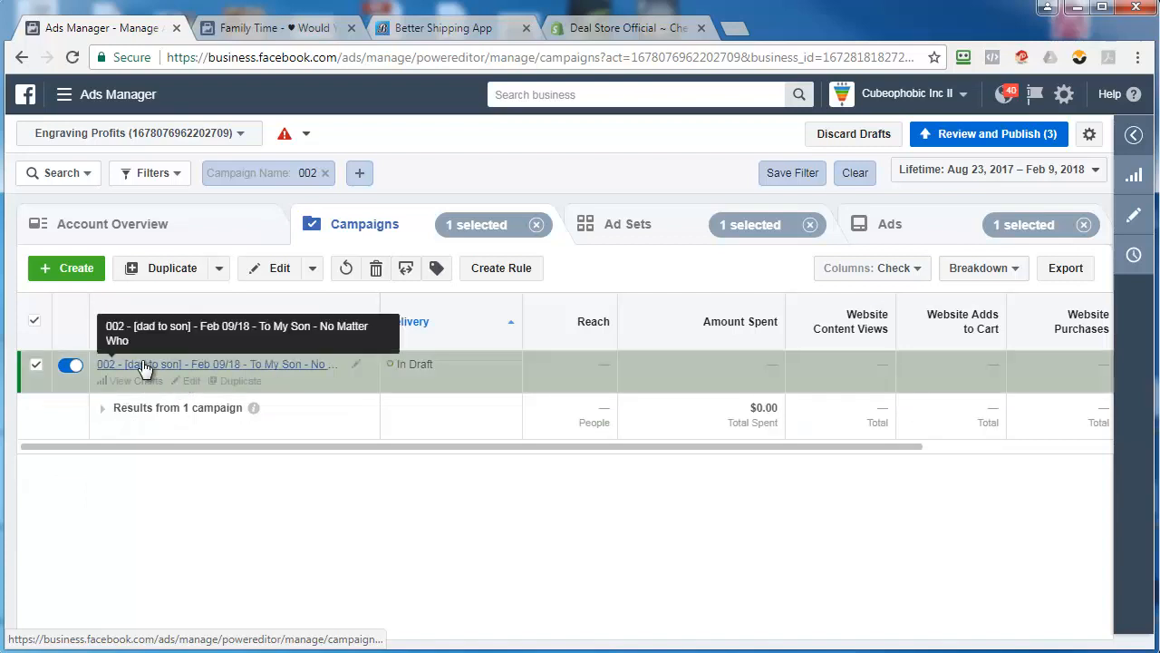
click(627, 225)
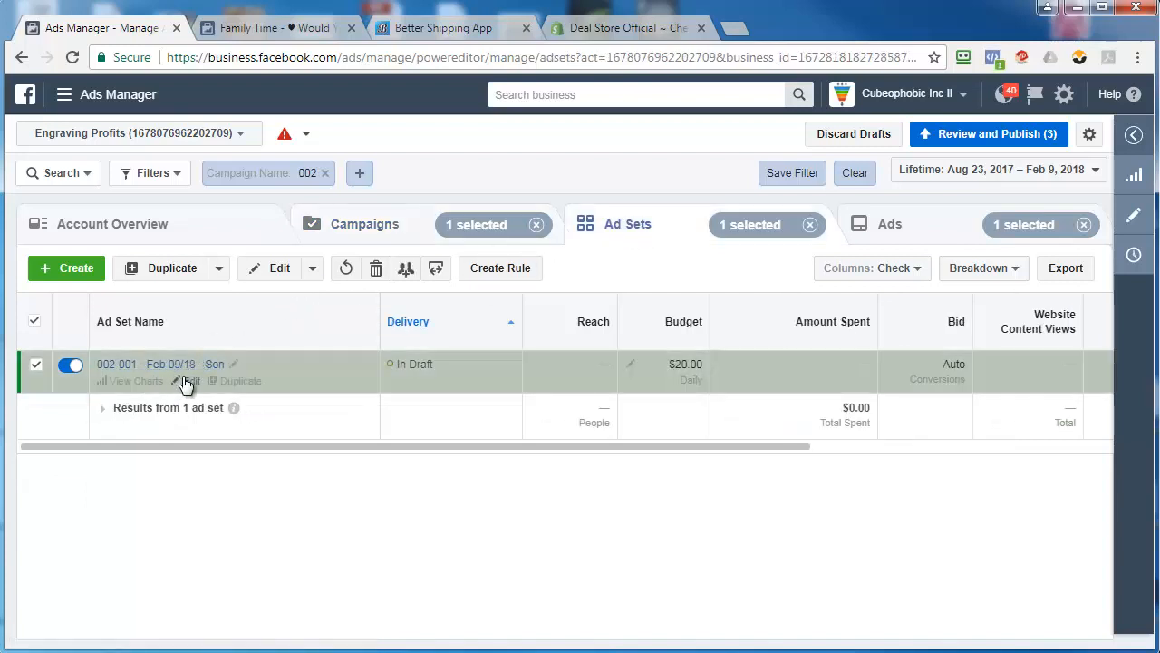
Step: Edit ad set 002-001 and choose Website as its conversion location, listing the events
click(185, 381)
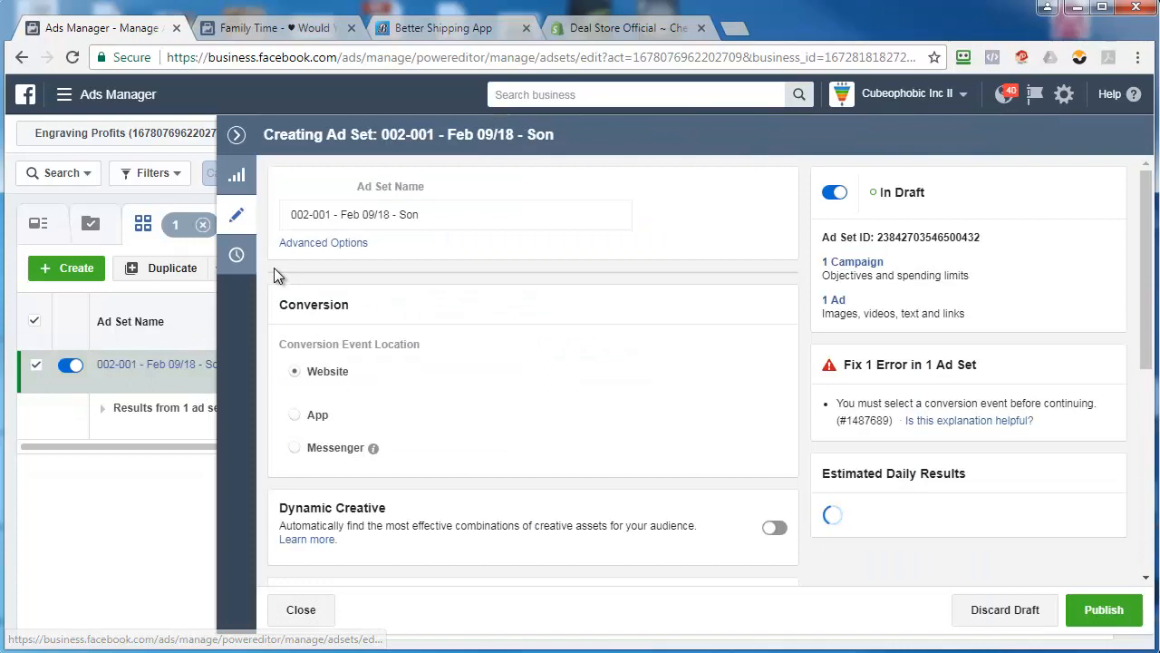
click(294, 370)
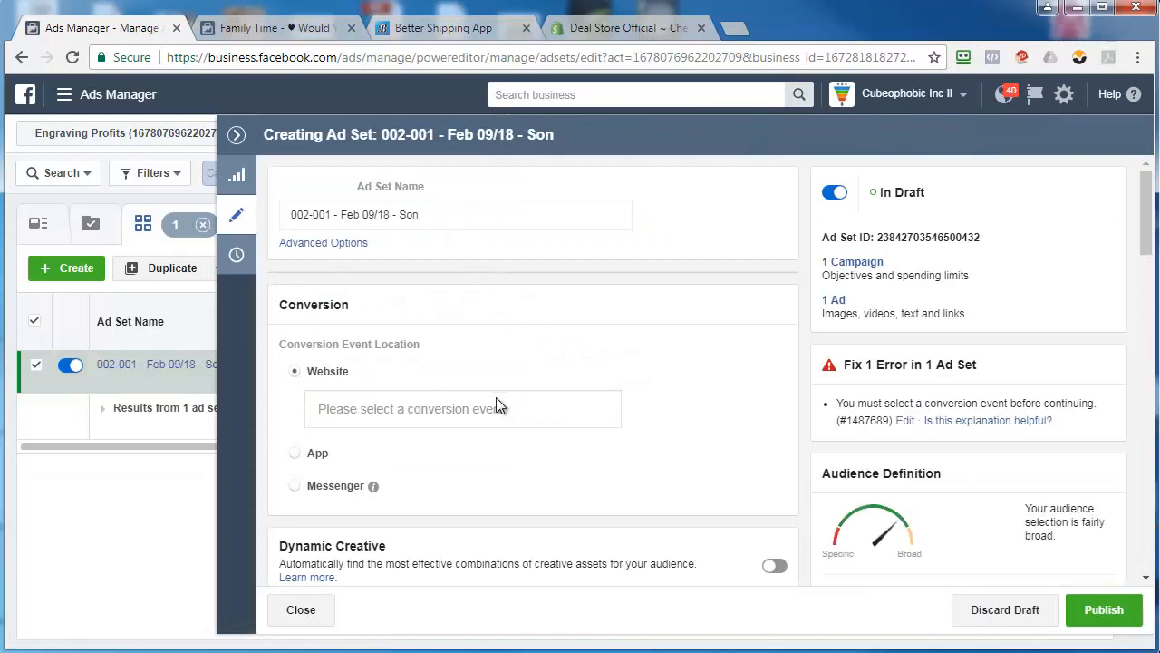
click(462, 408)
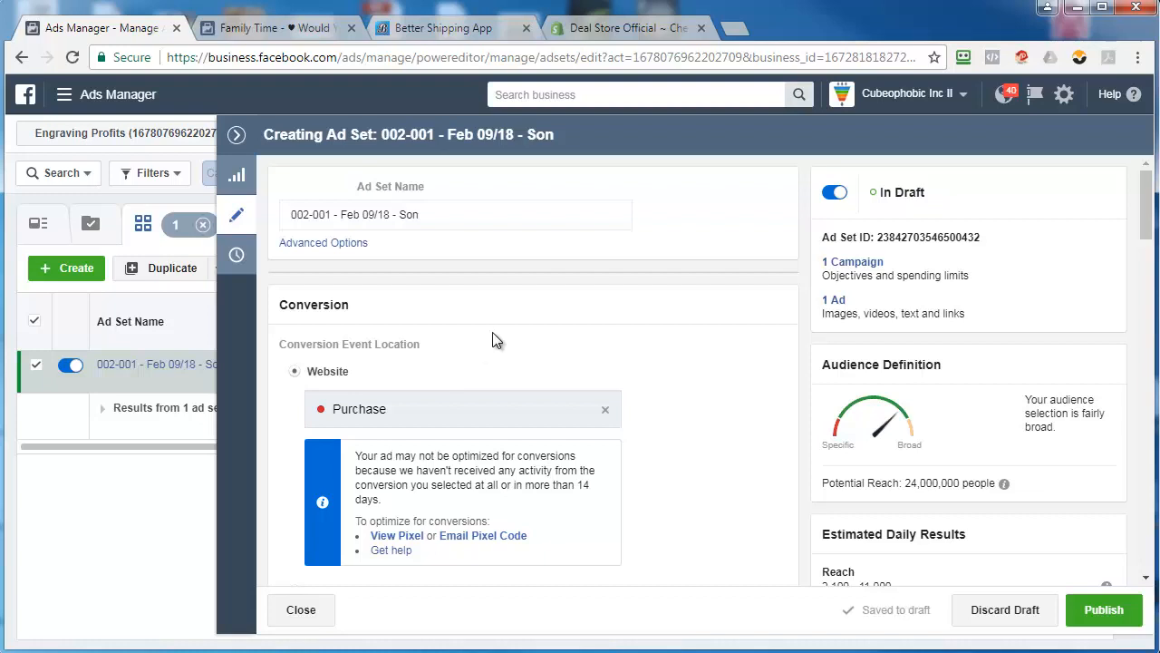
mouse_move(703, 392)
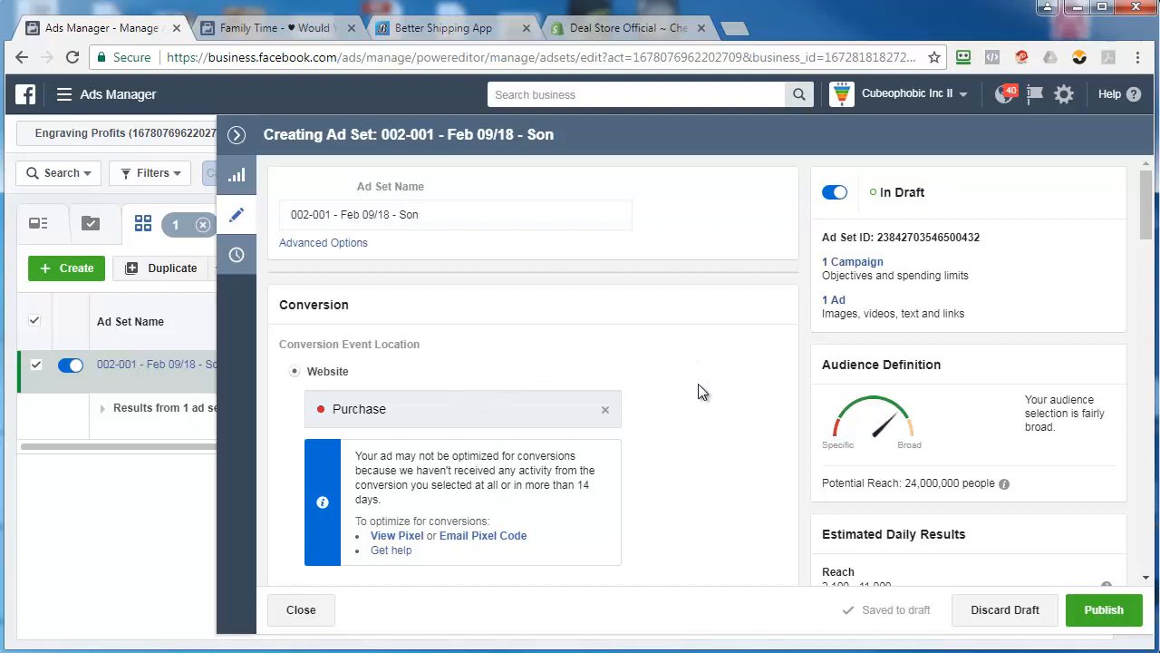
mouse_move(439, 380)
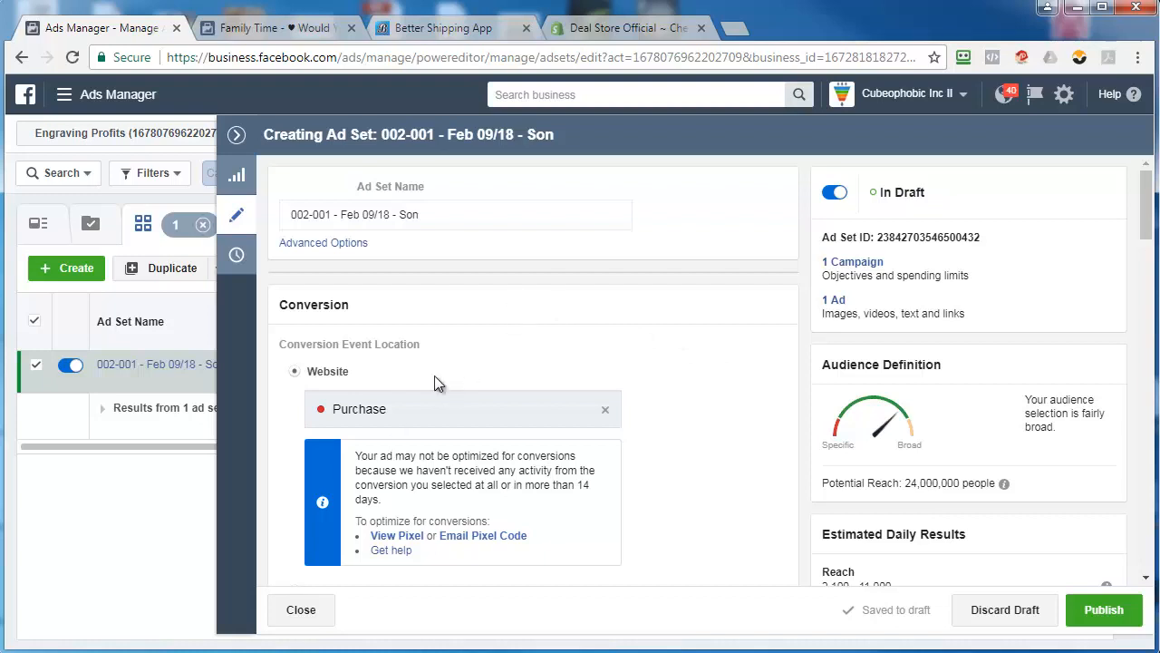
Step: Set a $5.00 daily budget, a Feb 10, 2018 start, and select the name's date
scroll(down, 3)
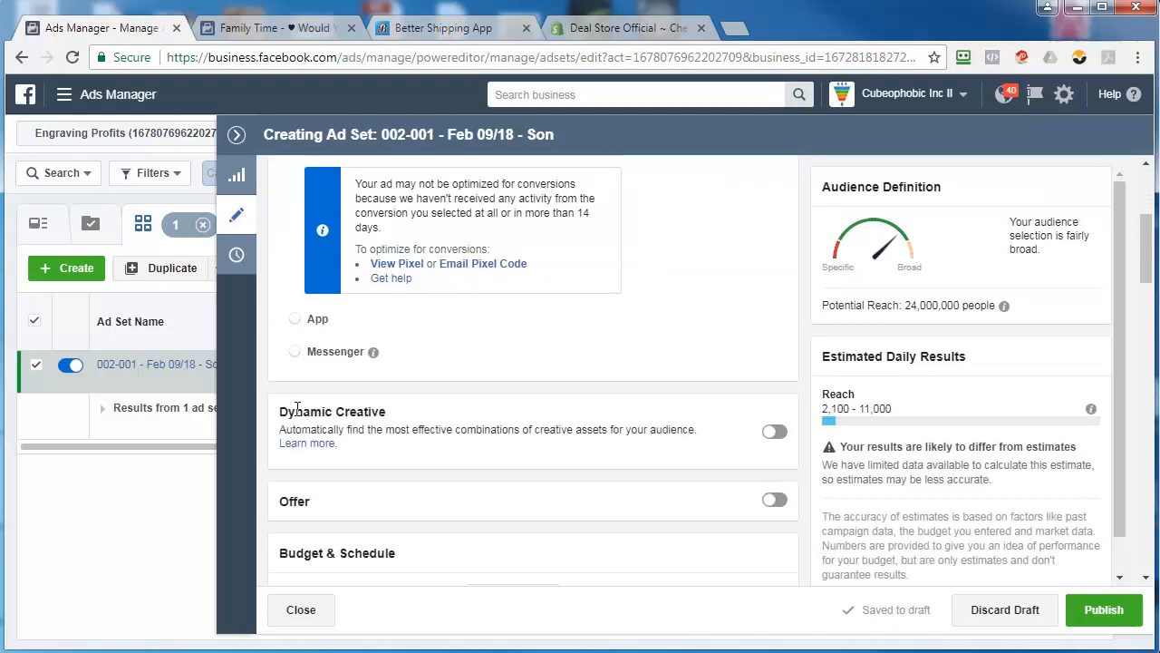
scroll(down, 3)
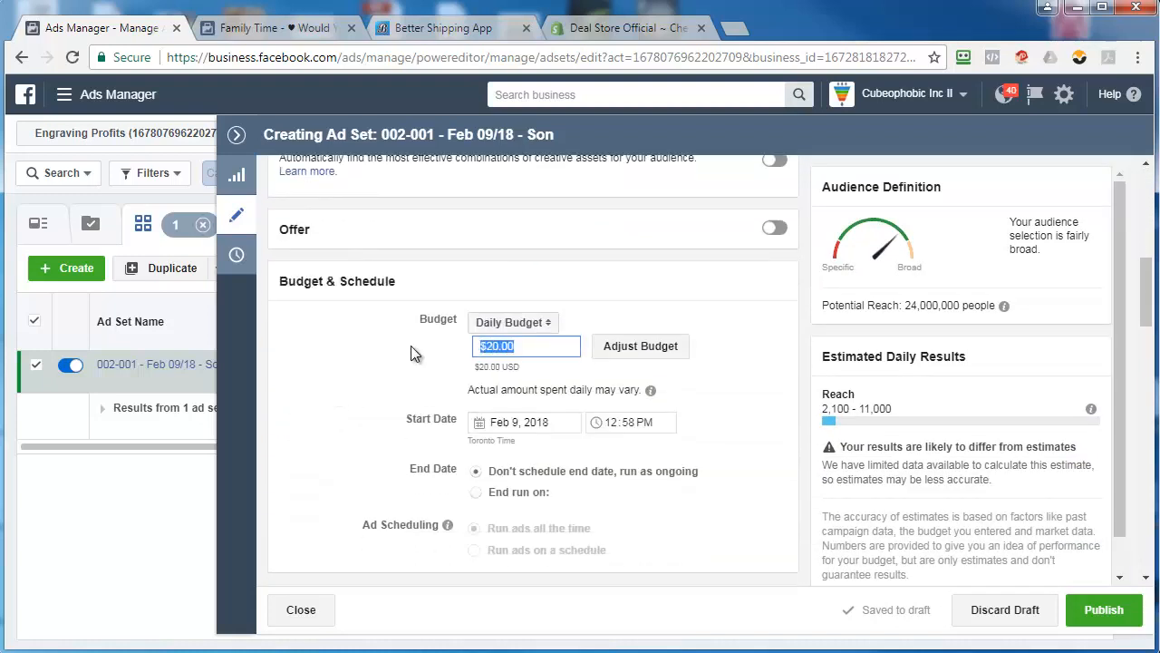
text(5.00)
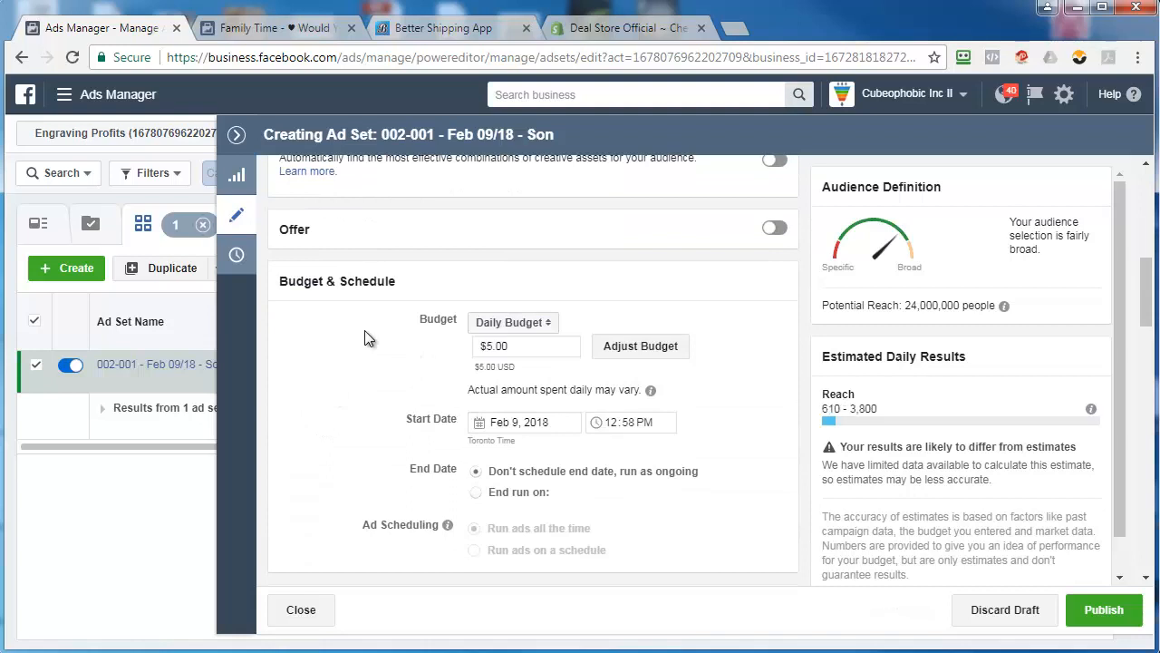
scroll(down, 3)
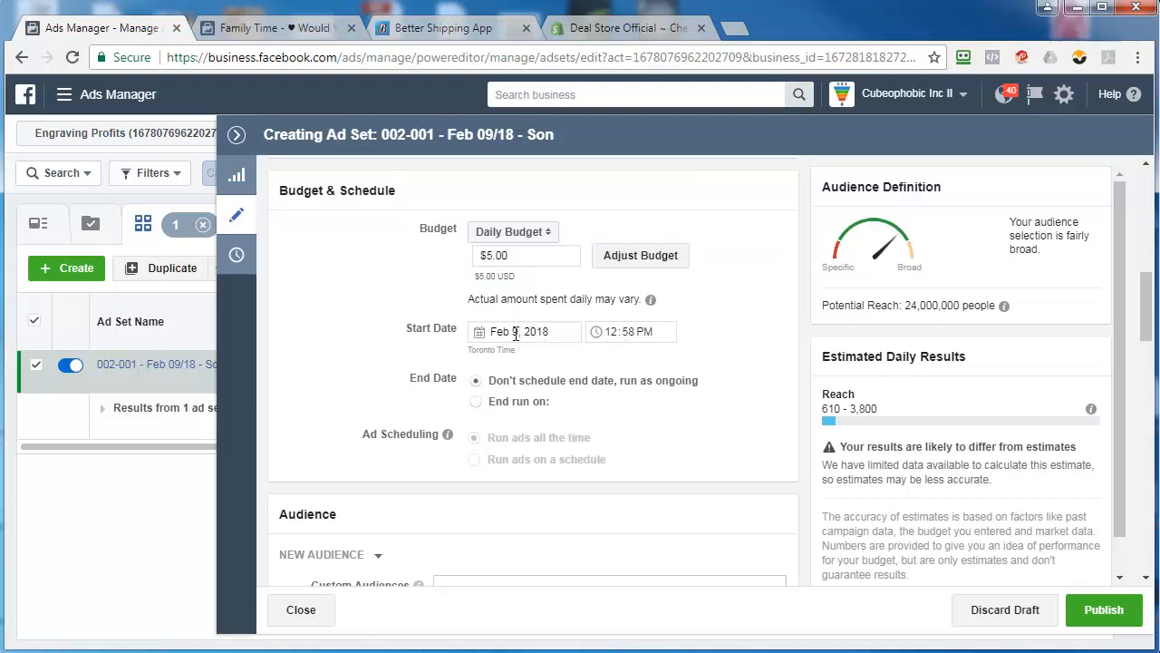
click(526, 330)
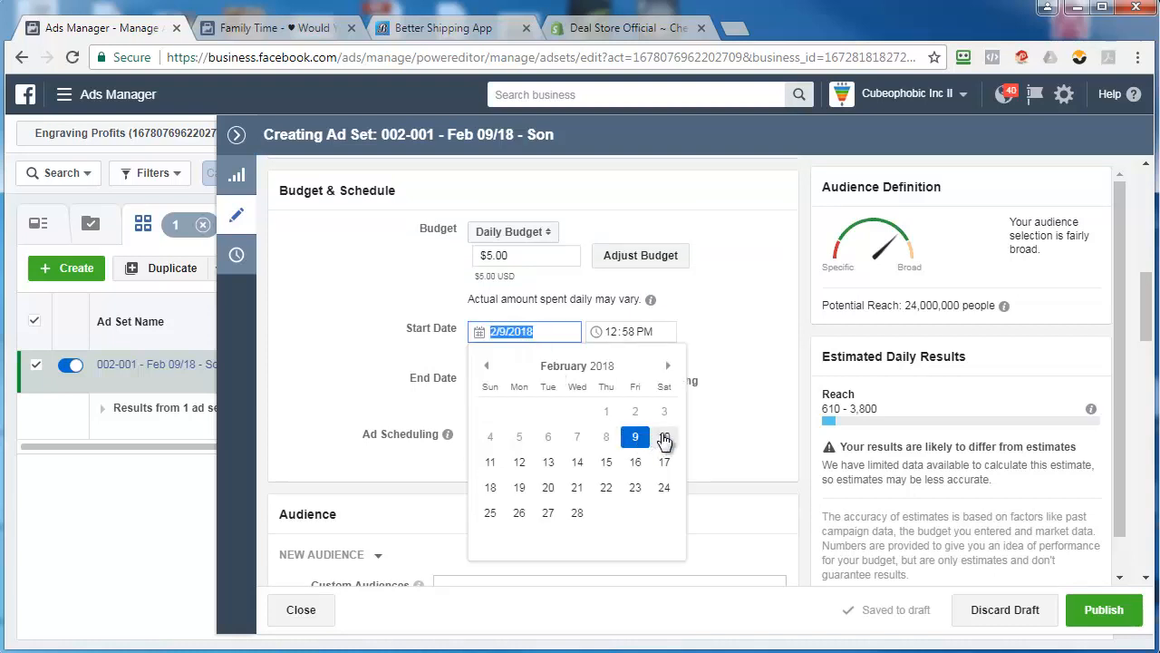
click(663, 437)
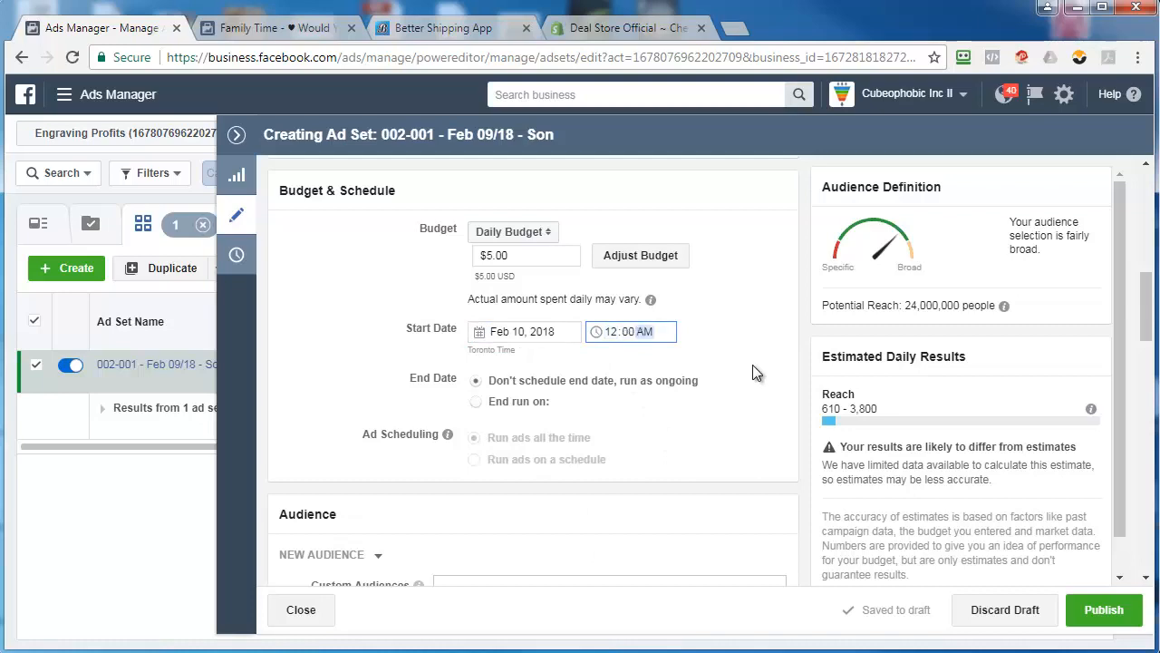
mouse_move(342, 345)
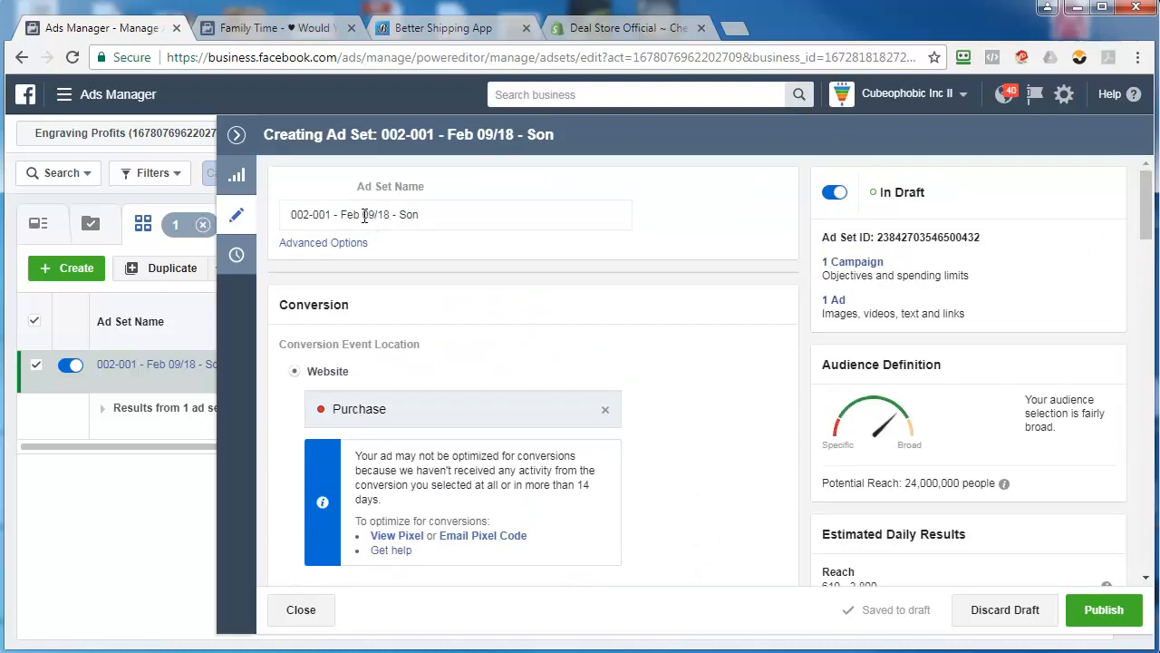
double_click(370, 214)
text(1)
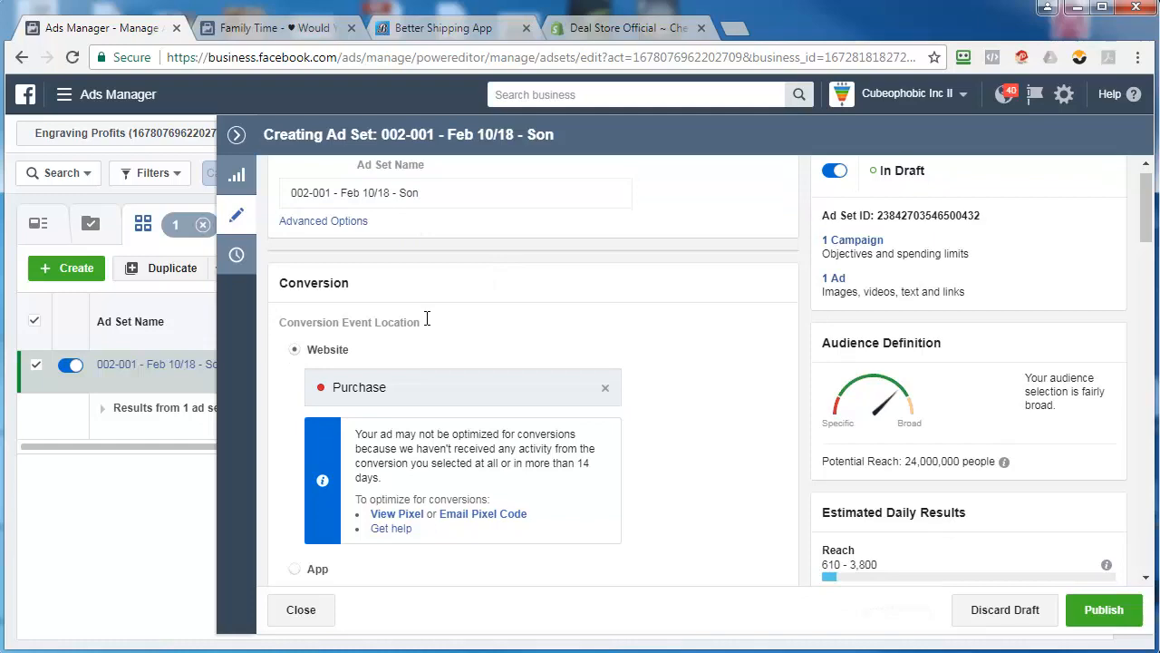
Step: Replace Canada with United States as the targeted location
scroll(down, 3)
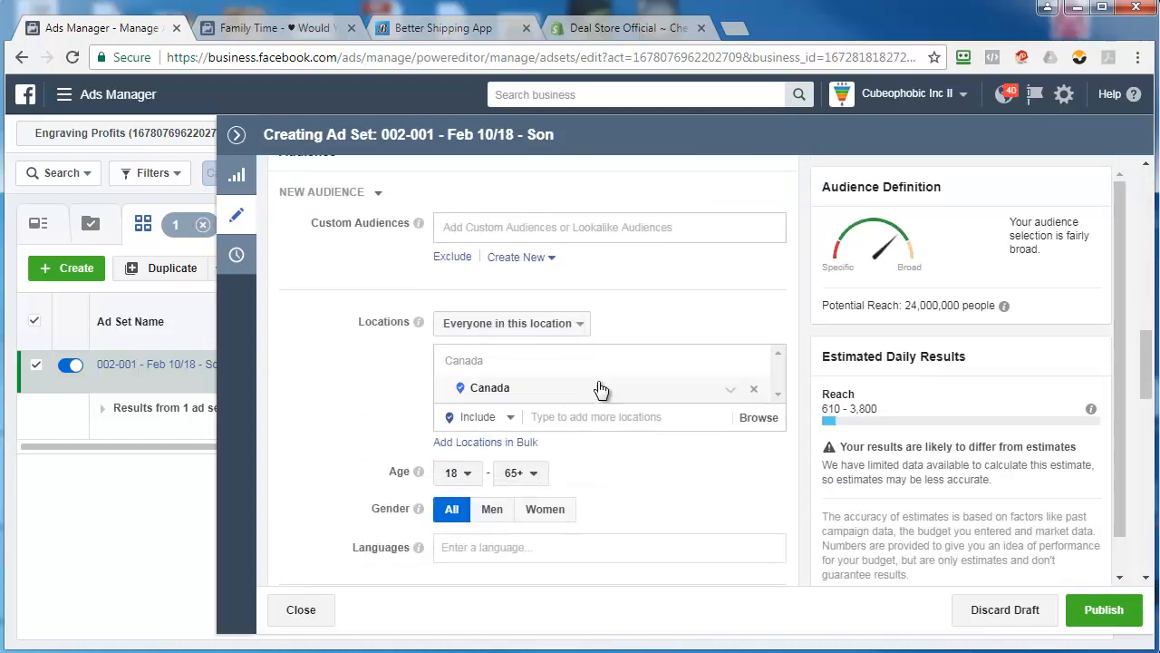
mouse_move(755, 396)
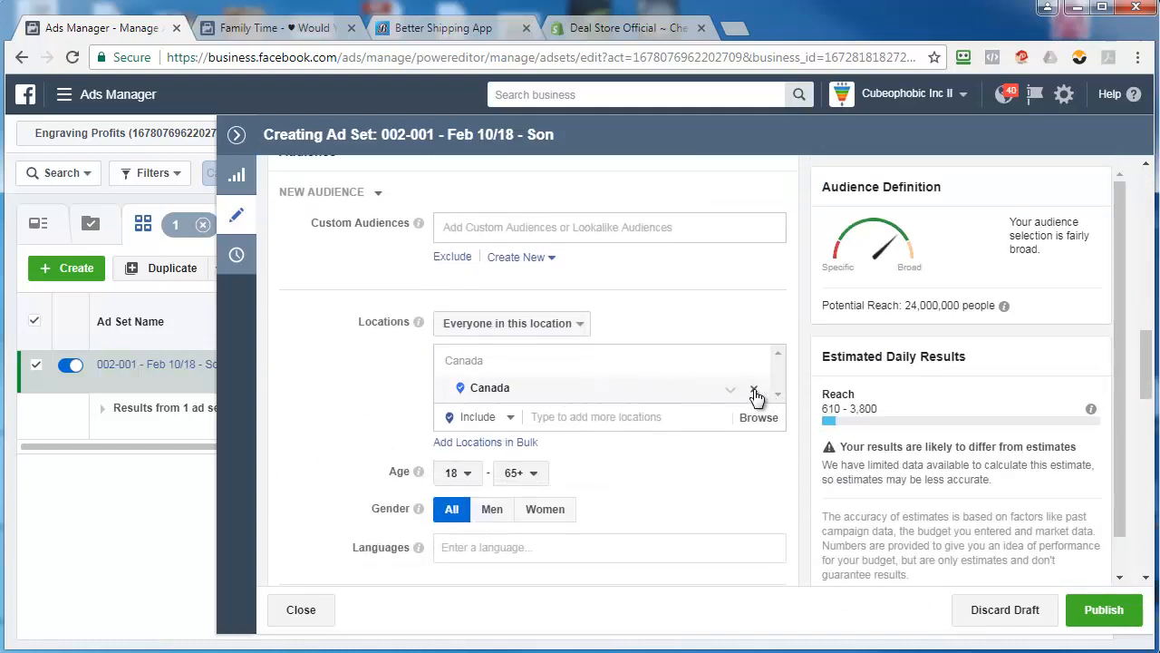
click(754, 388)
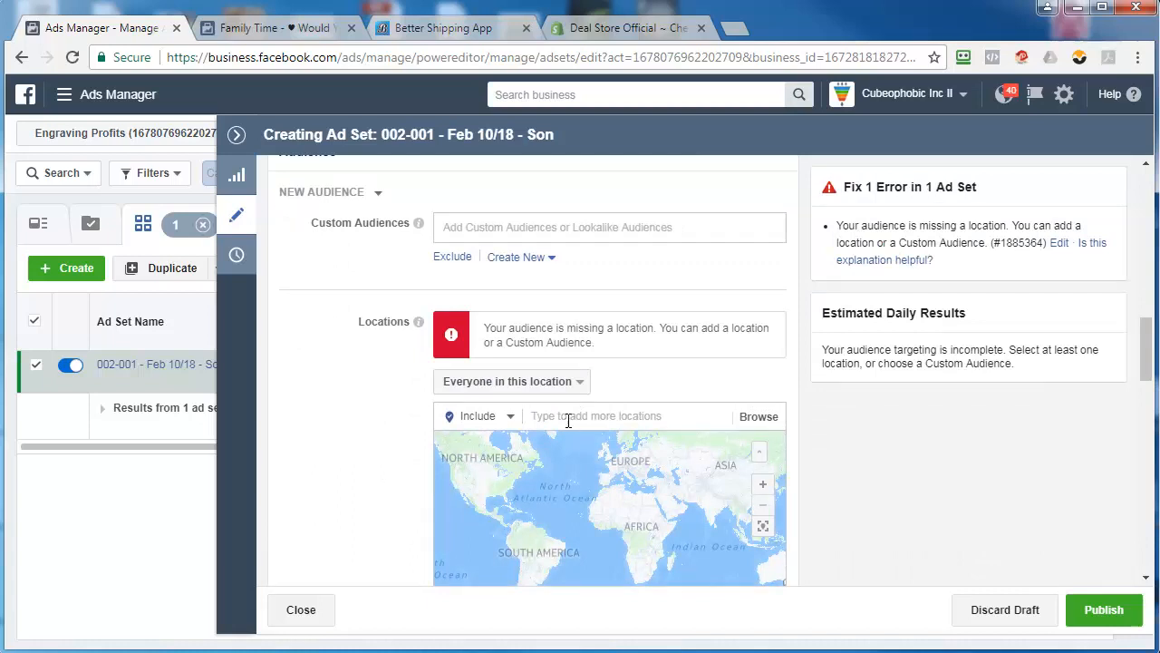
text(united s)
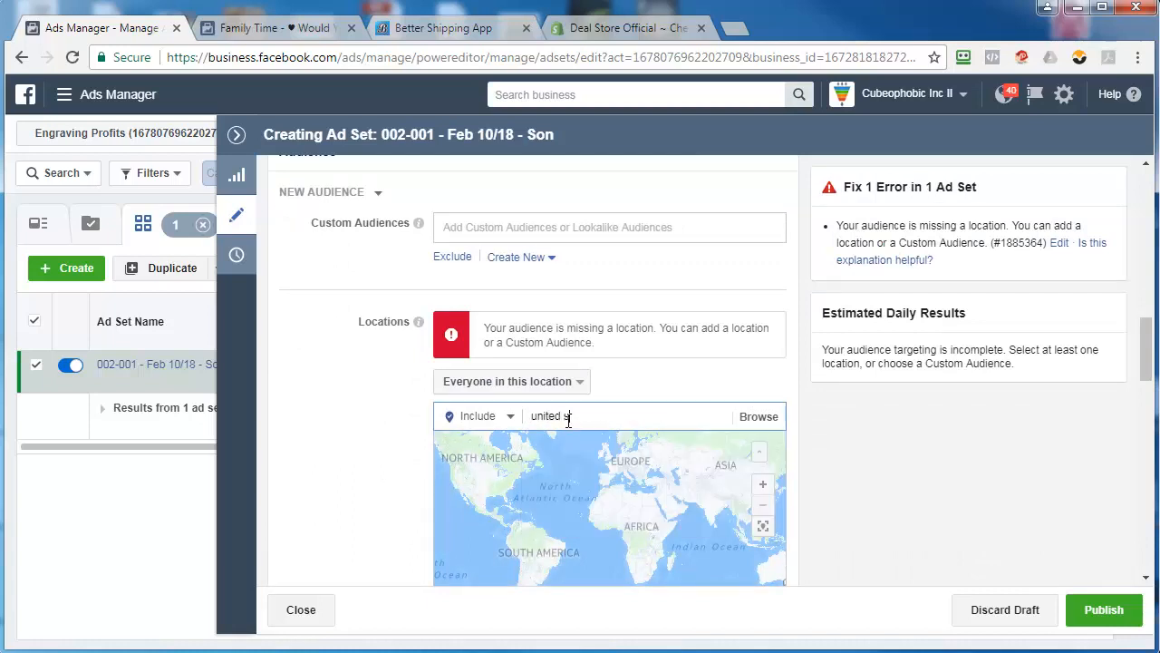
click(504, 388)
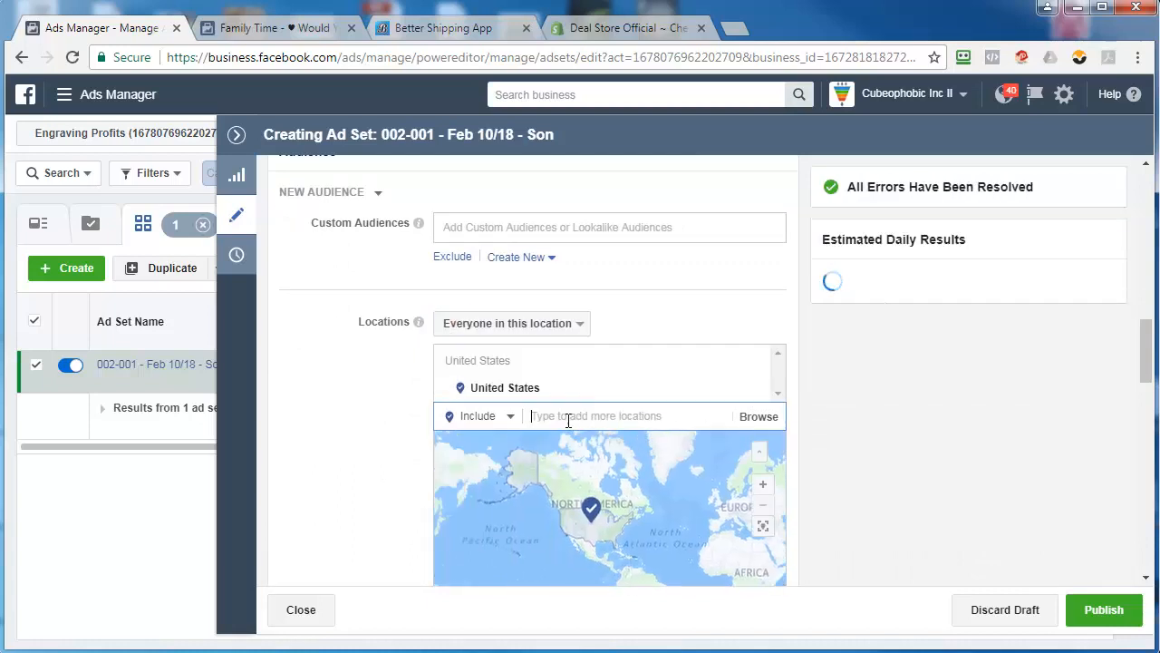
Step: Raise the minimum audience age to 40
scroll(down, 3)
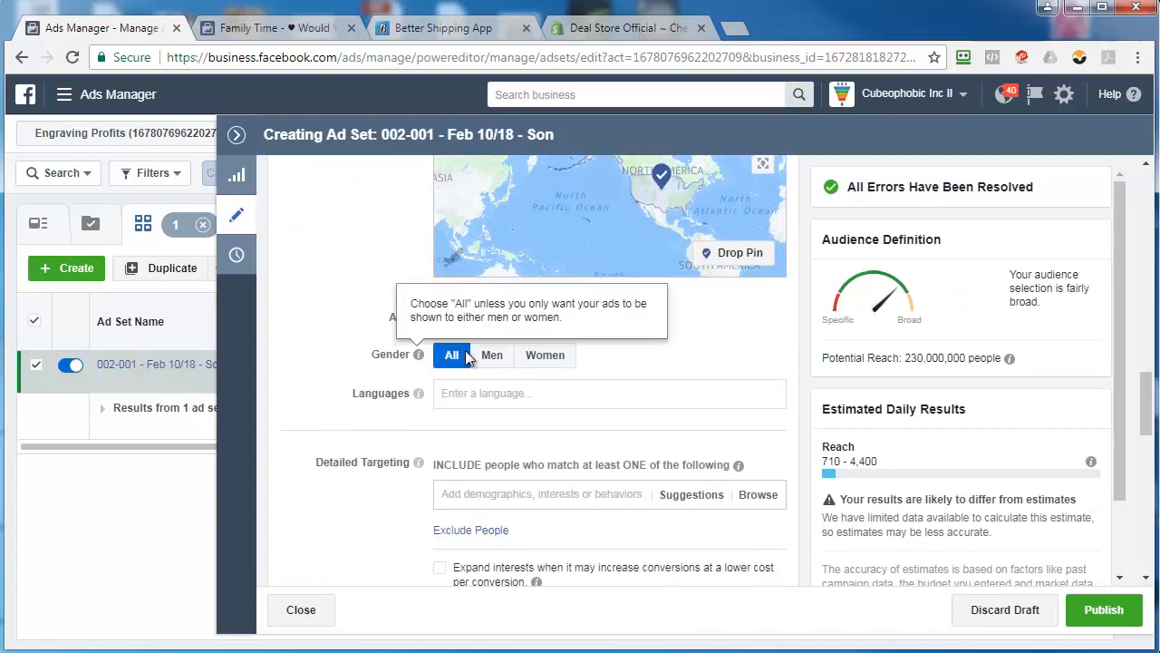
click(457, 319)
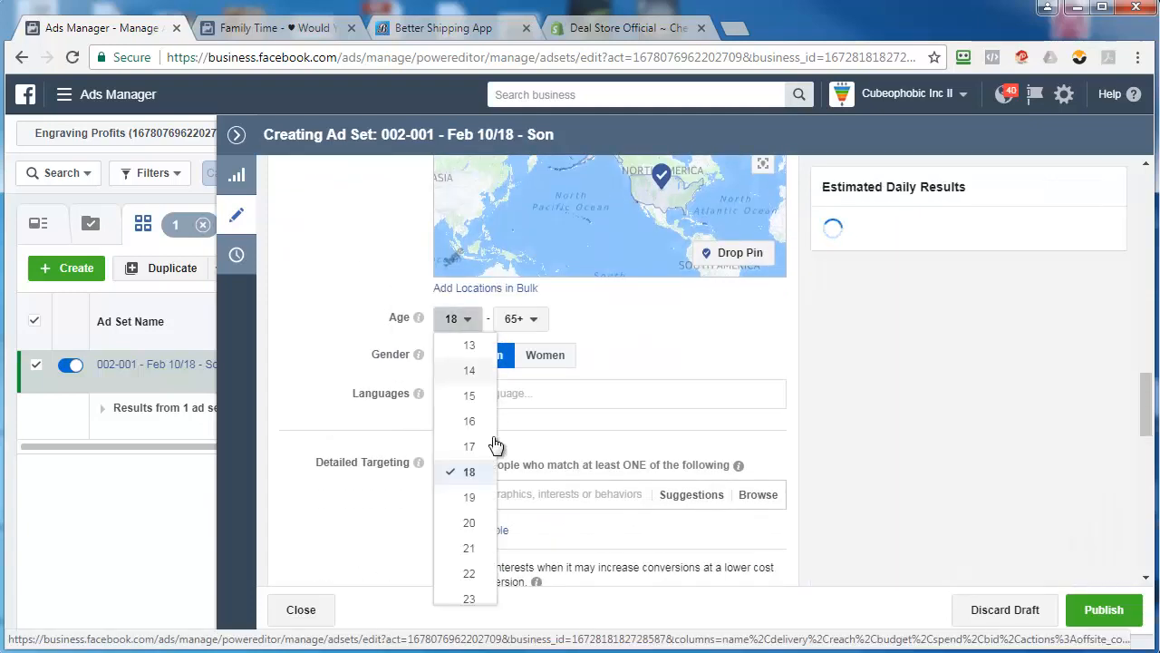
scroll(down, 3)
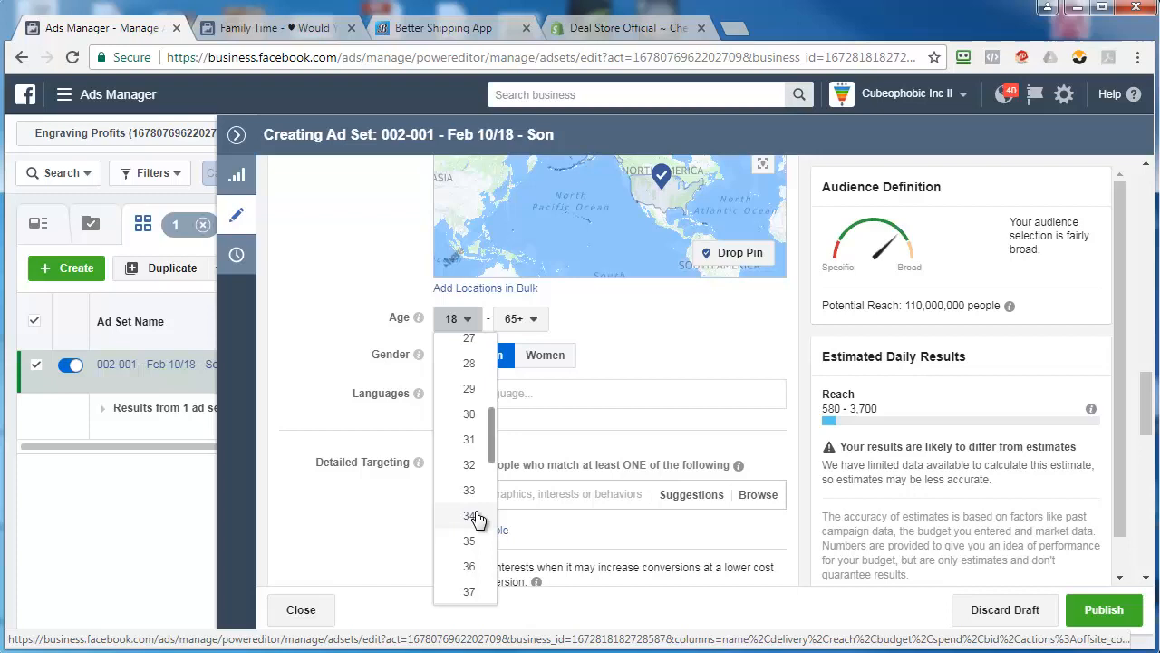
click(467, 515)
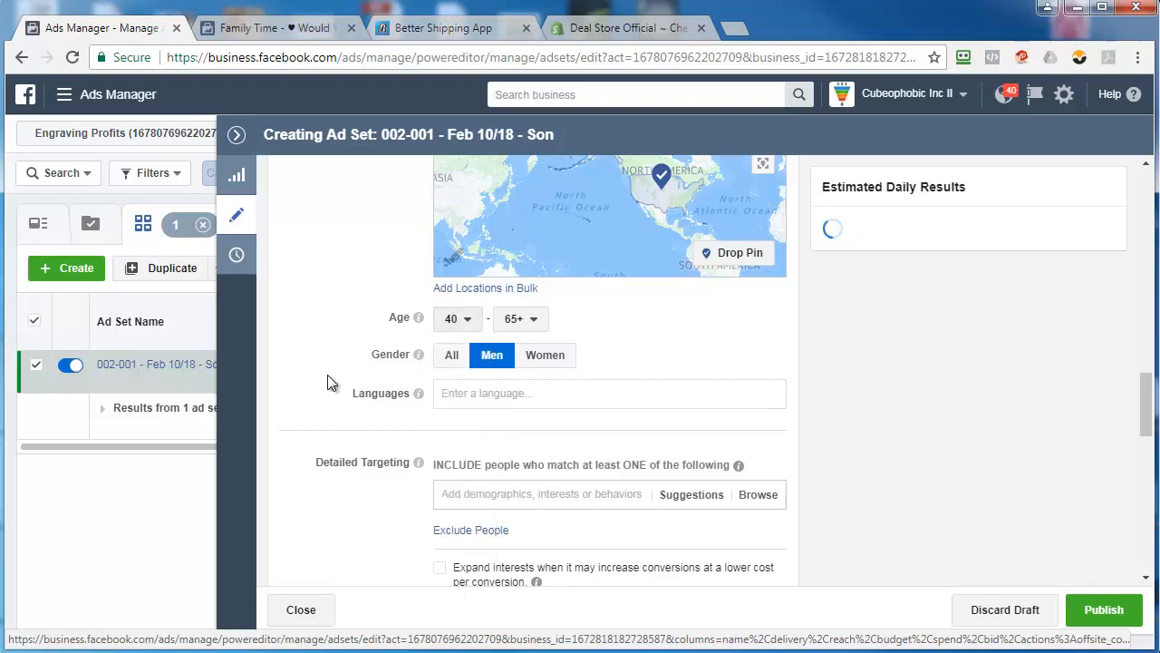
scroll(down, 3)
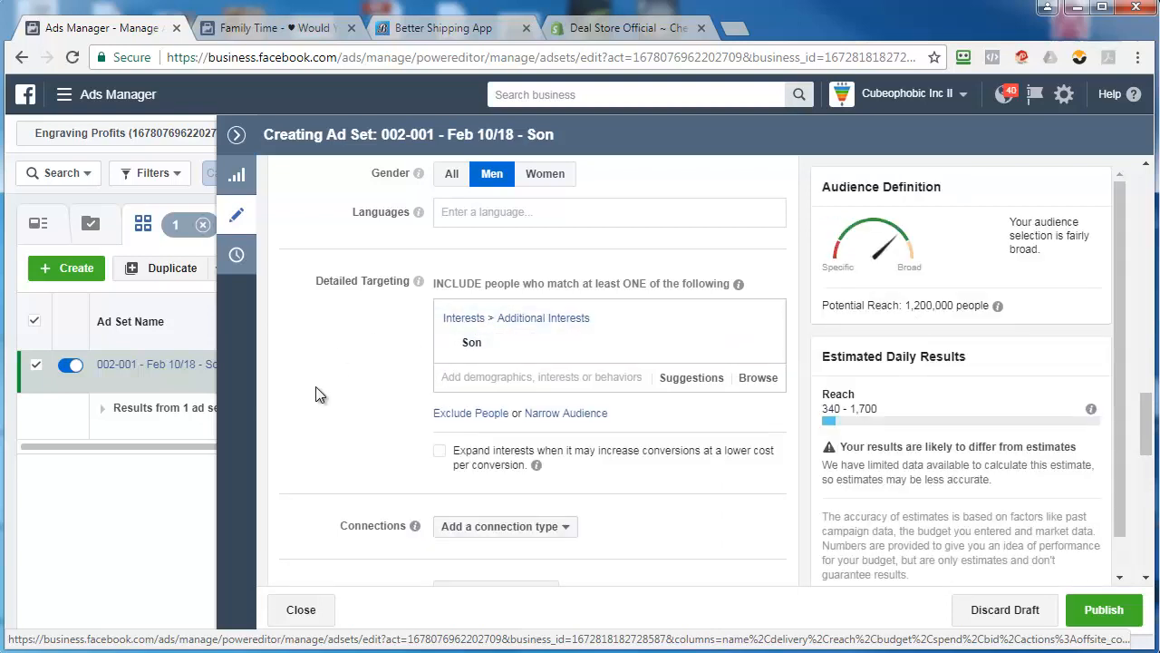
scroll(down, 3)
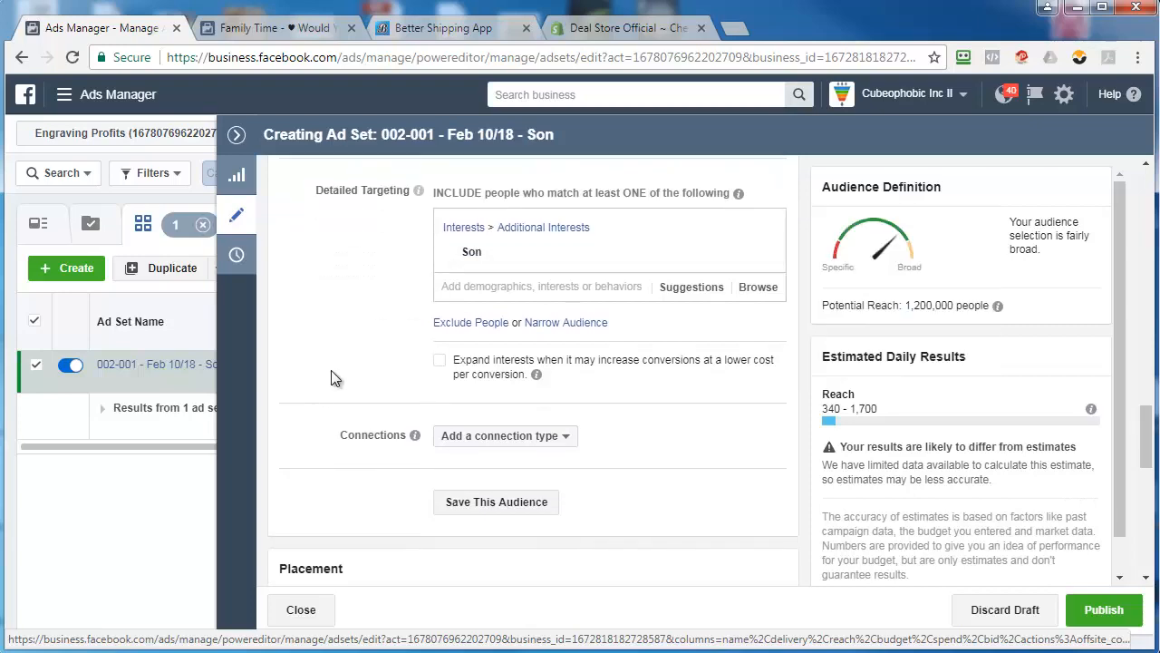
scroll(down, 3)
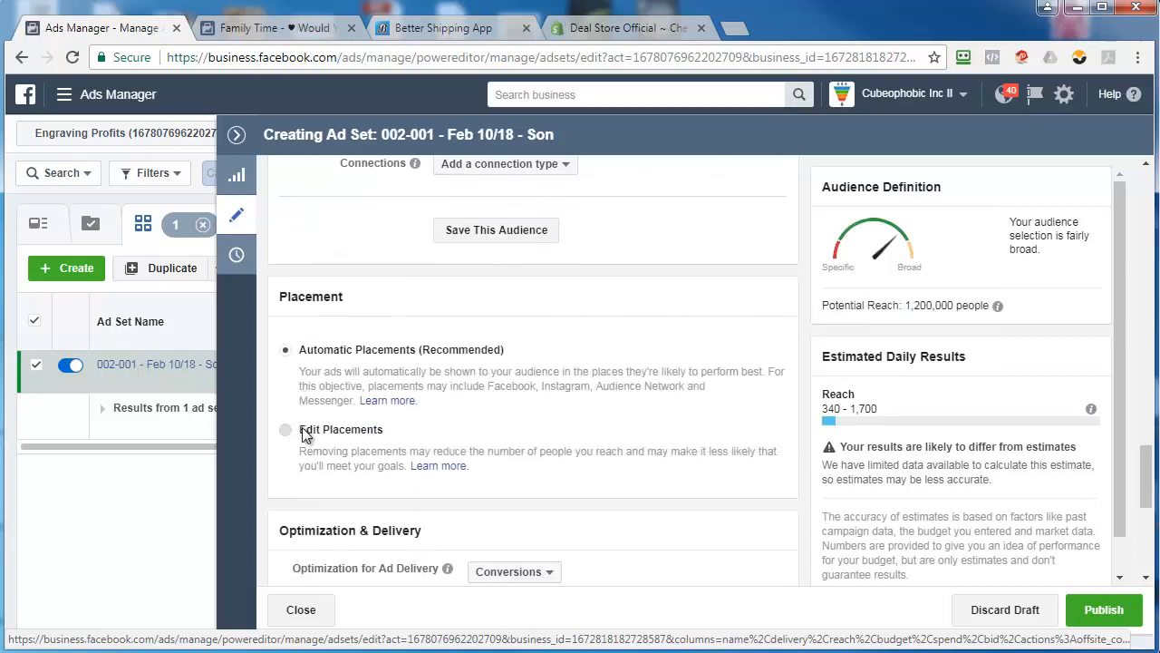
Step: Switch to manual placements and remove Instagram and Audience Network
click(286, 430)
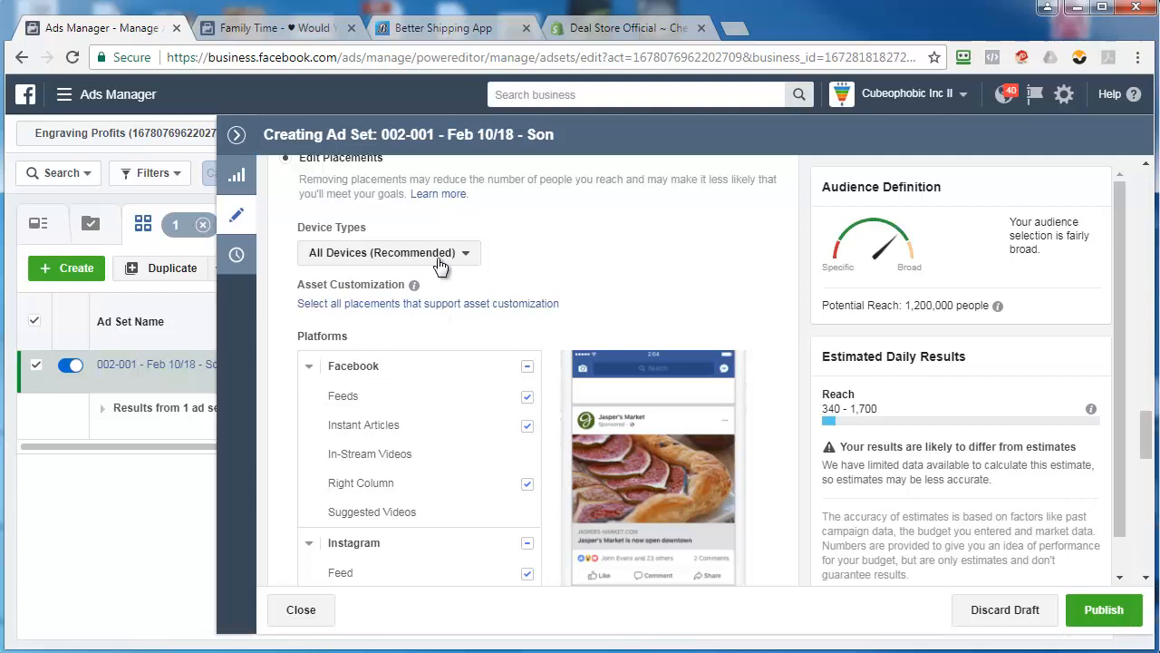
click(388, 252)
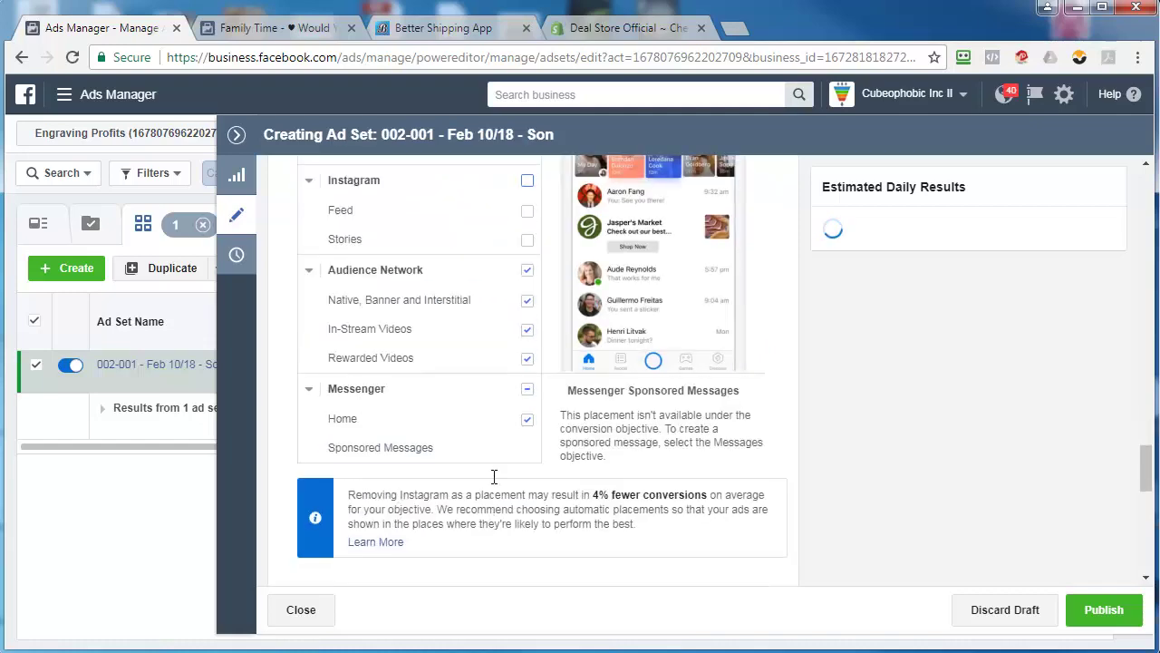
click(525, 269)
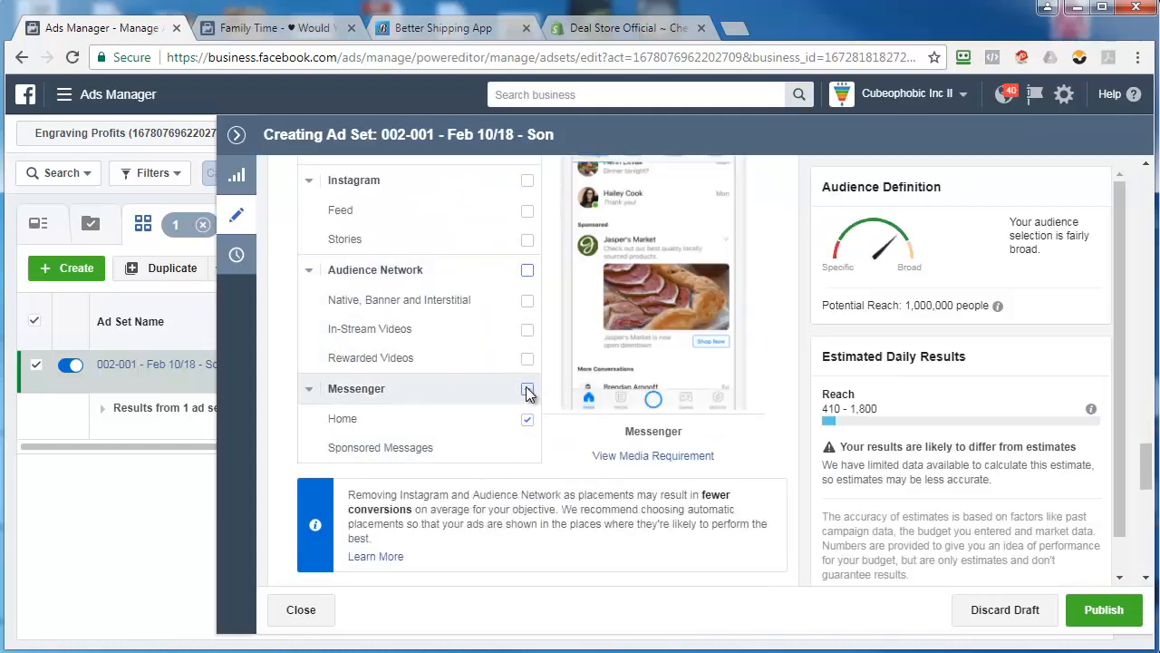
scroll(up, 3)
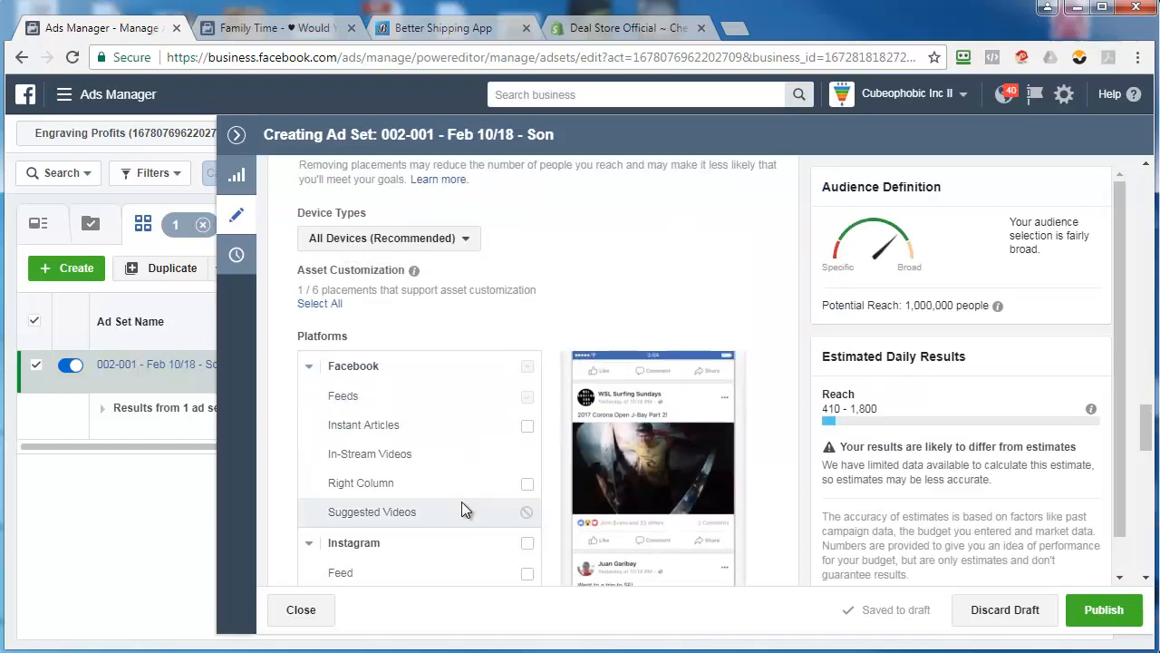
Step: Set the conversion window to 1 day click
scroll(down, 3)
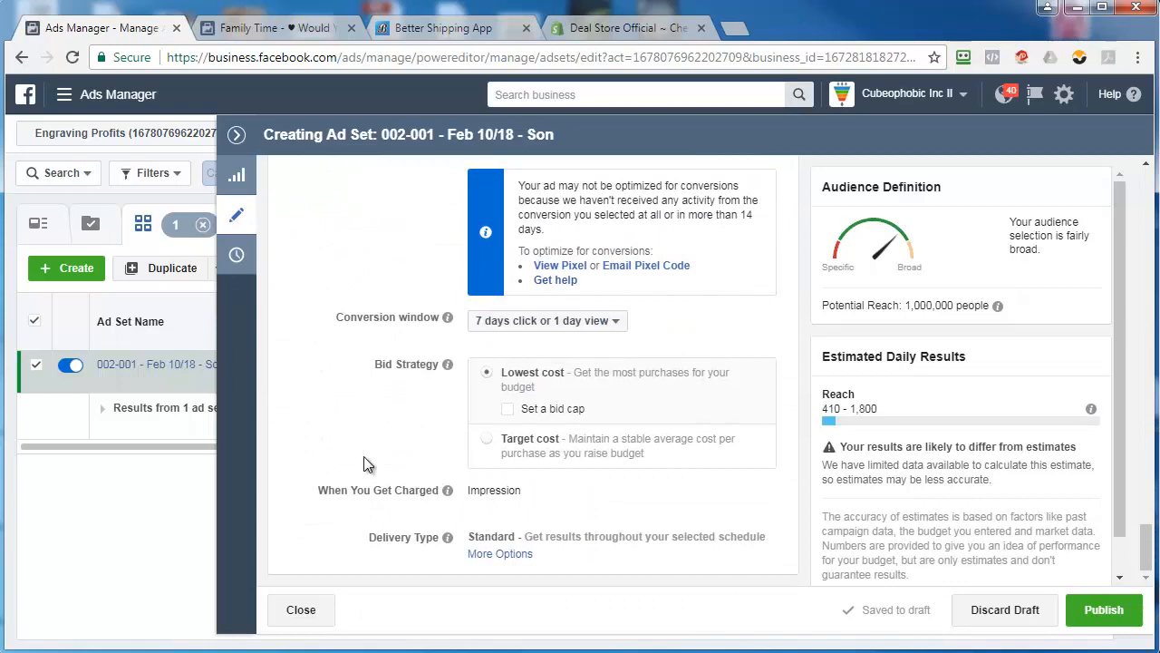
click(547, 319)
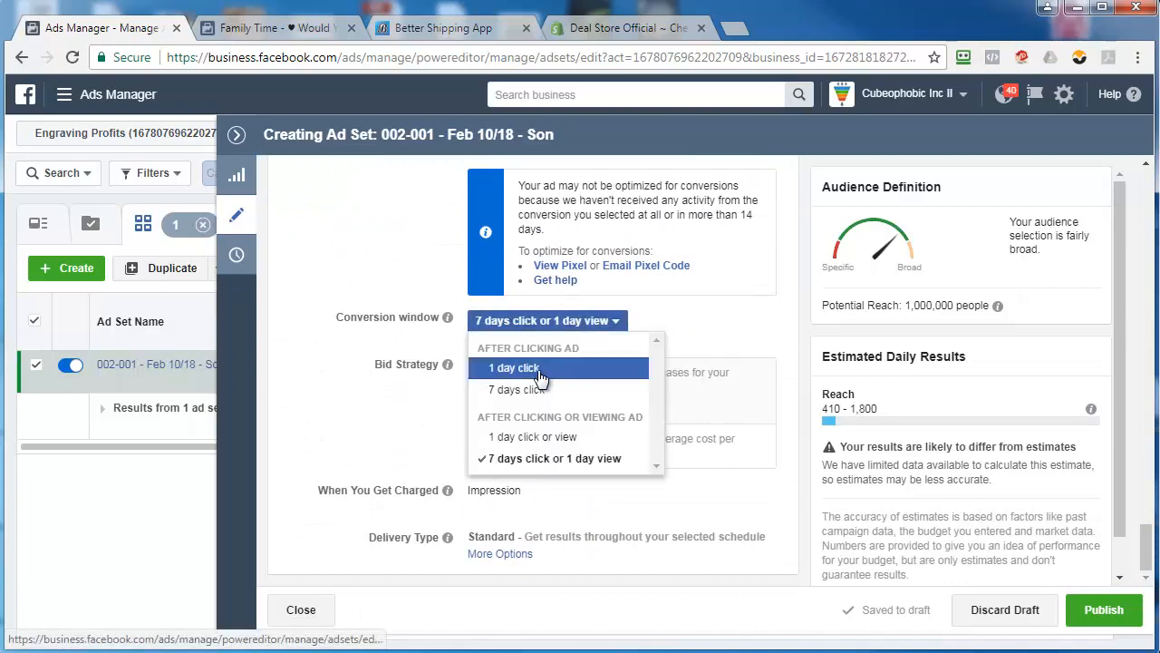
click(513, 366)
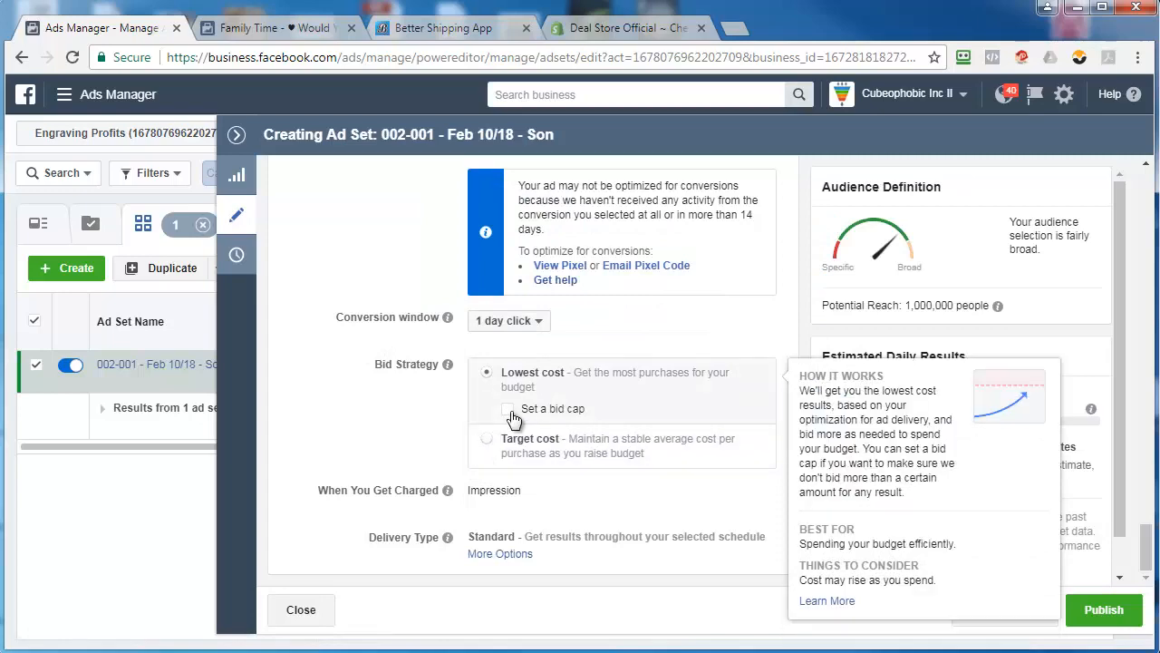
Step: Cap the ad set's bid at $23.13
click(507, 410)
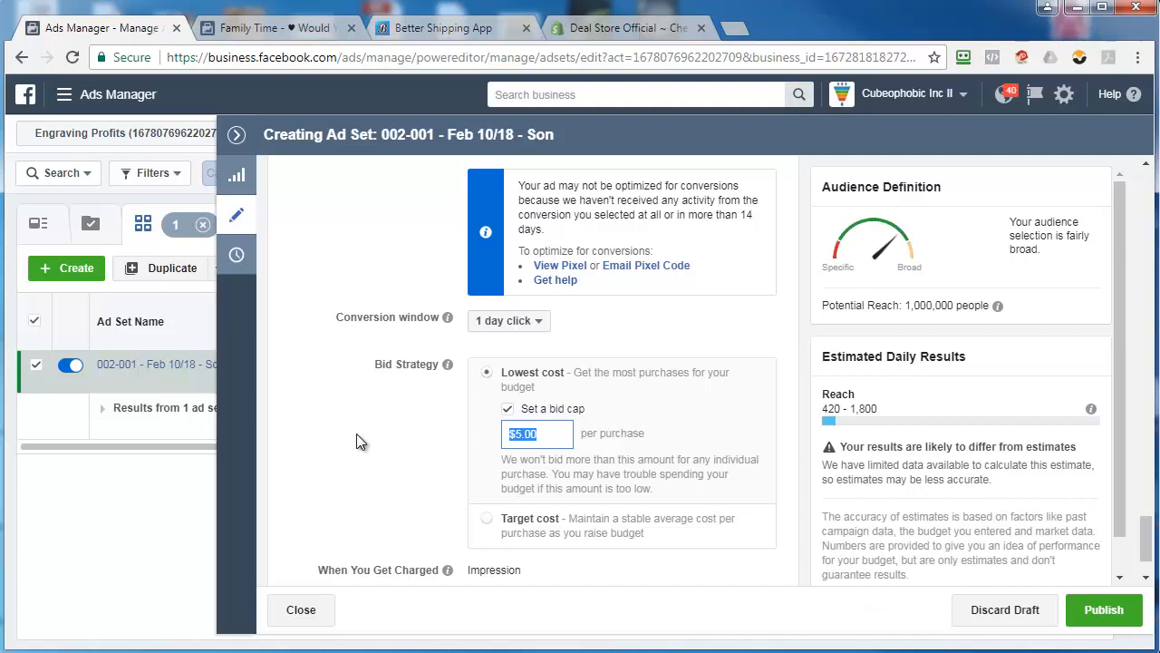
mouse_move(381, 404)
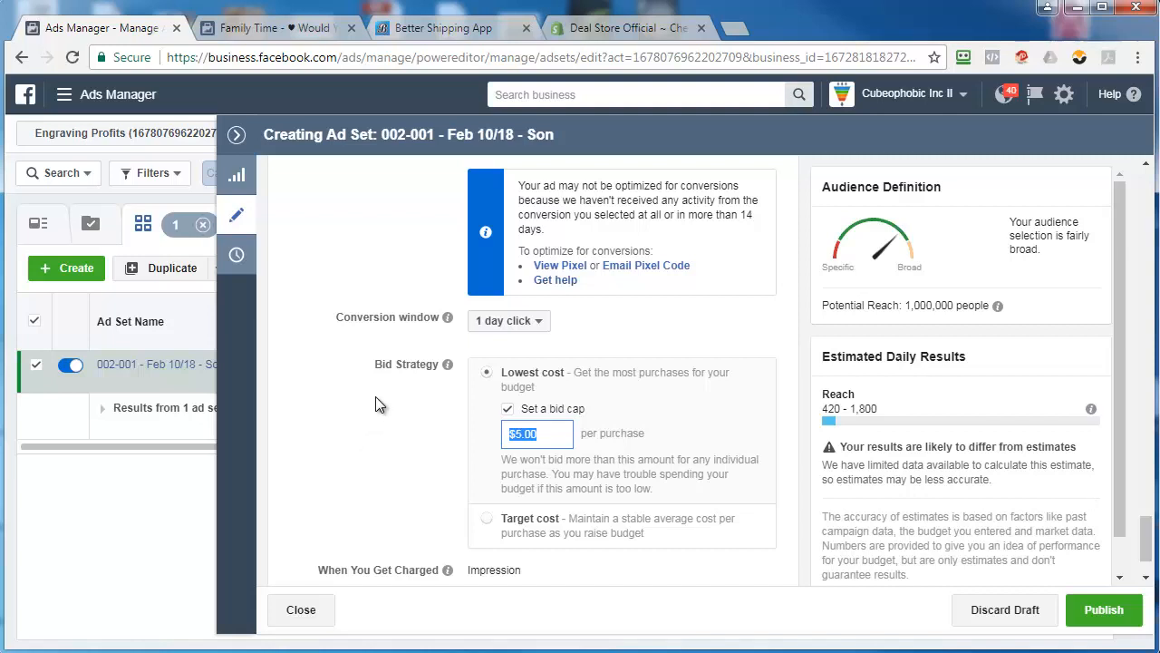
text(23.)
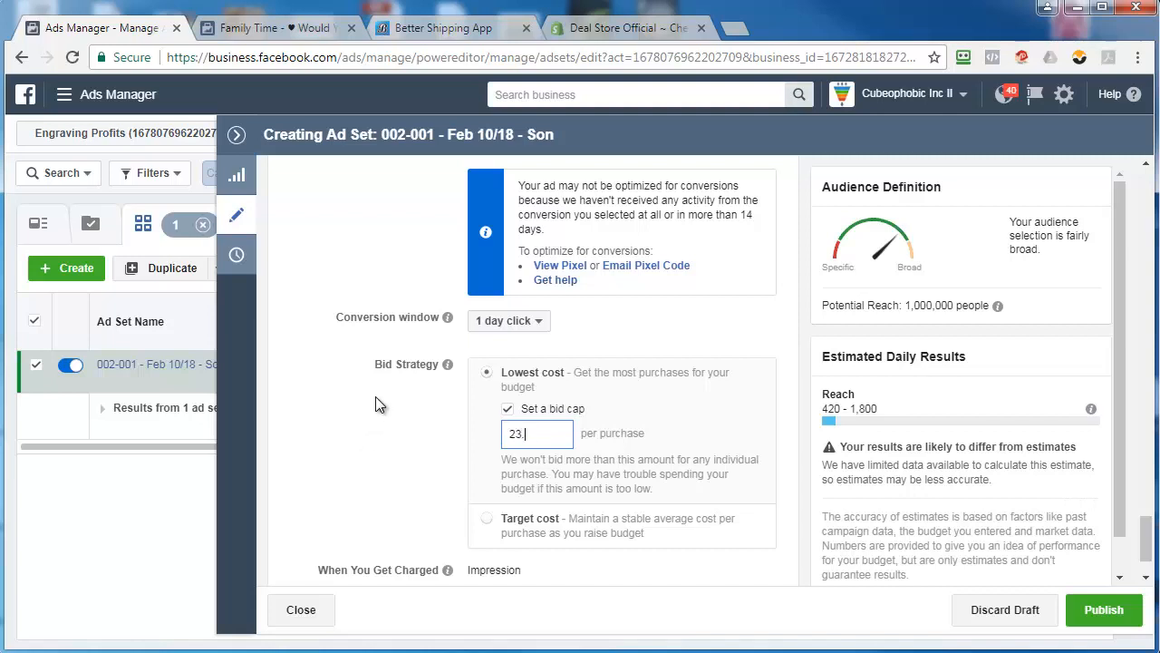
text(13)
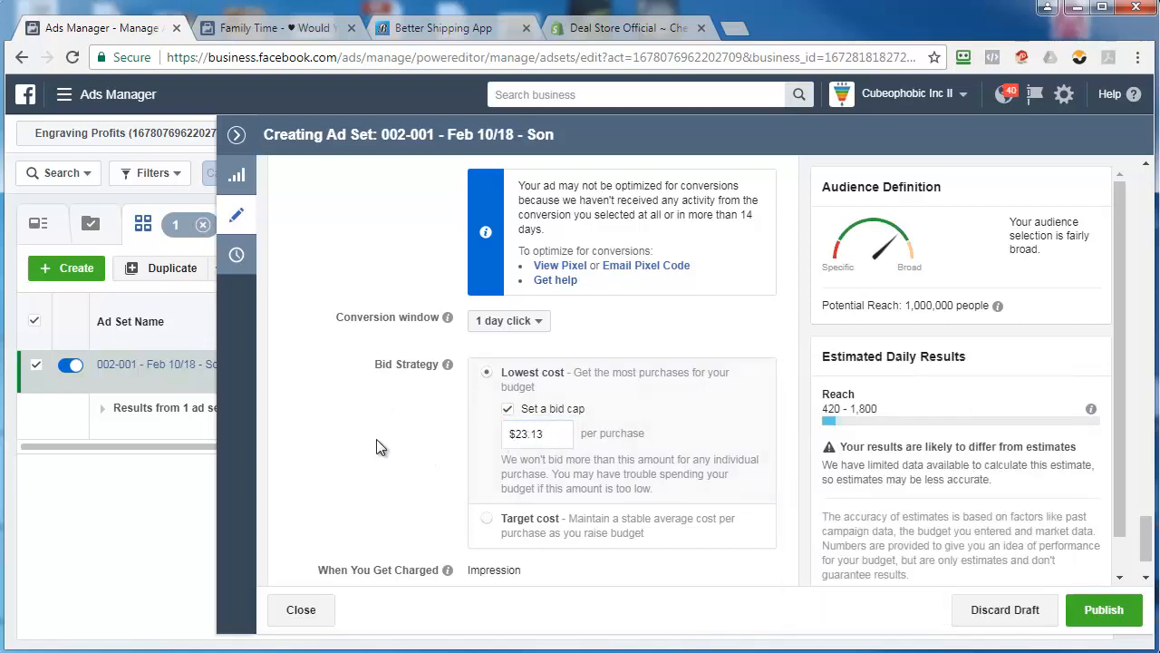
scroll(down, 3)
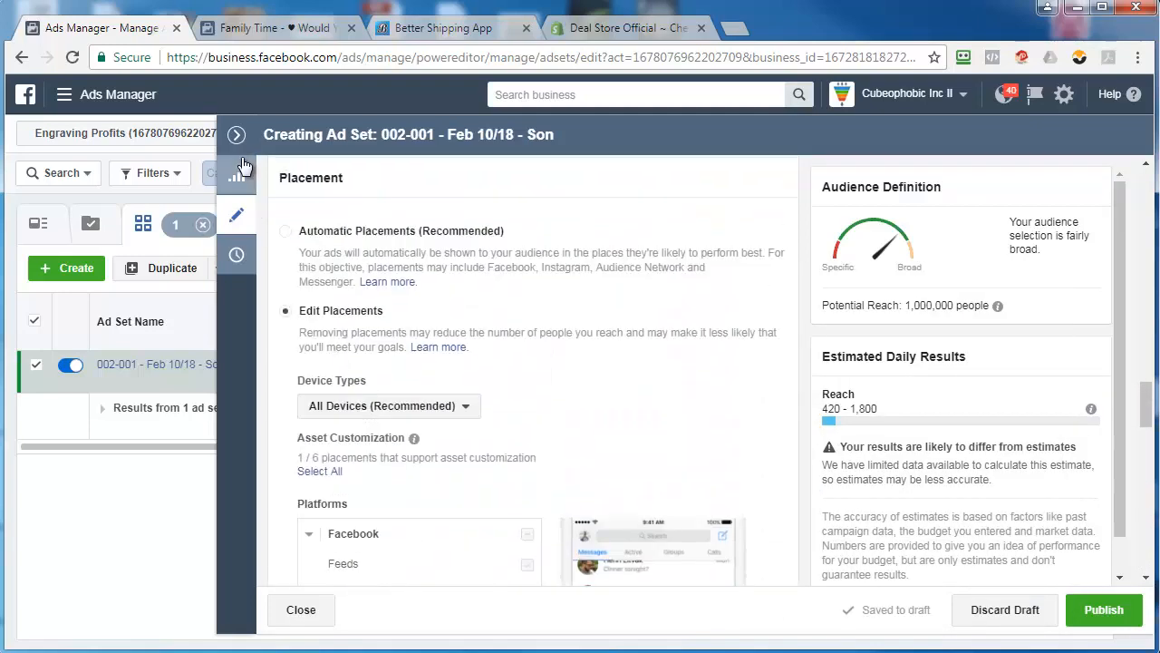
Step: Edit the draft Son ad, set its page to Family Time and choose Use Existing Post
click(301, 609)
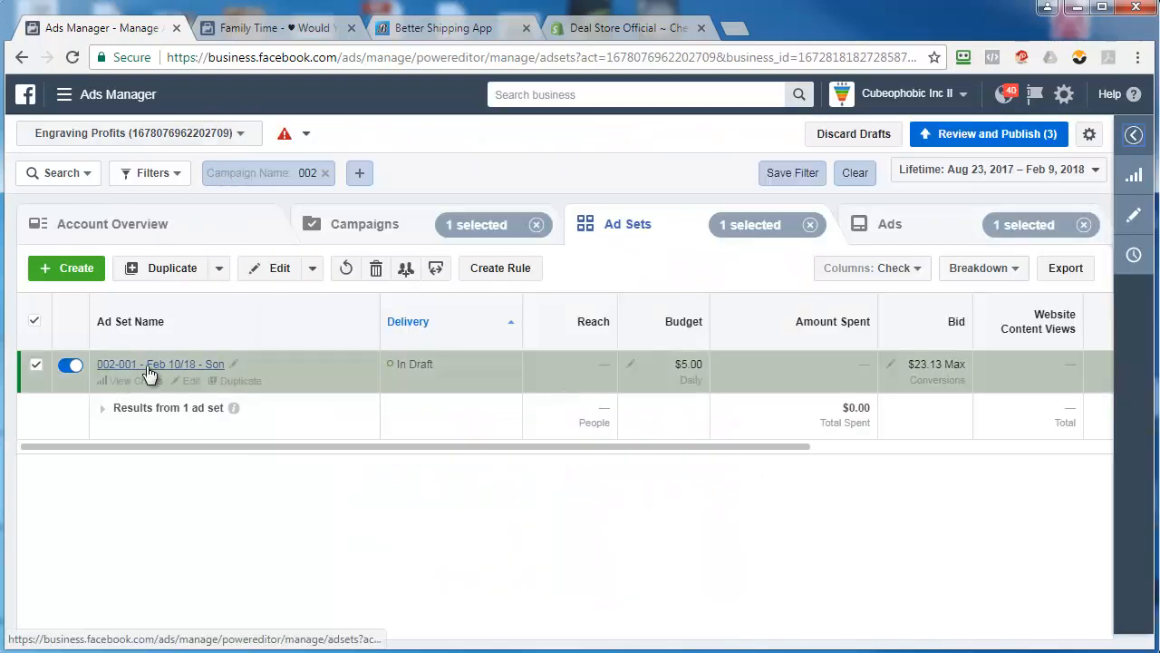
click(891, 225)
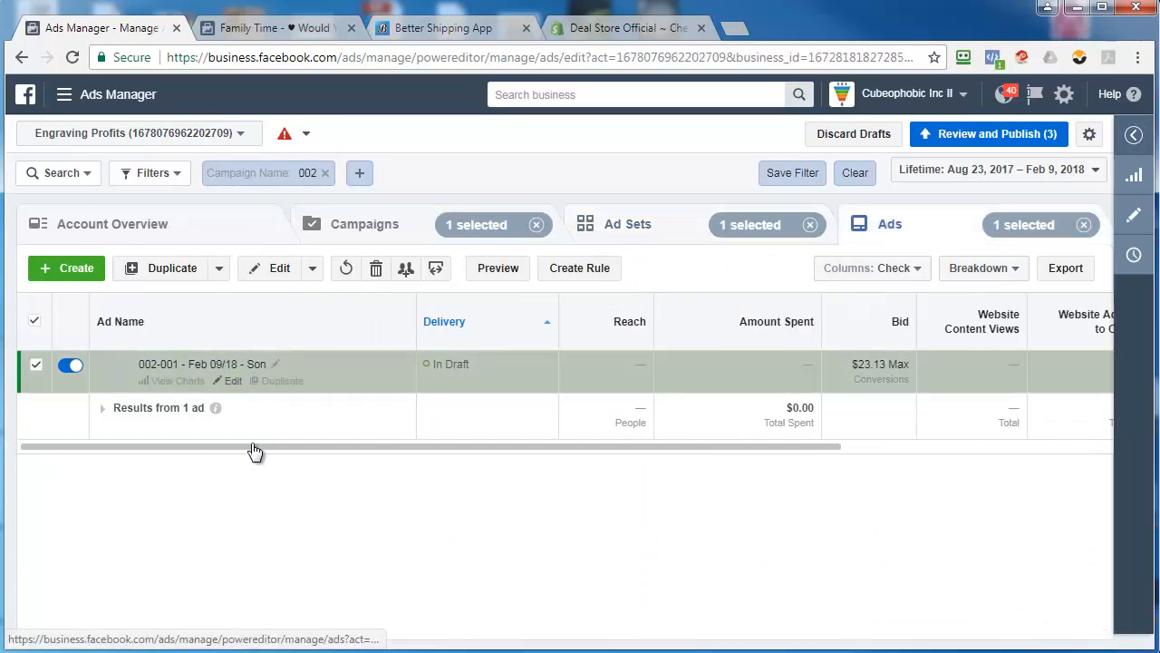
click(232, 381)
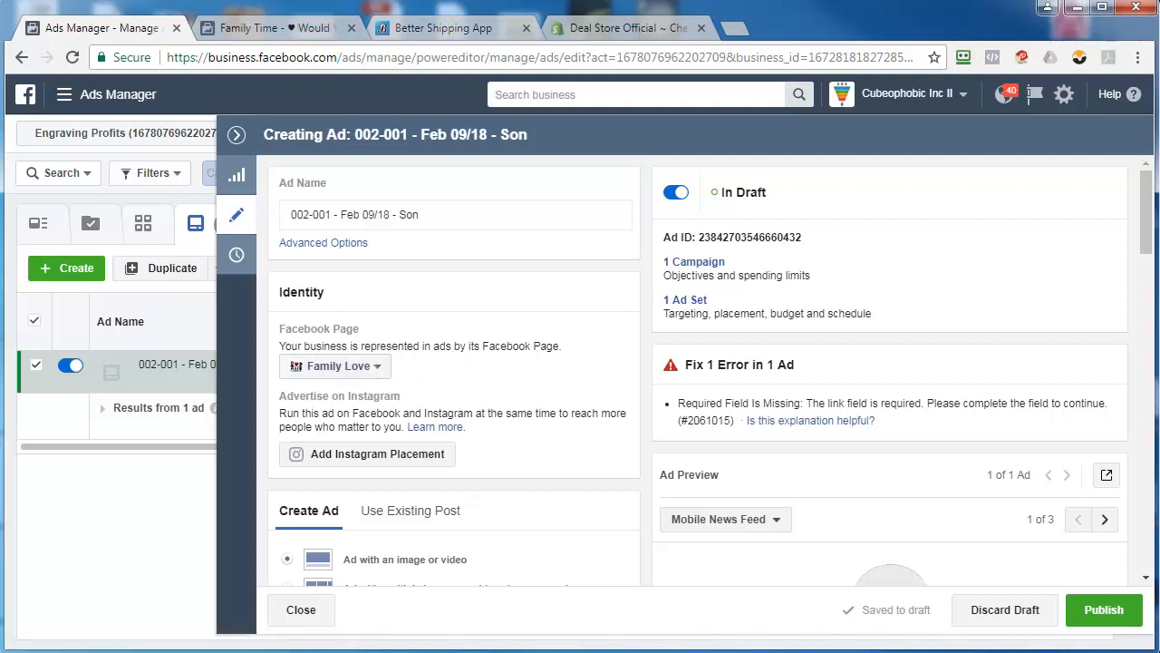
click(336, 366)
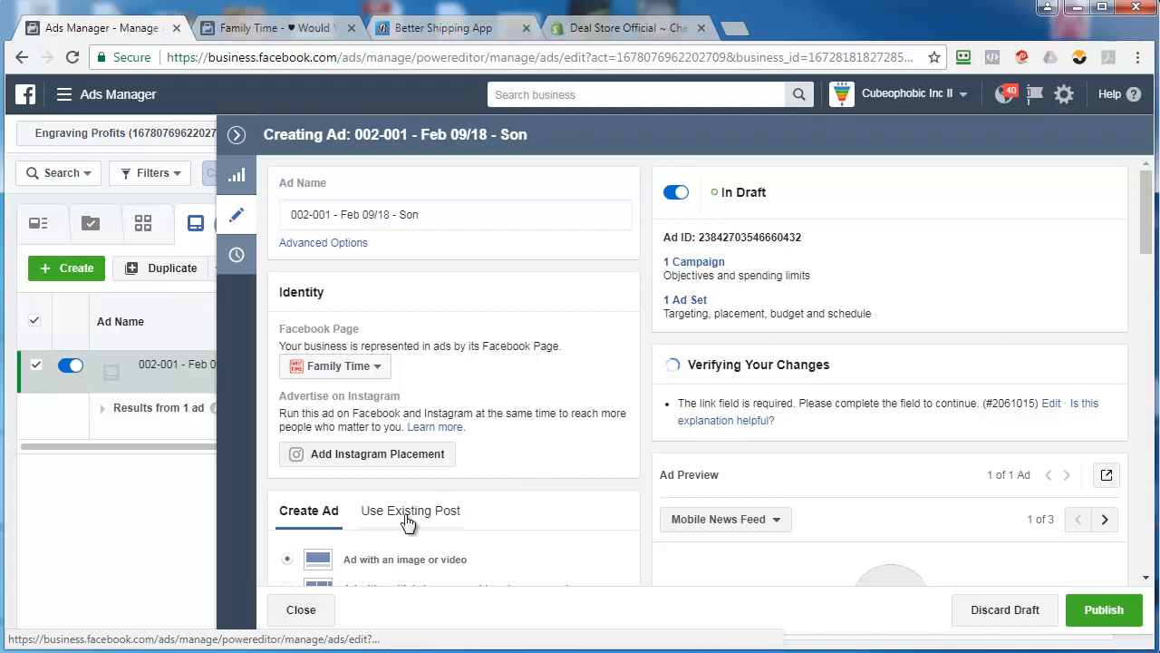
click(276, 29)
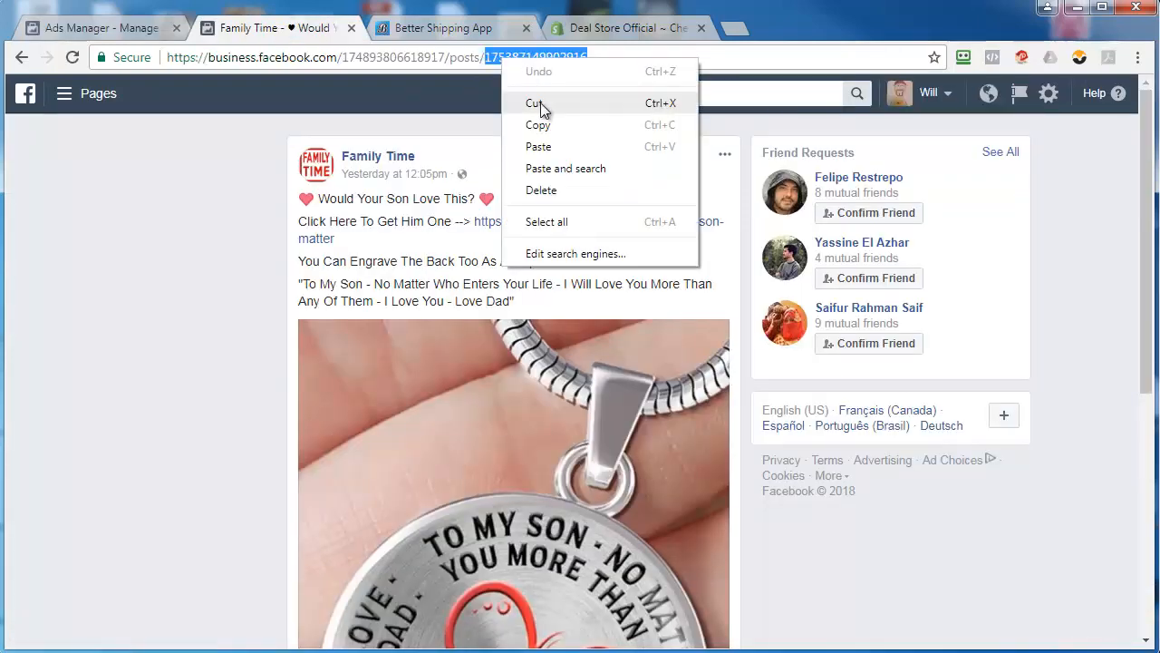
Step: Paste the copied Family Time post ID into Enter Post ID and close the 002-001 Son ad
click(100, 27)
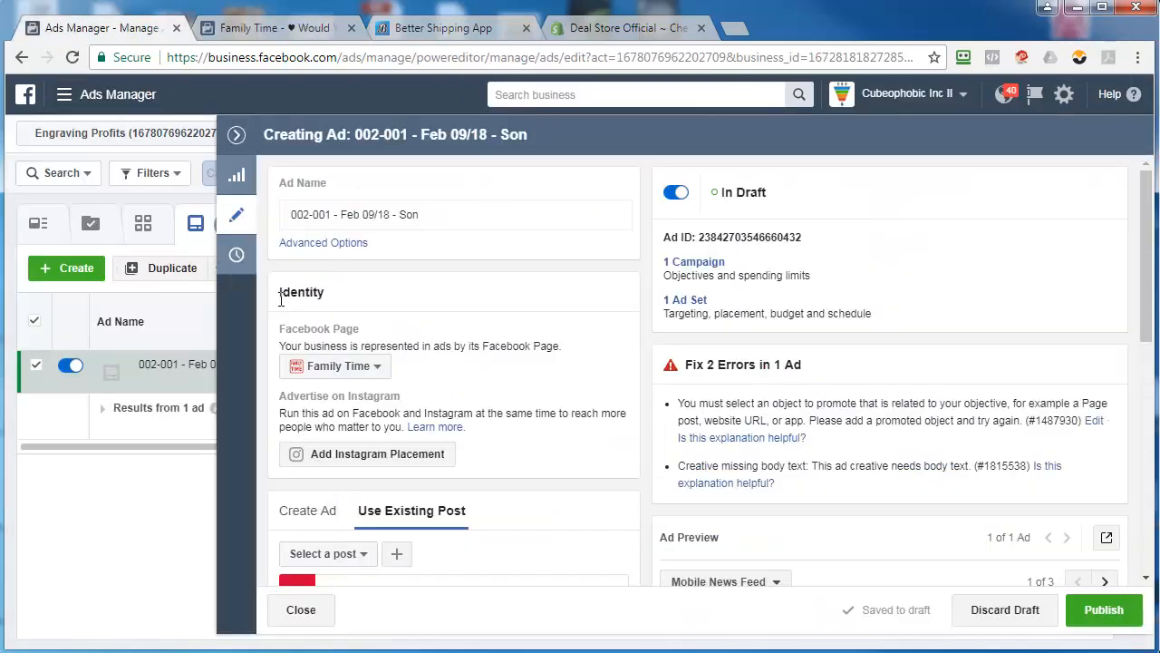
right_click(343, 290)
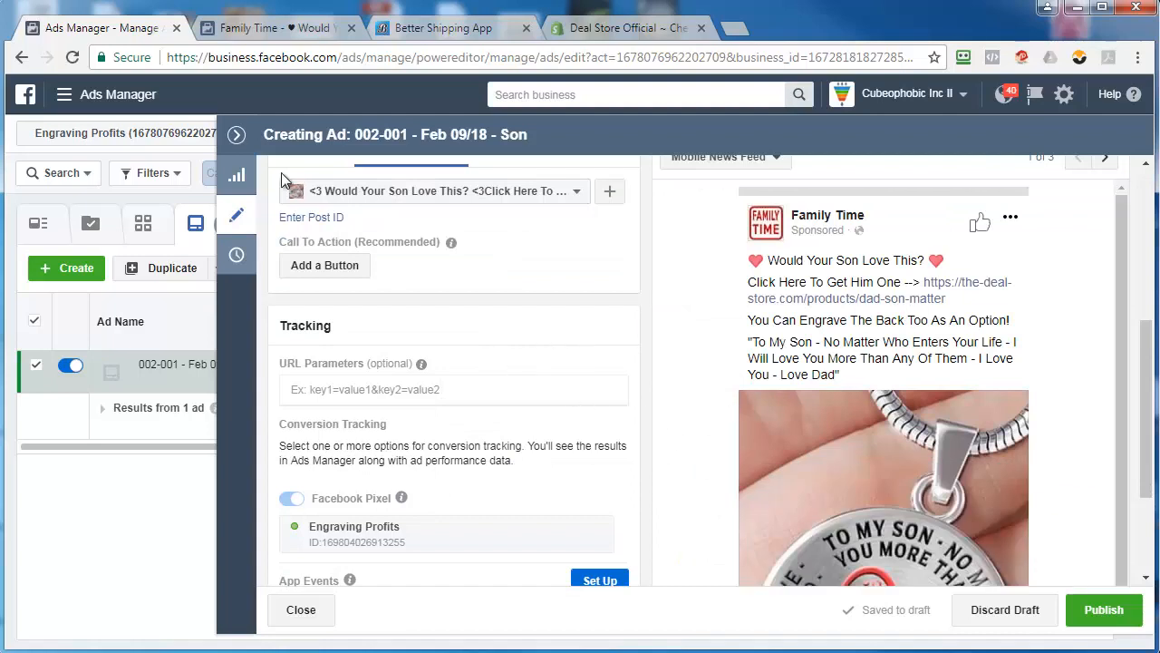
click(301, 609)
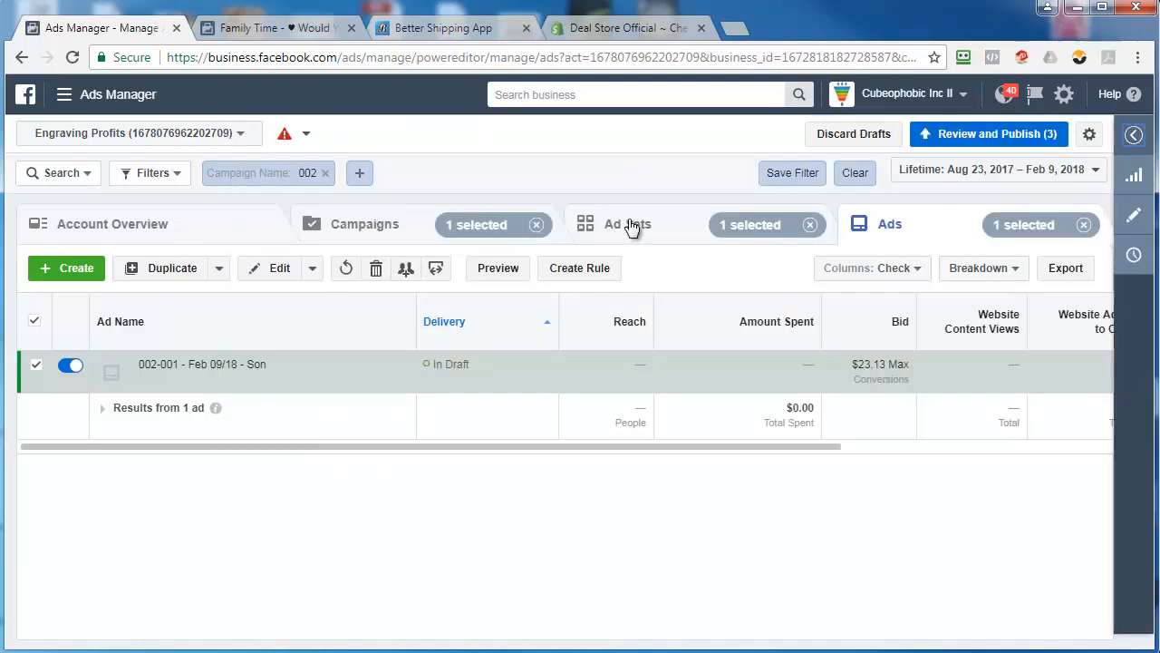
Step: Duplicate the 002-001 - Feb 10/18 - Son ad set nine times into its original campaign
click(628, 224)
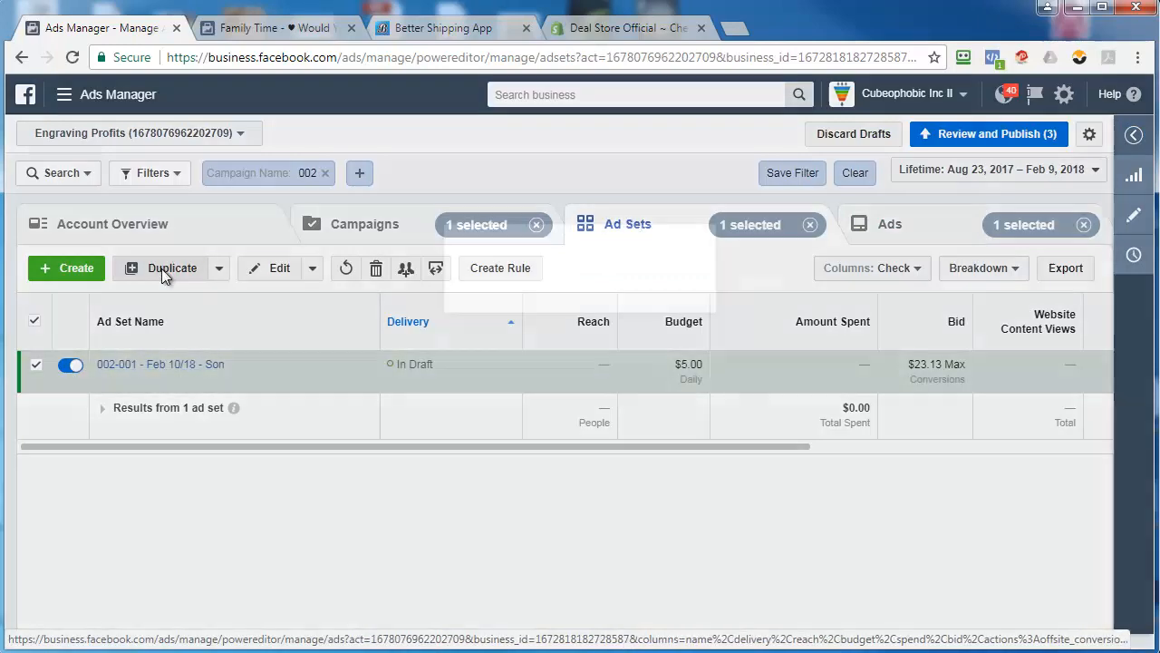
click(170, 269)
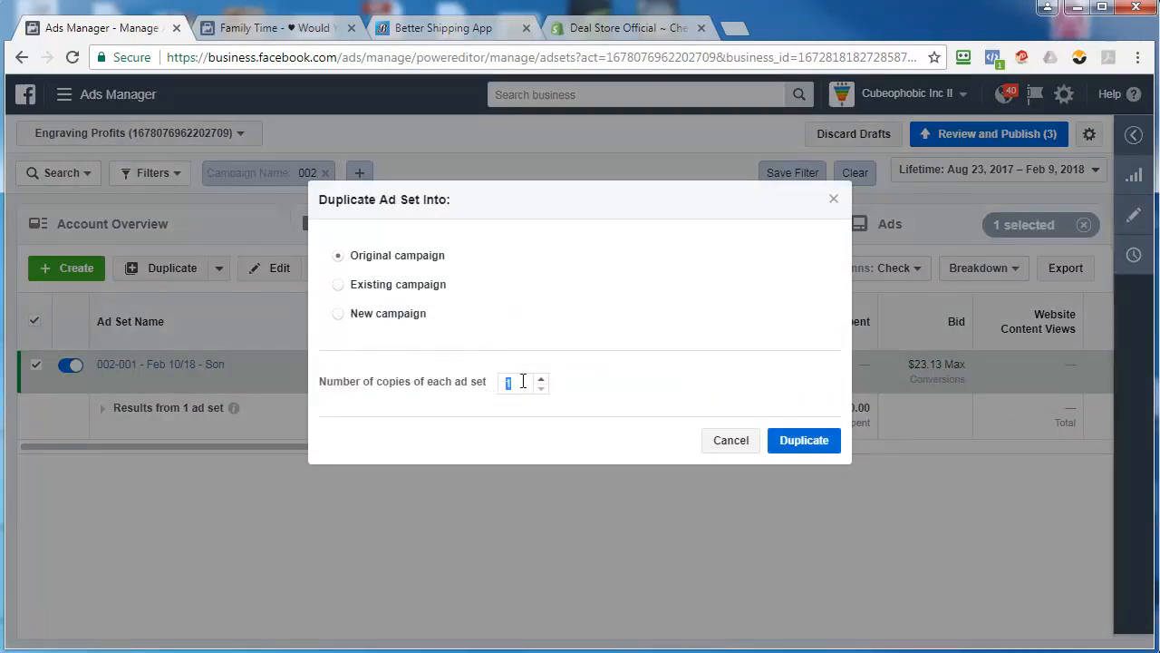
text(9)
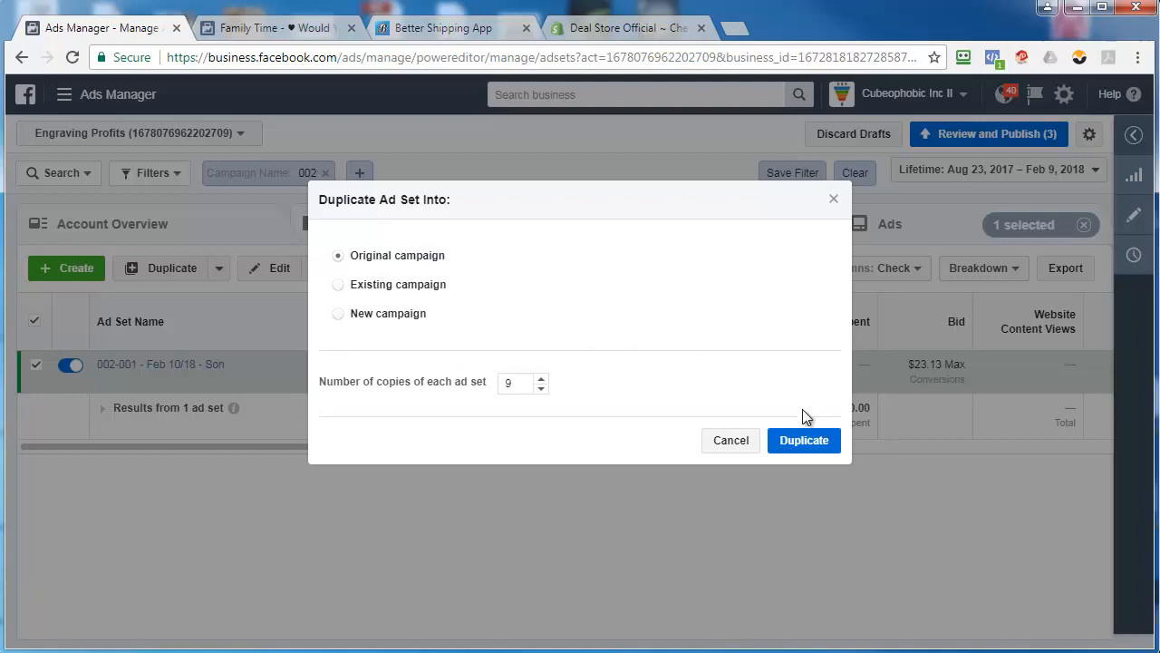
click(803, 440)
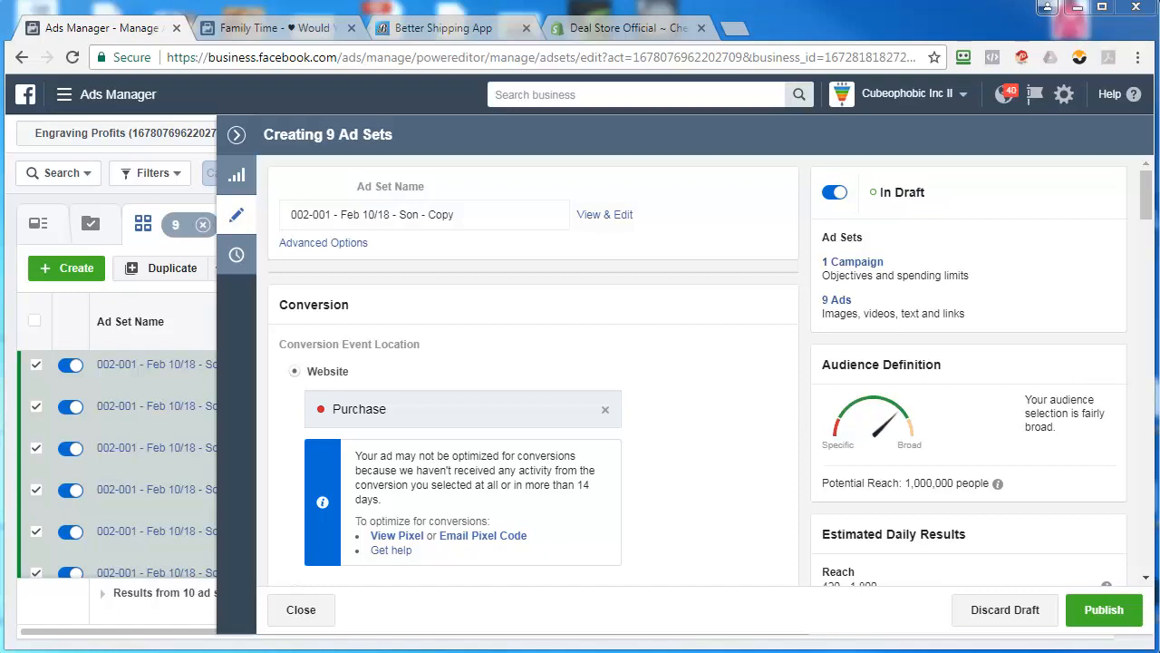
Step: Enter a $23.13 starting bid in the 10 Pack Calculator and check ad set 10's $119.35 bid
click(279, 33)
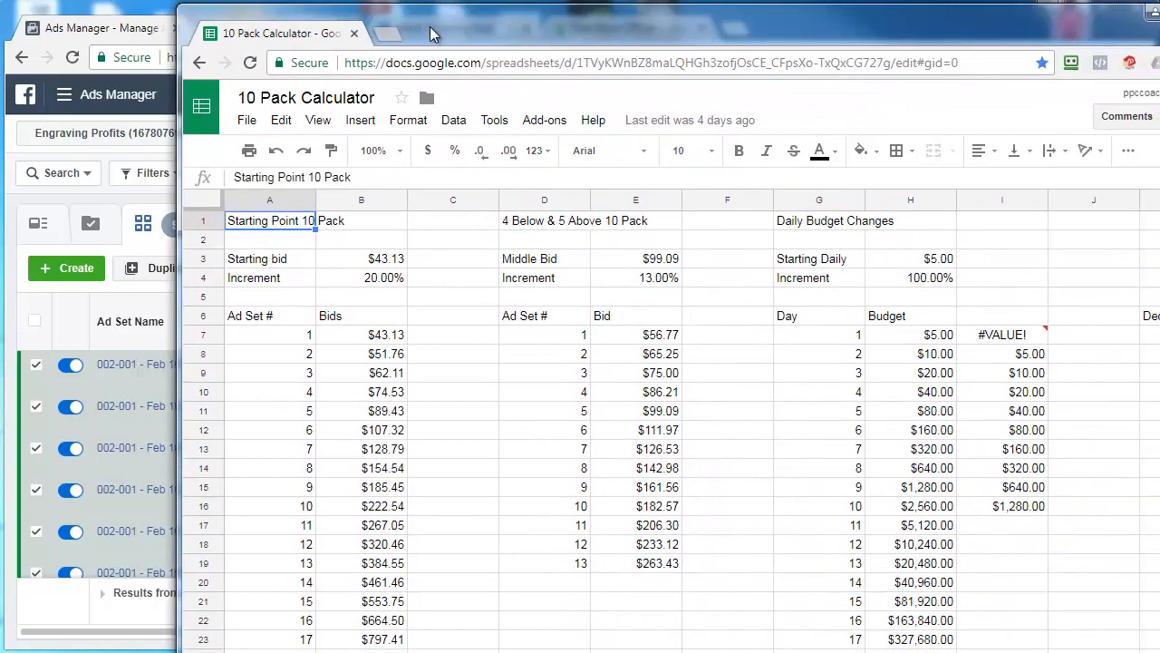
click(360, 257)
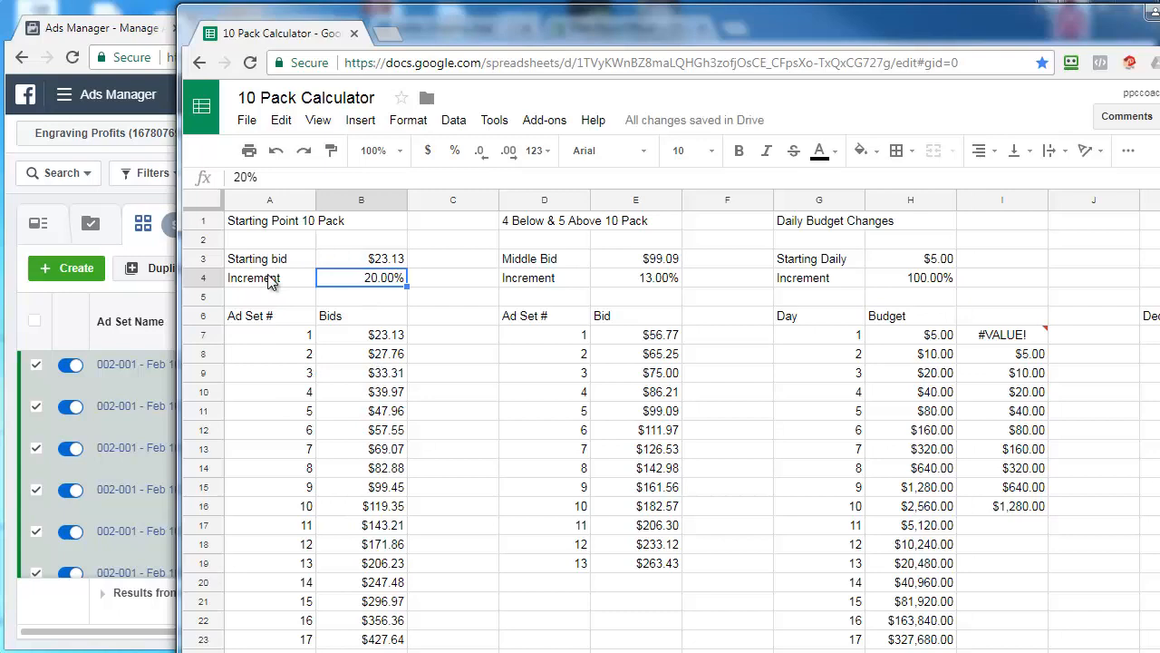
mouse_move(353, 290)
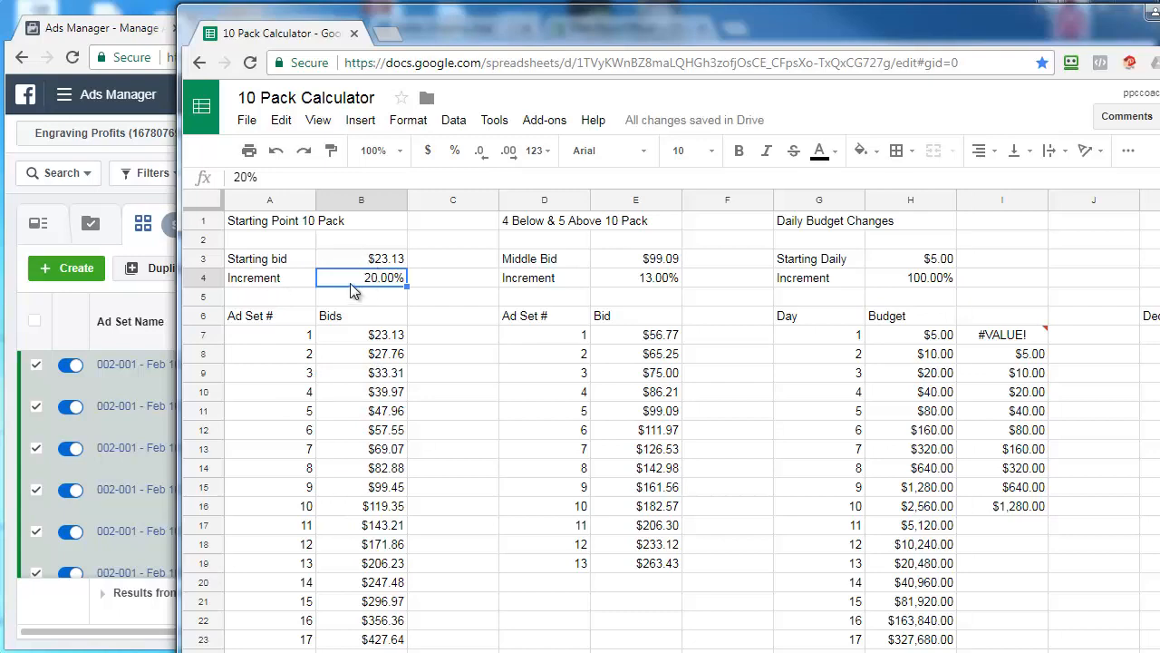
mouse_move(884, 361)
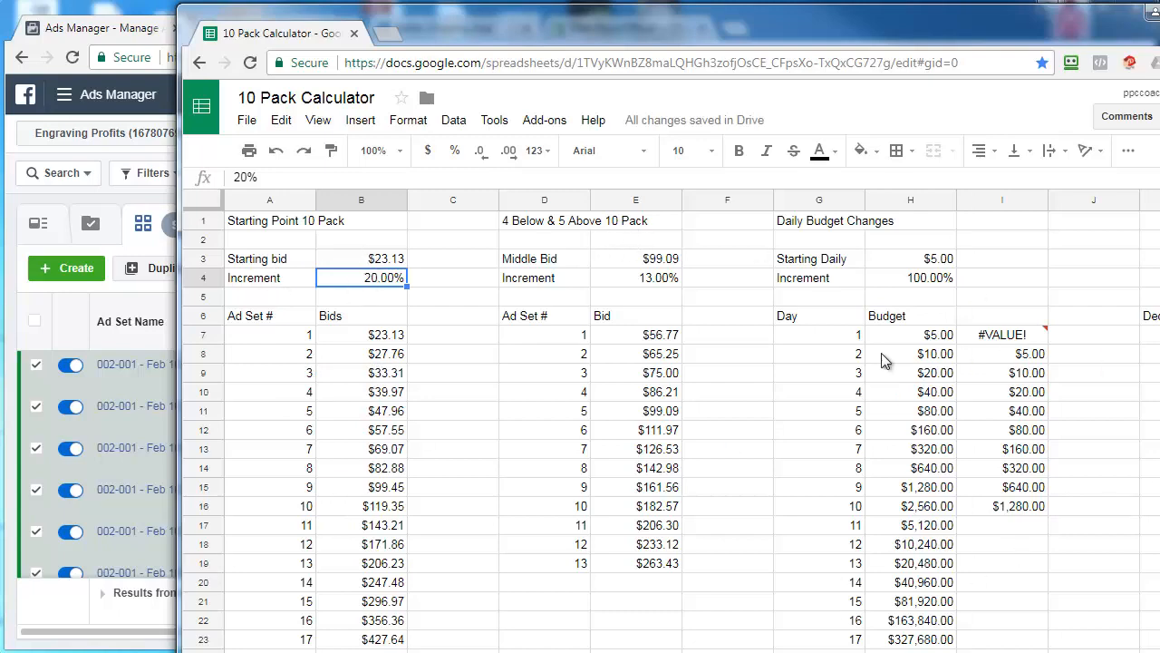
scroll(down, 3)
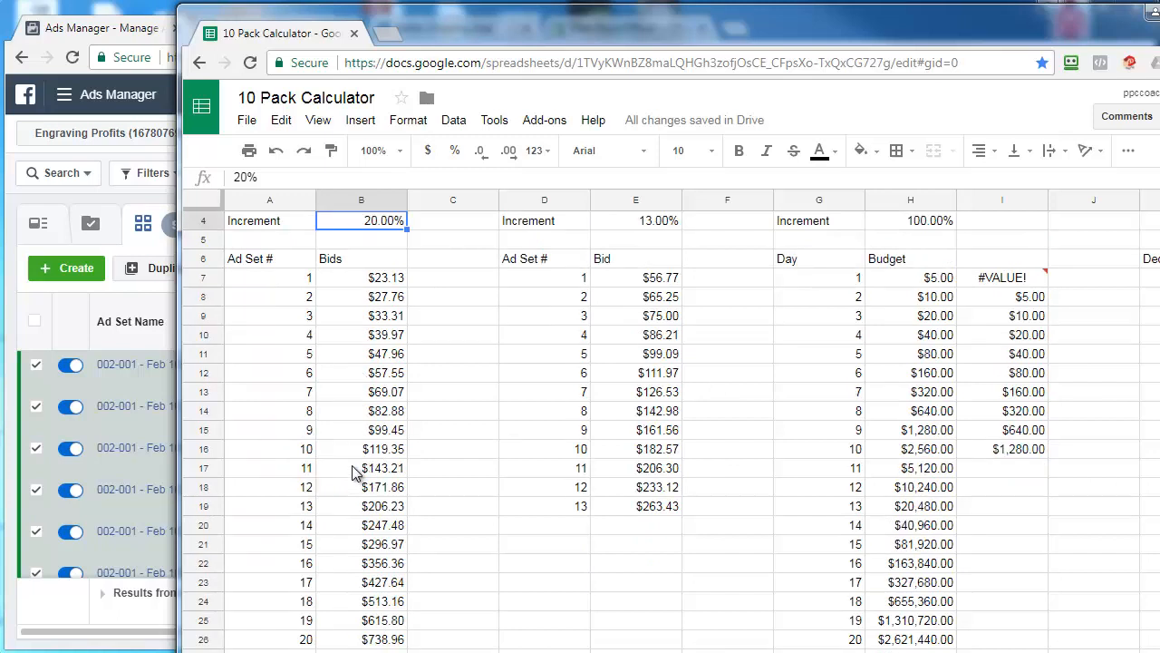
click(361, 450)
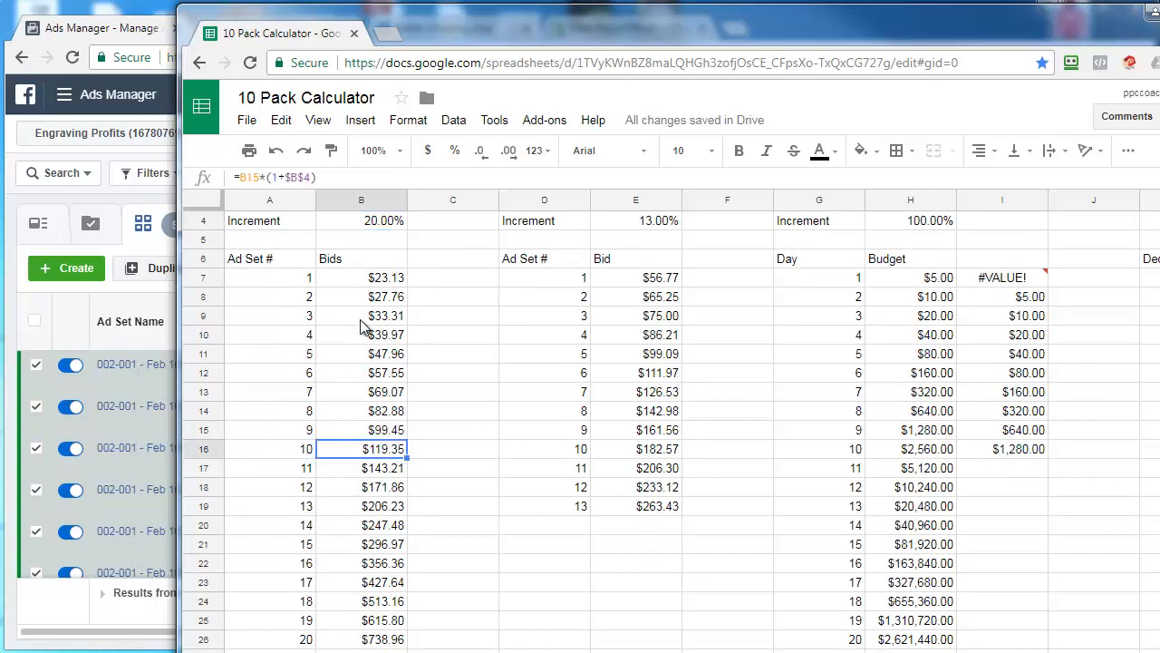
Step: Read ad set 2's $27.76 bid, then close the Creating 9 Ad Sets panel in Ads Manager
click(361, 298)
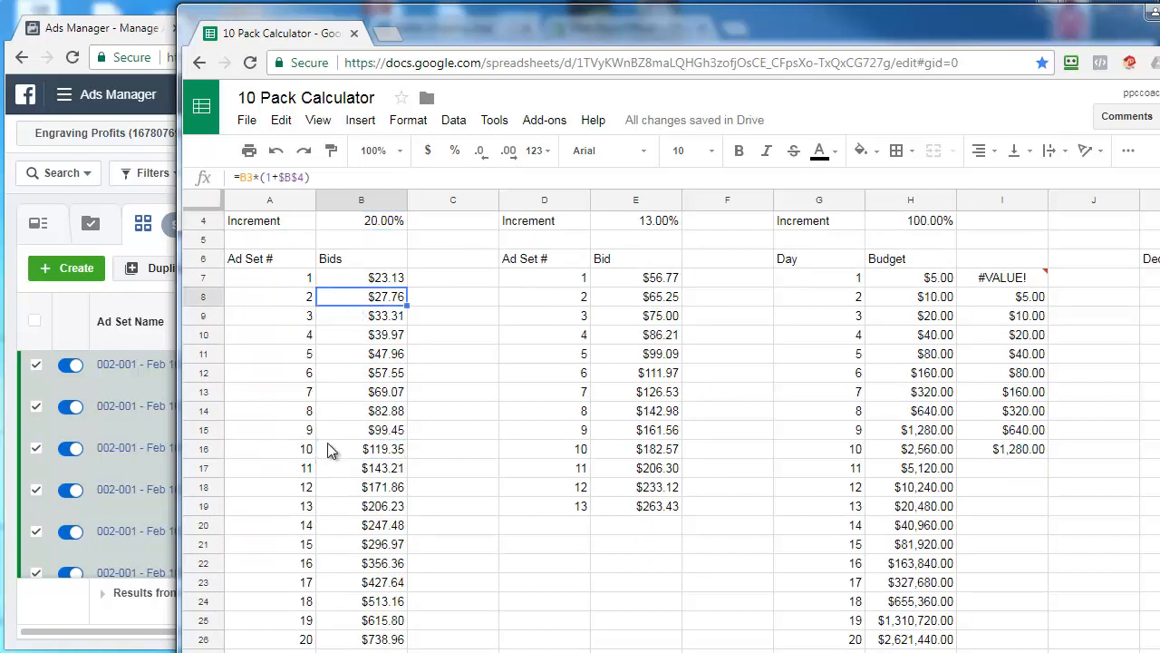
mouse_move(435, 29)
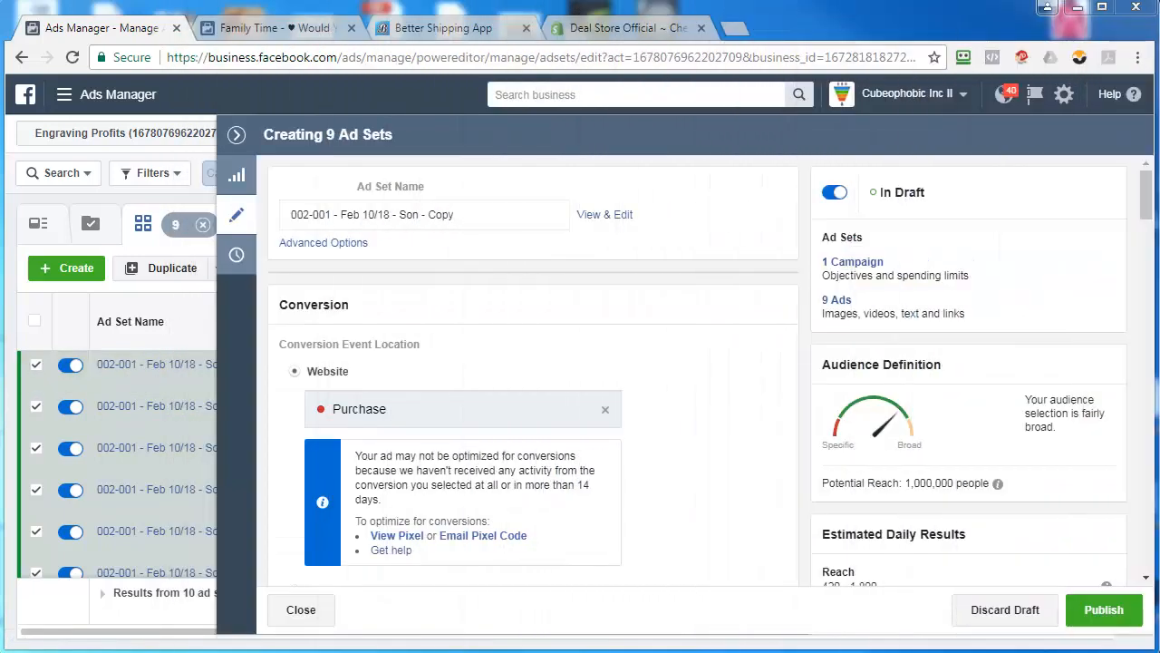
mouse_move(741, 401)
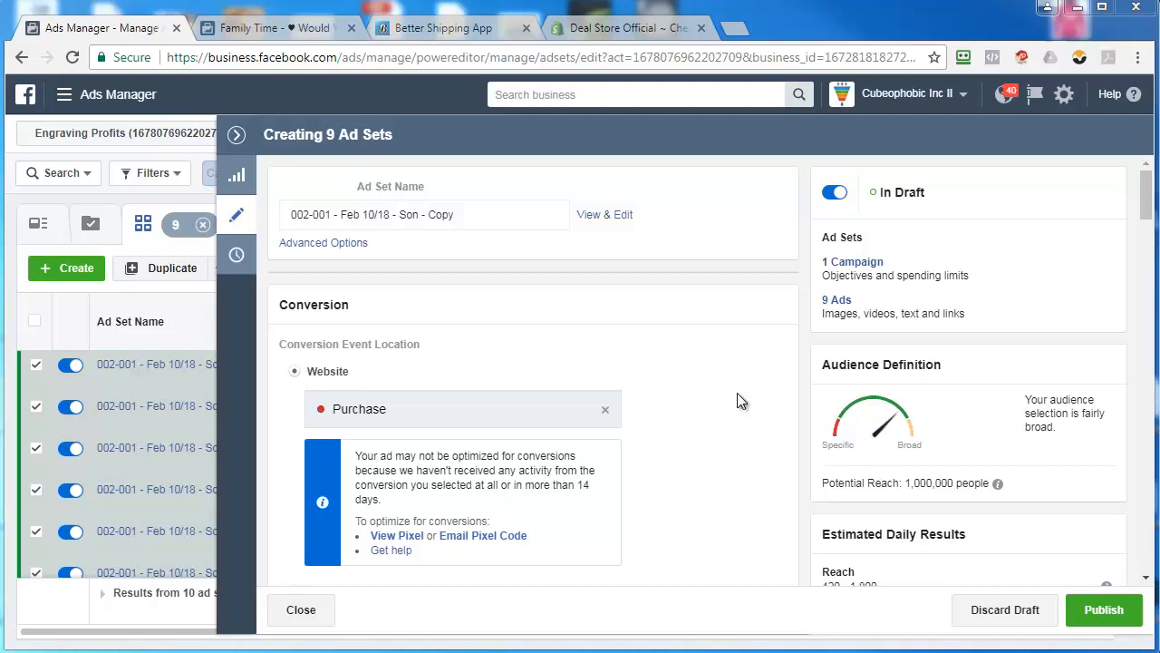
click(301, 610)
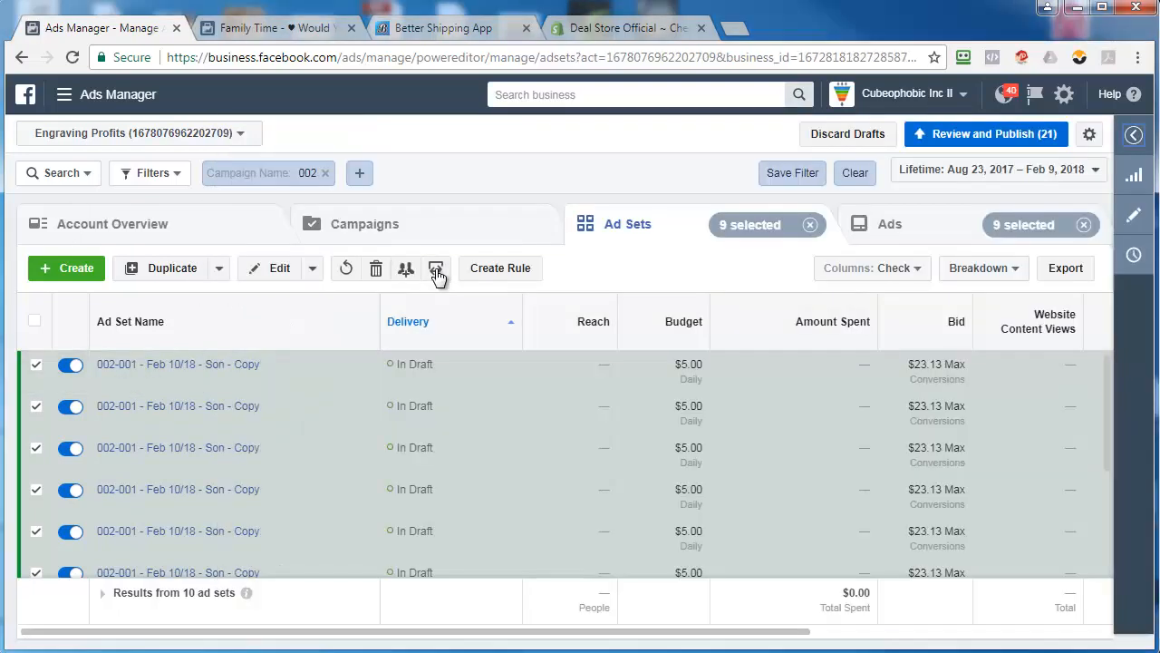
mouse_move(691, 631)
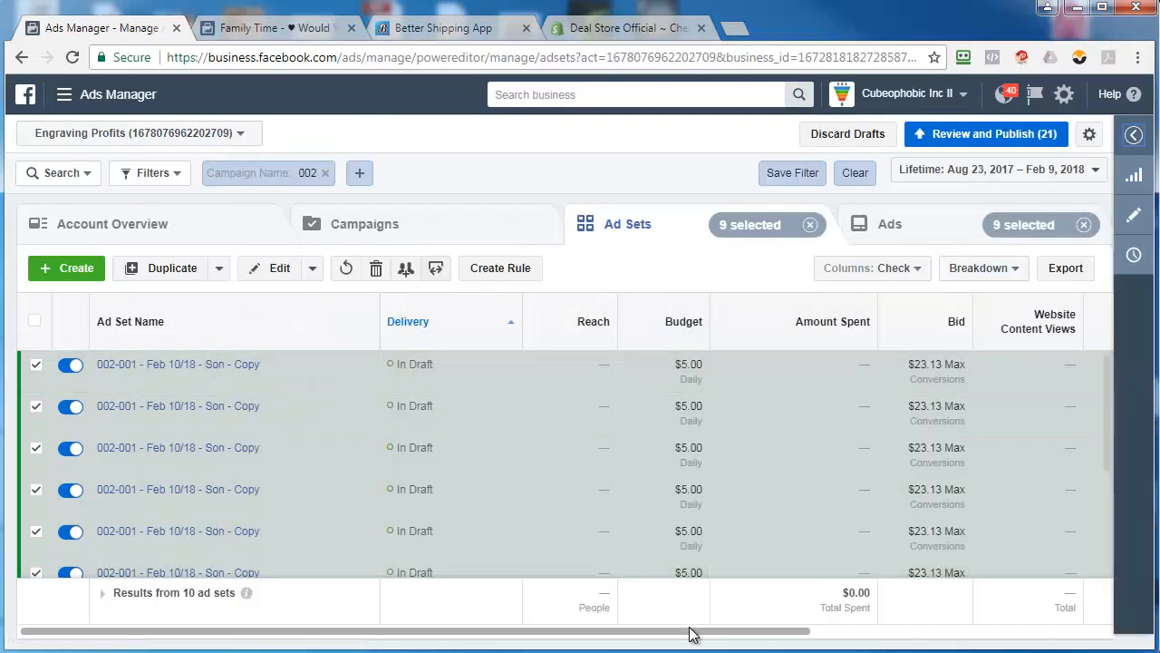
Step: Set the copied ad sets' bids to $27.76, $33.31 and $39.97 down the Ad Sets table
scroll(right, 3)
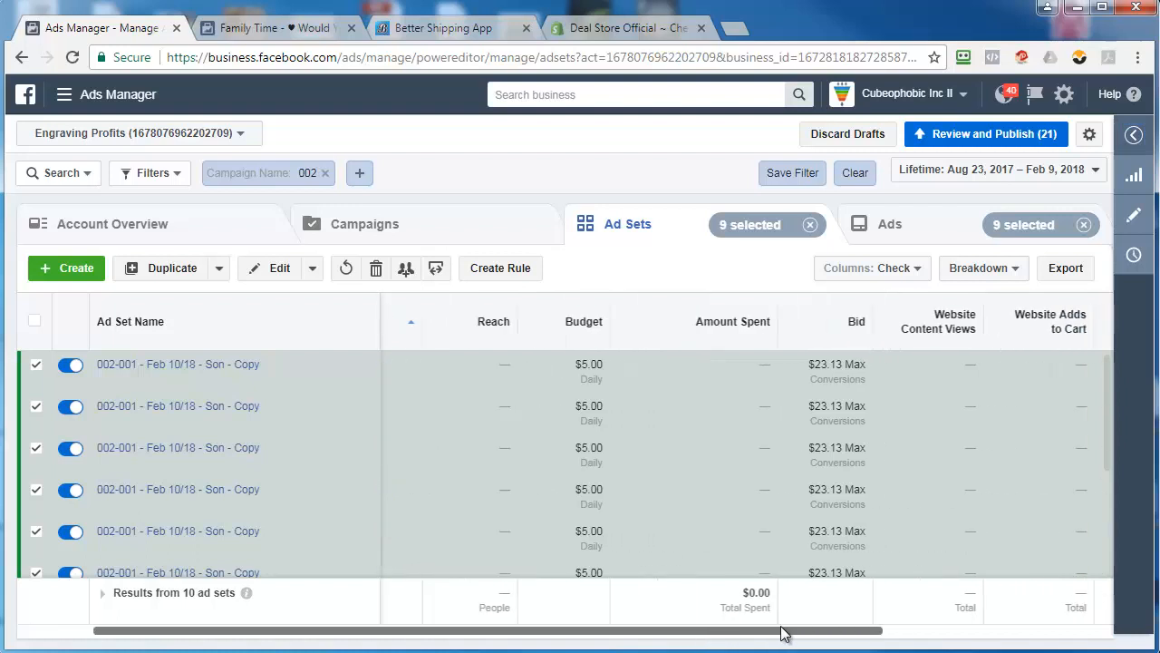
scroll(right, 3)
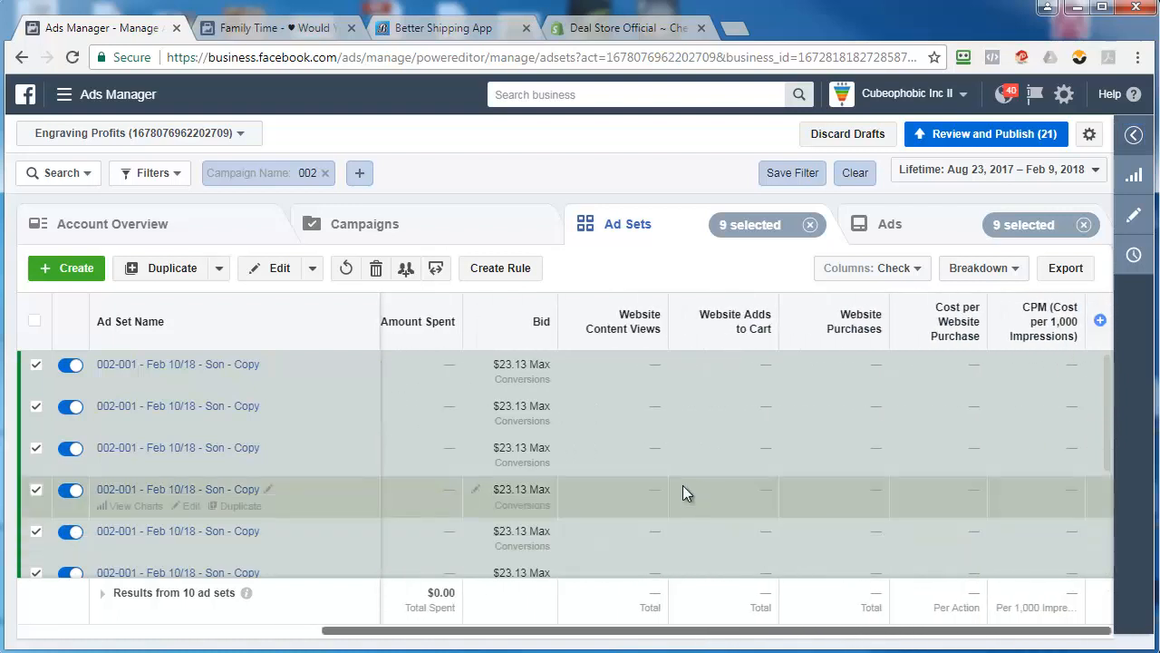
click(34, 321)
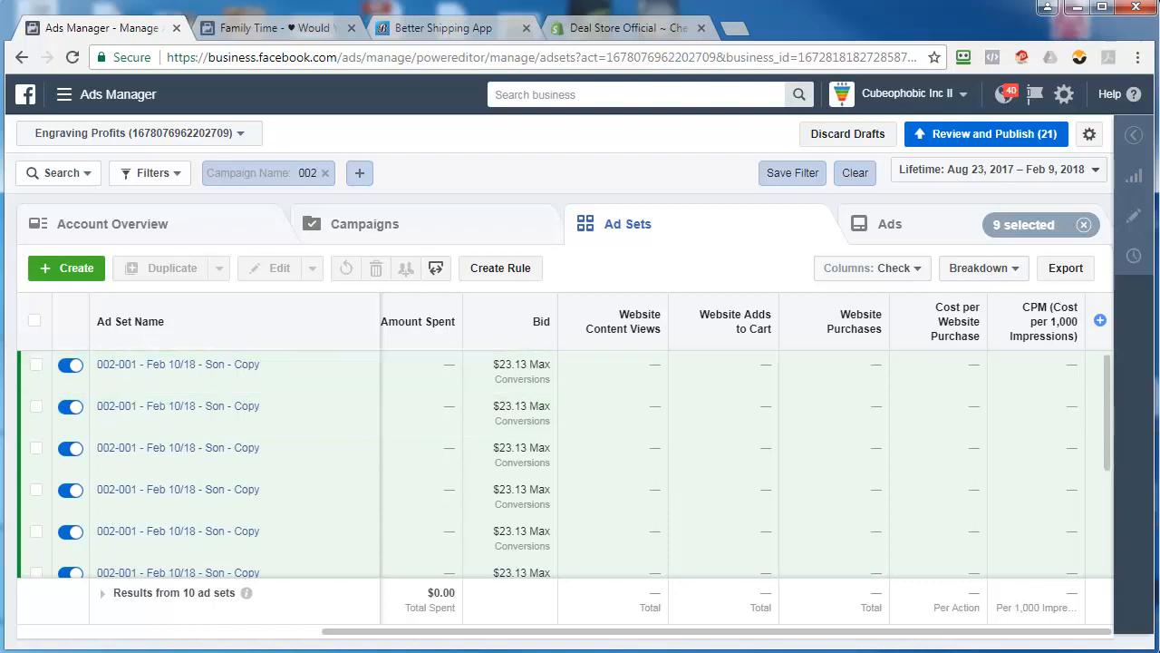
mouse_move(181, 362)
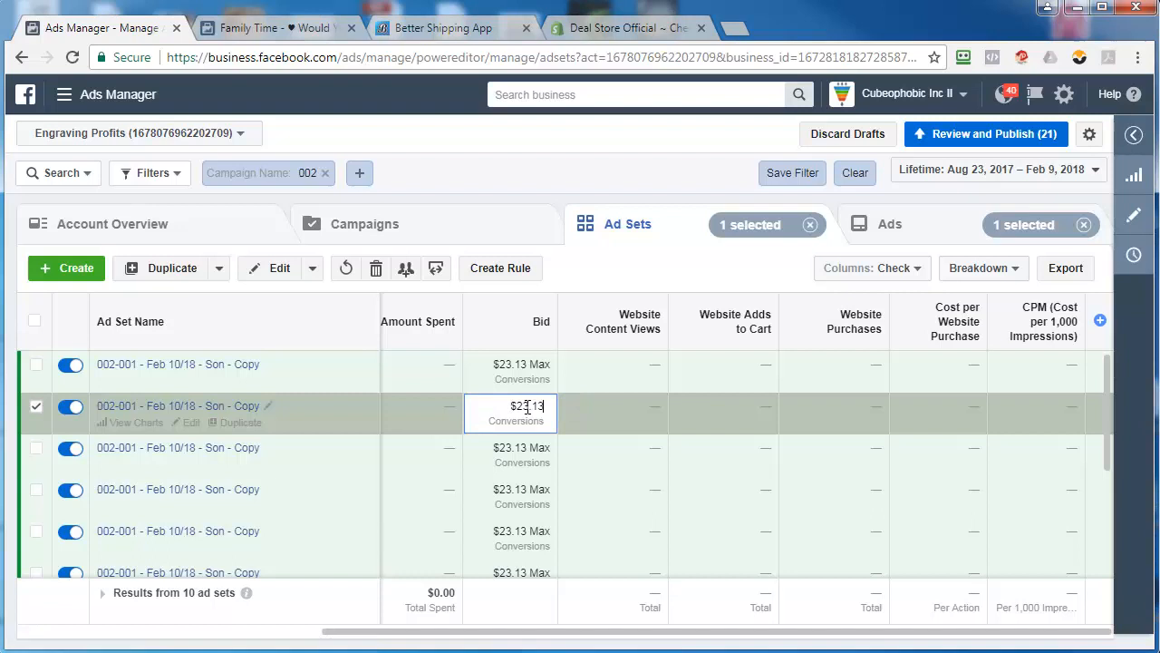
text(27.76 Max)
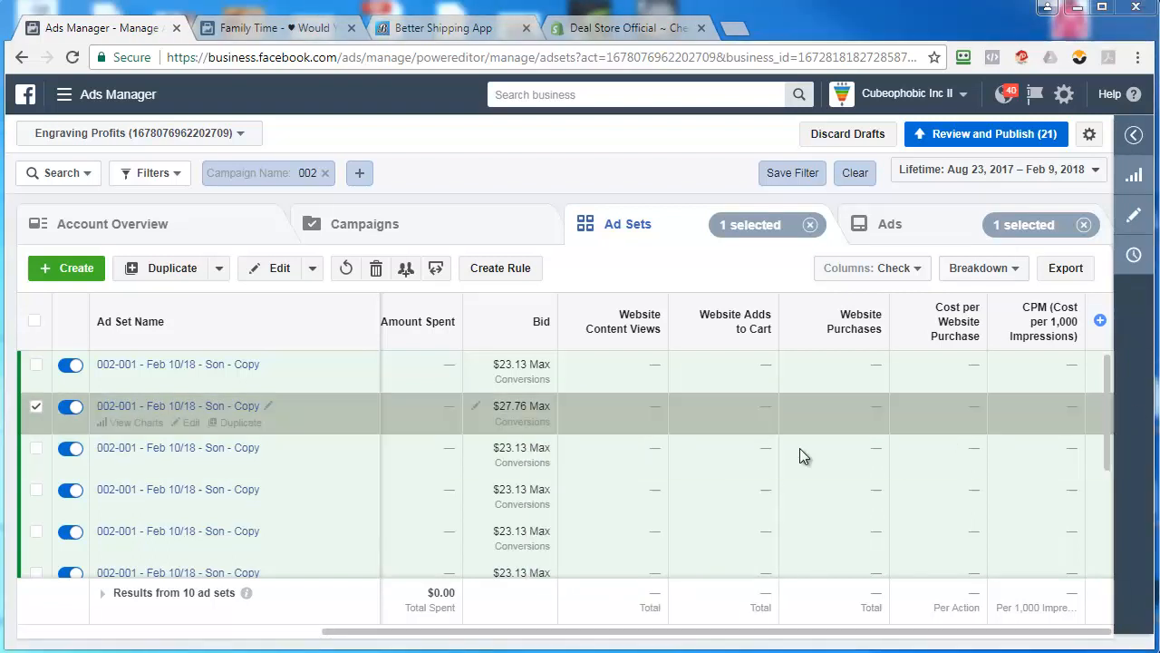
click(526, 448)
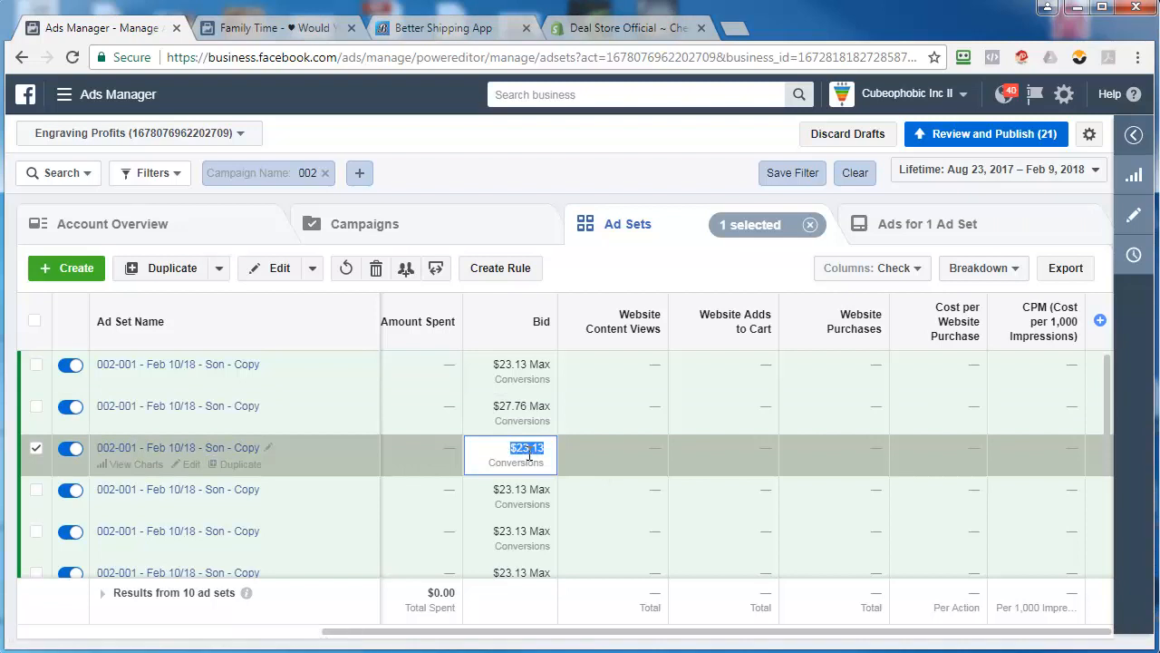
text(33.31 Max)
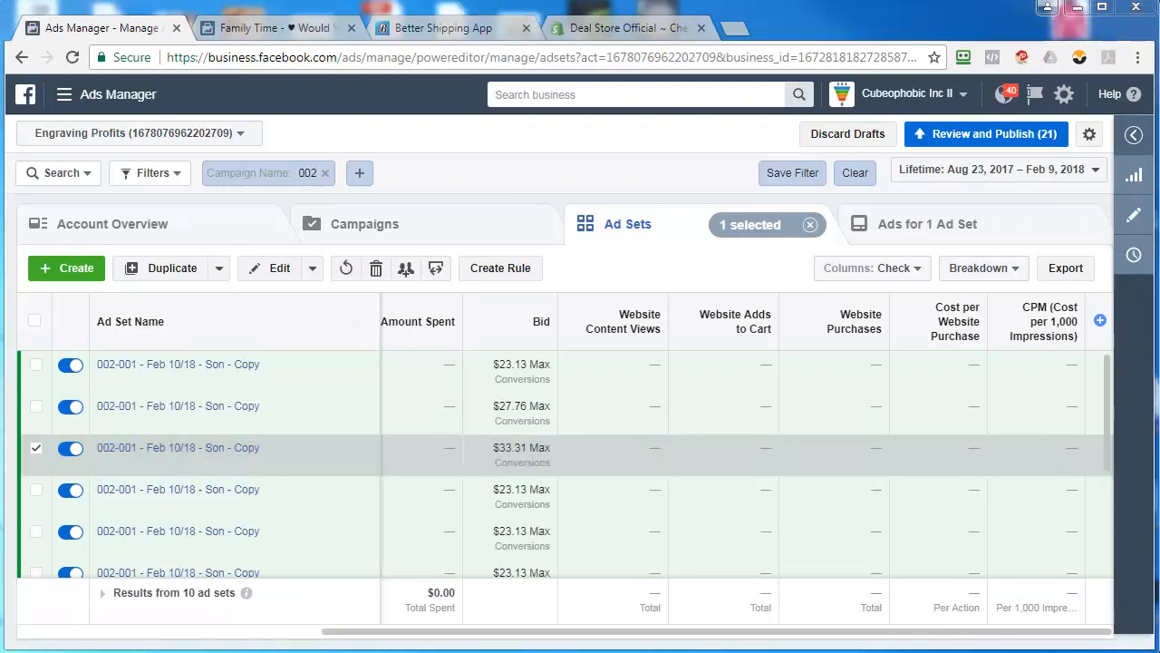
mouse_move(489, 497)
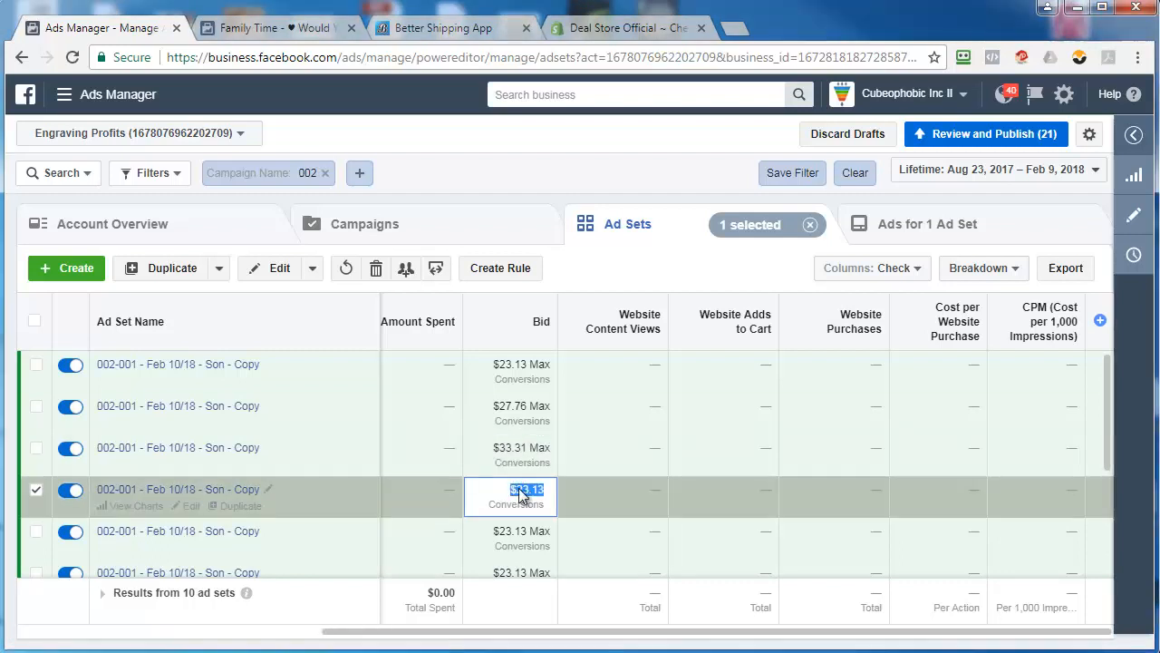
text(39.97 Max)
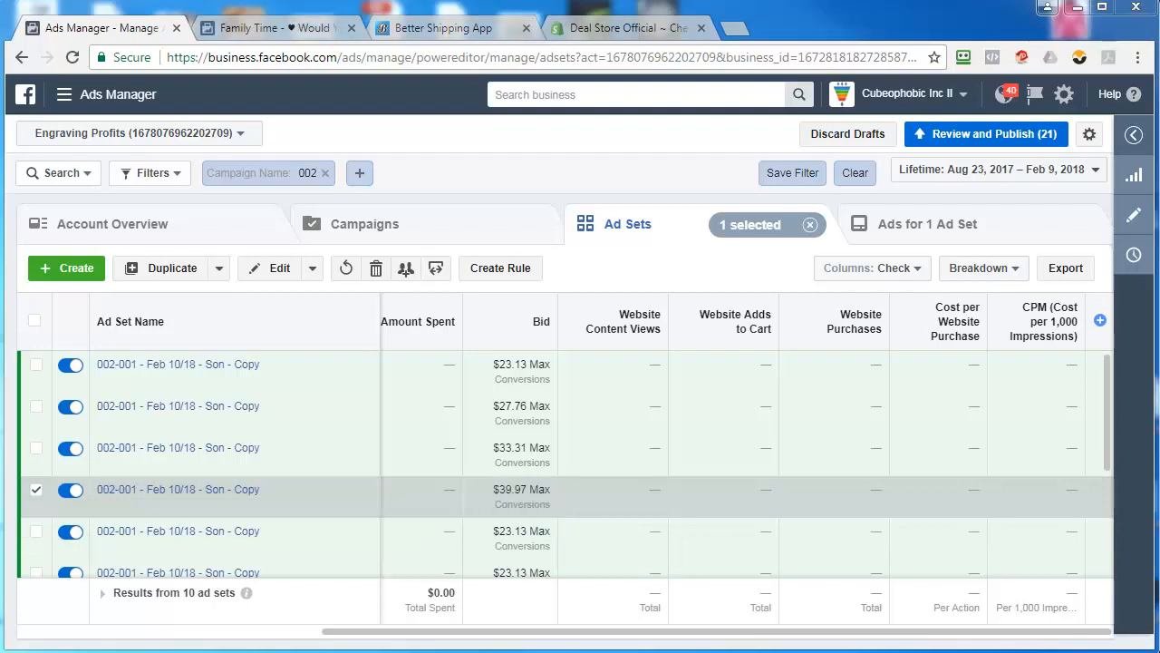
Step: Continue the ladder with bids of $57.55 and $69.07 on the further ad sets
click(523, 529)
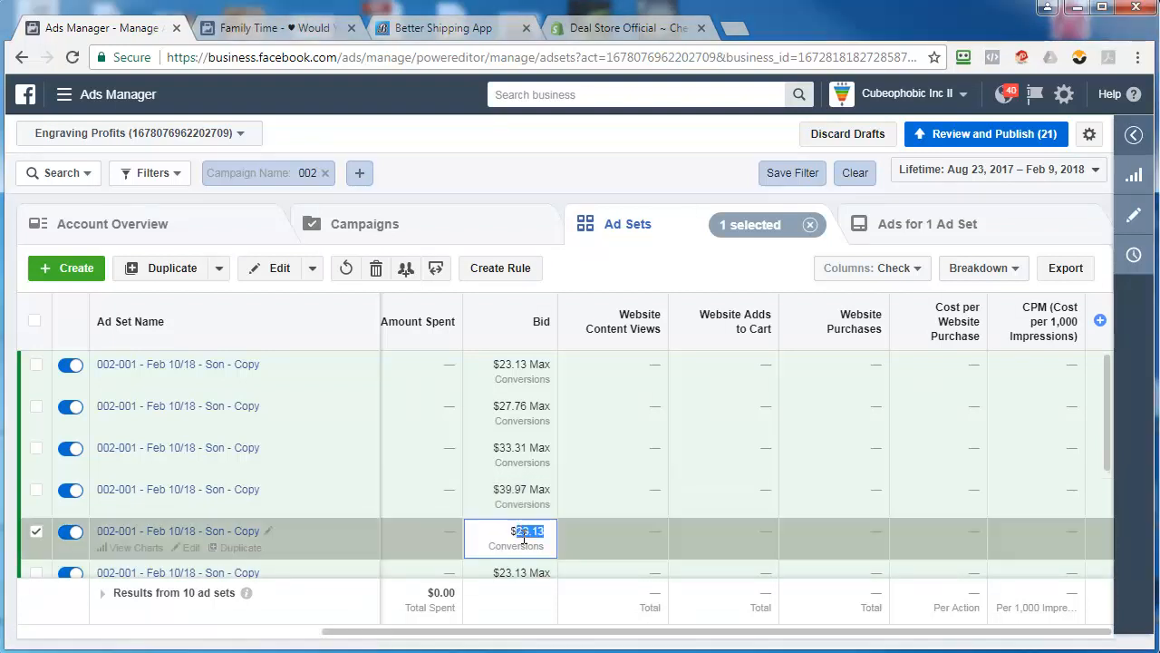
scroll(down, 3)
text($47.96 Max)
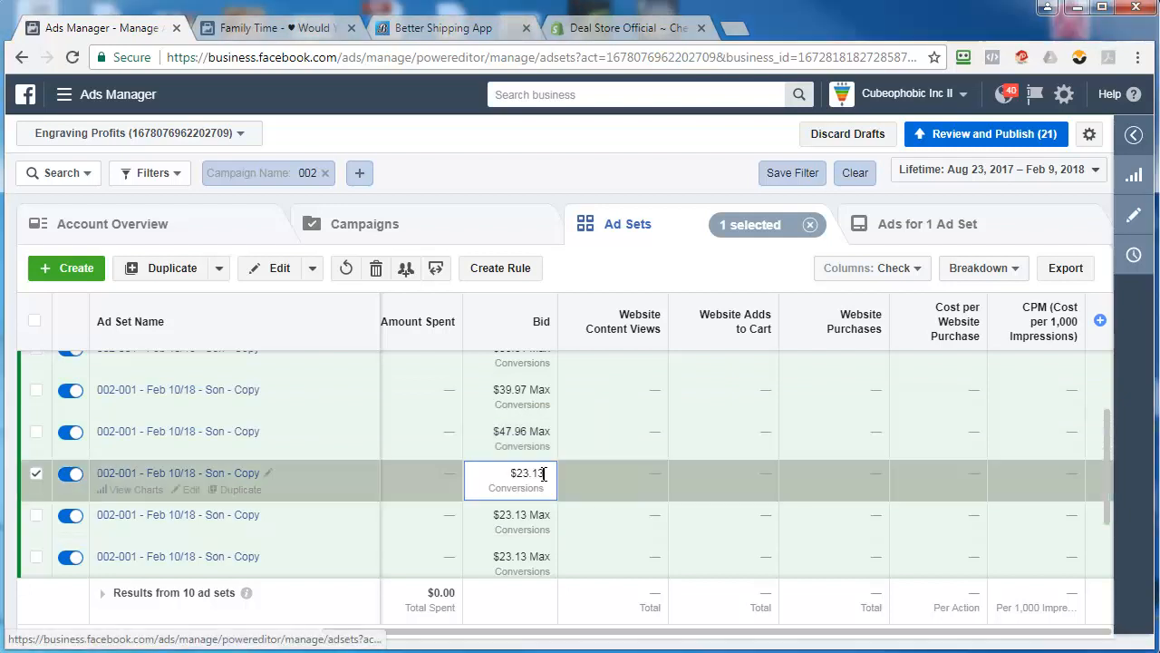
text(57.55 Max)
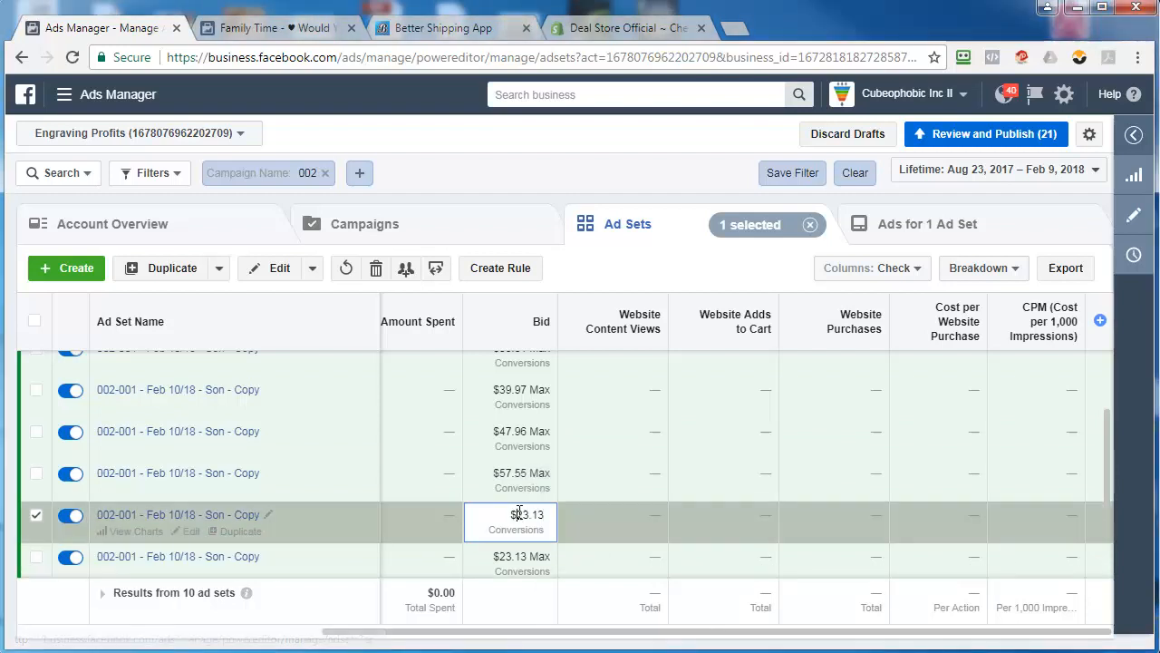
text(69.07 Max)
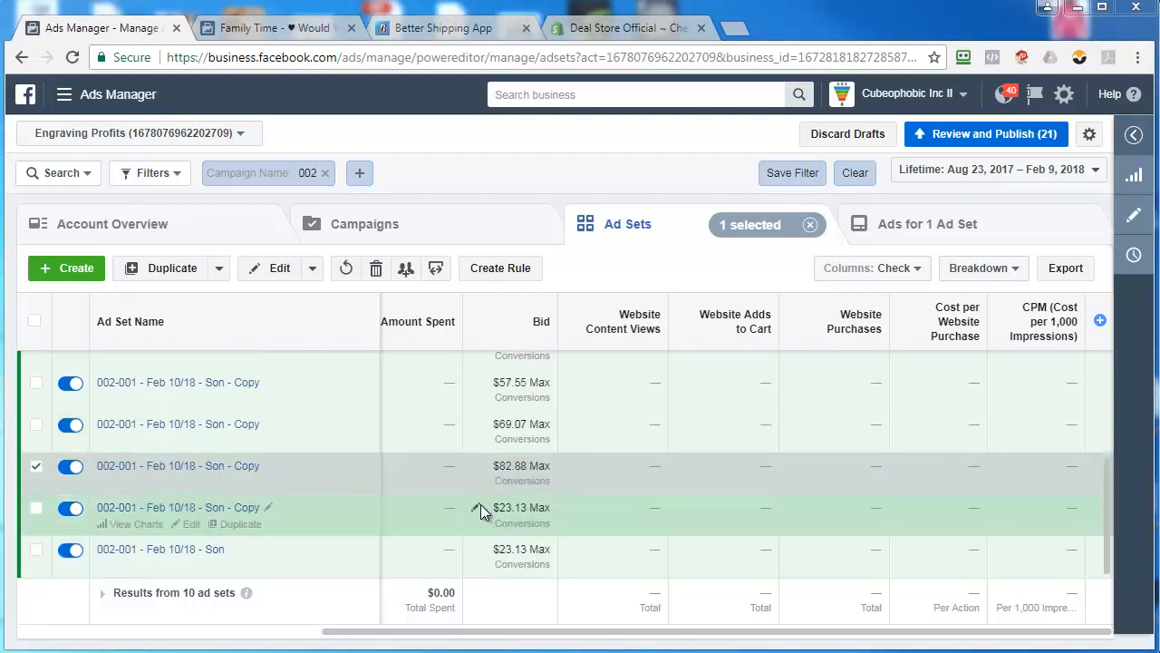
right_click(511, 511)
text($119.35)
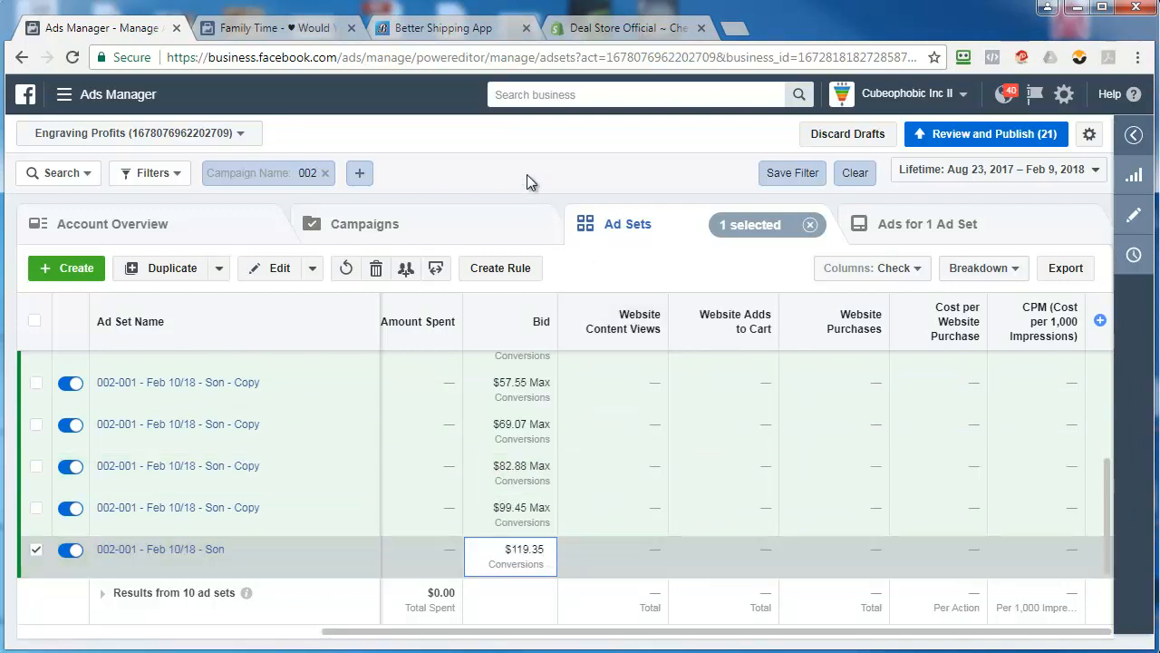
mouse_move(616, 515)
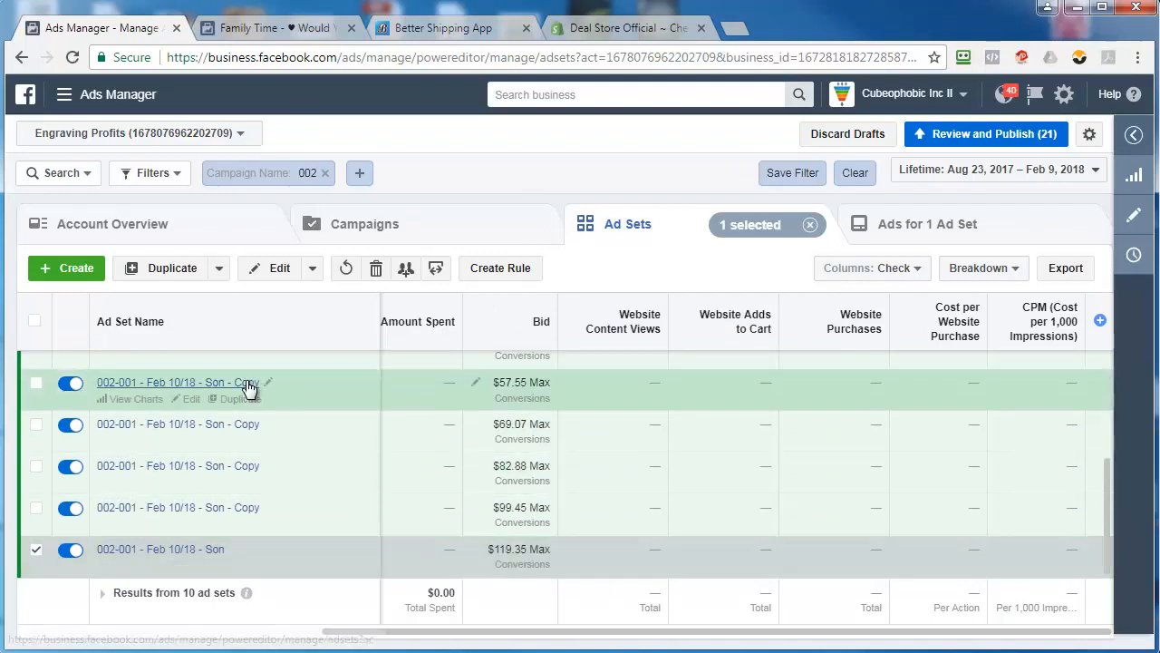
mouse_move(34, 330)
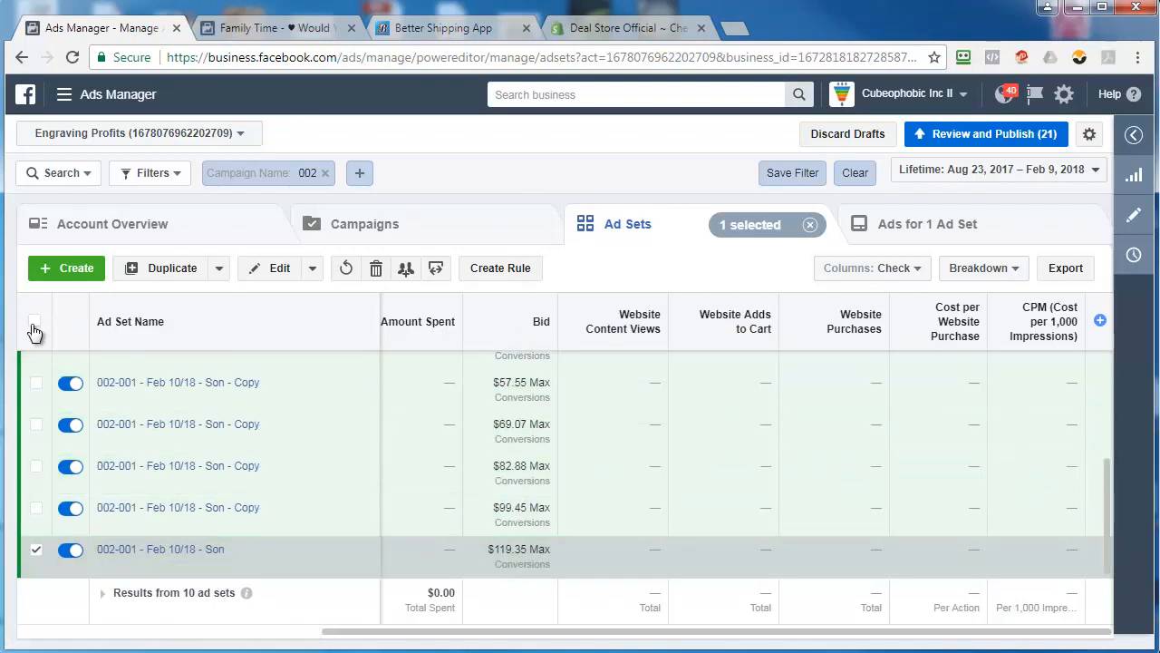
Step: Bulk-rename all ten ad sets, replacing '- Copy' with nothing so each reads 002-001 - Feb 10/18 - Son
click(35, 321)
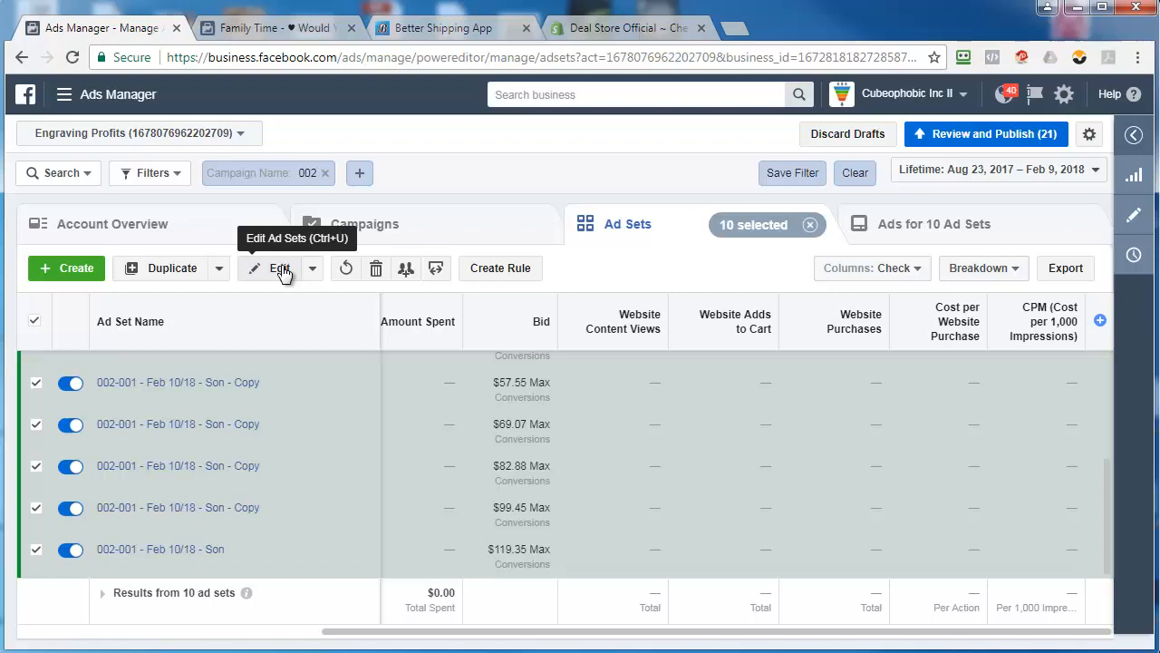
click(280, 269)
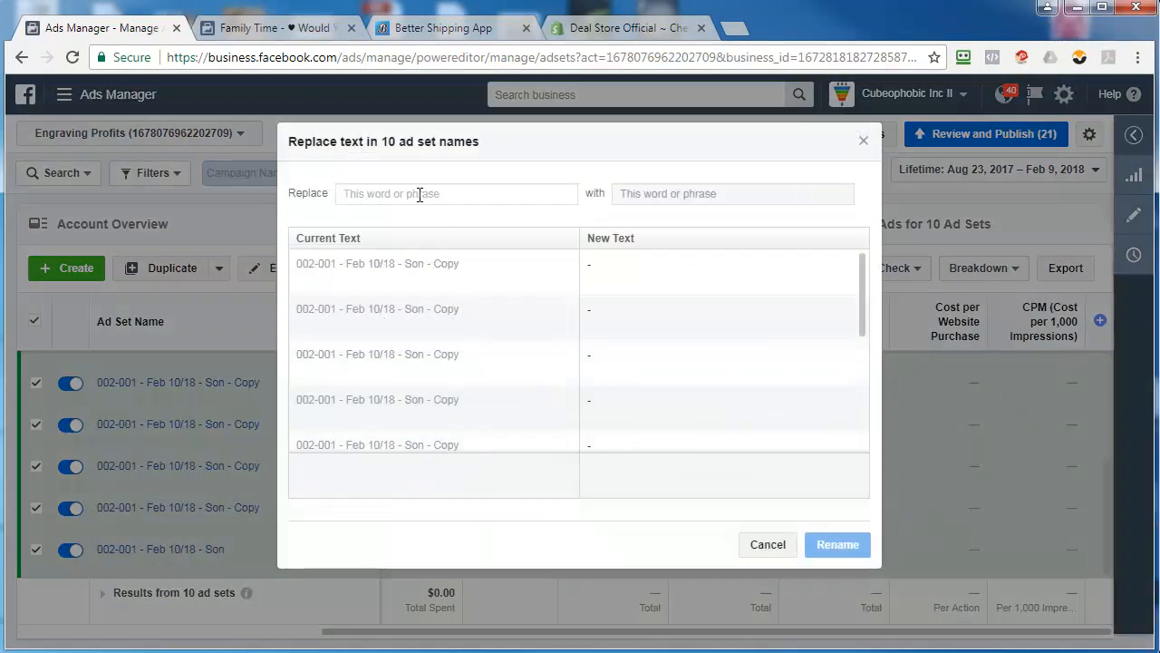
text(- copy)
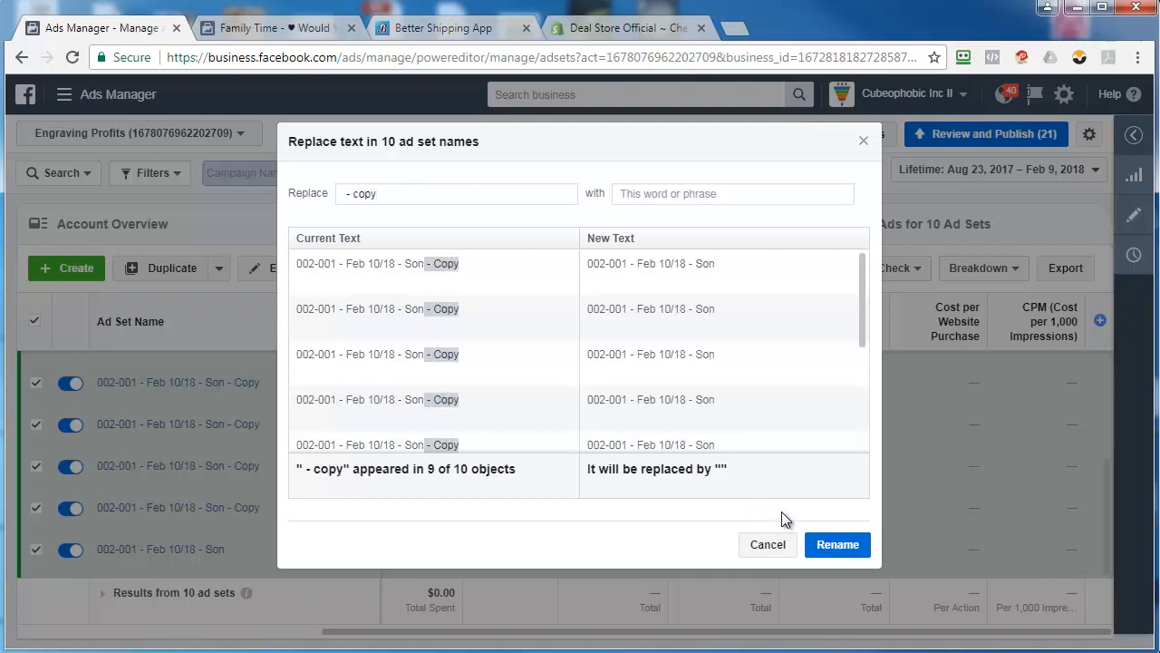
click(838, 544)
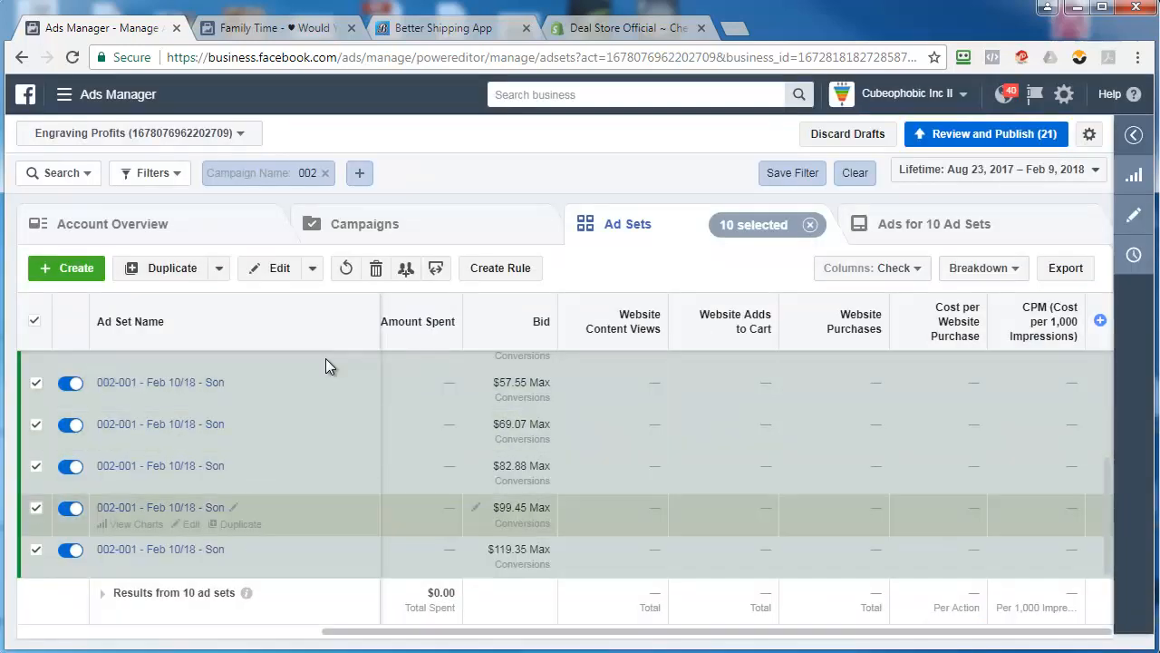
click(34, 321)
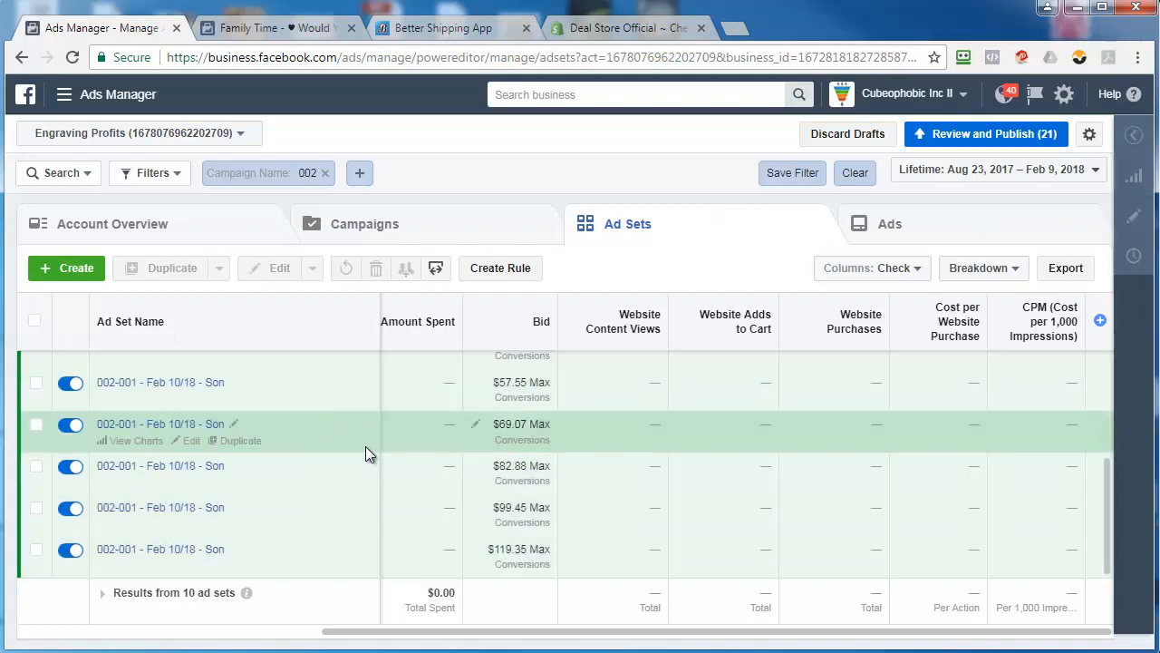
mouse_move(377, 464)
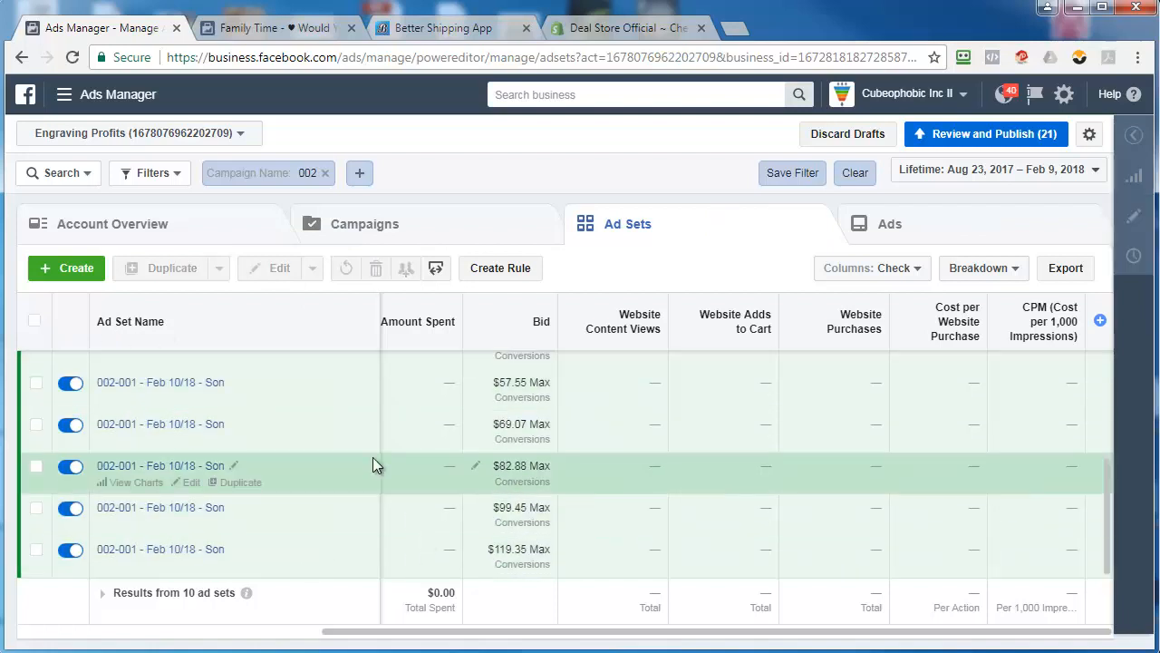
mouse_move(986, 134)
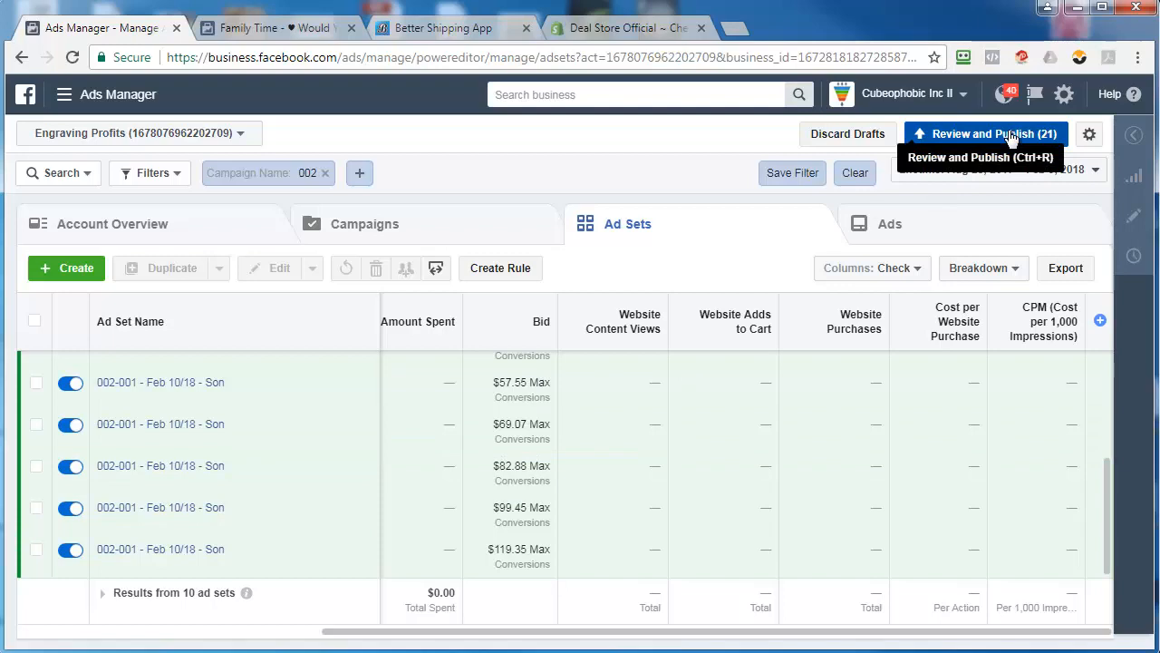
Step: Review and publish the drafts, then view details of the one failed ad set and finish
click(986, 134)
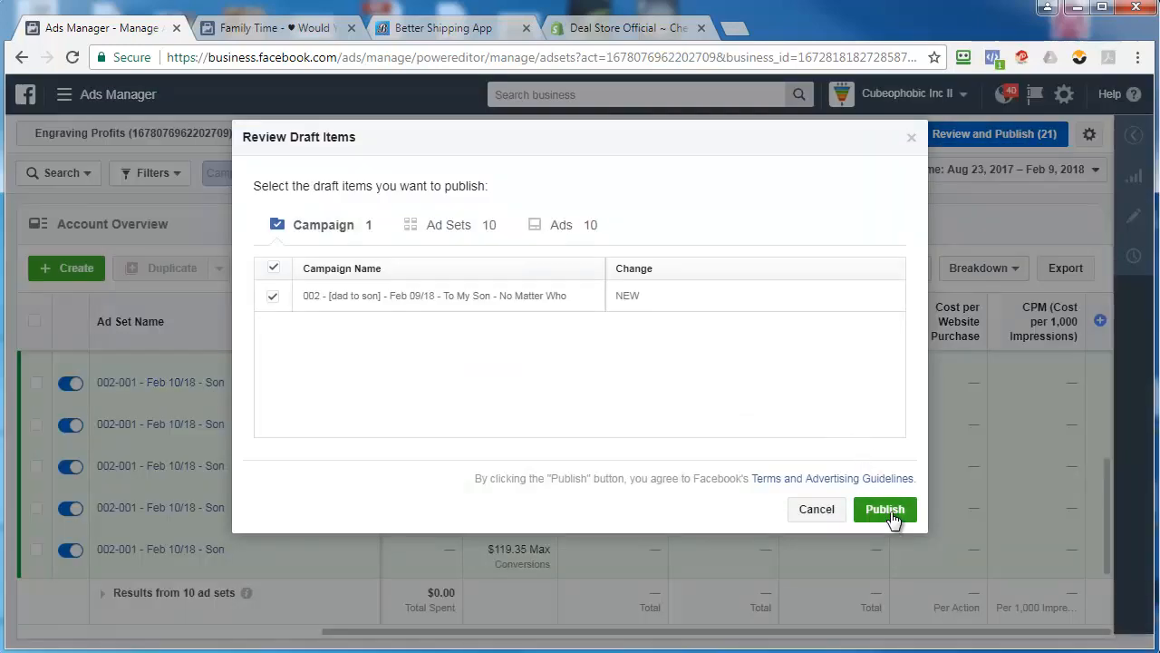
click(885, 507)
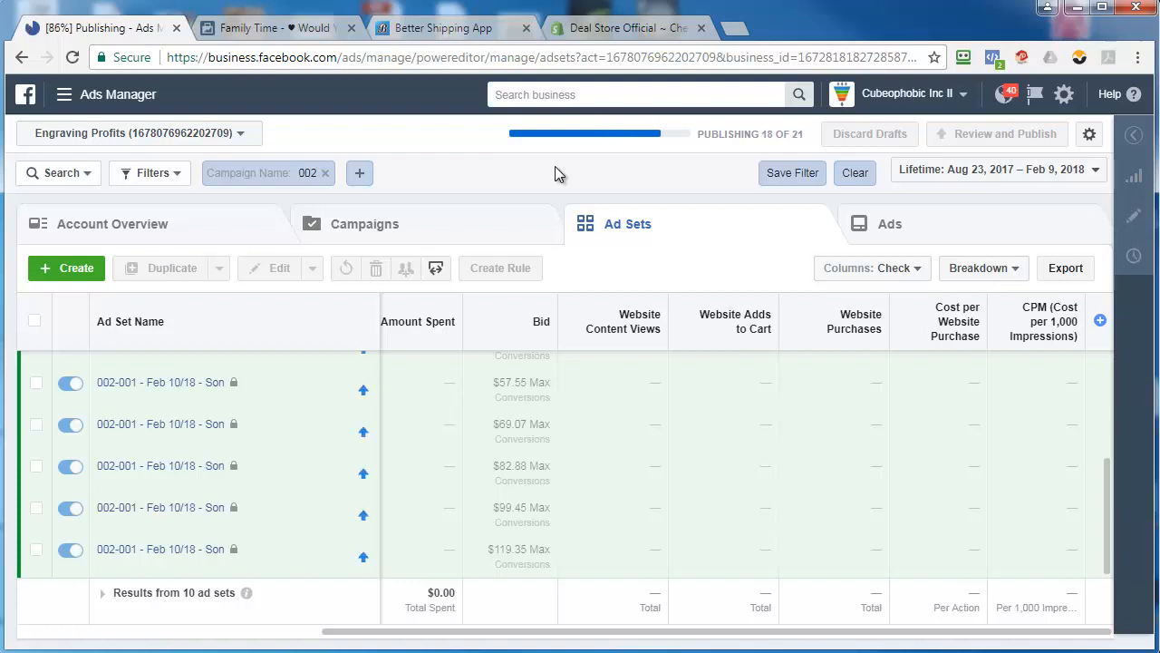
mouse_move(388, 233)
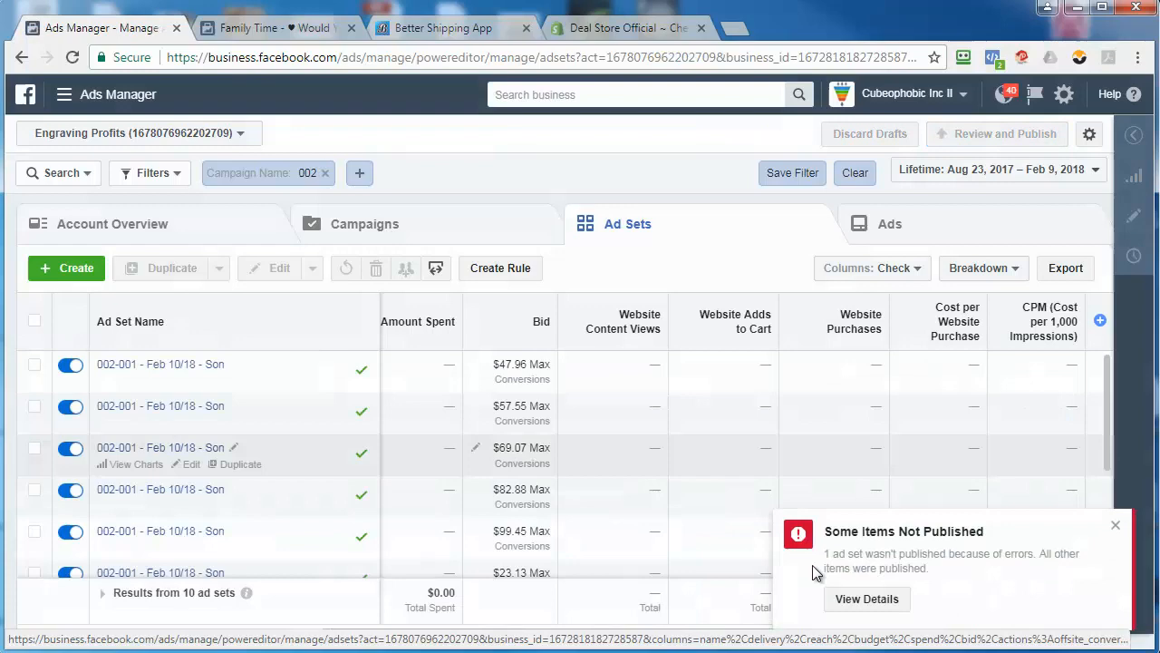
click(866, 598)
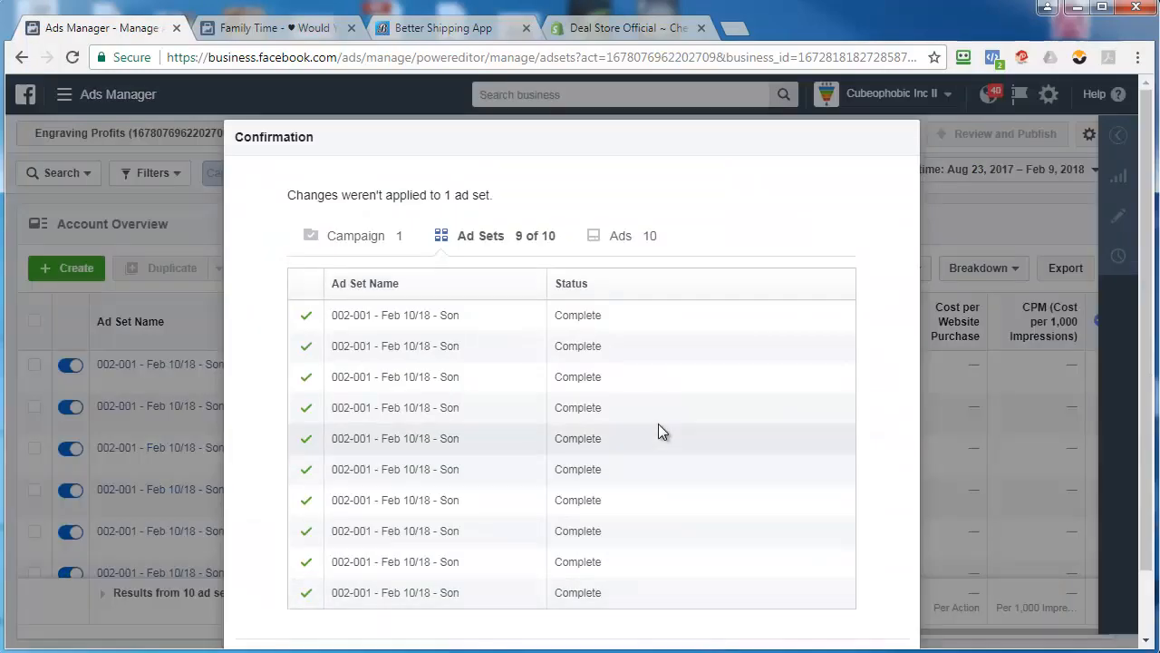
scroll(down, 3)
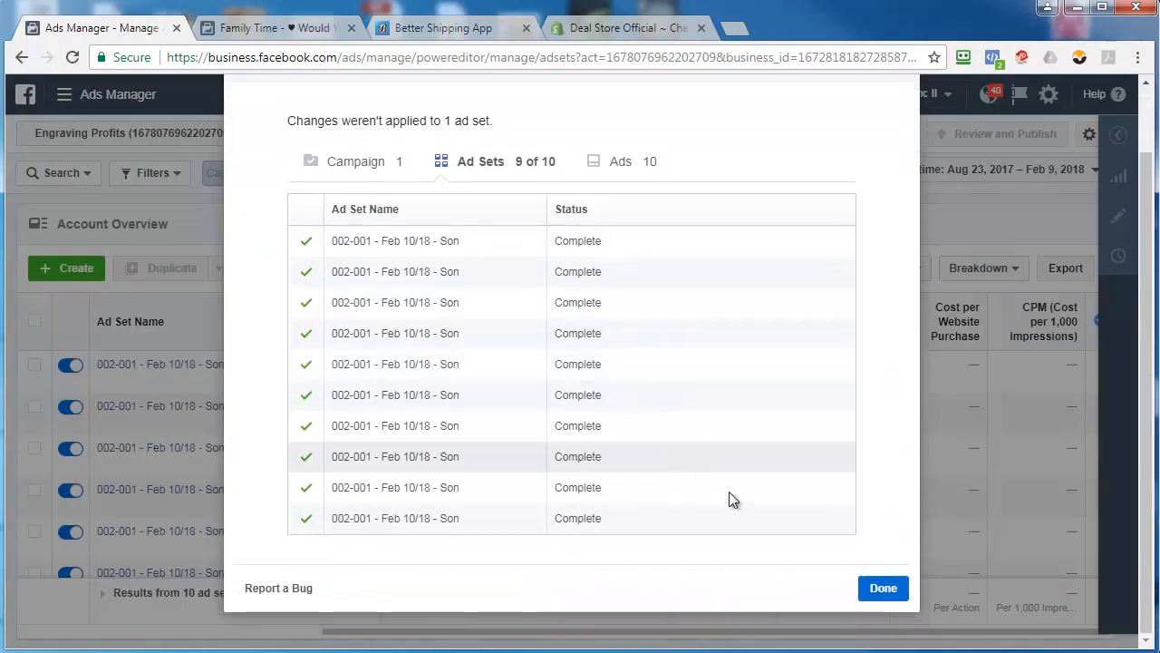
click(881, 588)
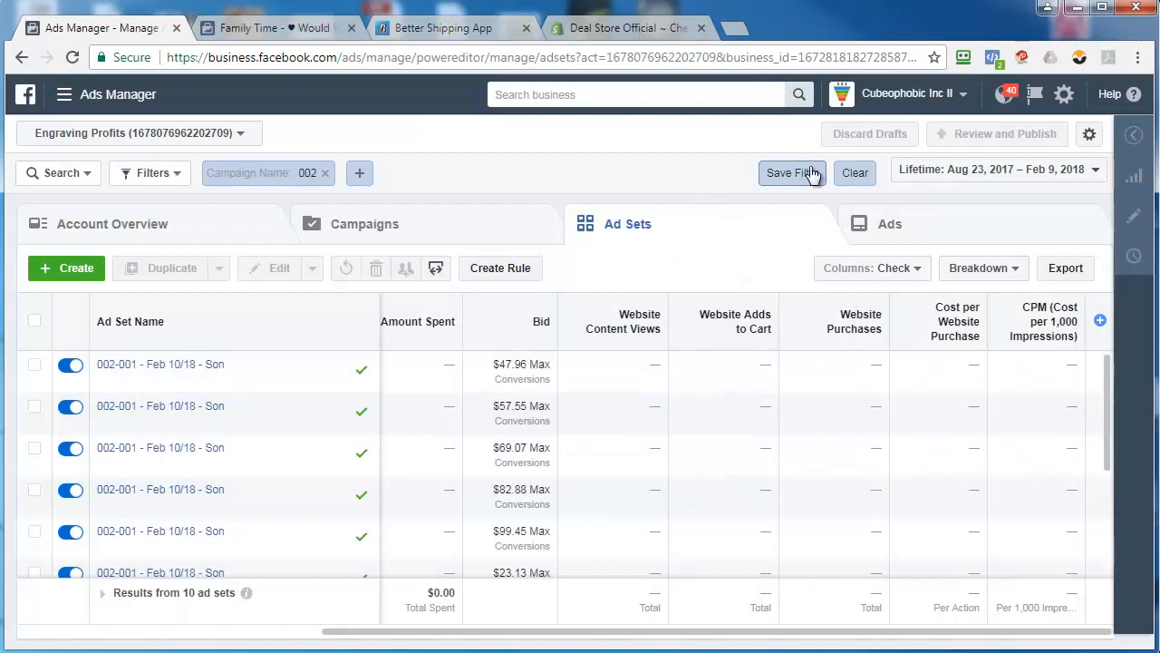
mouse_move(975, 134)
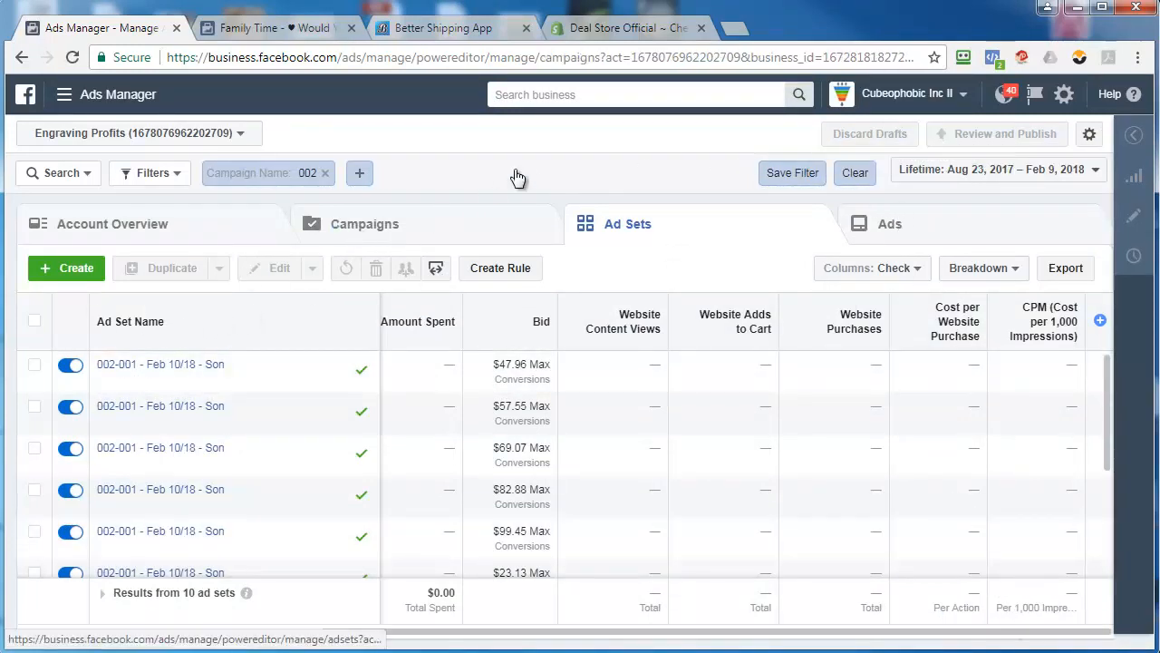
Step: Start a rule on the 002 campaign's active ad sets with a Spent > $20 condition
click(365, 225)
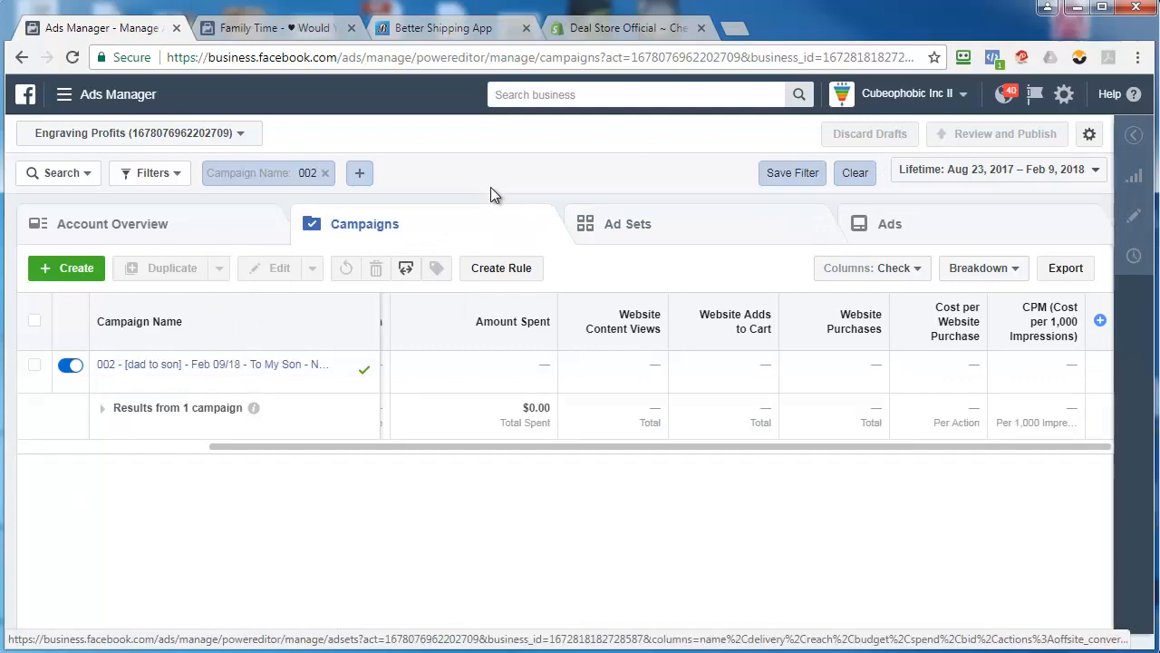
click(33, 363)
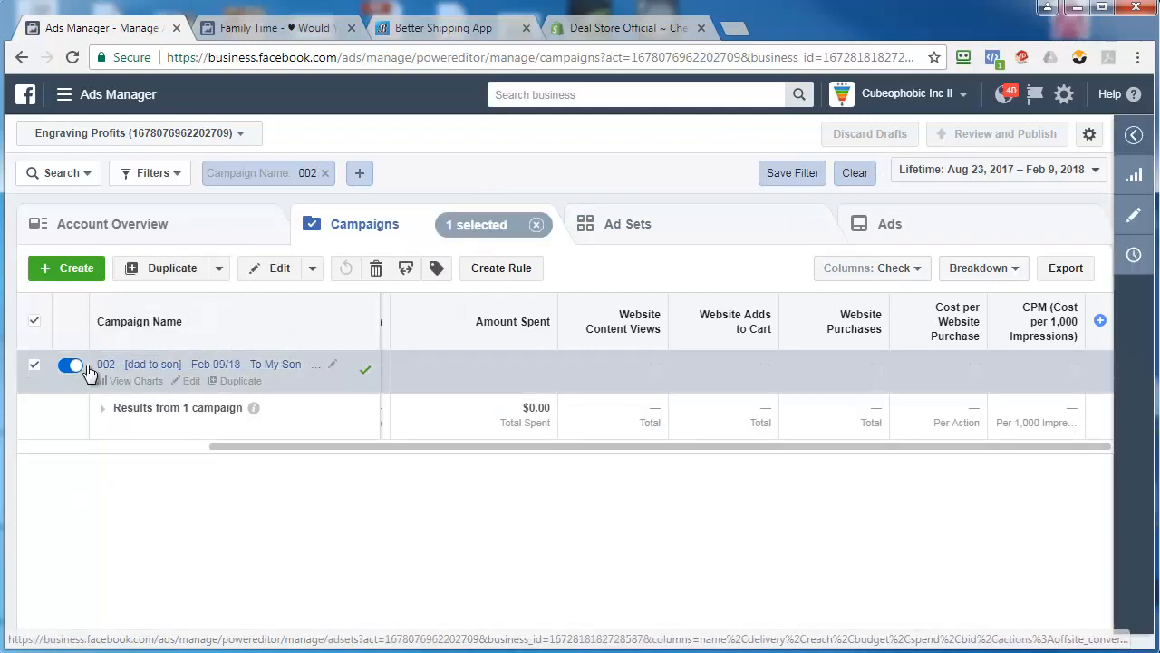
click(500, 269)
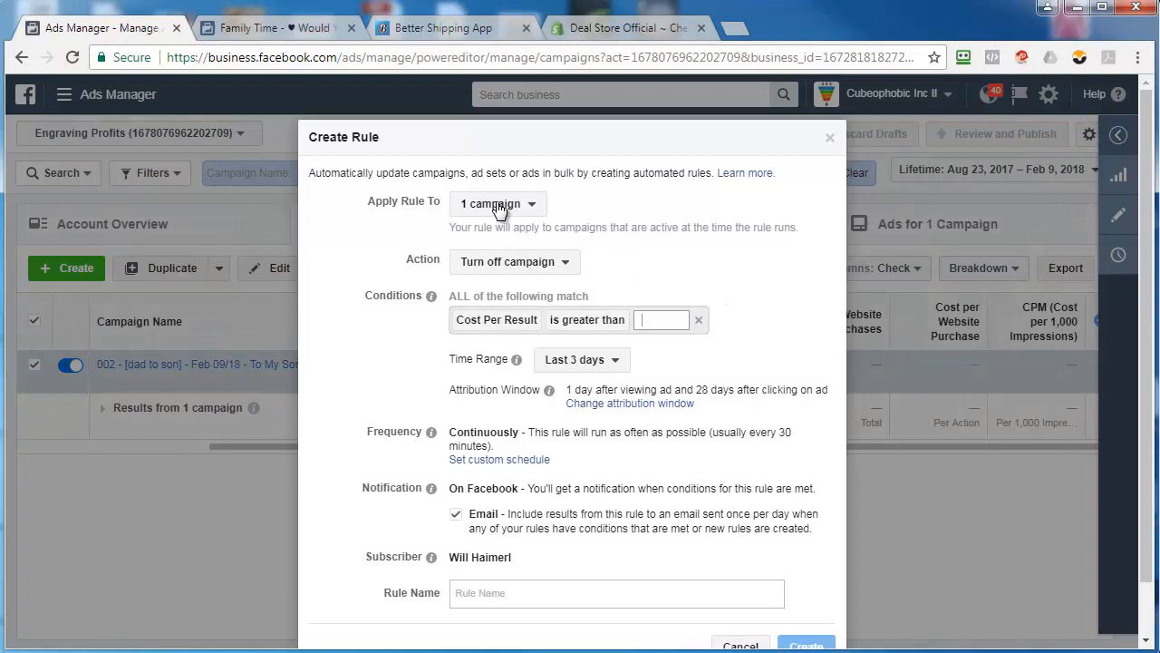
click(497, 203)
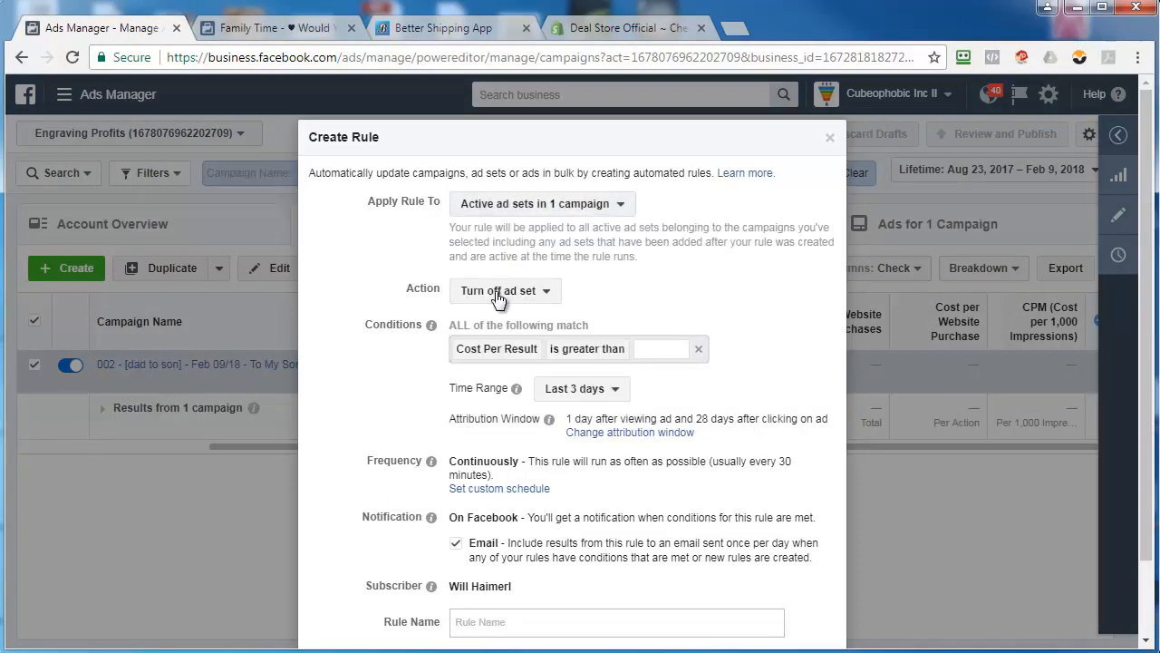
click(496, 349)
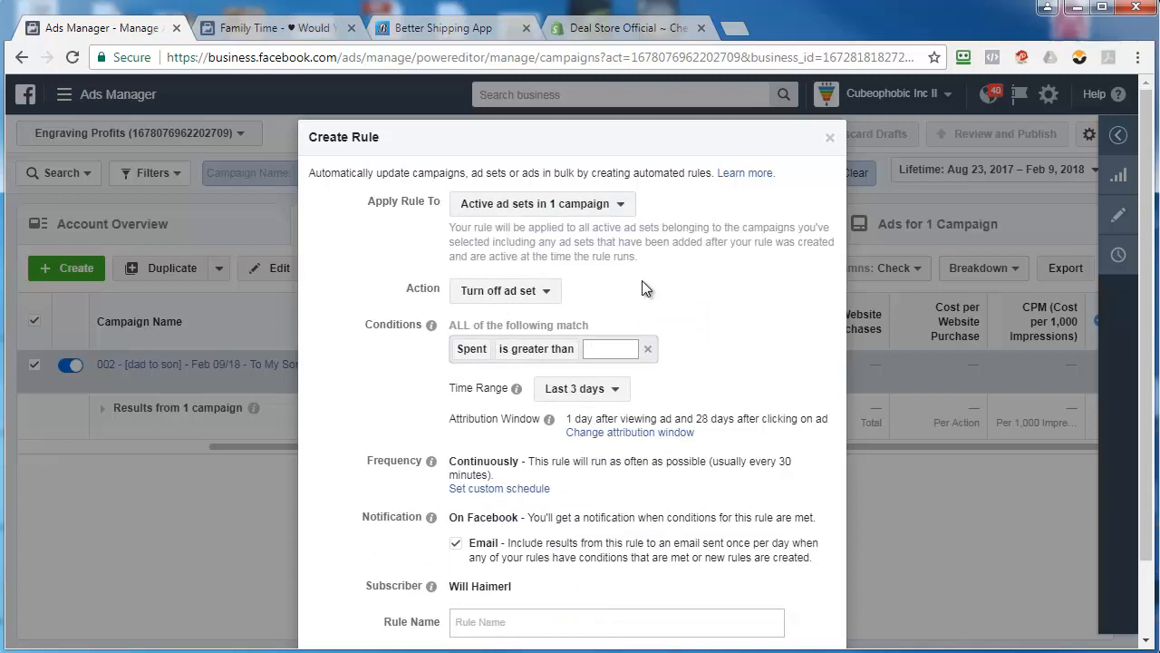
text(20)
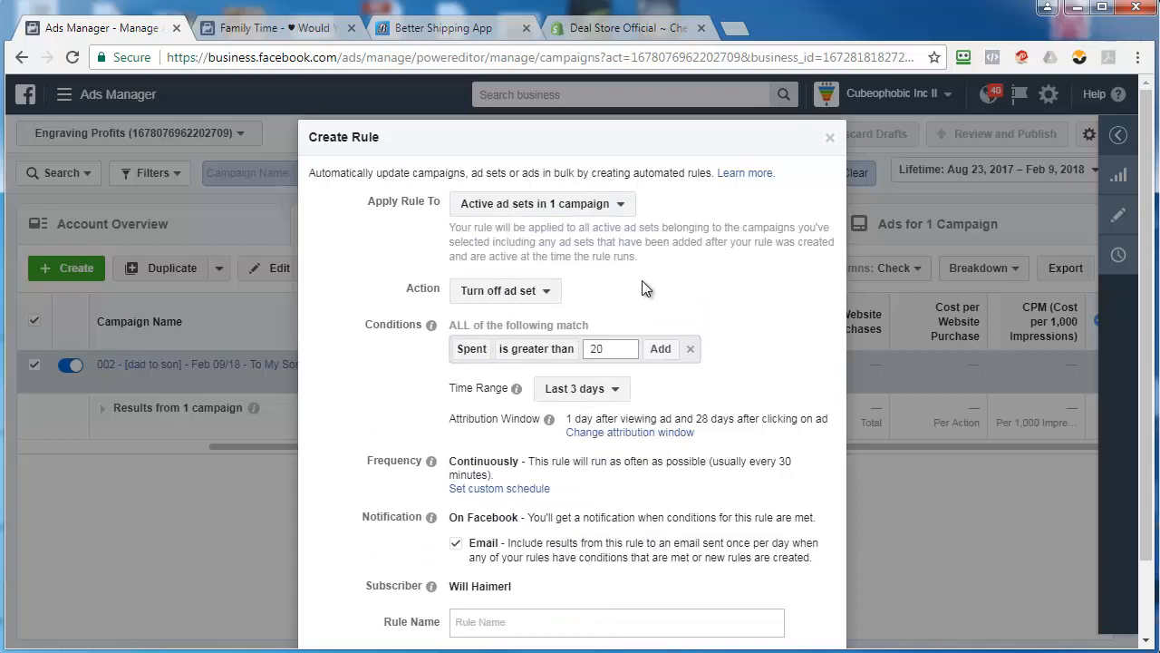
click(660, 348)
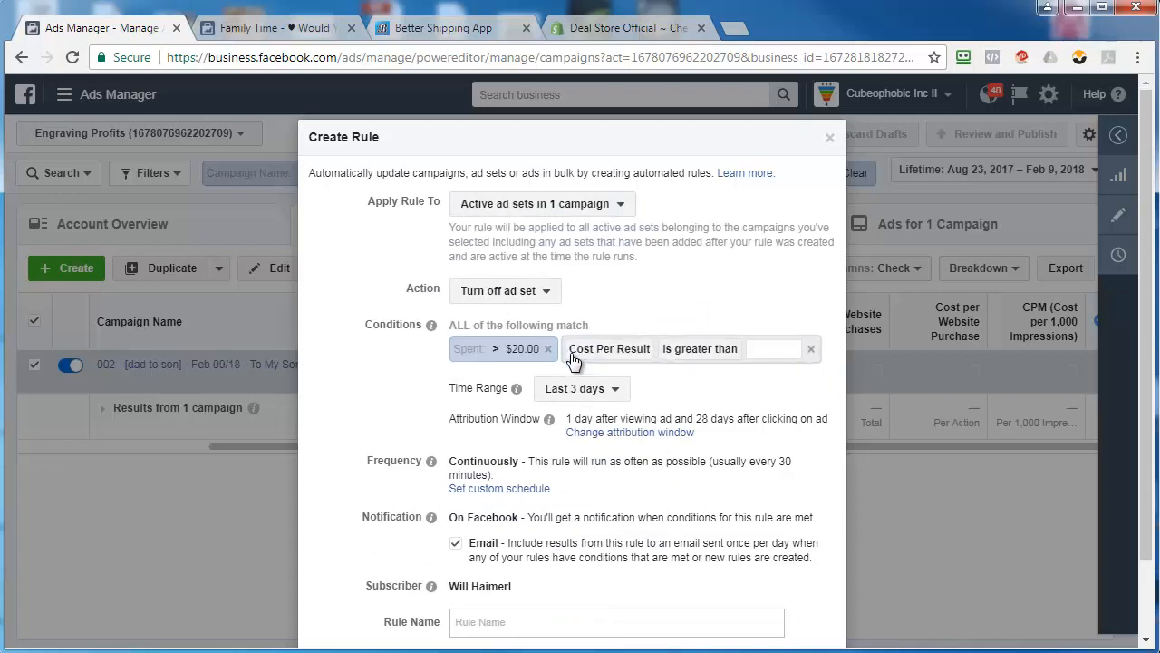
Step: Add a Purchases < 1 condition and evaluate the rule over the Lifetime range
click(609, 348)
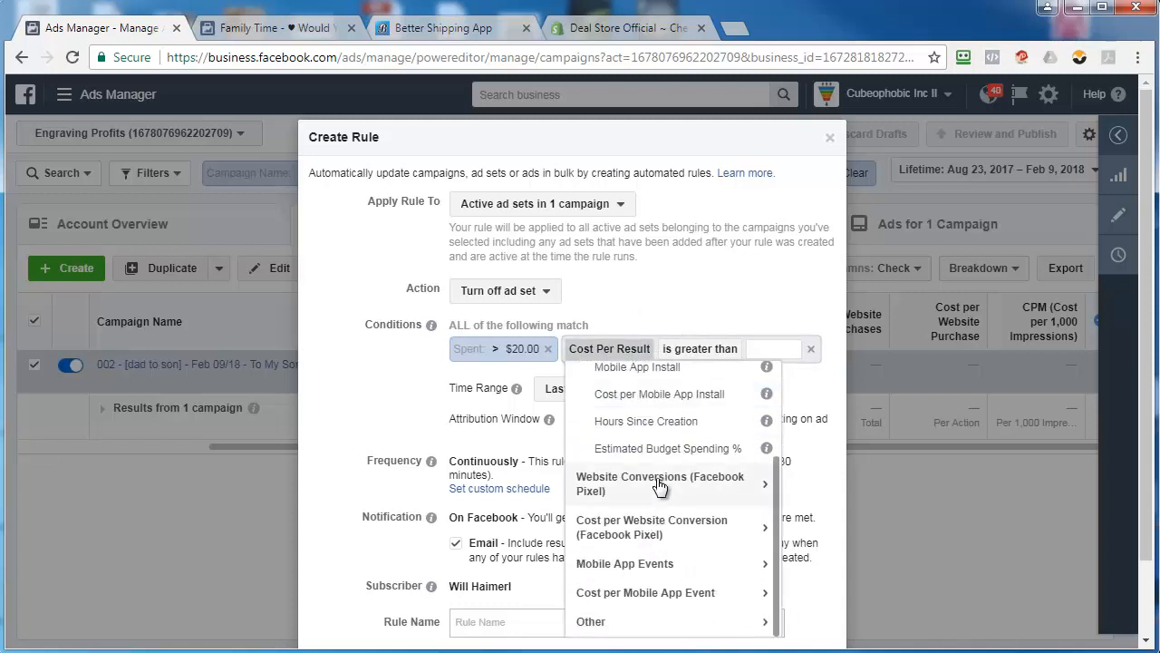
scroll(down, 3)
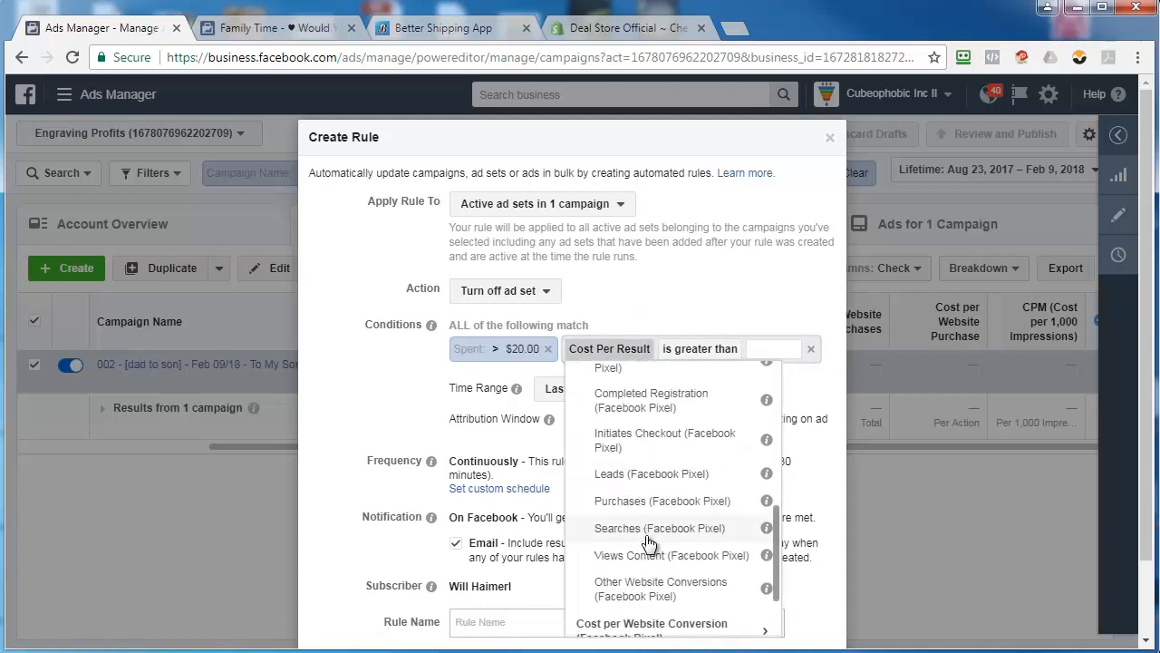
click(662, 500)
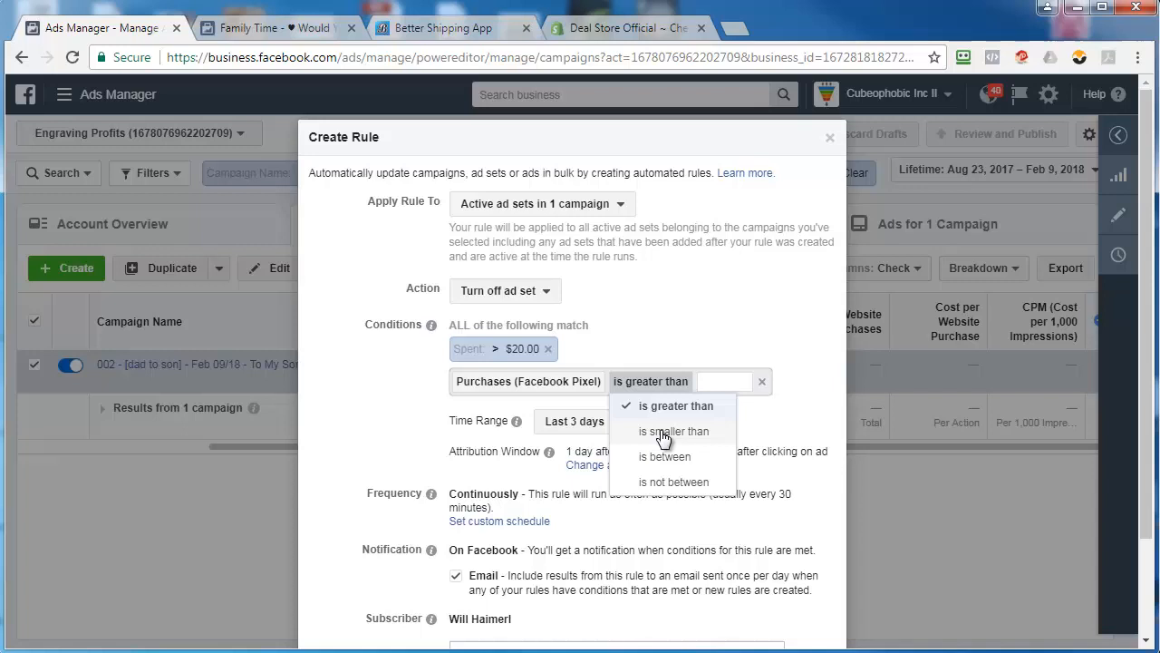
click(675, 432)
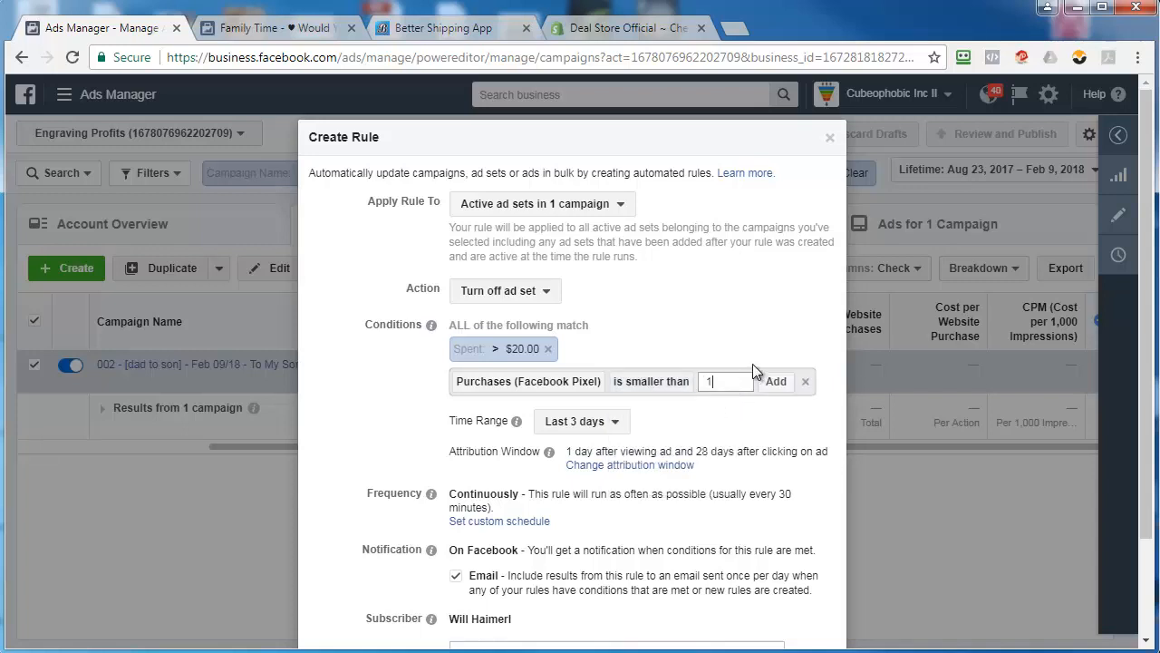
click(580, 388)
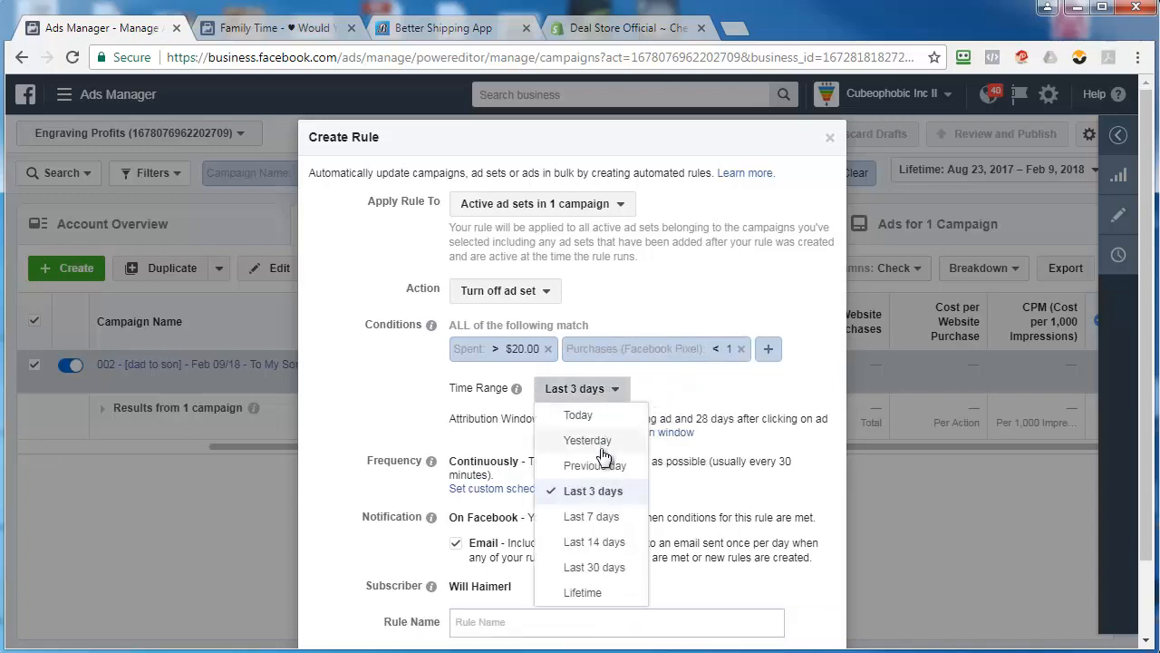
click(584, 591)
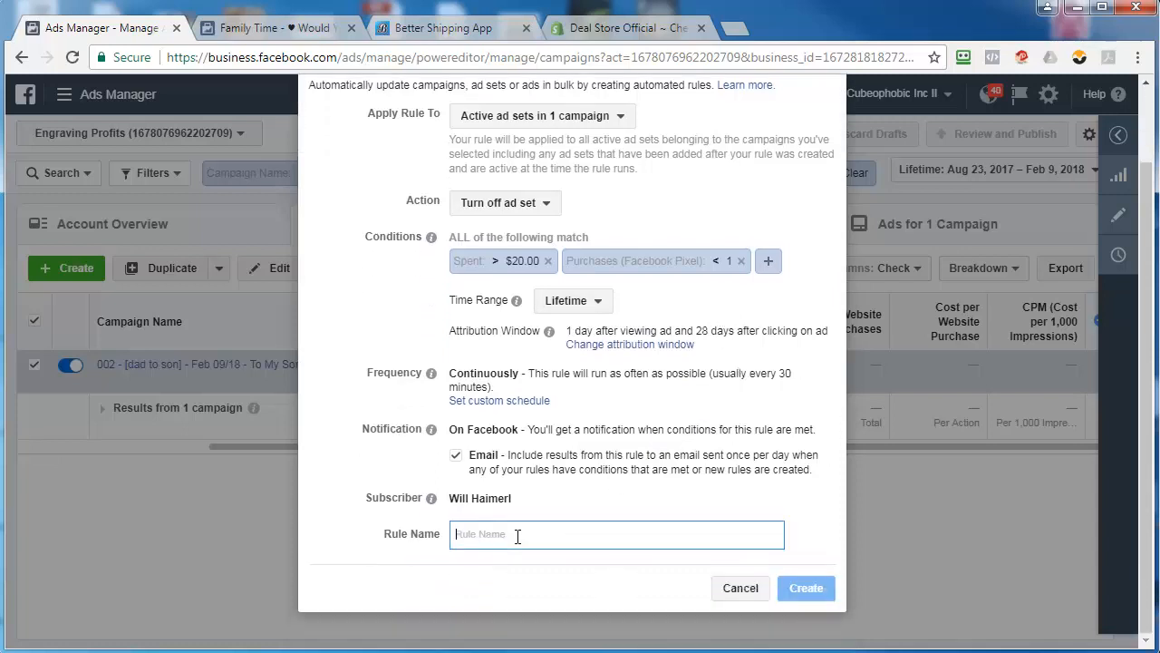
text(002 - Turn Off Ad SEt)
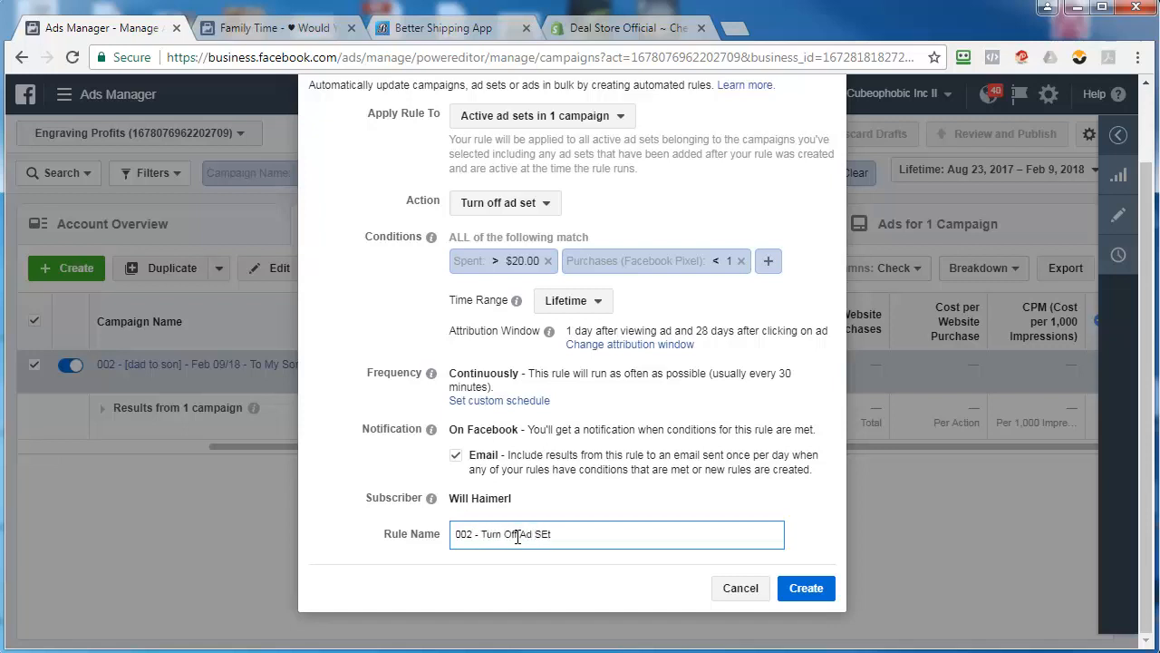
Step: Name the rule '002 - Turn Off Ad Set IF Spent > $20 & Purchase < 1 Lifetime', copy the name and create it
text(IF S)
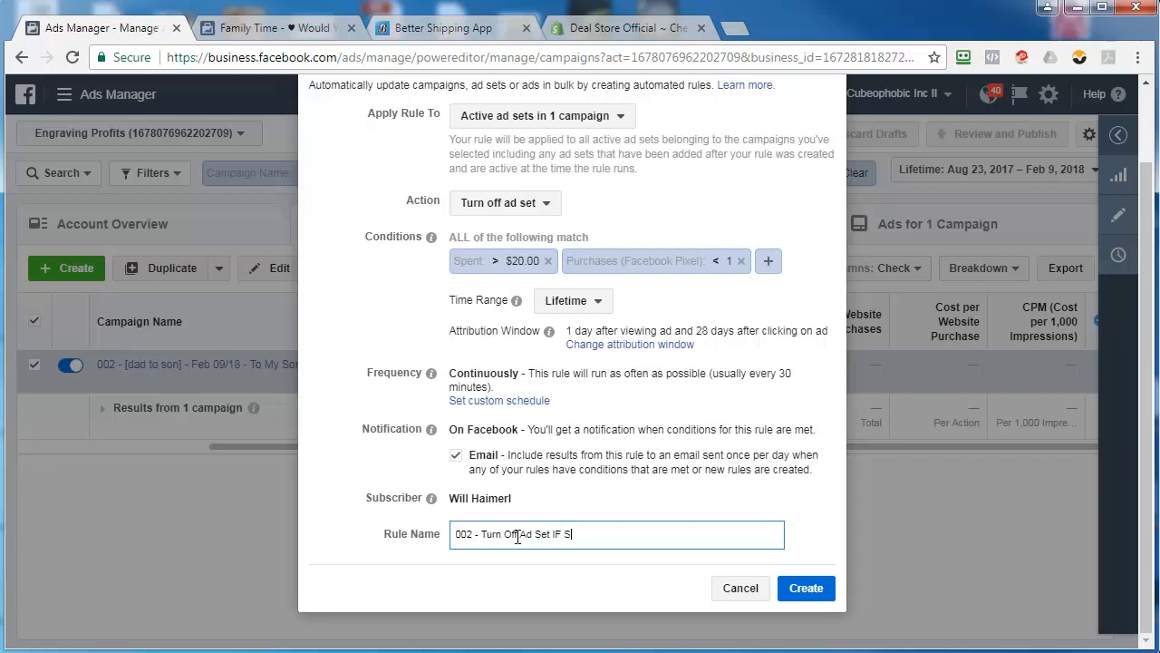
text(pent > $20)
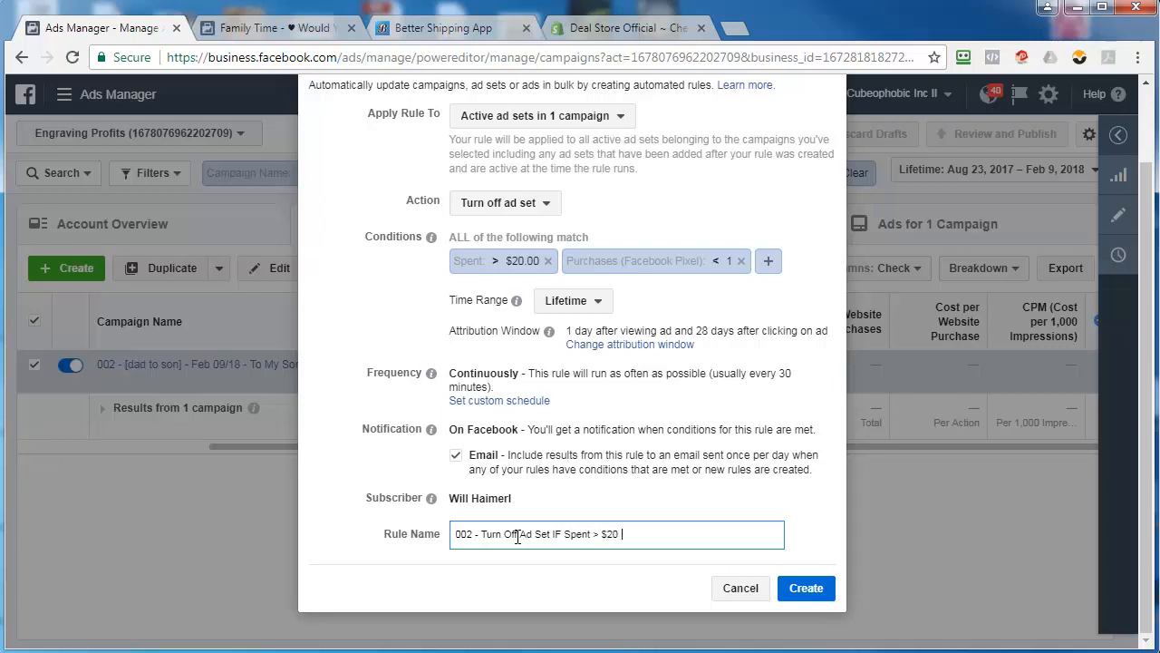
text(& Purchase)
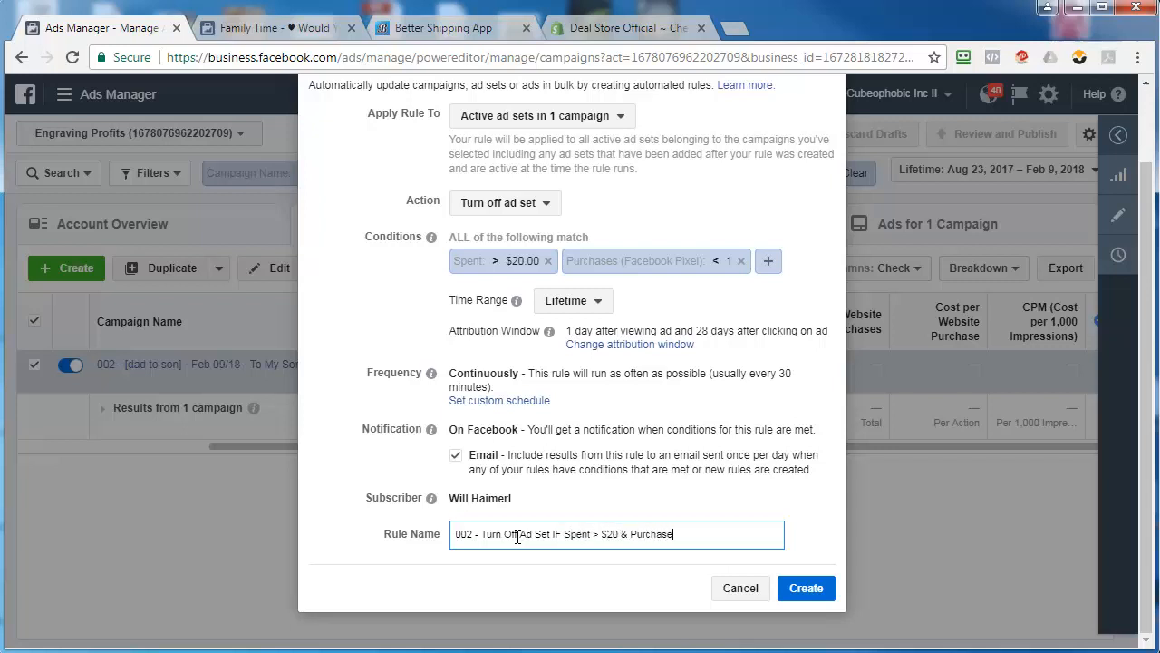
text(< 1)
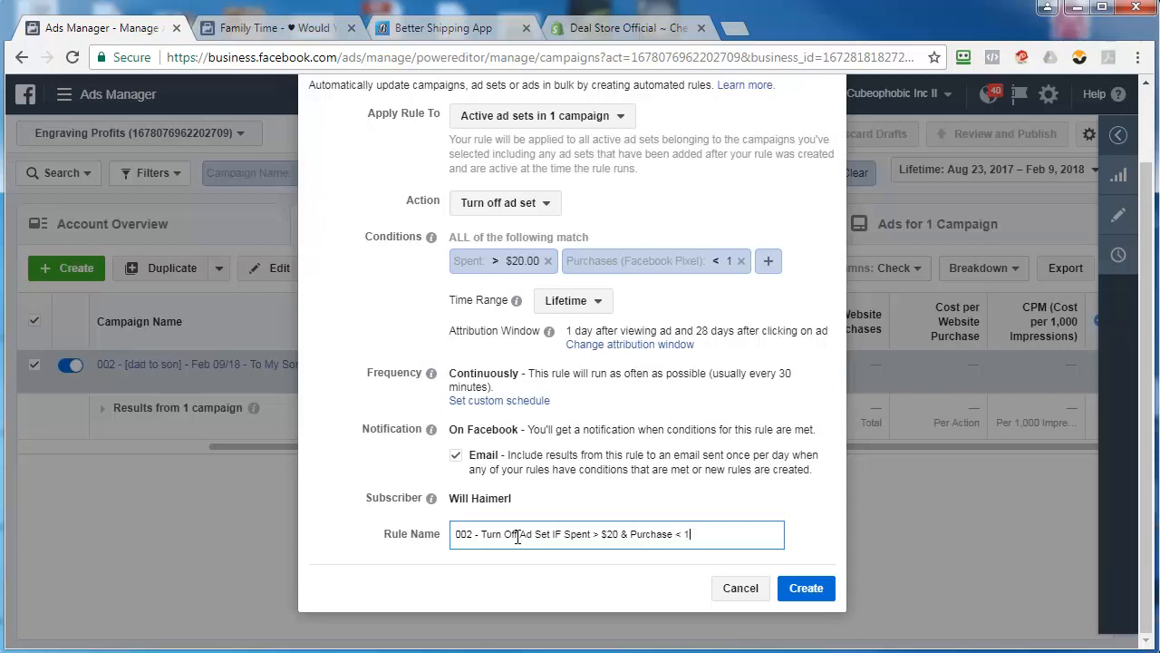
text(Lifetime)
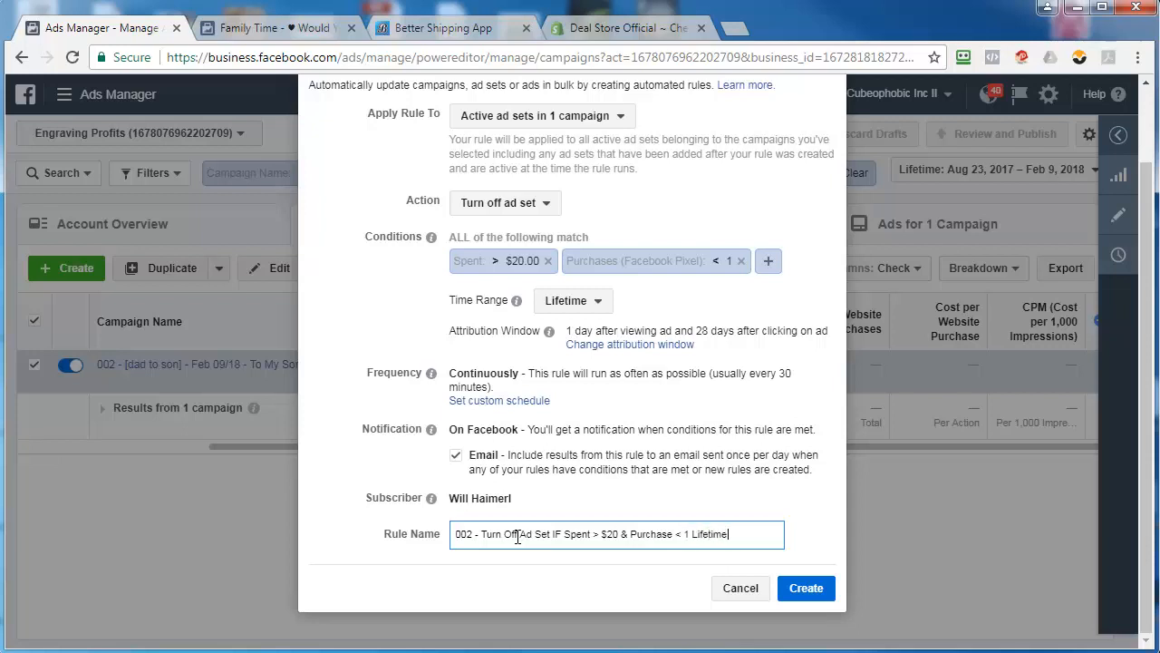
right_click(616, 533)
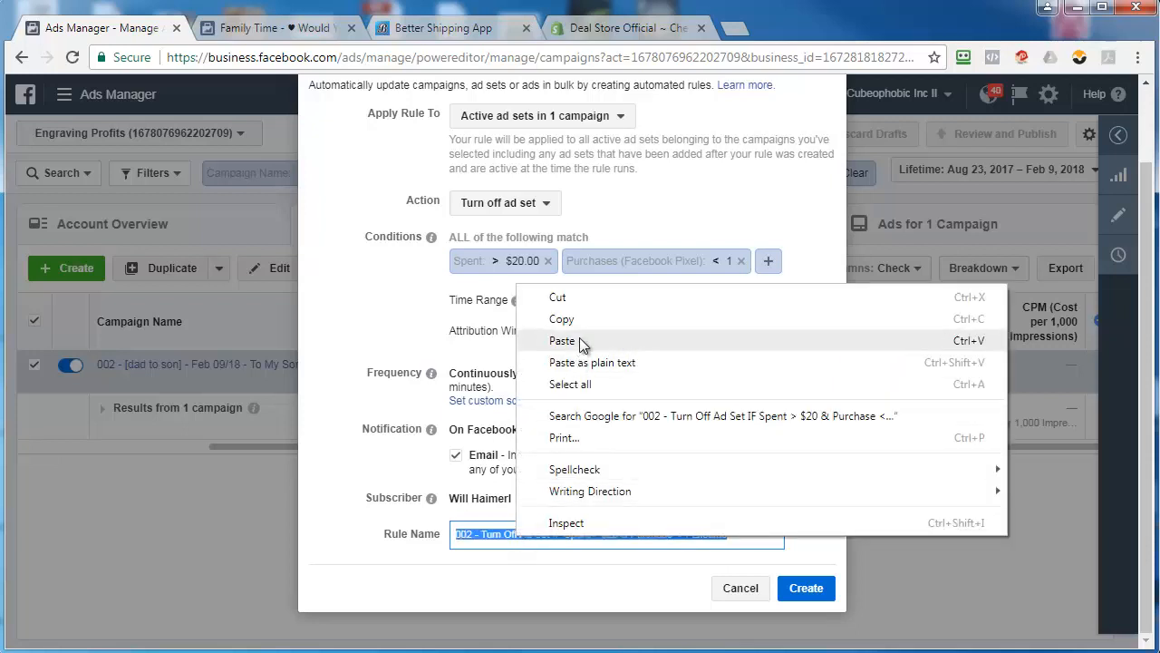
click(806, 588)
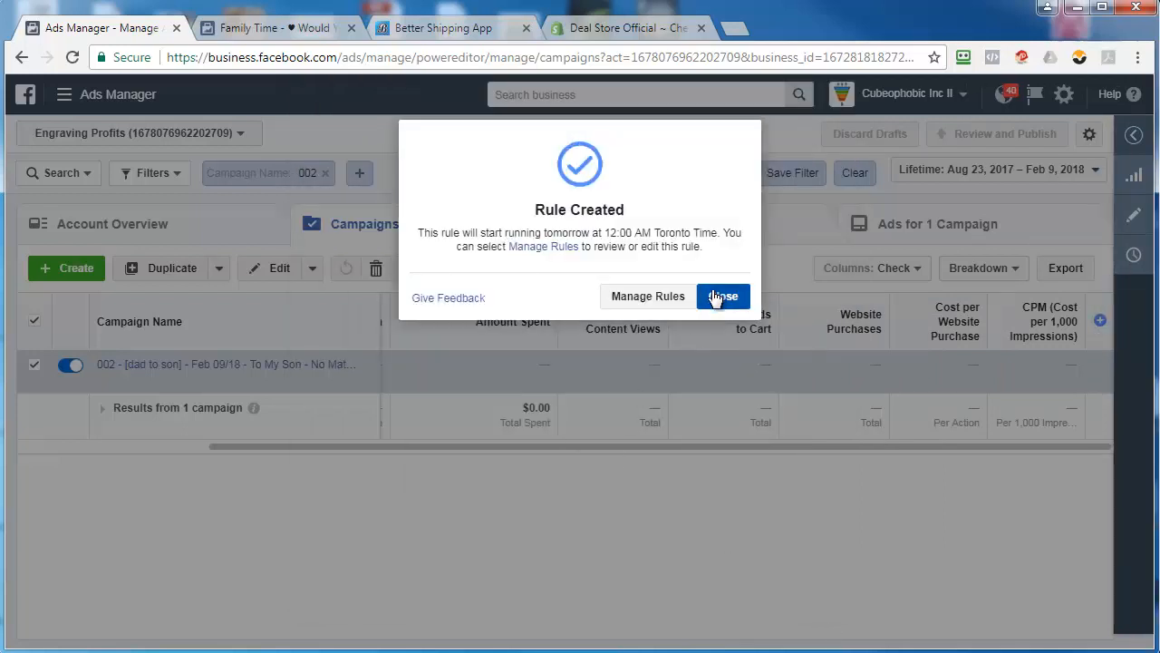
click(723, 297)
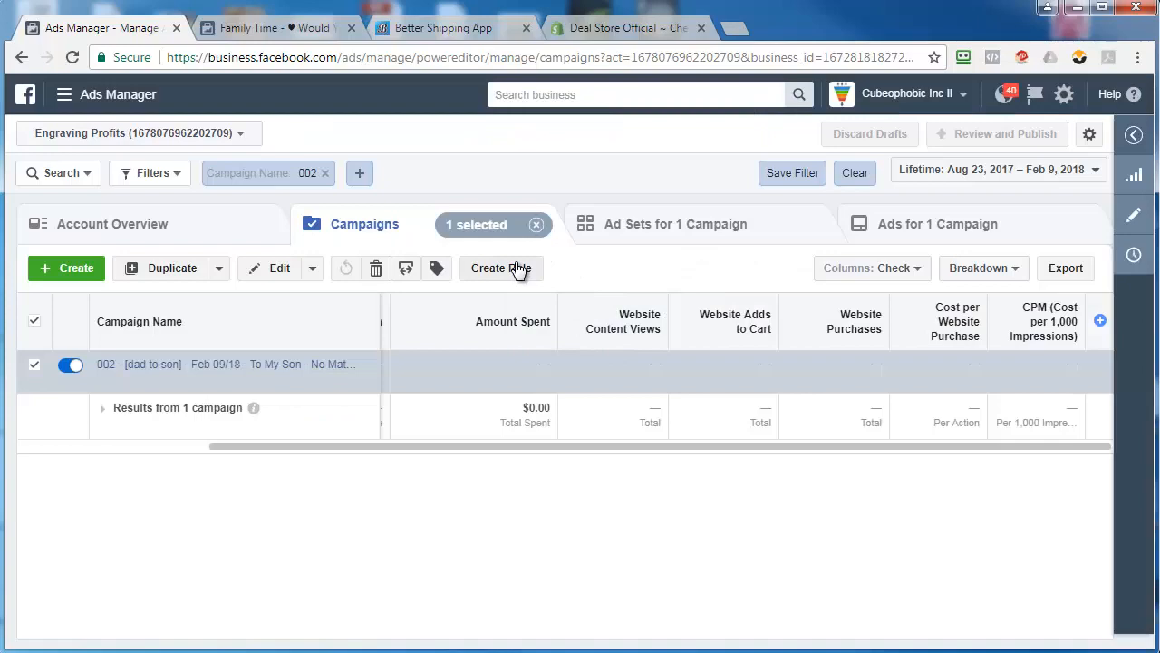
Step: Start a second rule on the campaign's active ad sets with a Purchases > 0 condition
click(500, 269)
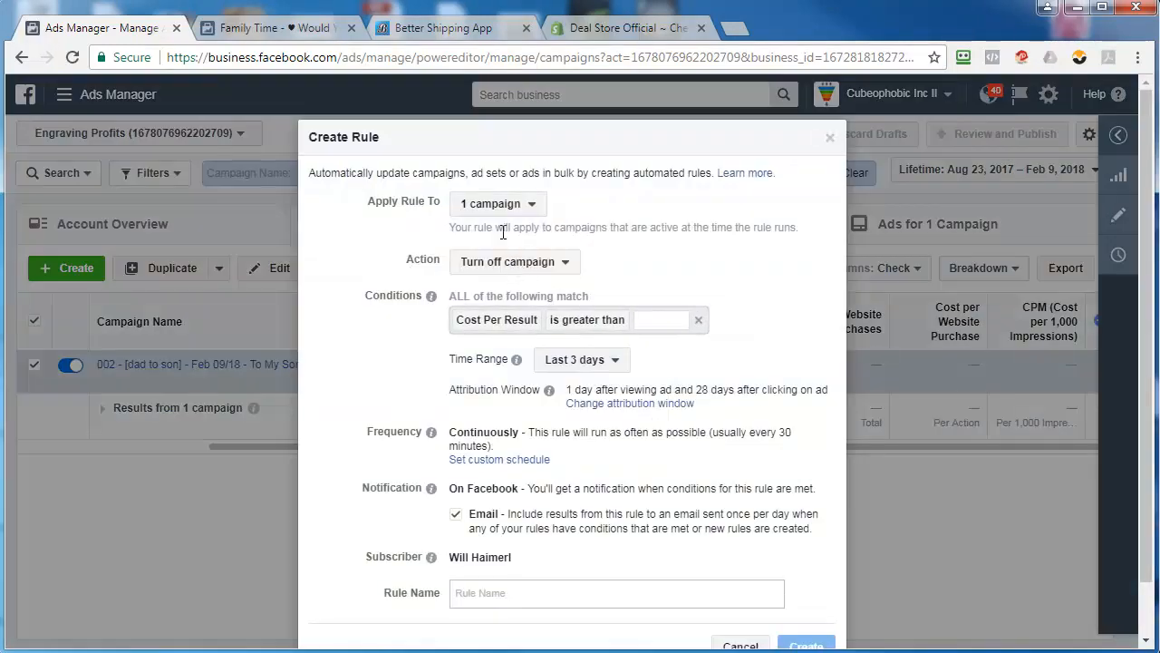
click(497, 203)
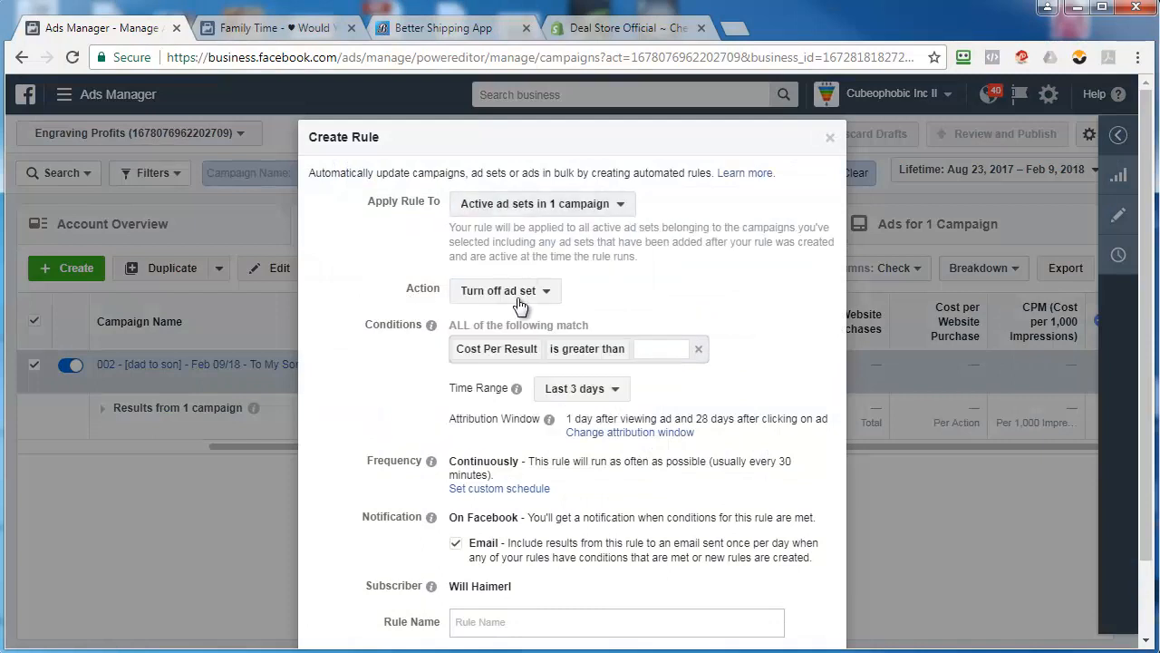
click(497, 349)
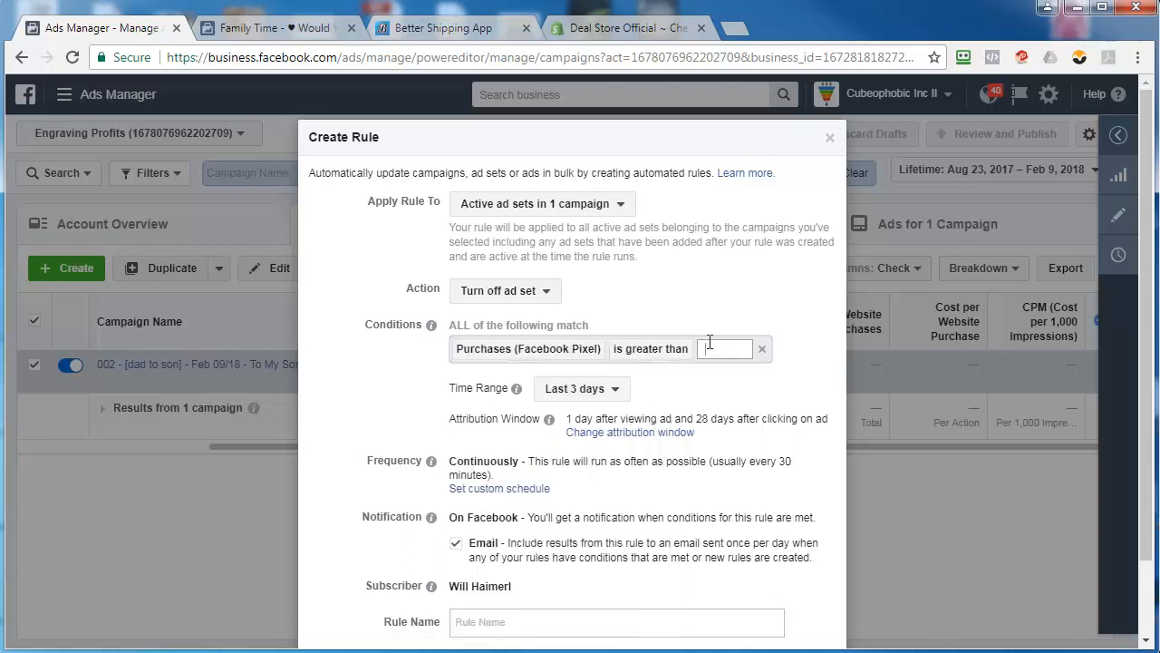
text(0)
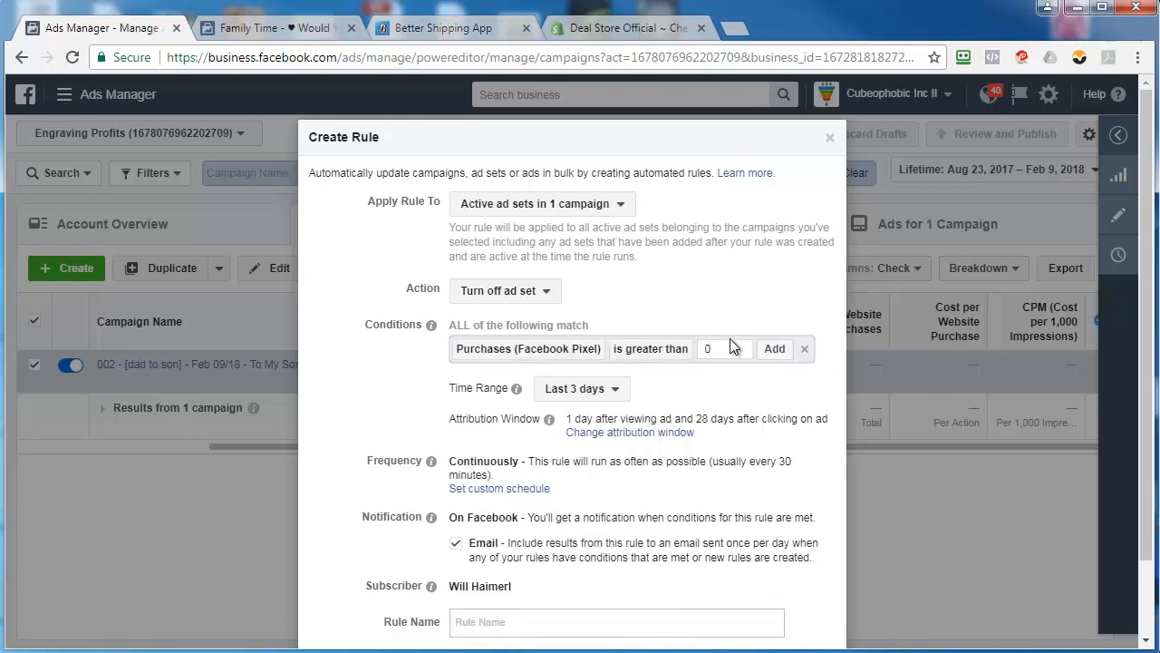
click(775, 348)
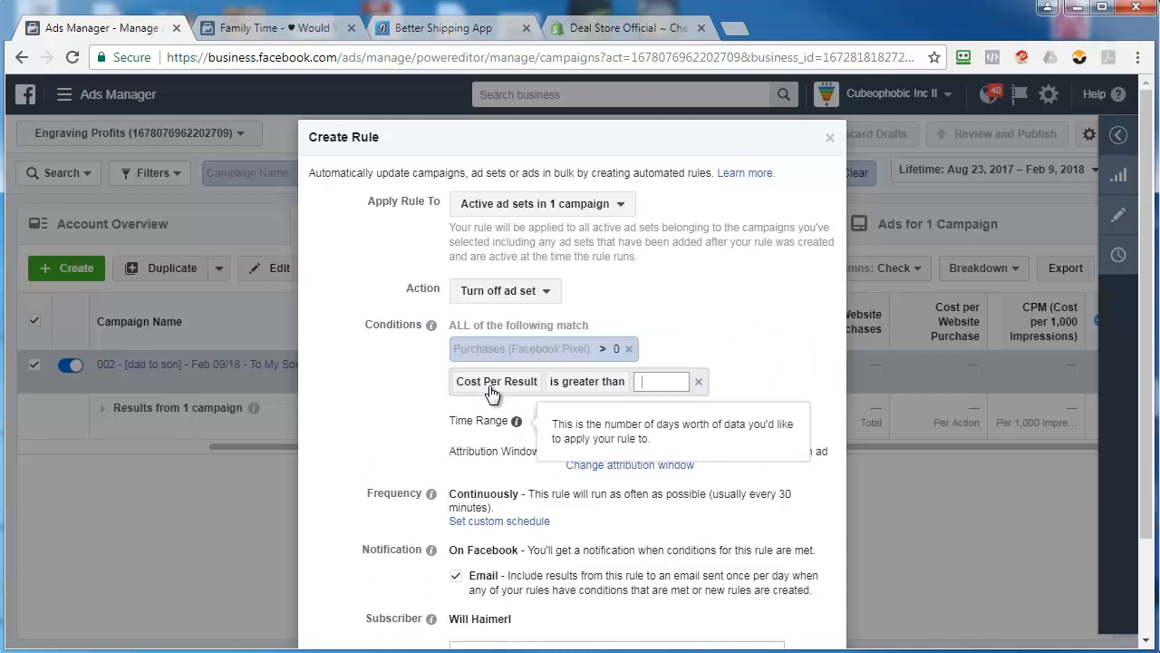
Step: Add Cost per Purchase > $30, remove the lifetime impressions condition and set the Lifetime range
click(497, 381)
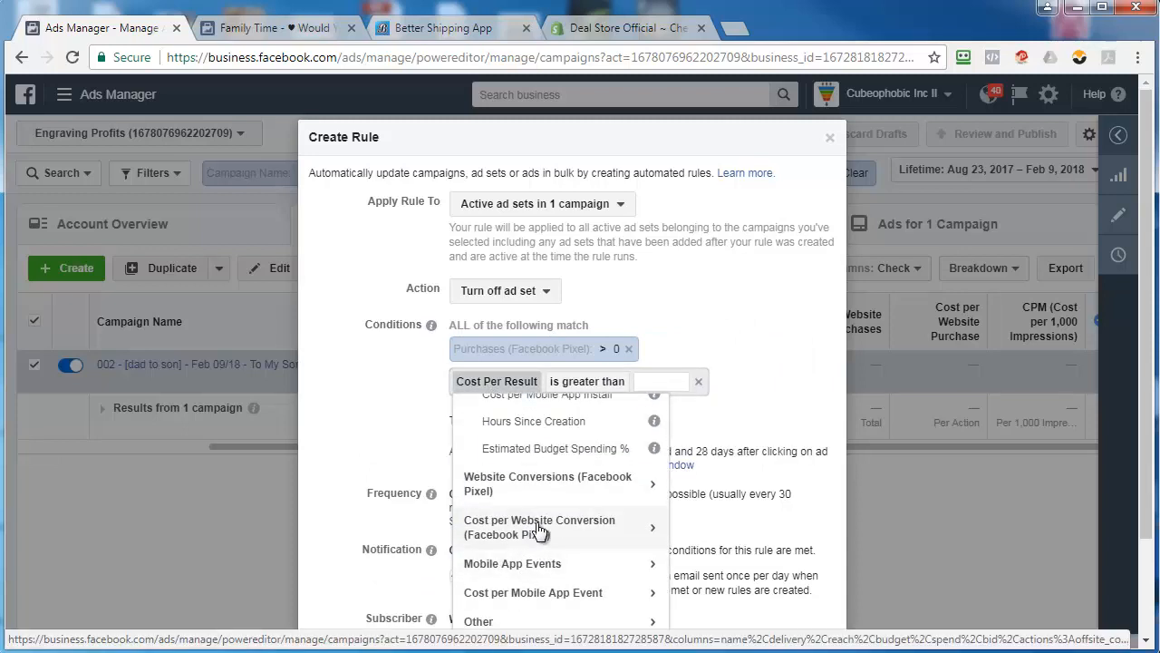
scroll(down, 3)
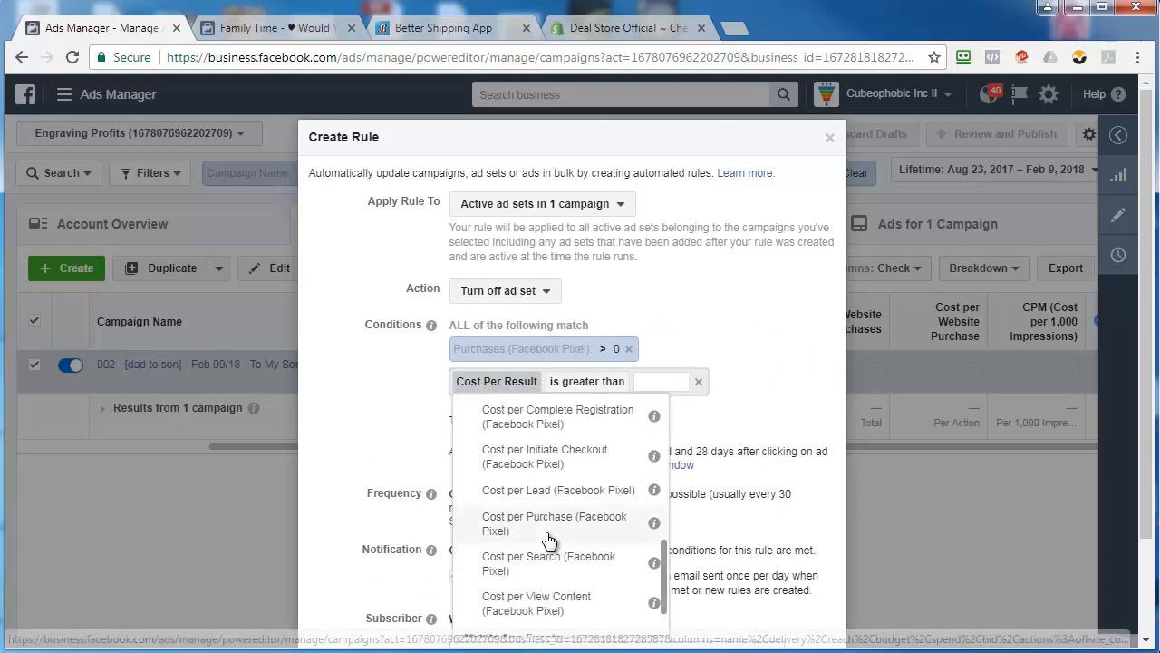
click(555, 522)
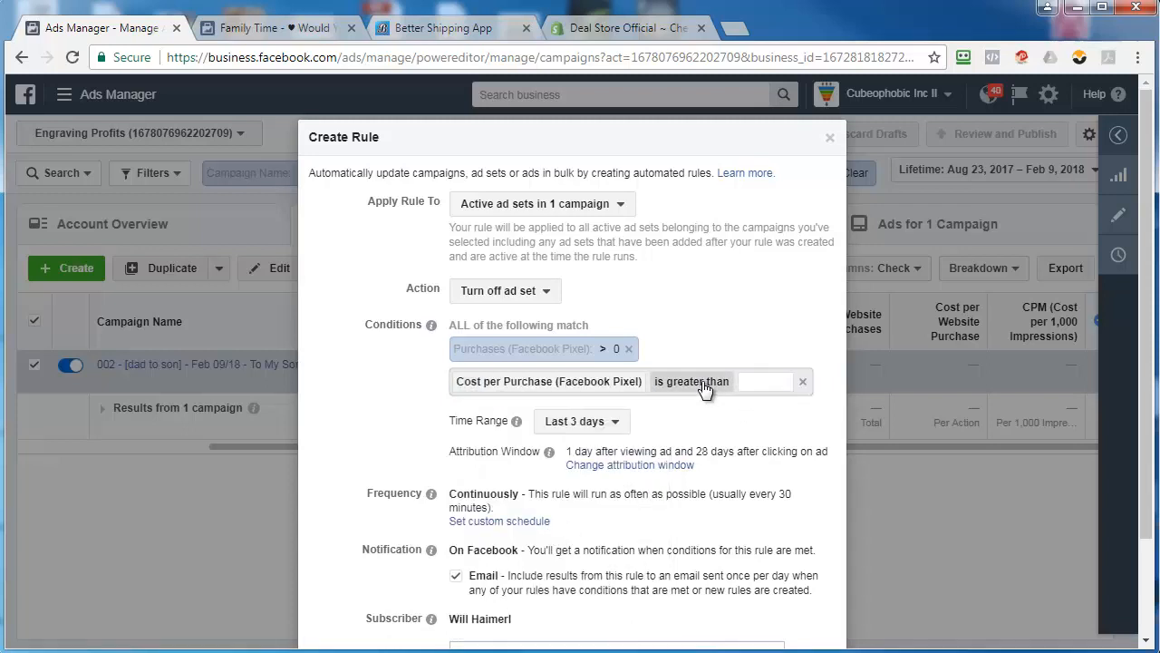
click(693, 381)
text(3)
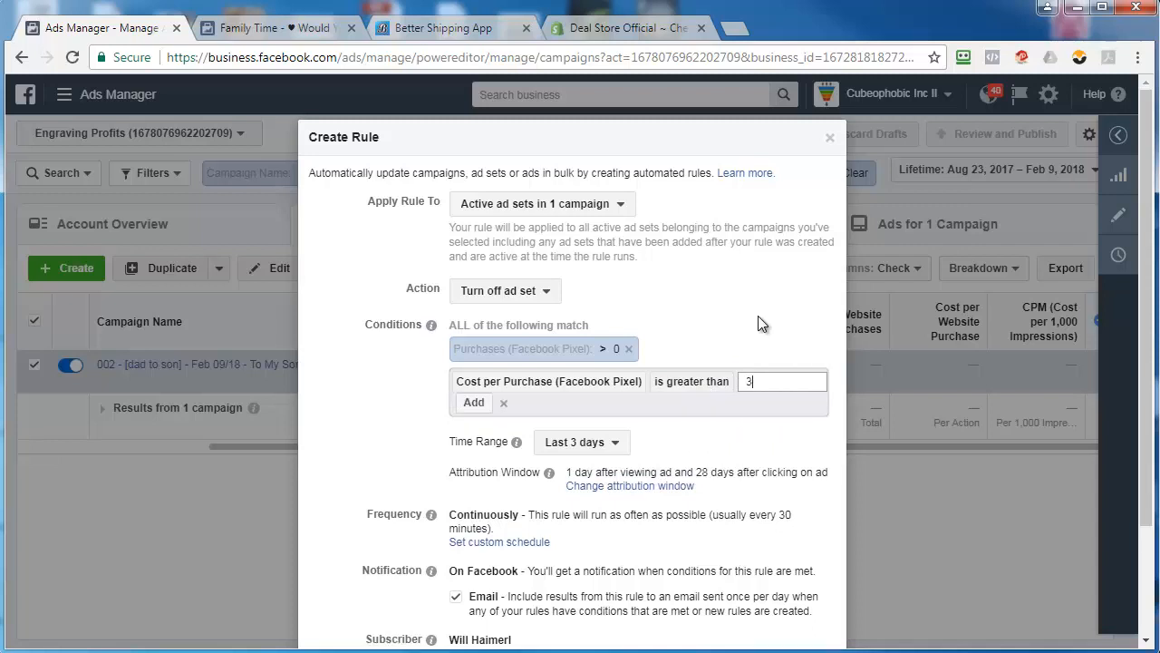
click(474, 403)
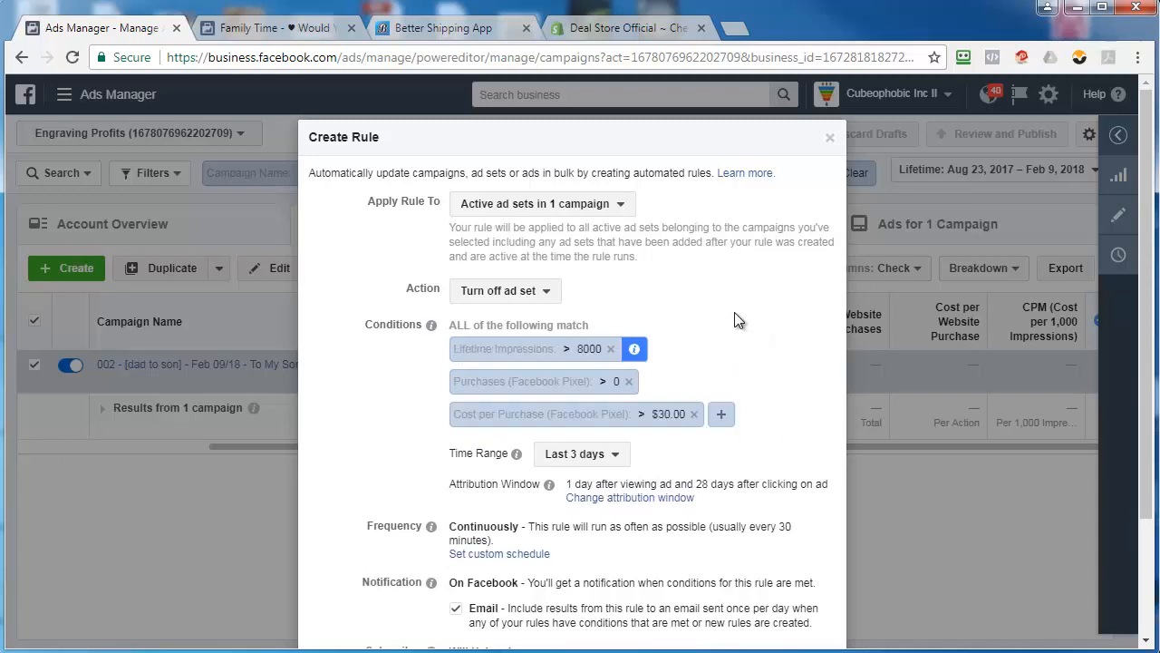
click(609, 348)
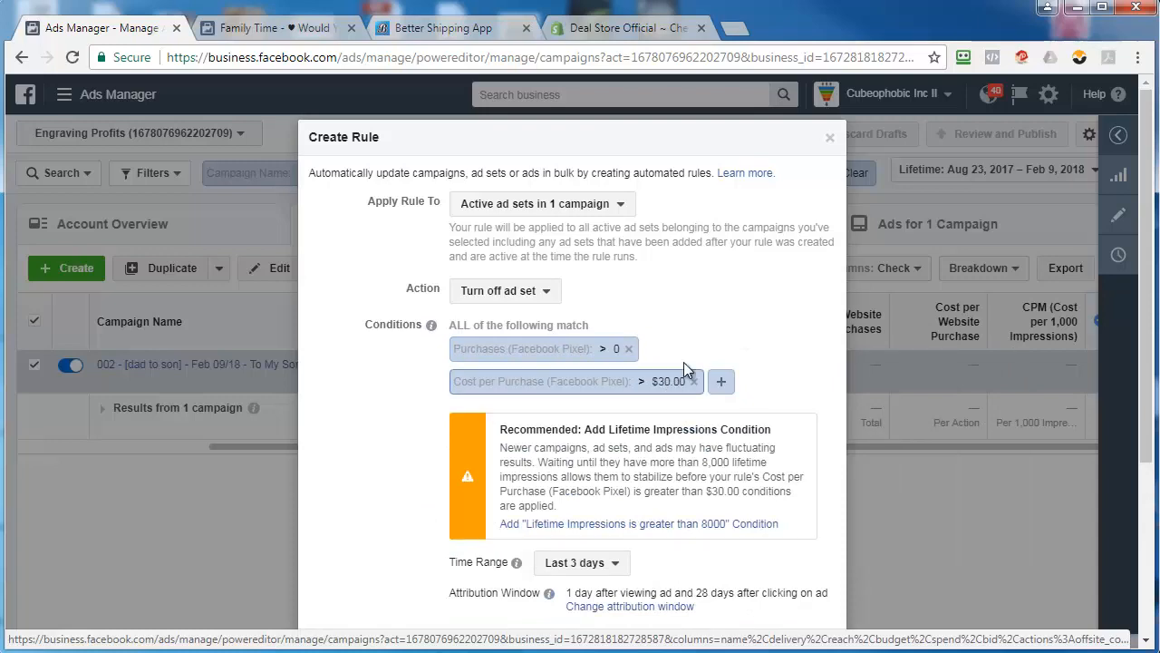
scroll(down, 3)
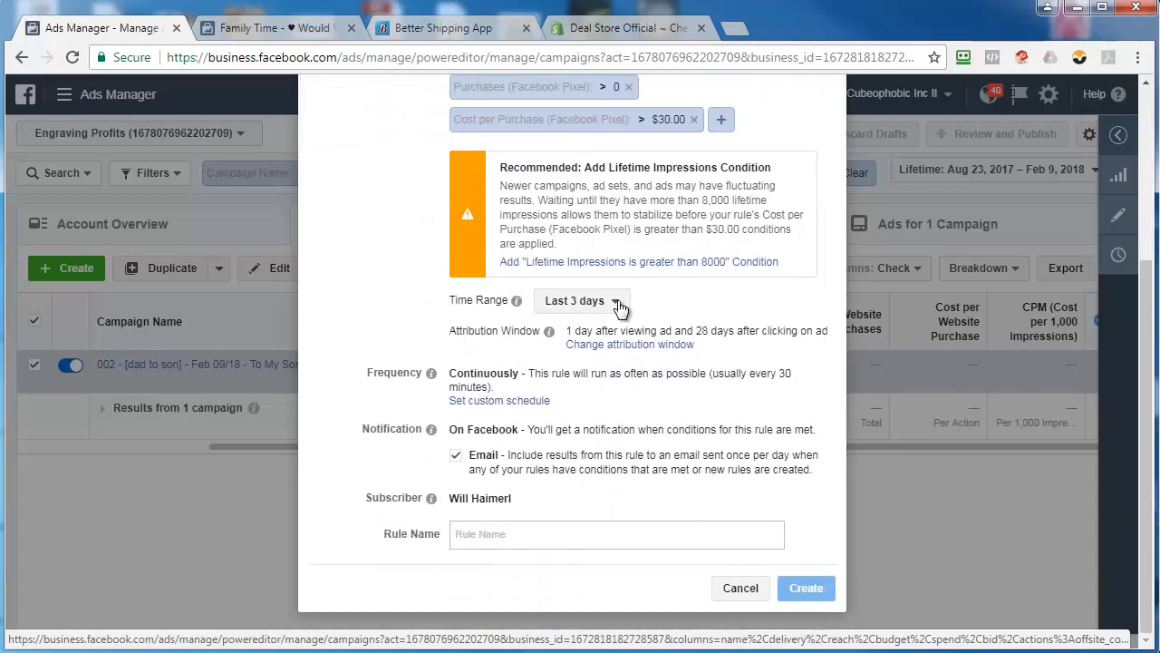
click(580, 301)
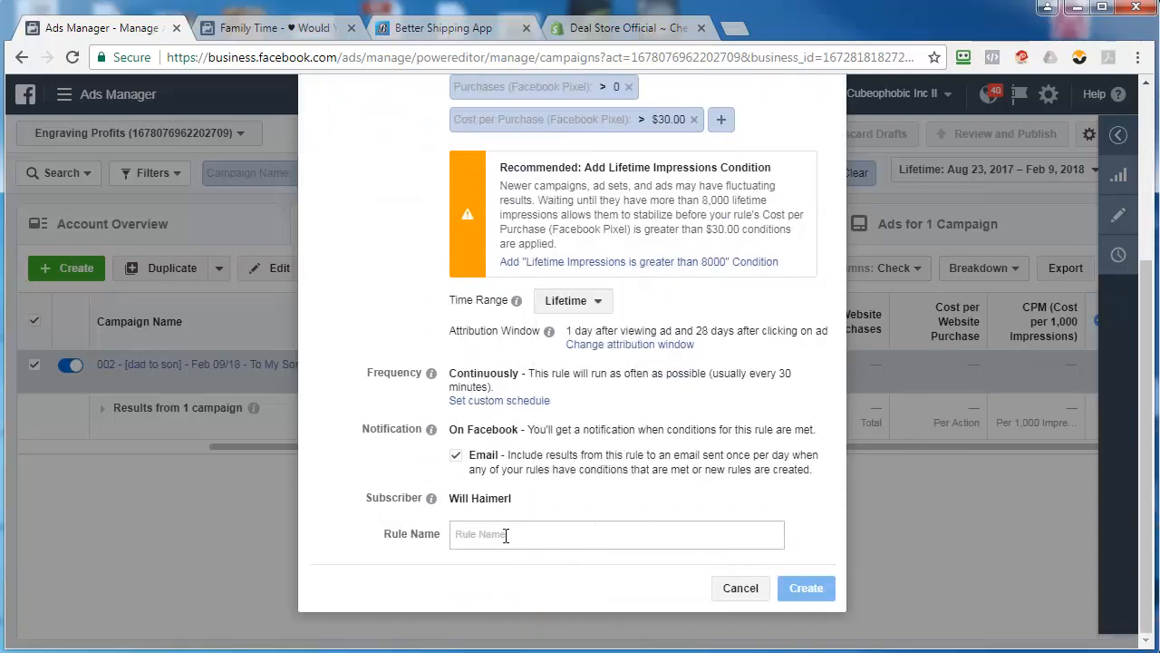
Step: Paste the copied name, edit it to 'Purchase > 0 & CPP > $30' and create the rule
text(002 - Turn Off Ad Set IF Spent > $20 & Purchase < 1 Lifetime)
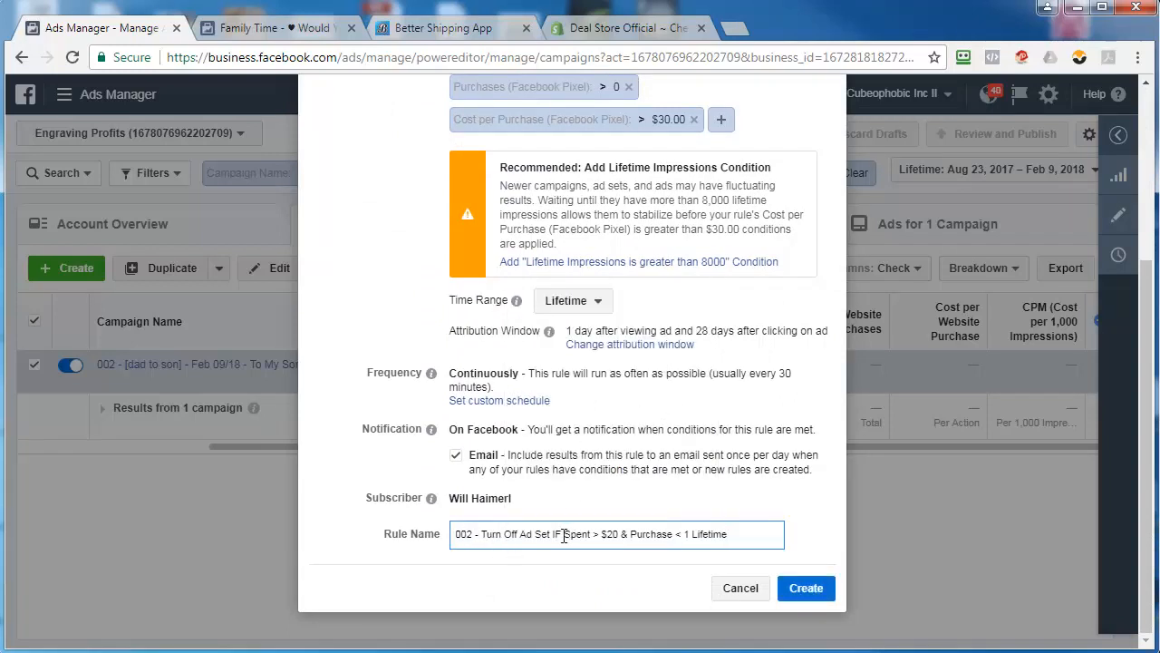
double_click(588, 533)
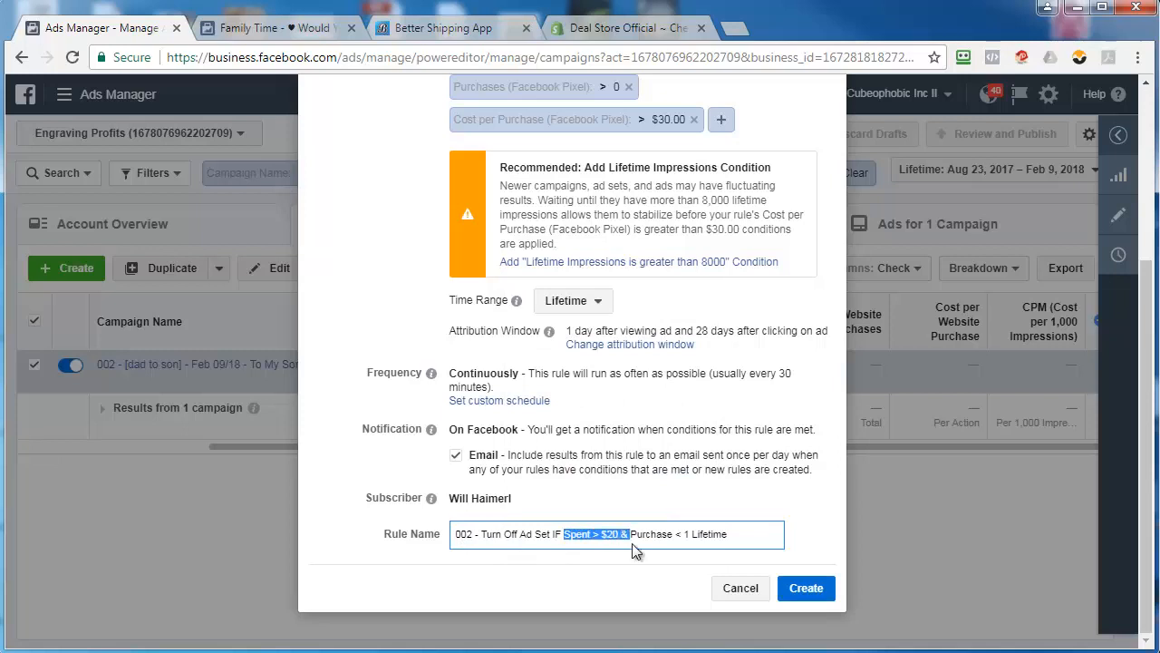
key(Delete)
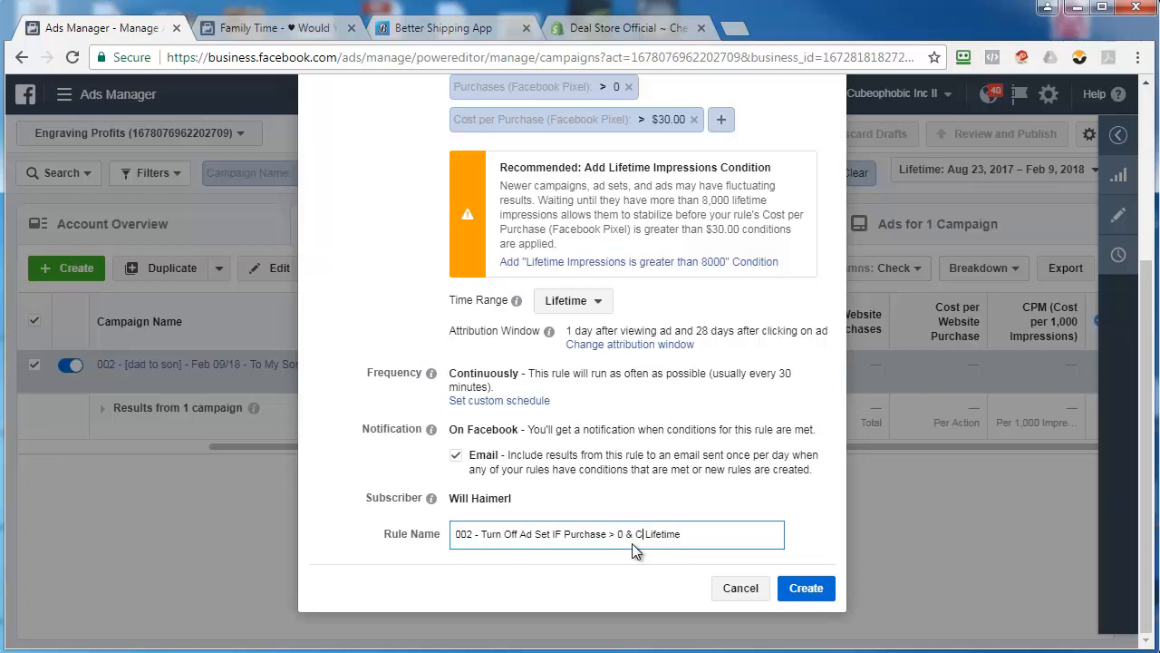
text(PP > $30)
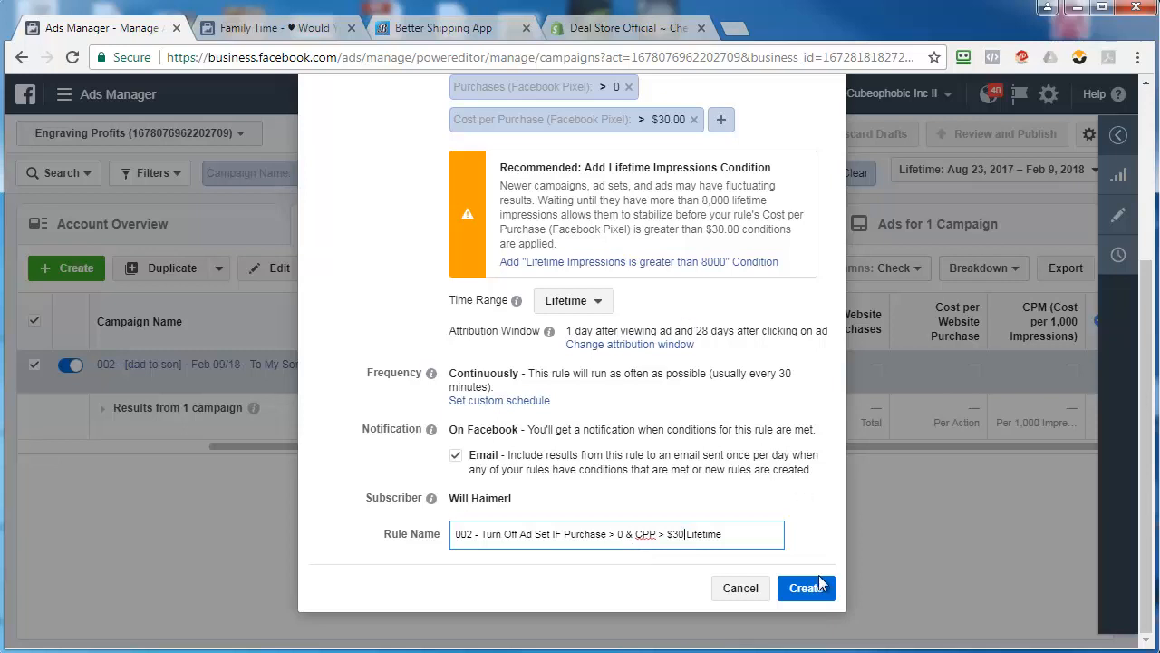
click(805, 588)
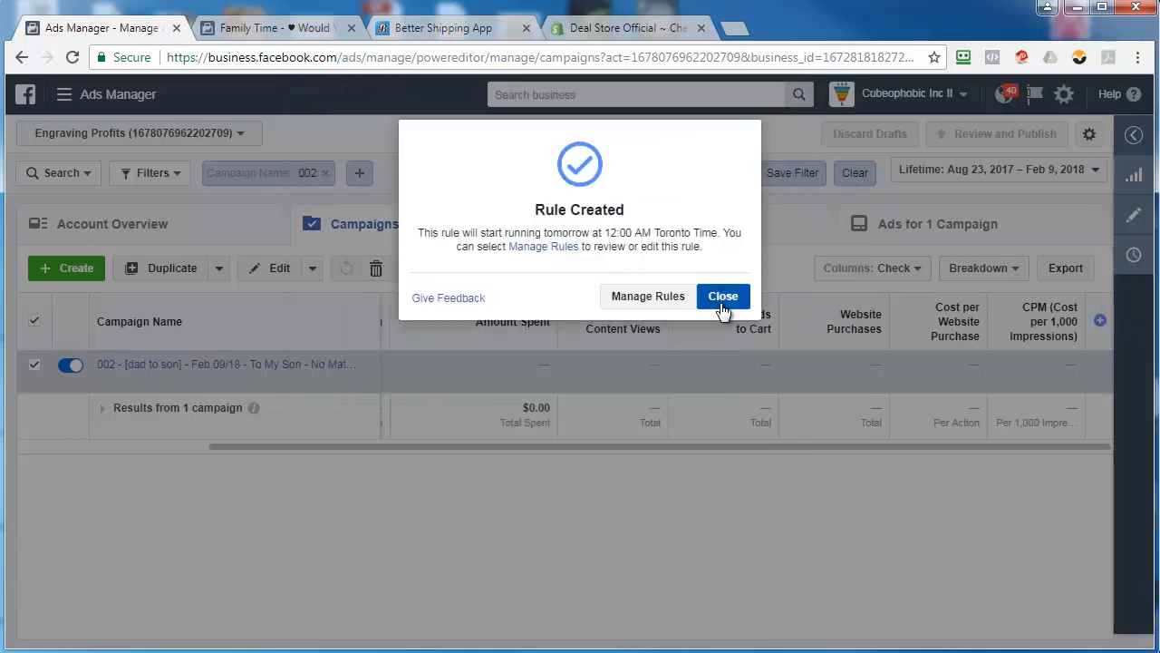
click(723, 296)
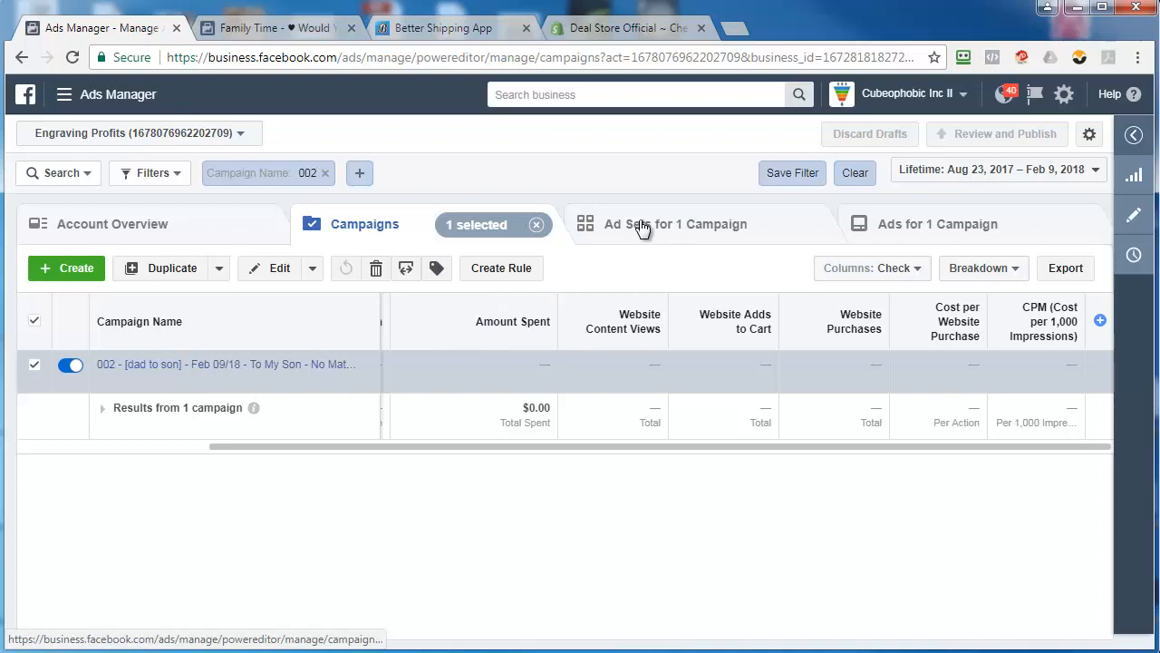
mouse_move(642, 224)
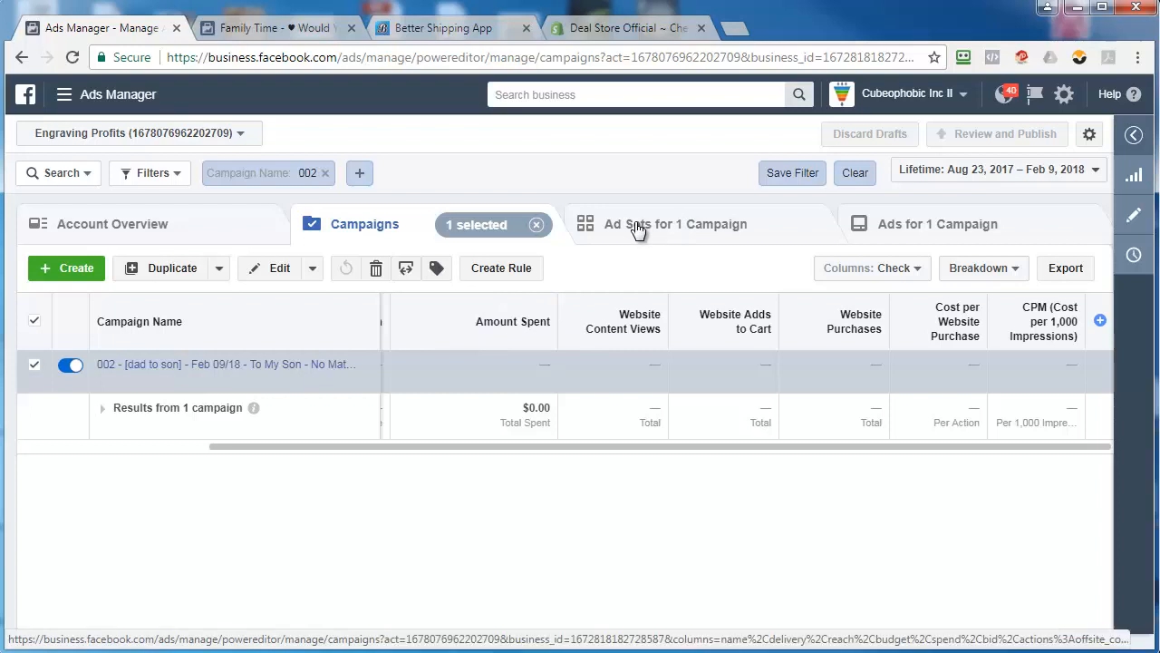
Step: Show the ten ad sets belonging to the 002 campaign
click(675, 225)
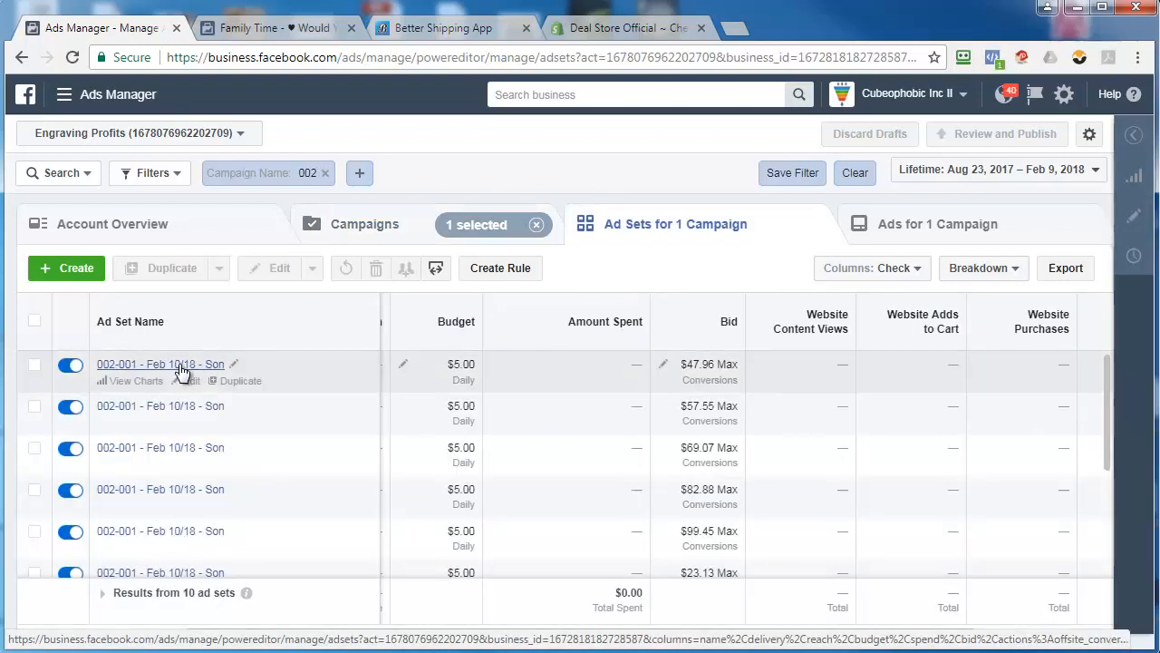
mouse_move(290, 409)
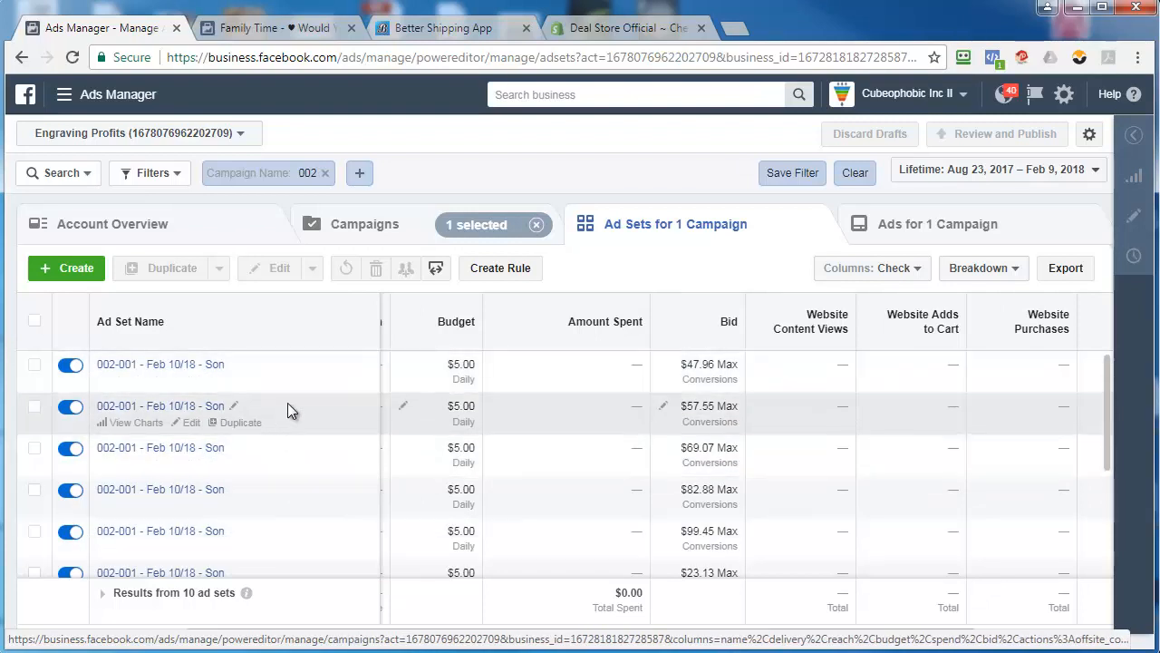
mouse_move(294, 500)
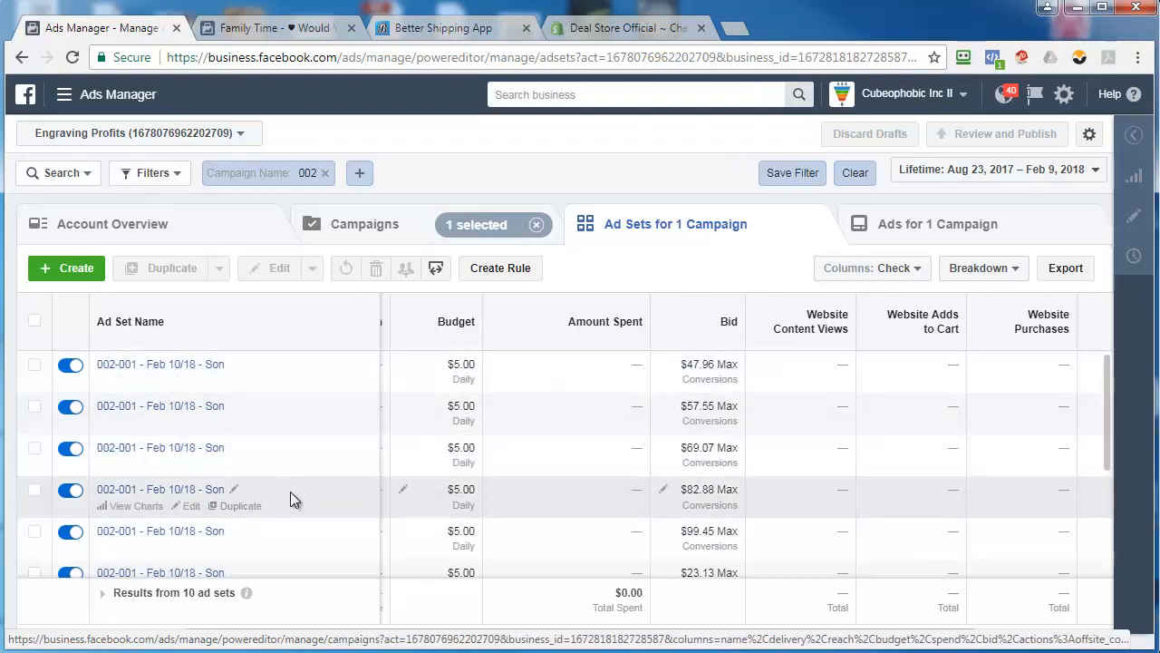
mouse_move(599, 489)
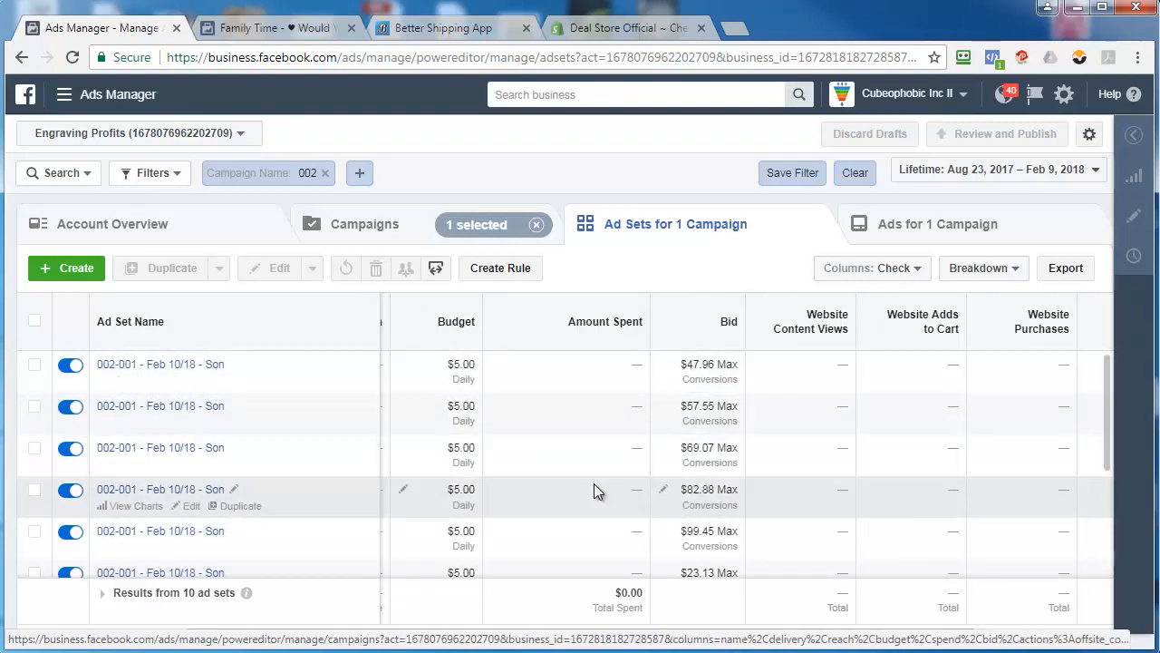
mouse_move(583, 385)
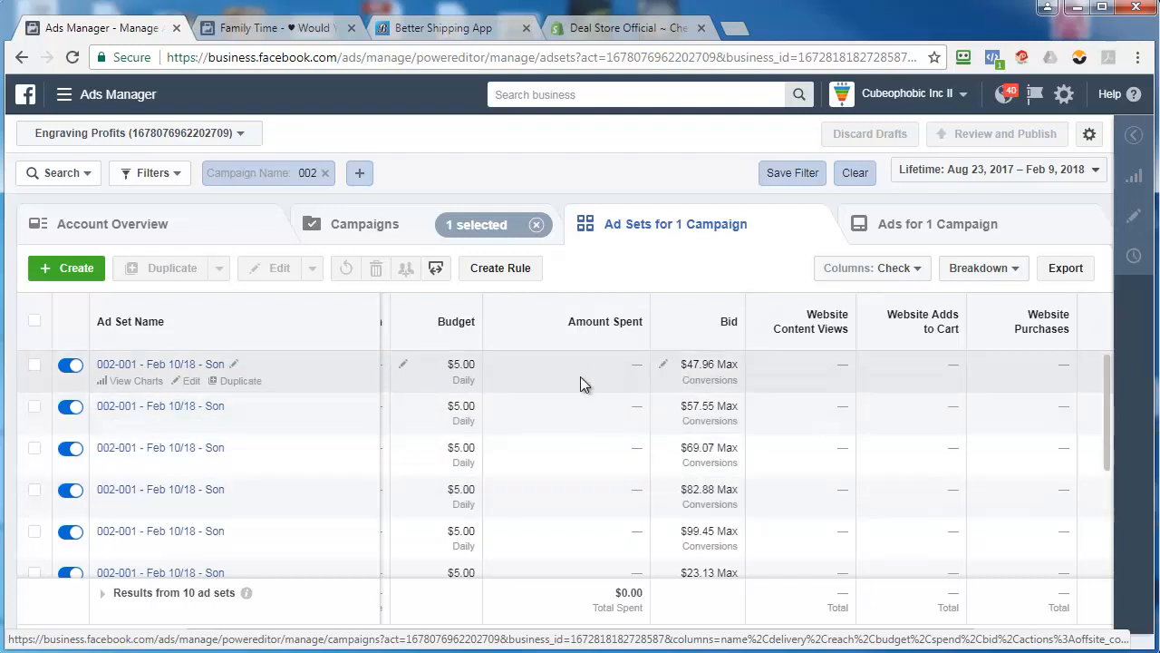
mouse_move(225, 372)
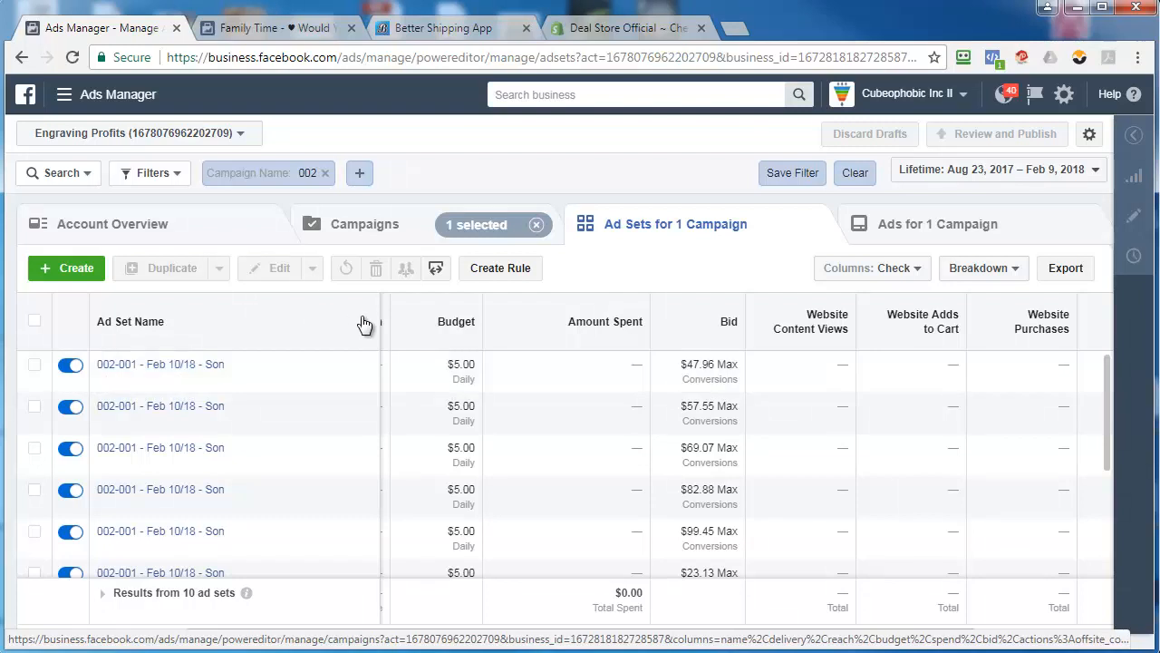
mouse_move(660, 262)
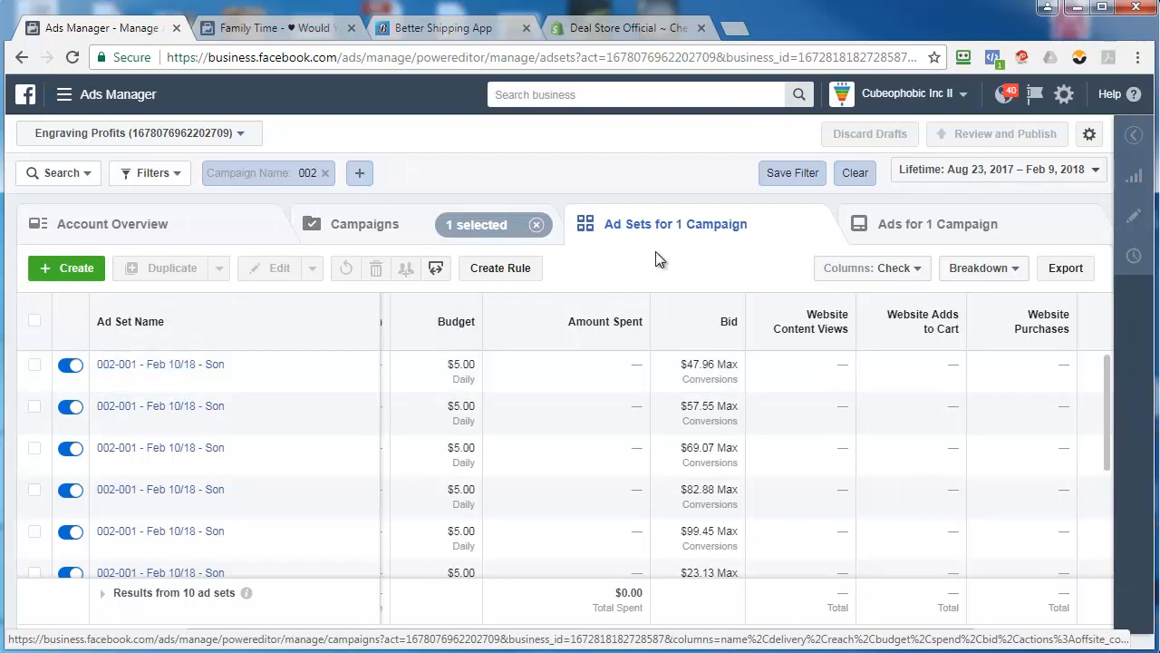
Step: Duplicate all ten selected ad sets once into the original campaign
click(34, 321)
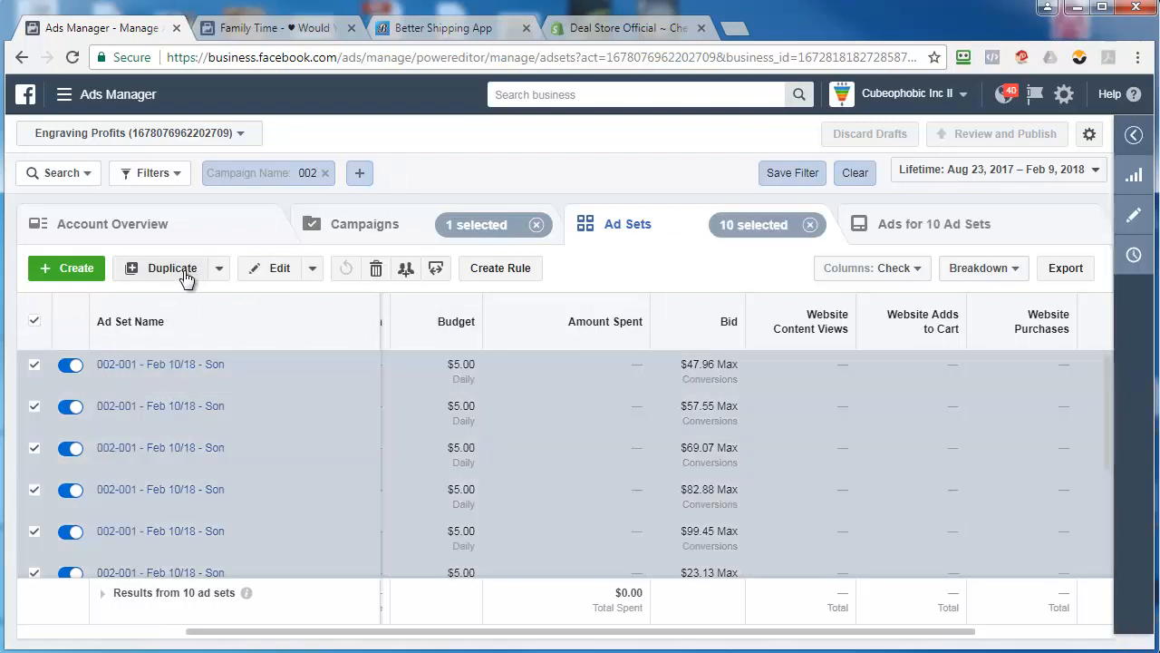
click(171, 268)
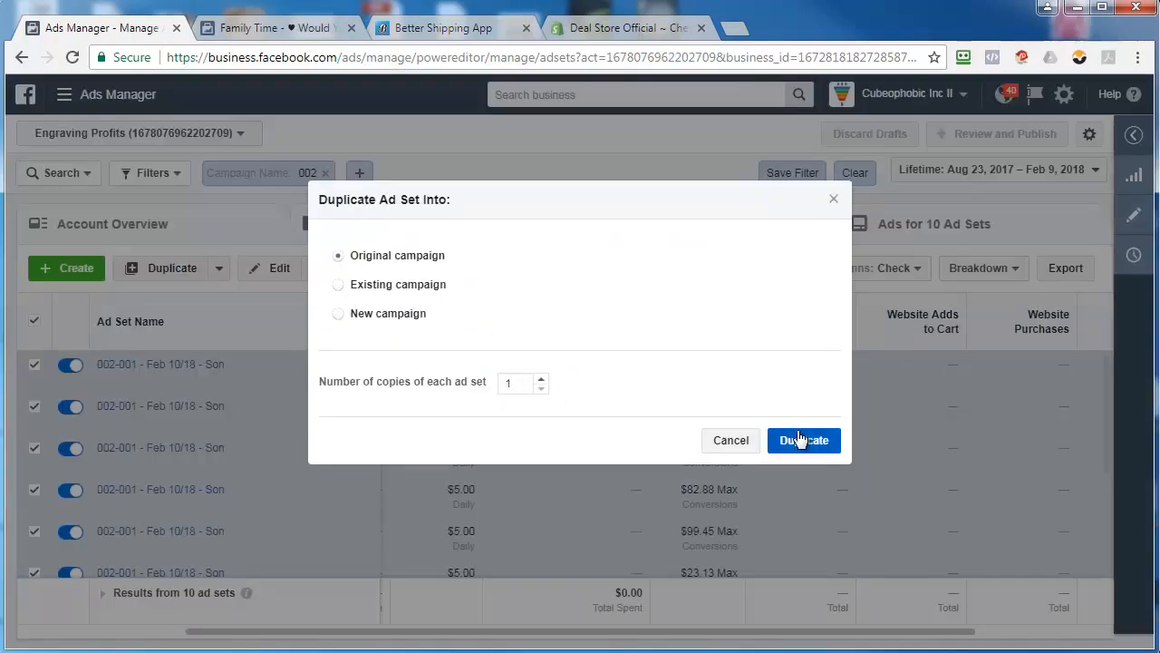
click(803, 440)
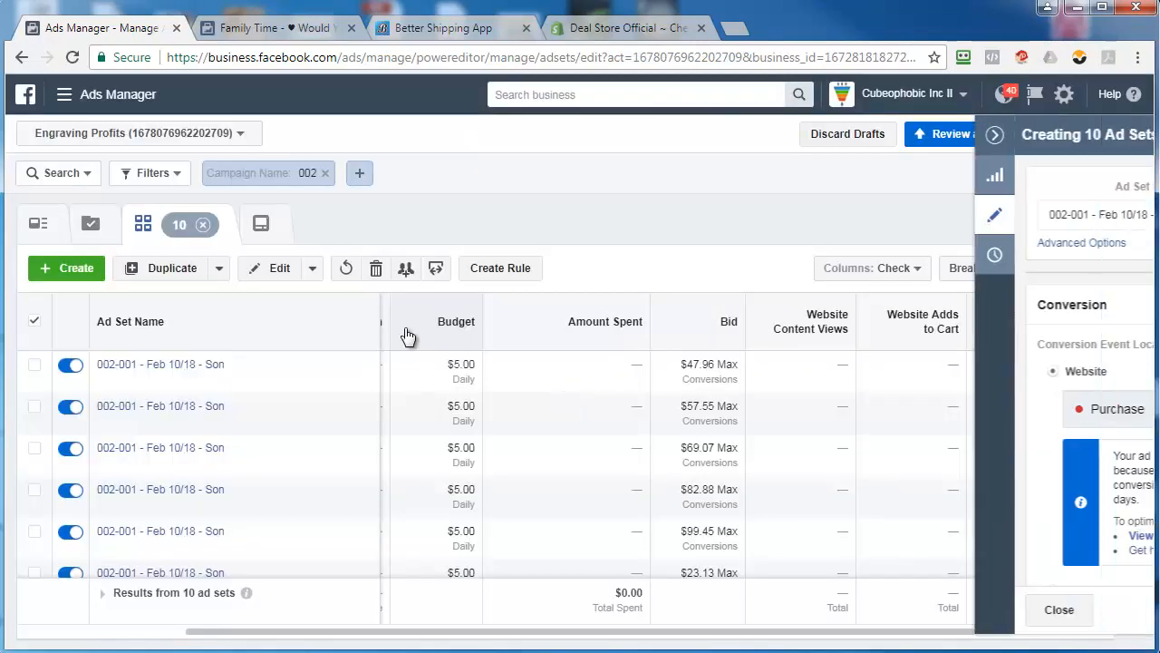
Step: Rename the copied ad sets 002-002 - Feb 10/18 - Fatherhood in the editing panel
click(993, 134)
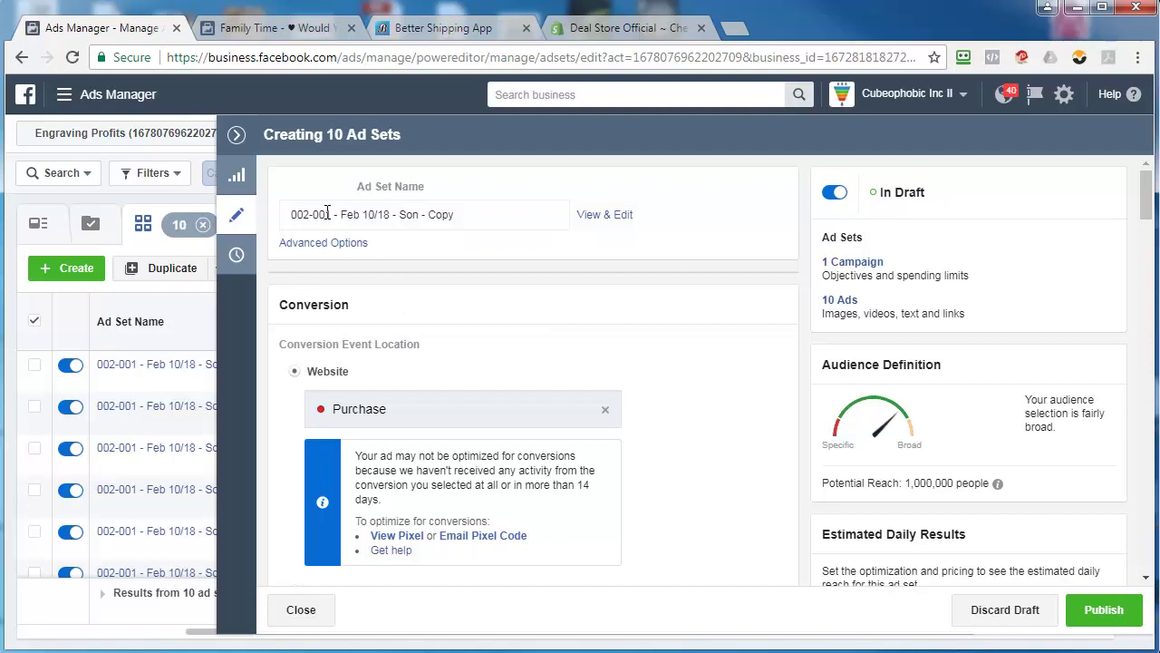
click(326, 214)
text(2)
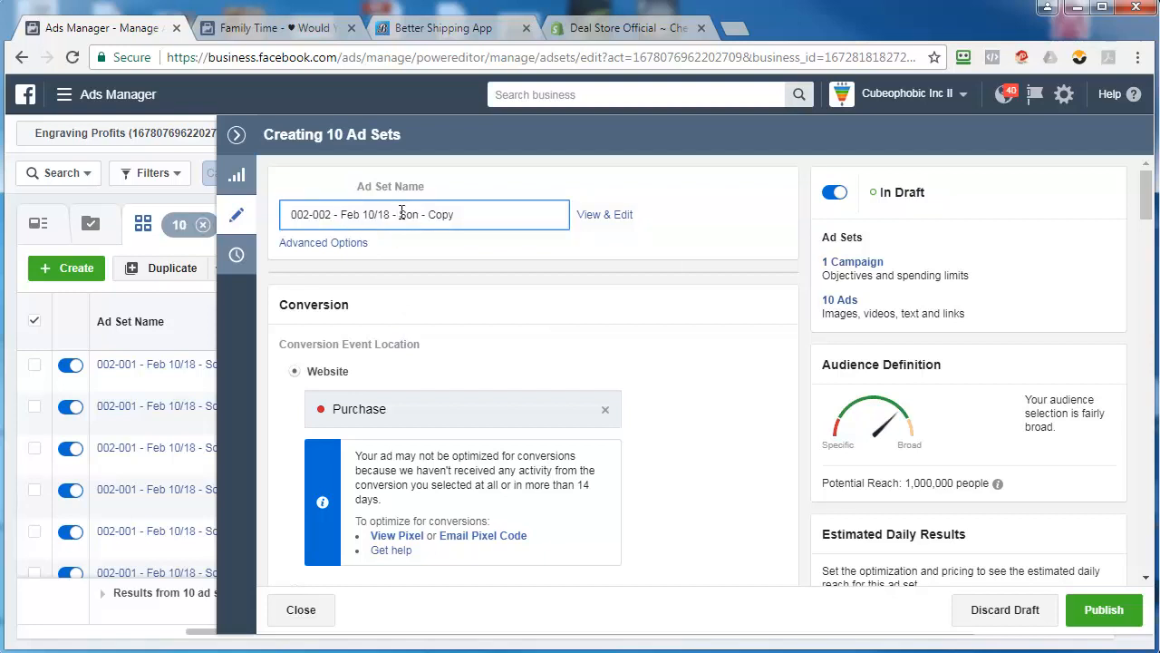
text(Fathe)
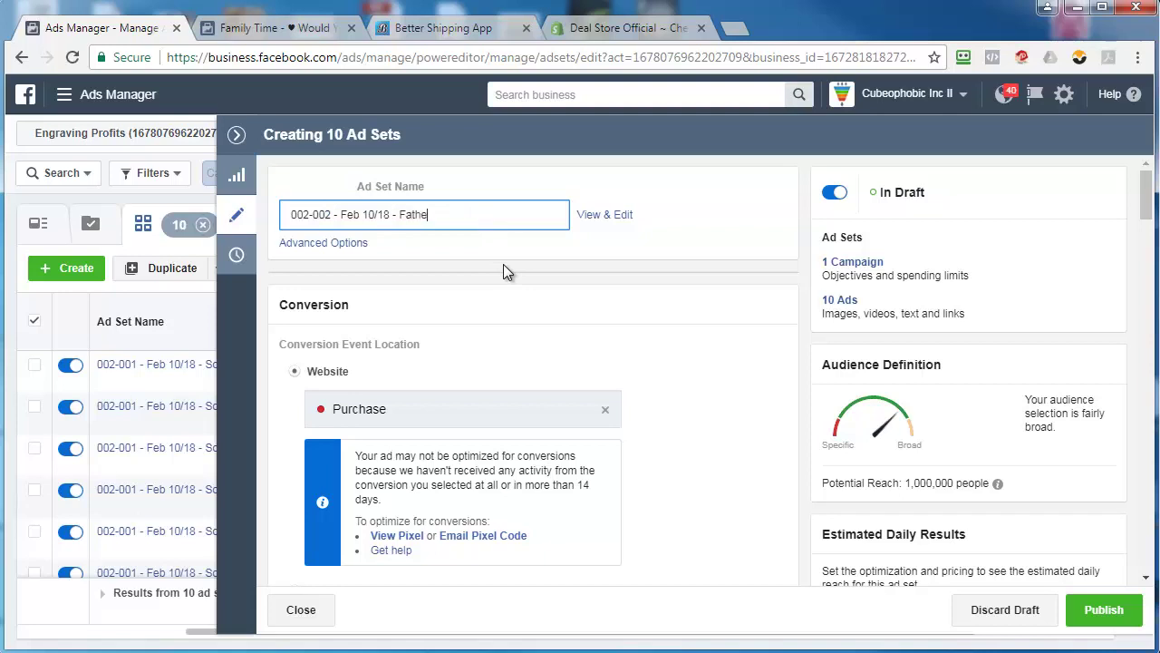
text(rhood)
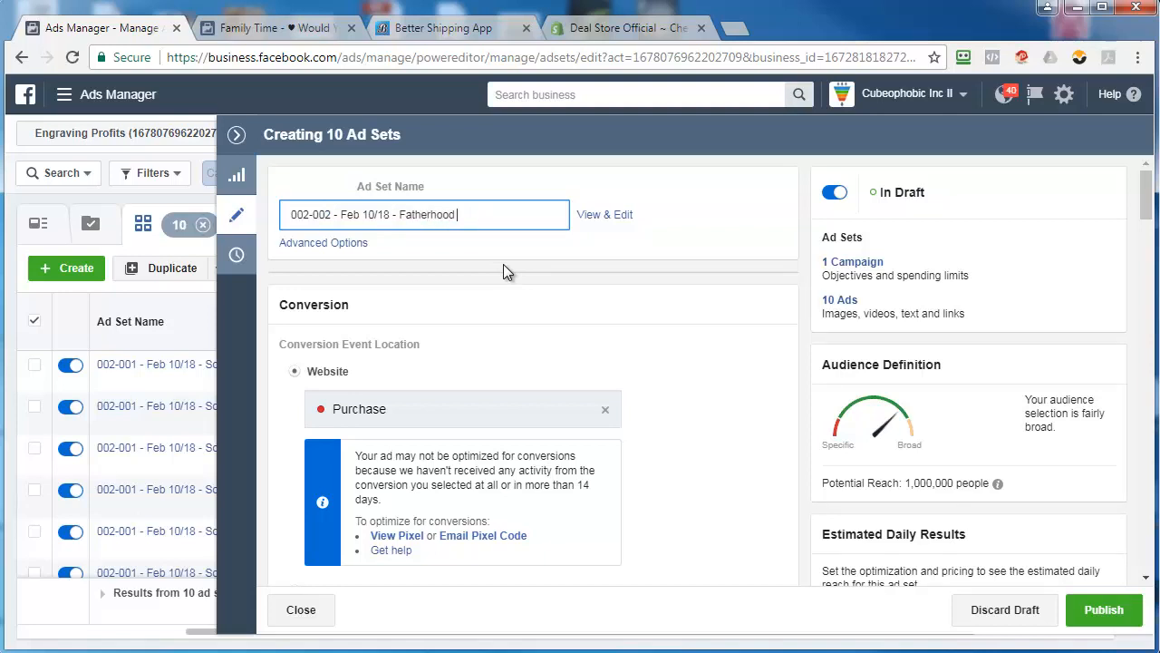
Step: Browse suggested detailed-targeting interests, trying Father and Son and Father & Sons
scroll(down, 3)
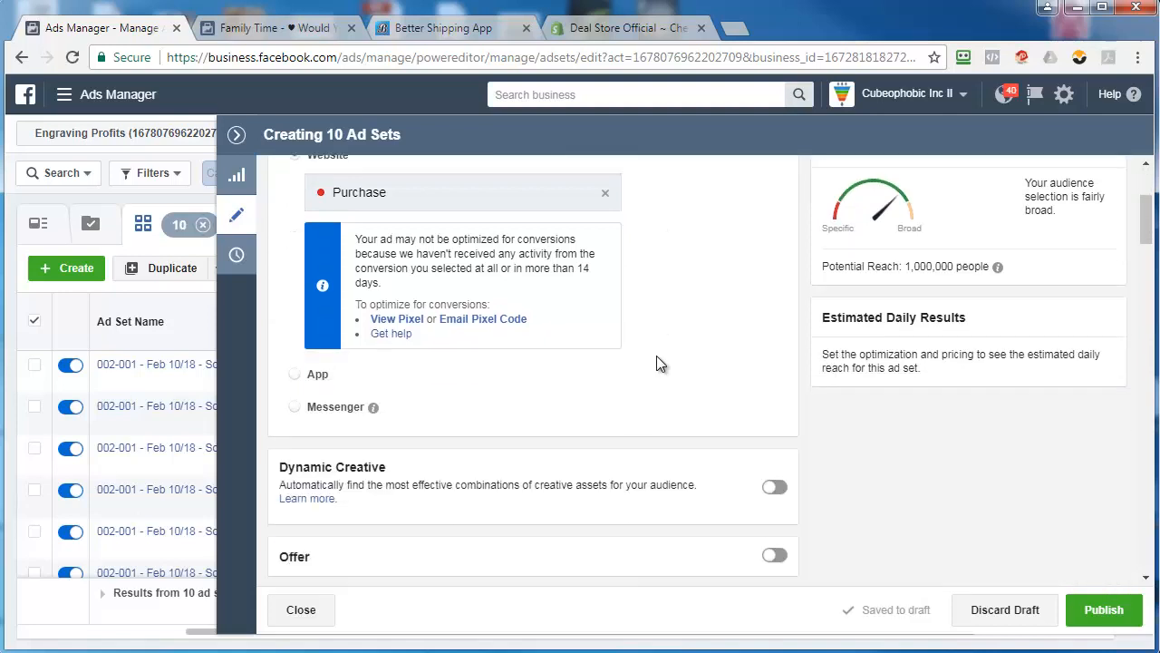
scroll(up, 3)
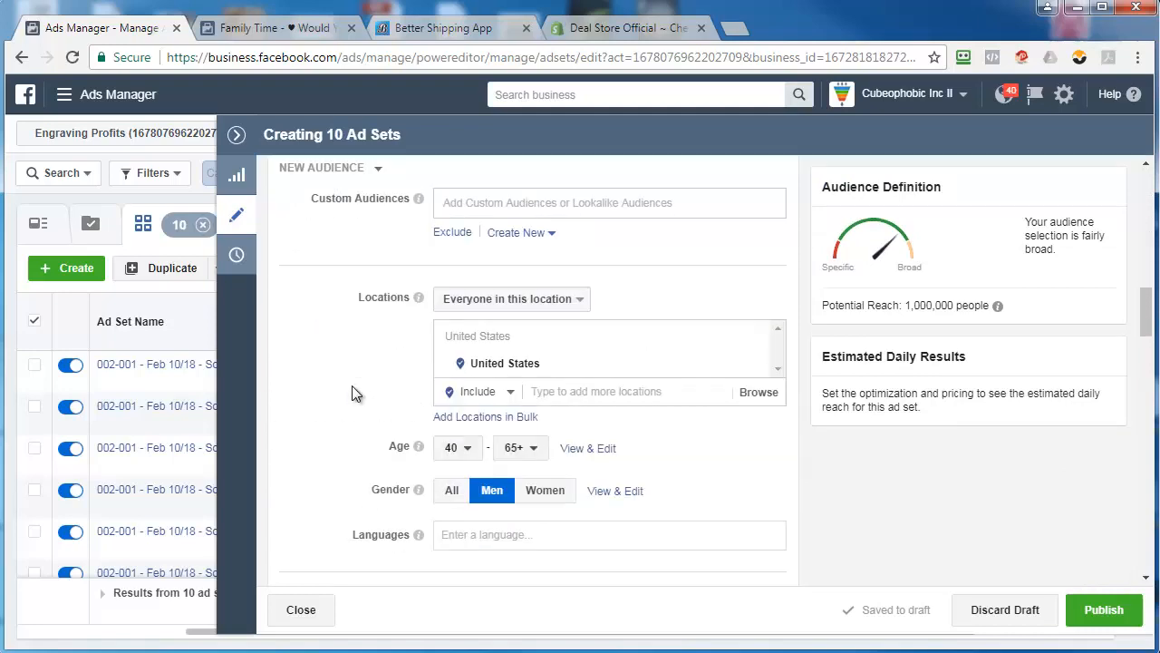
scroll(down, 3)
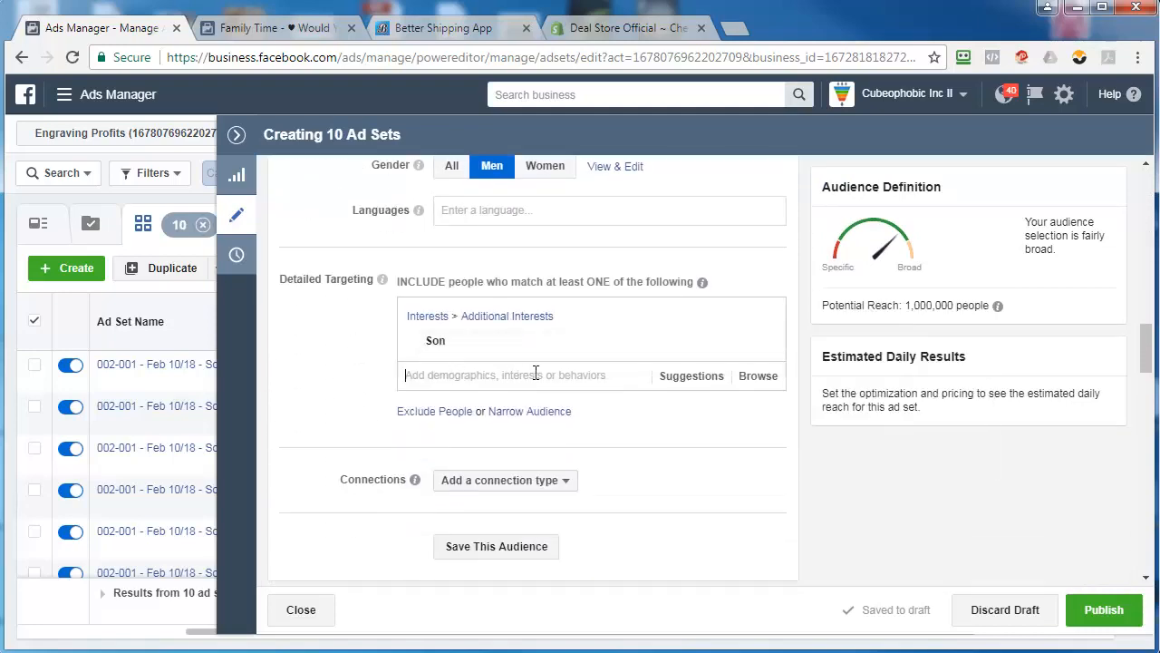
click(690, 375)
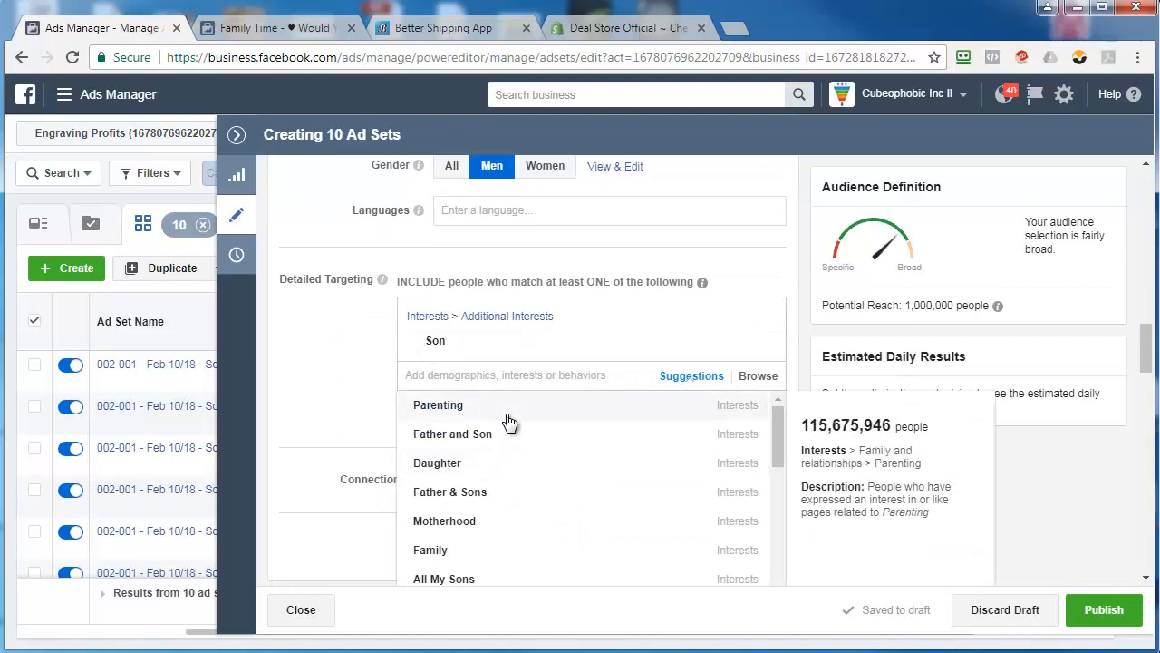
mouse_move(487, 443)
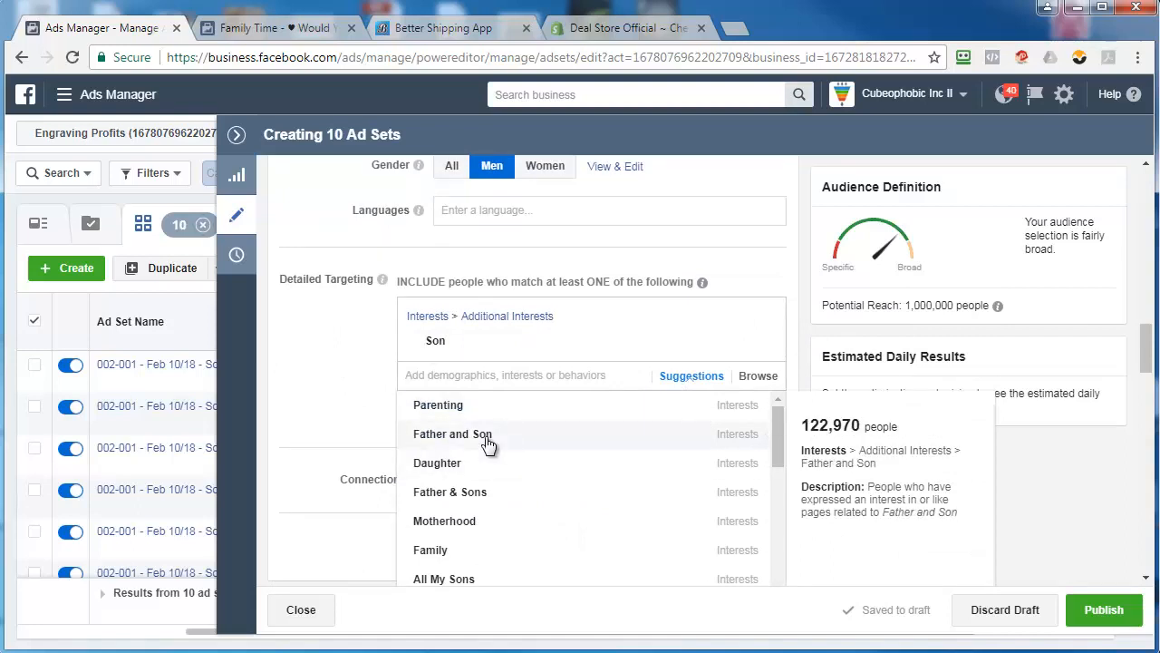
click(454, 433)
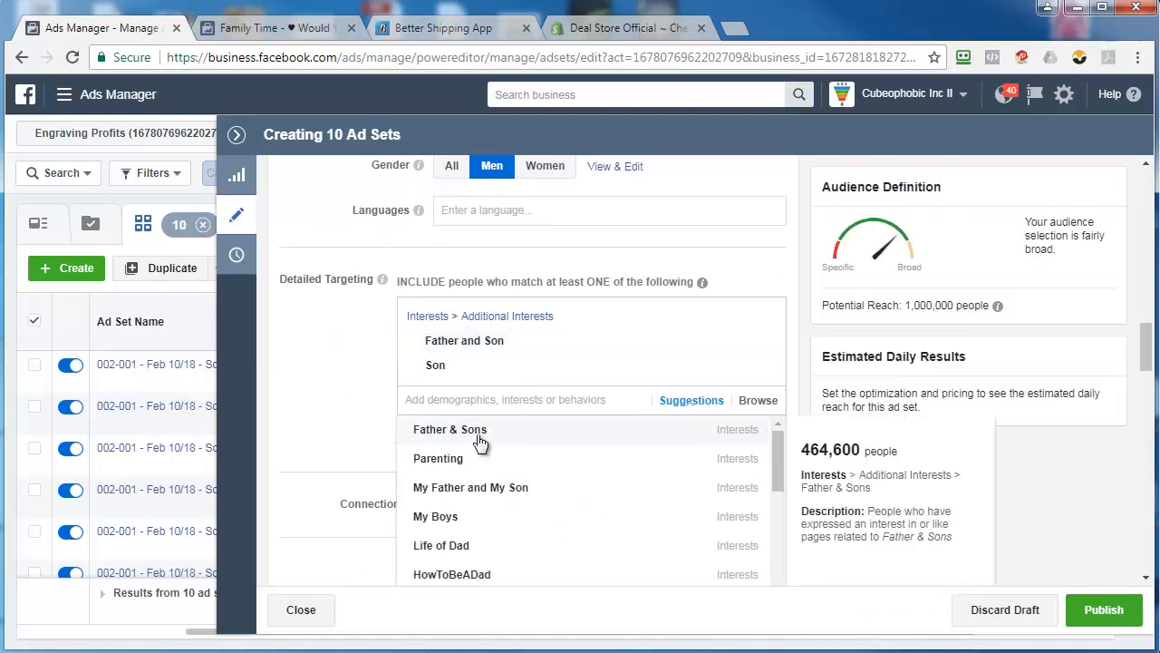
click(450, 427)
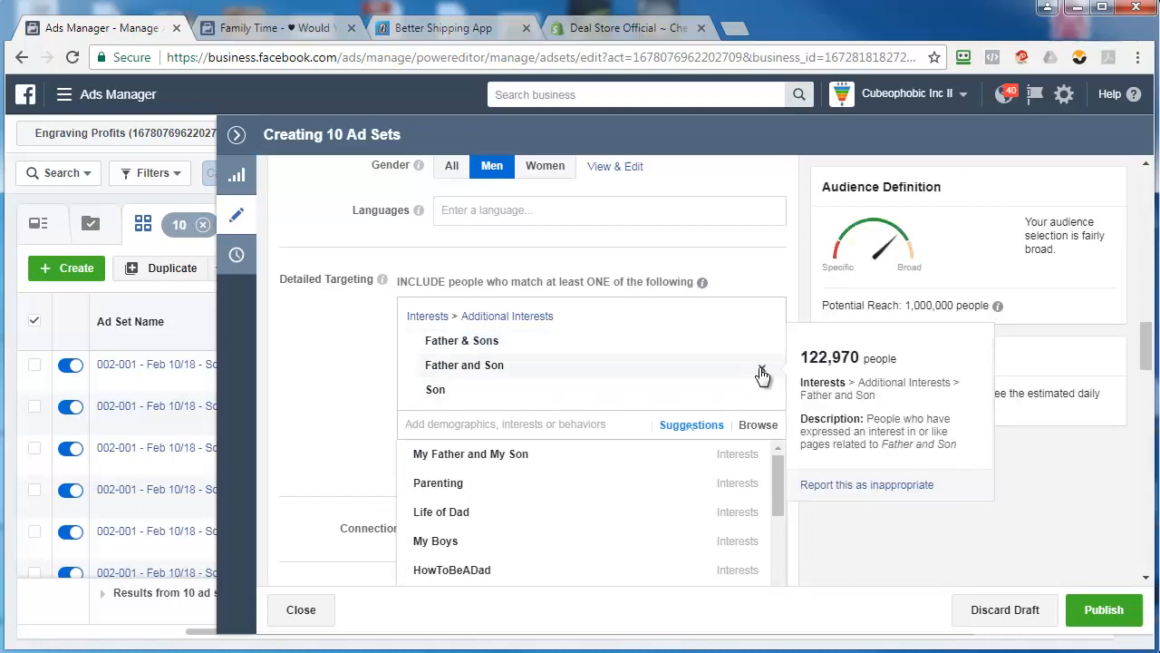
click(765, 374)
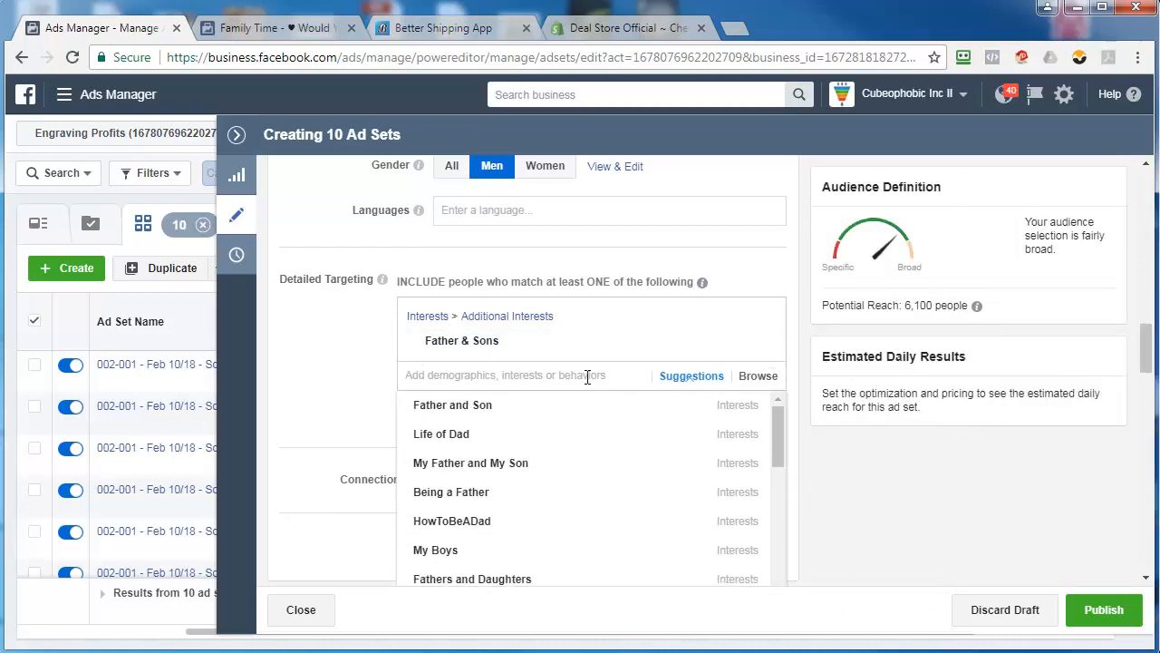
mouse_move(472, 462)
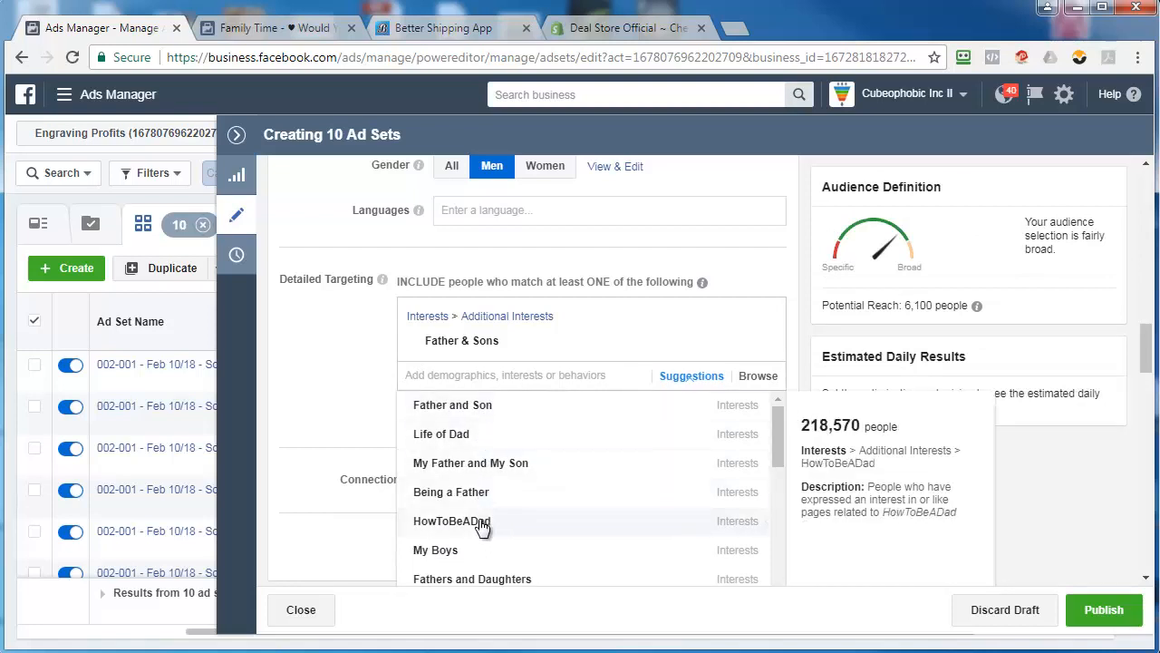
mouse_move(486, 526)
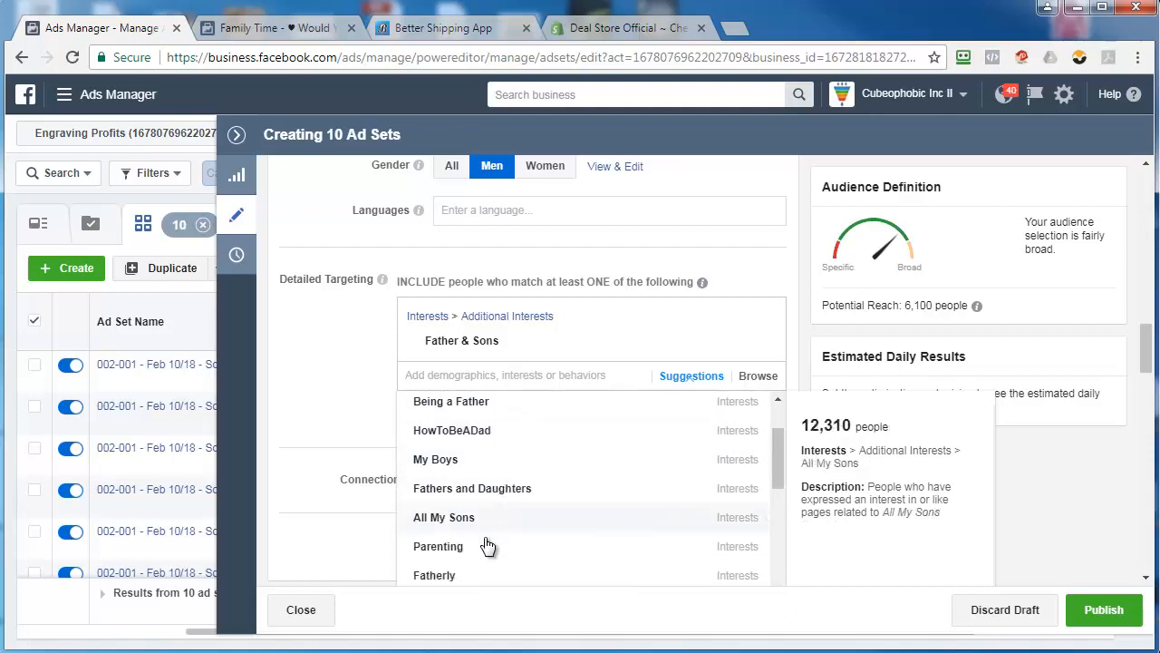
Step: Add the Fatherhood interest and remove Father & Sons from detailed targeting
scroll(down, 3)
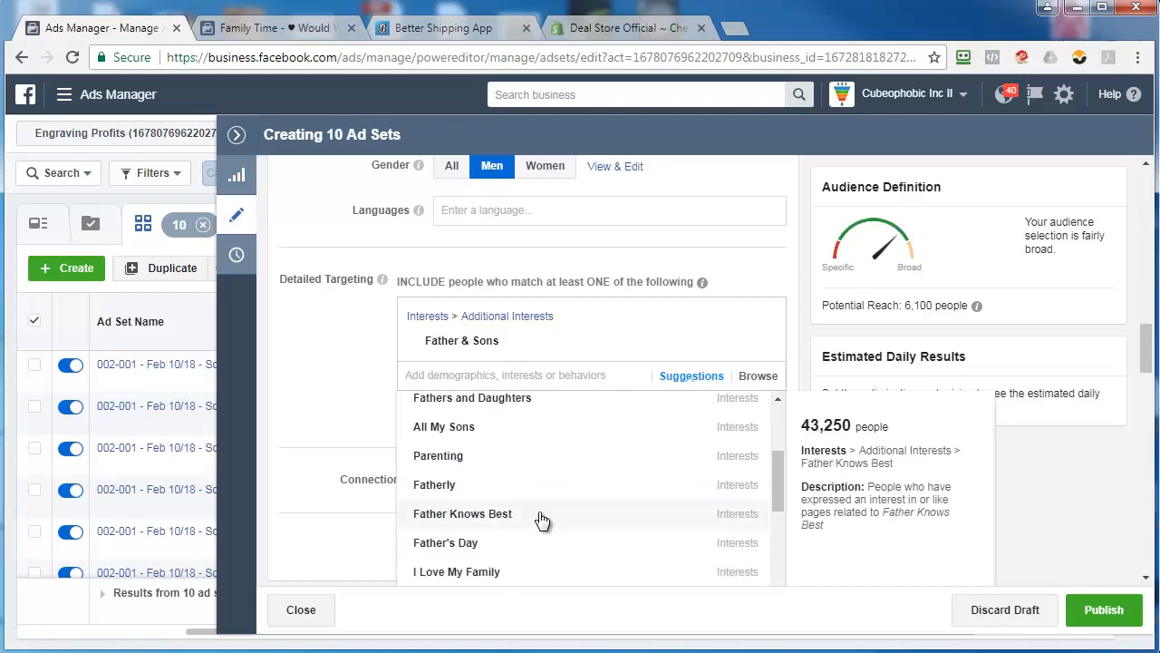
scroll(down, 3)
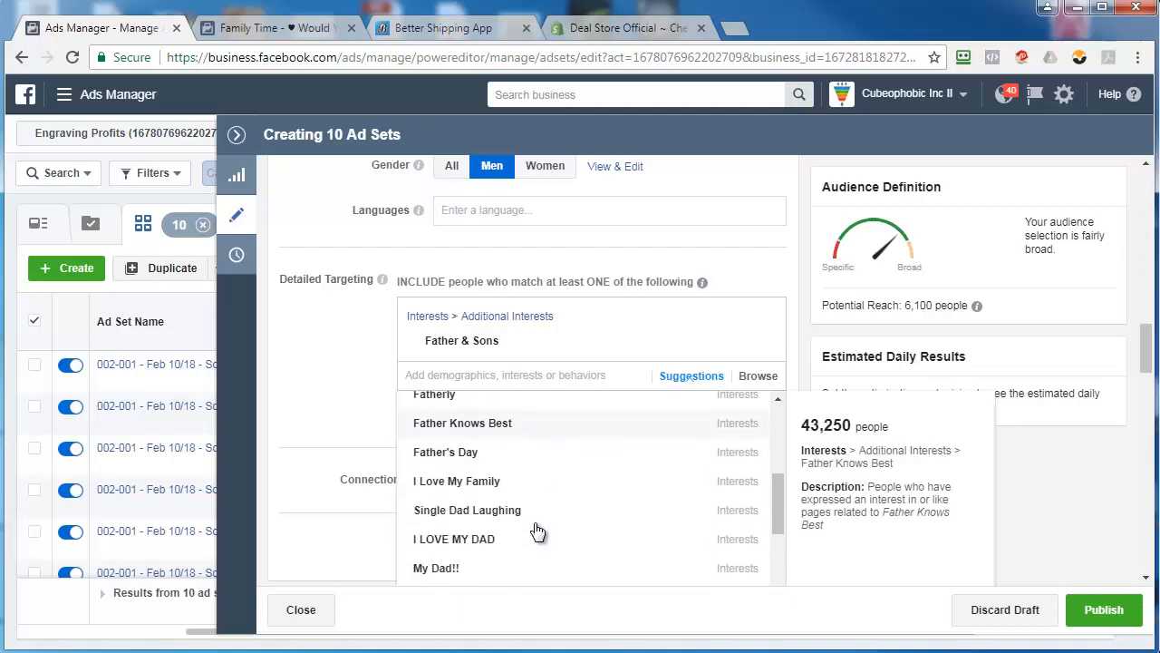
scroll(down, 3)
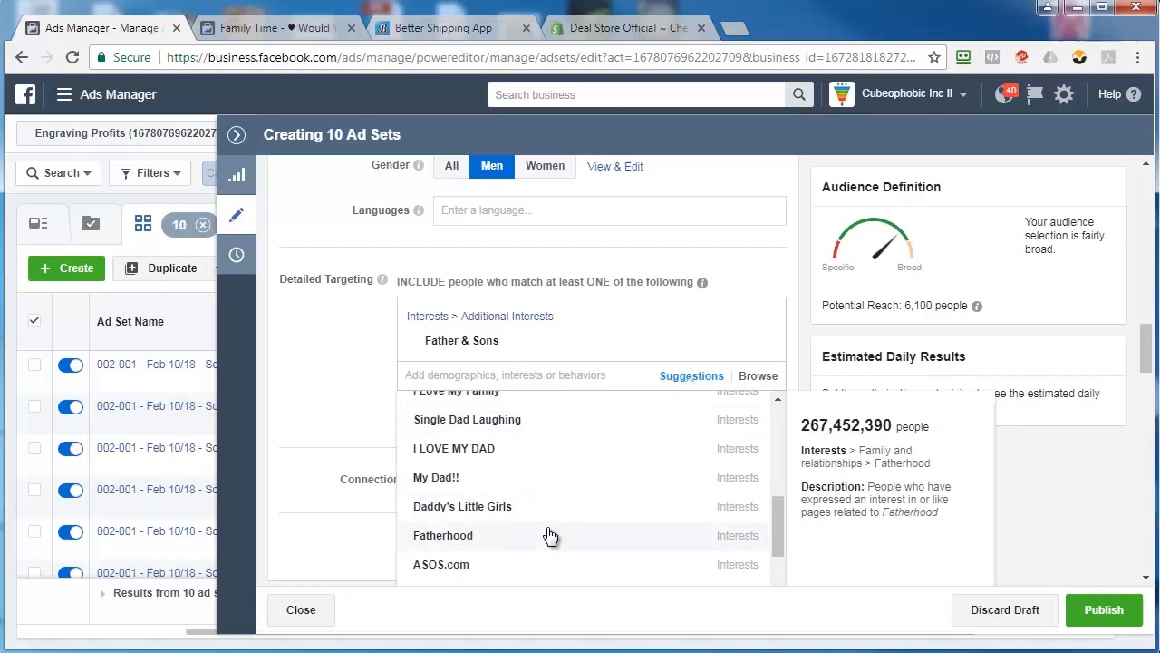
click(443, 535)
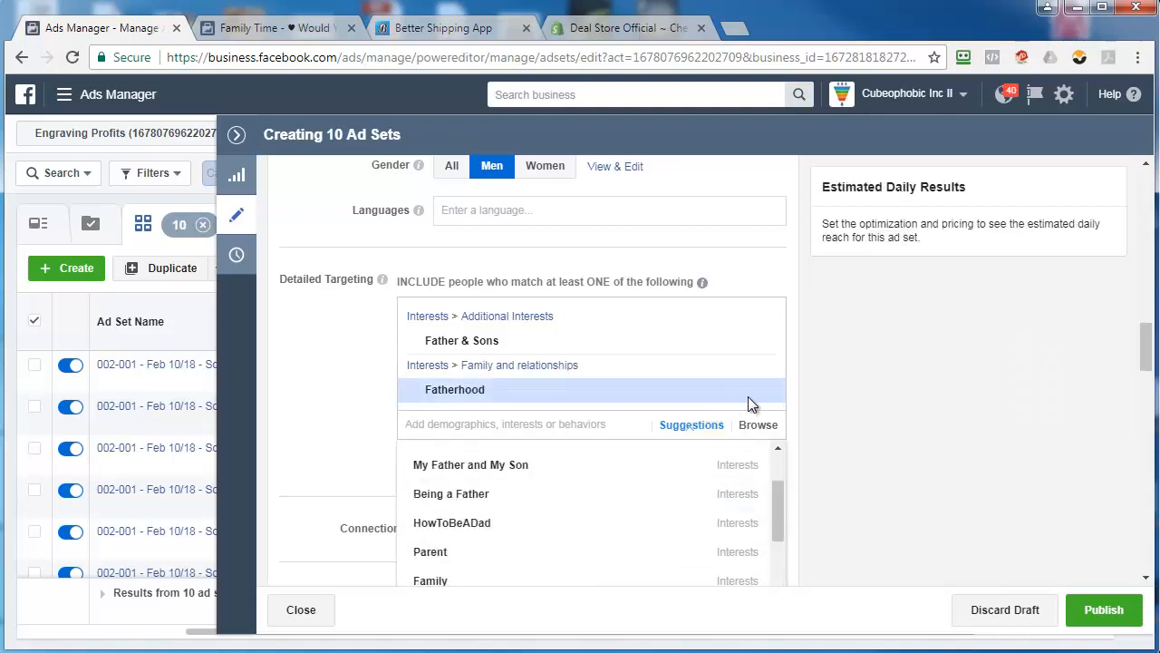
click(461, 341)
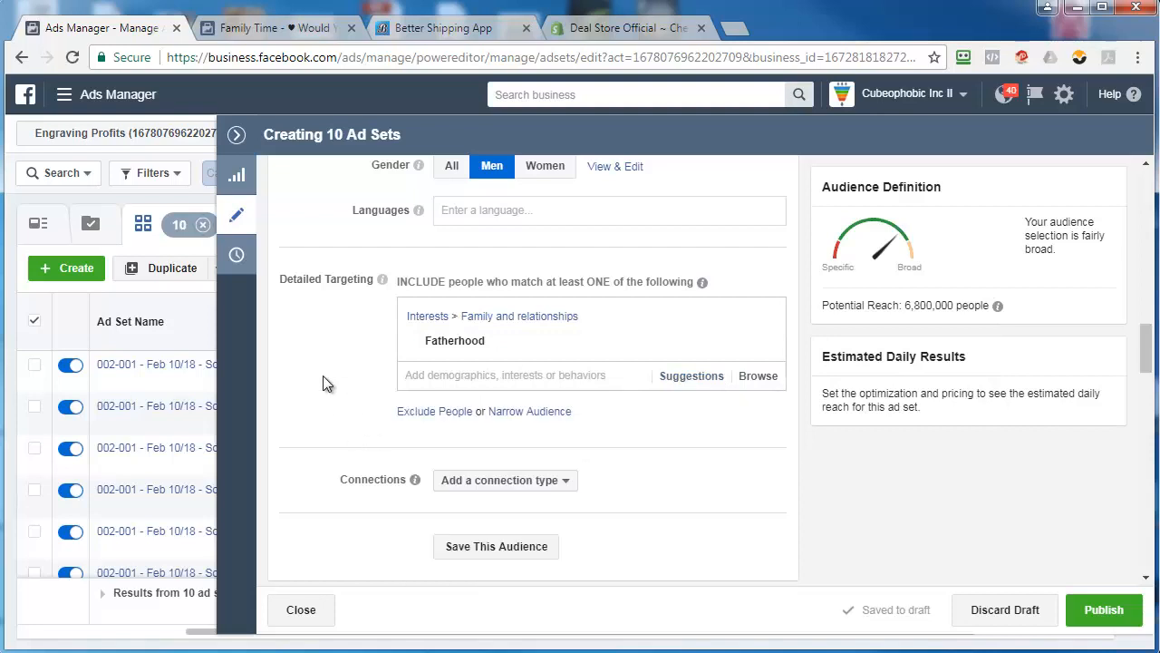
mouse_move(943, 323)
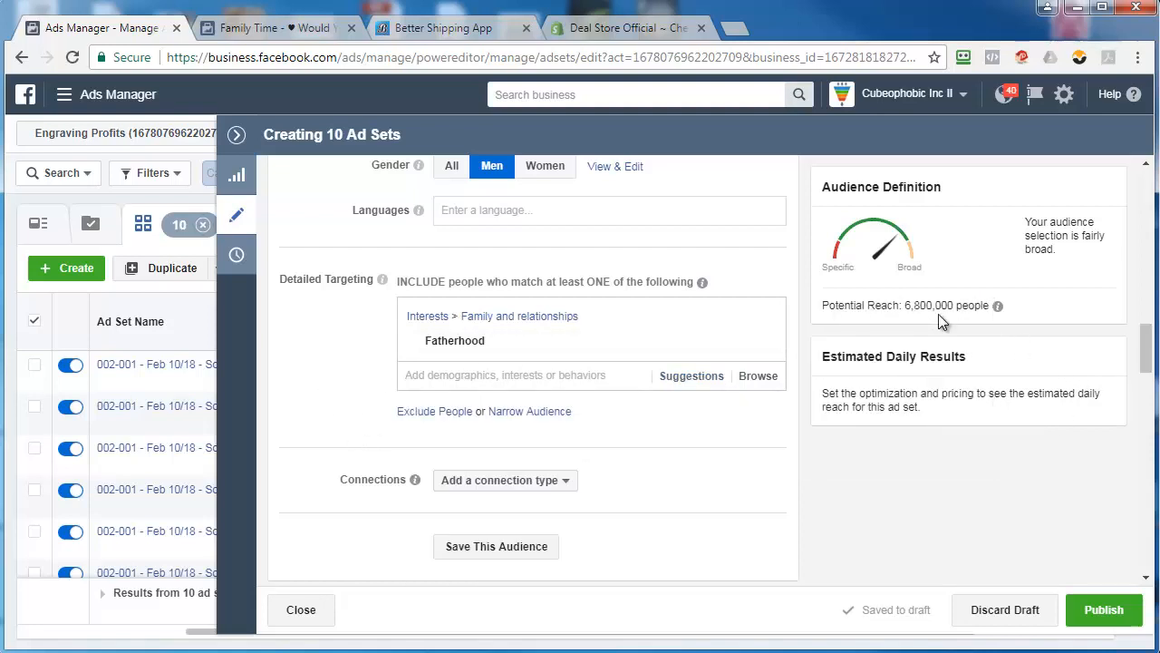
mouse_move(530, 410)
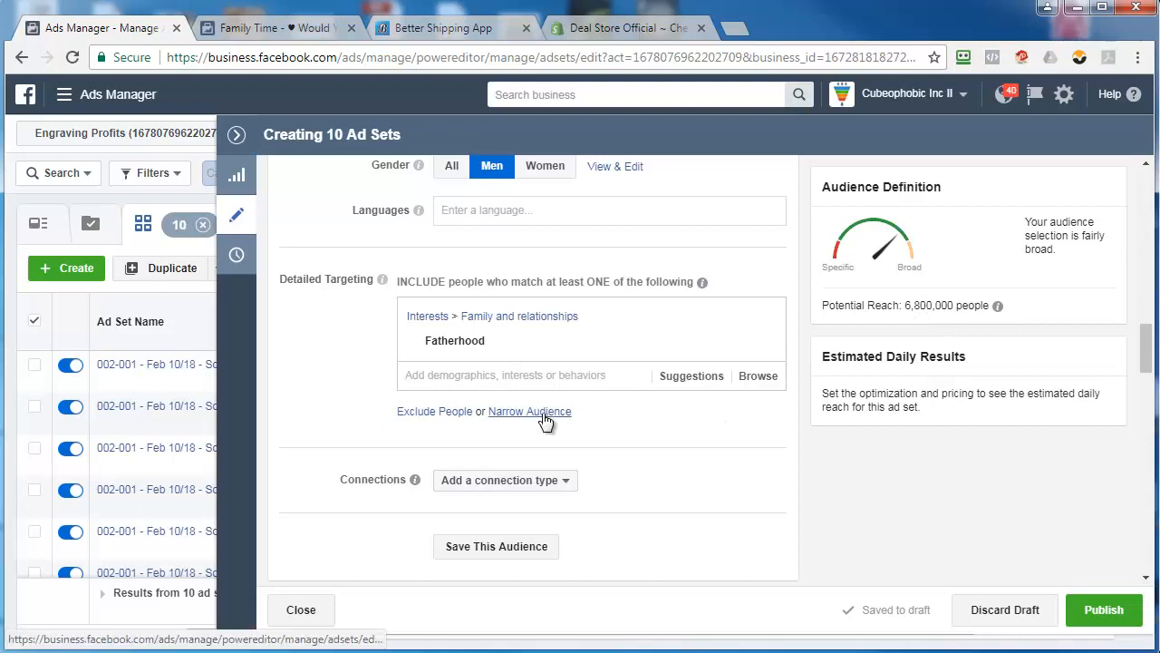
Step: Narrow the audience so people must also match the Engaged Shoppers purchase behaviour
click(529, 410)
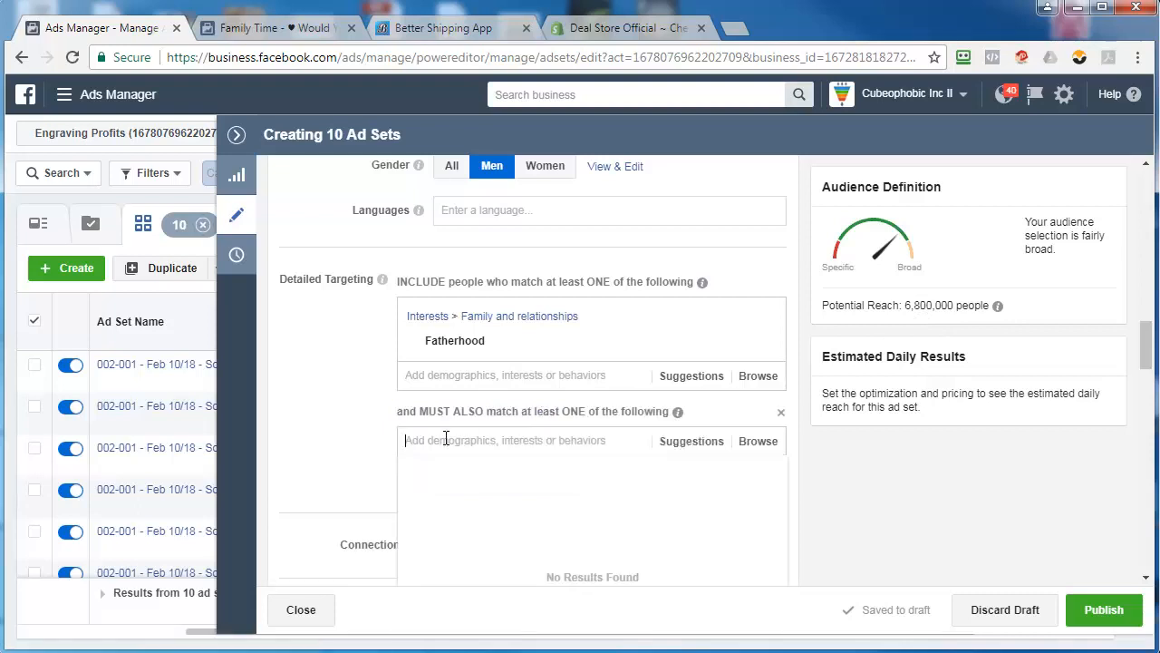
text(engaged.shop)
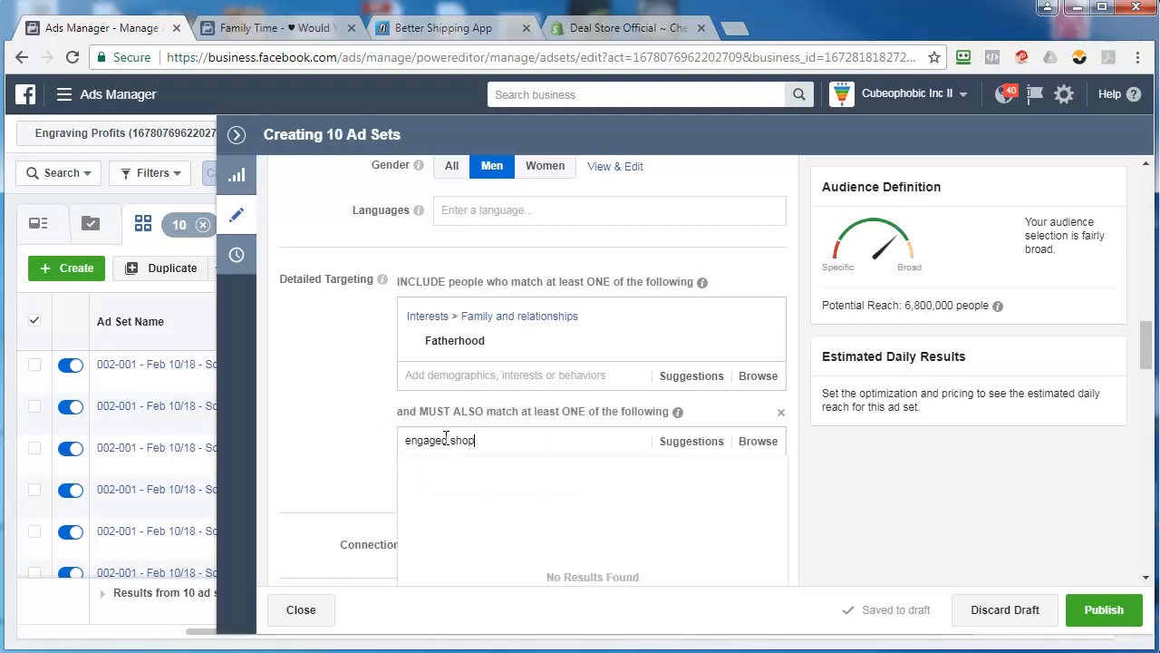
click(475, 470)
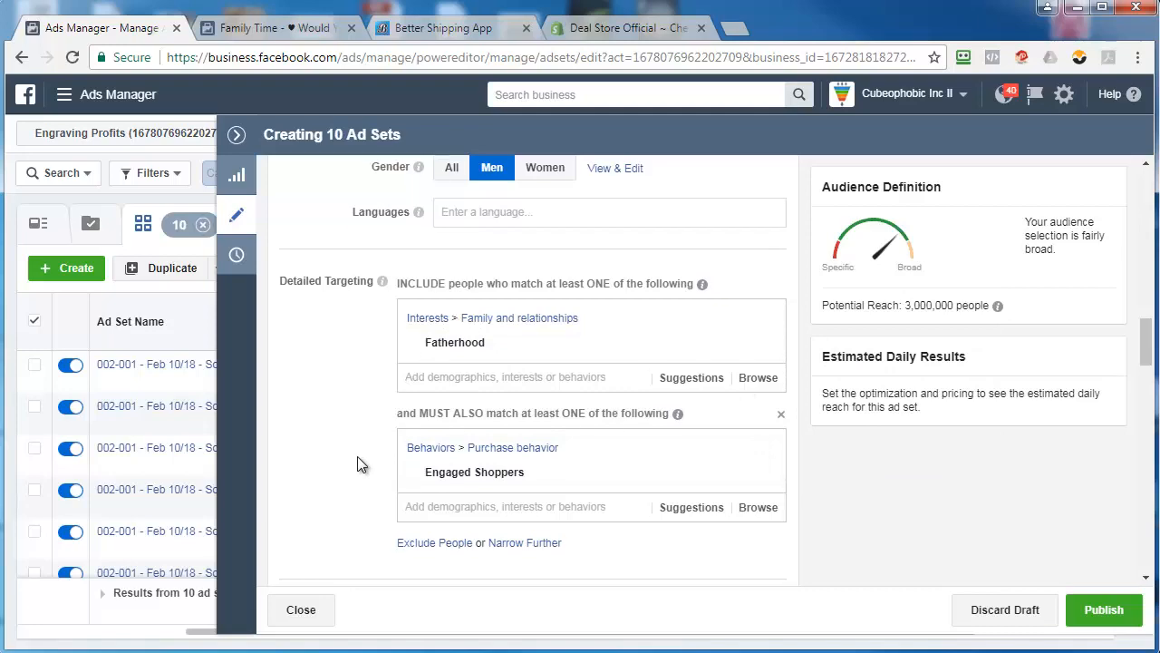
scroll(up, 3)
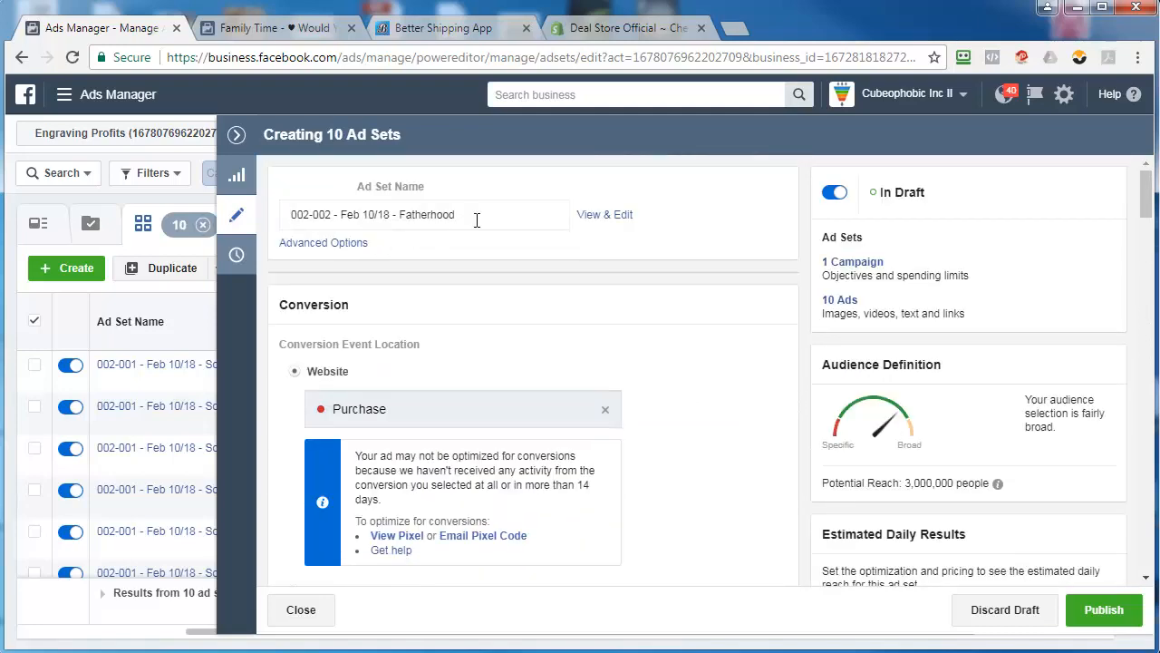
Step: Rename the ad sets 002-002 - Feb 12/18 - Fatherhood & Engaged Shoppers
text(&)
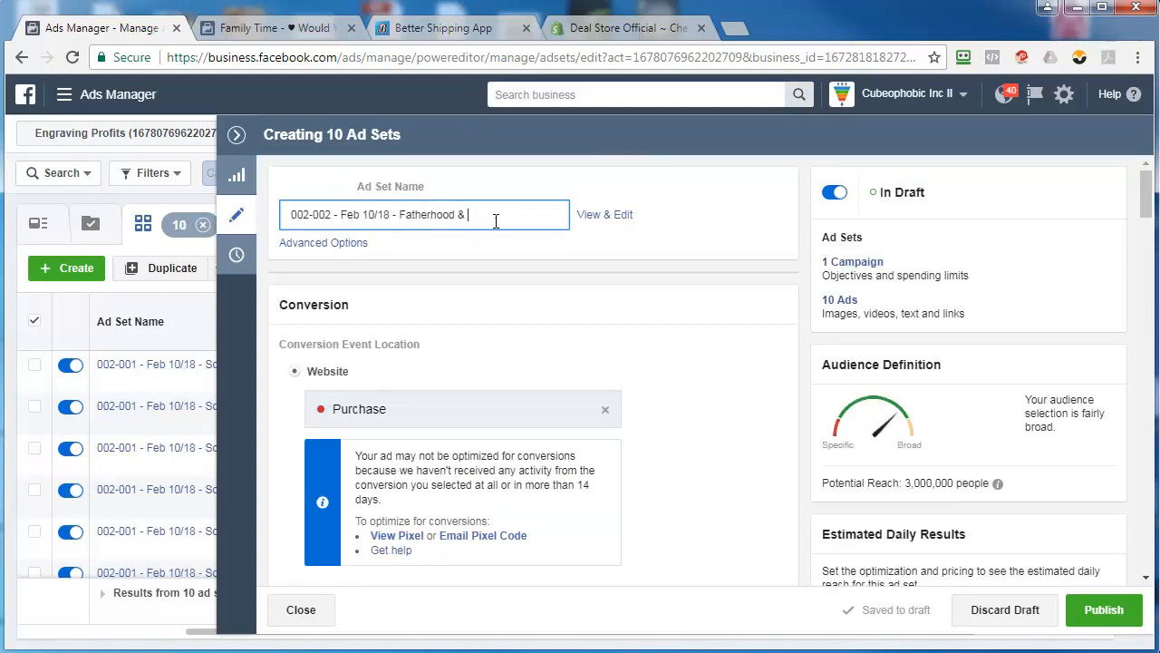
text(Engaged Shop)
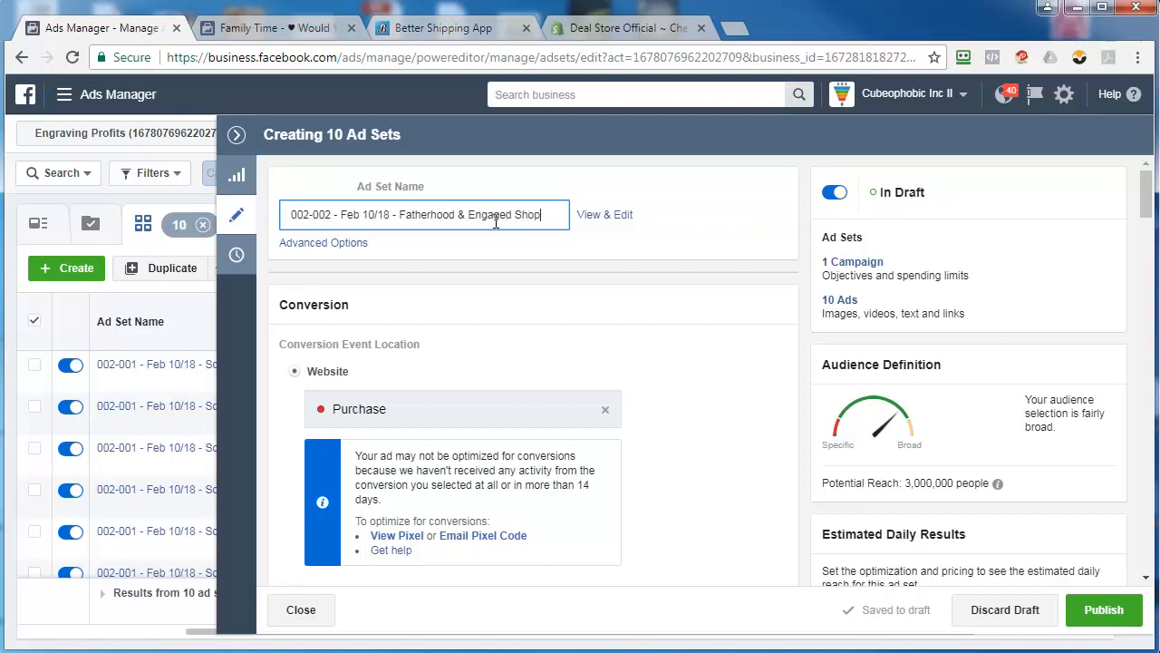
text(pers)
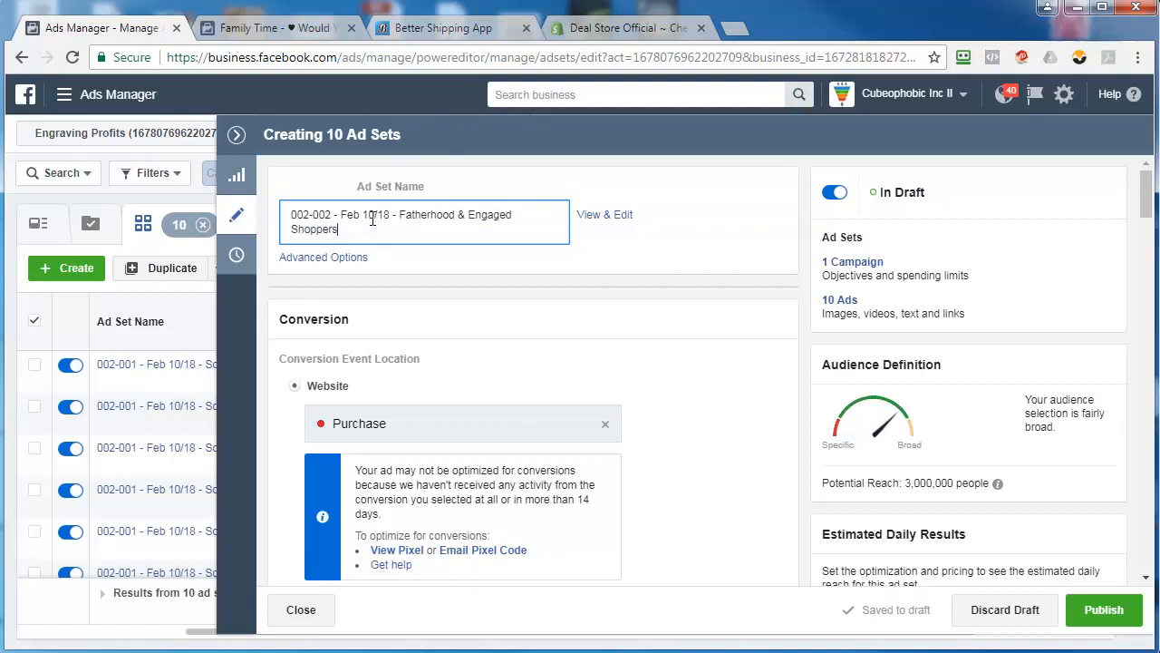
text(12)
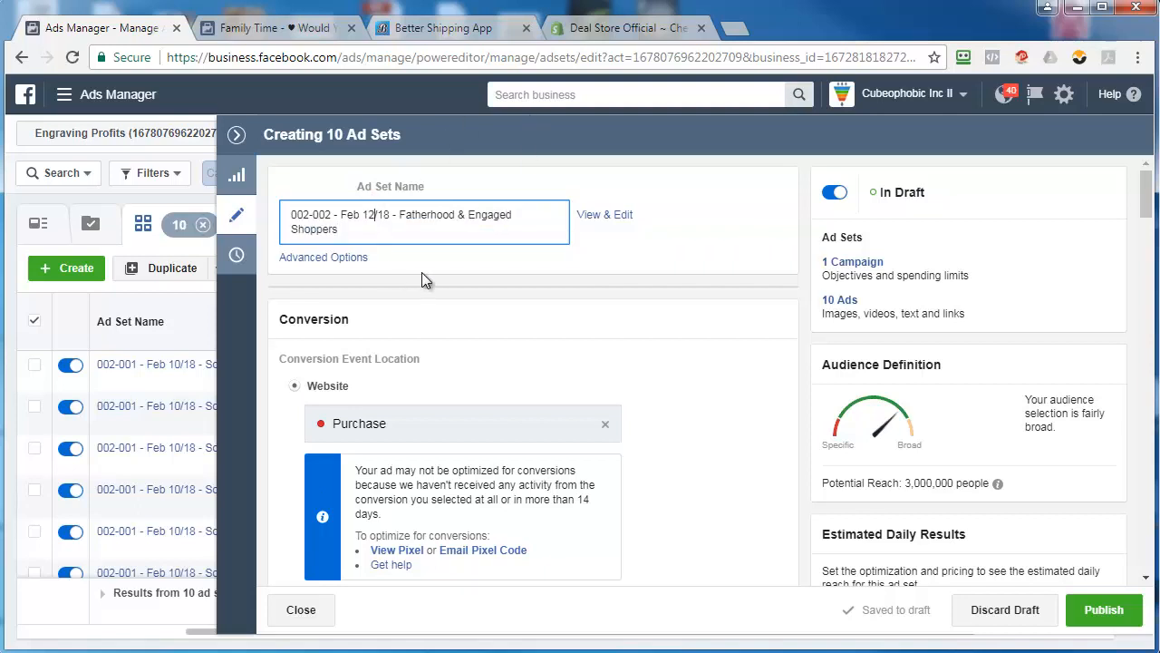
right_click(312, 229)
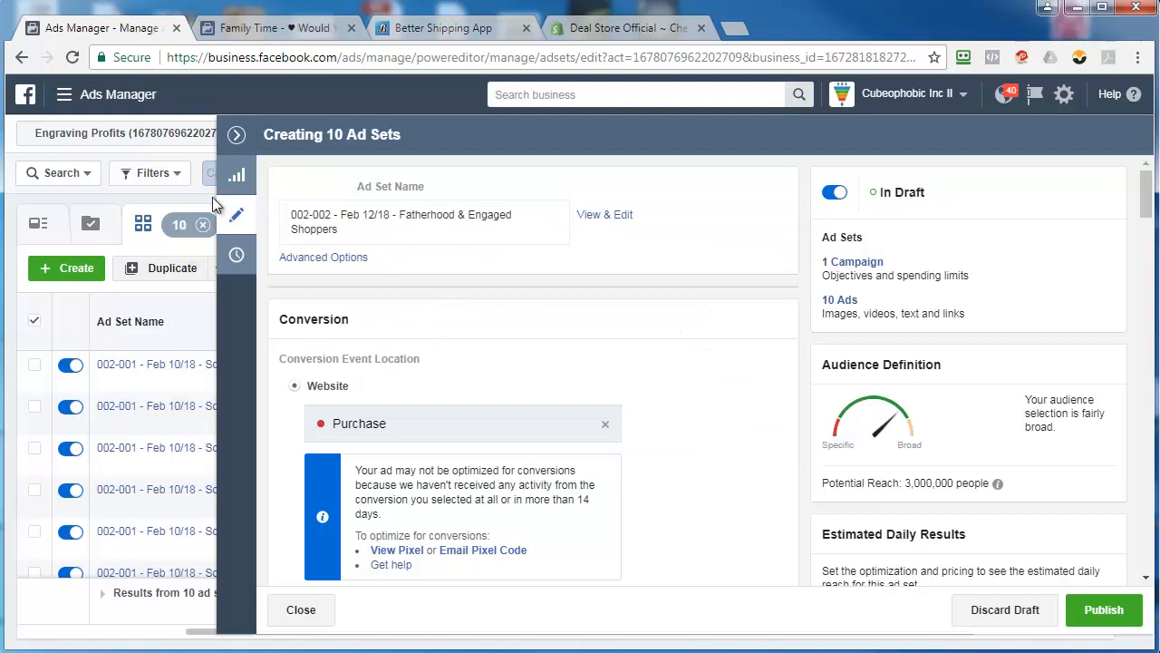
Step: Close the editing panel and check the Delivery column shows Feb 10, 2018 scheduling
click(301, 610)
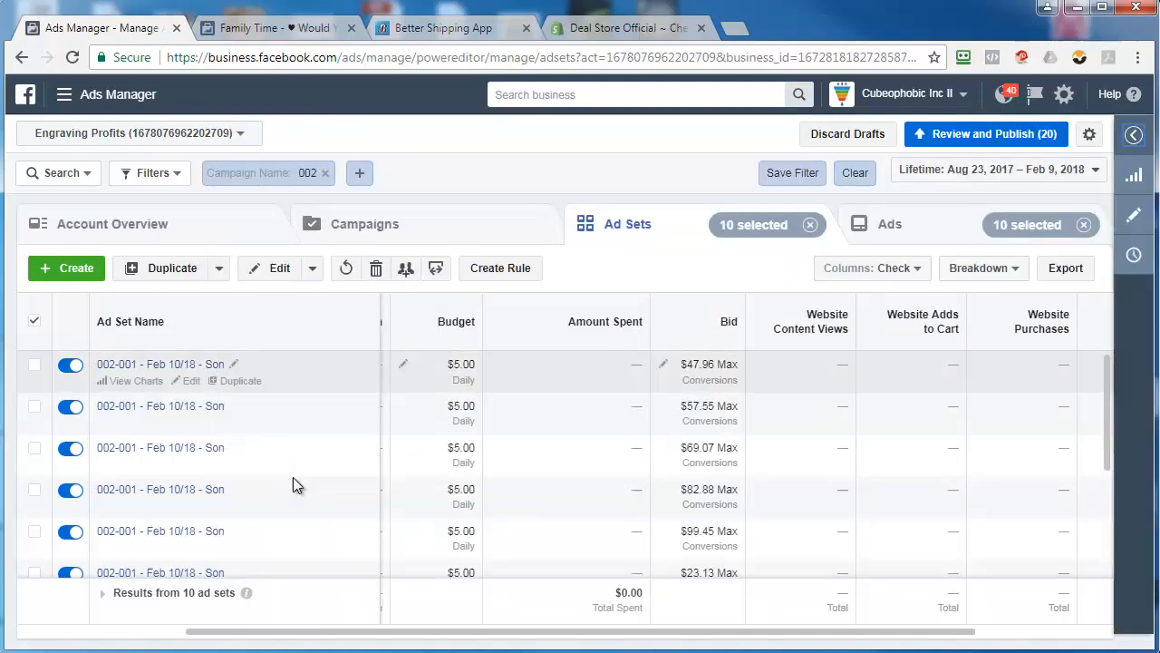
mouse_move(309, 495)
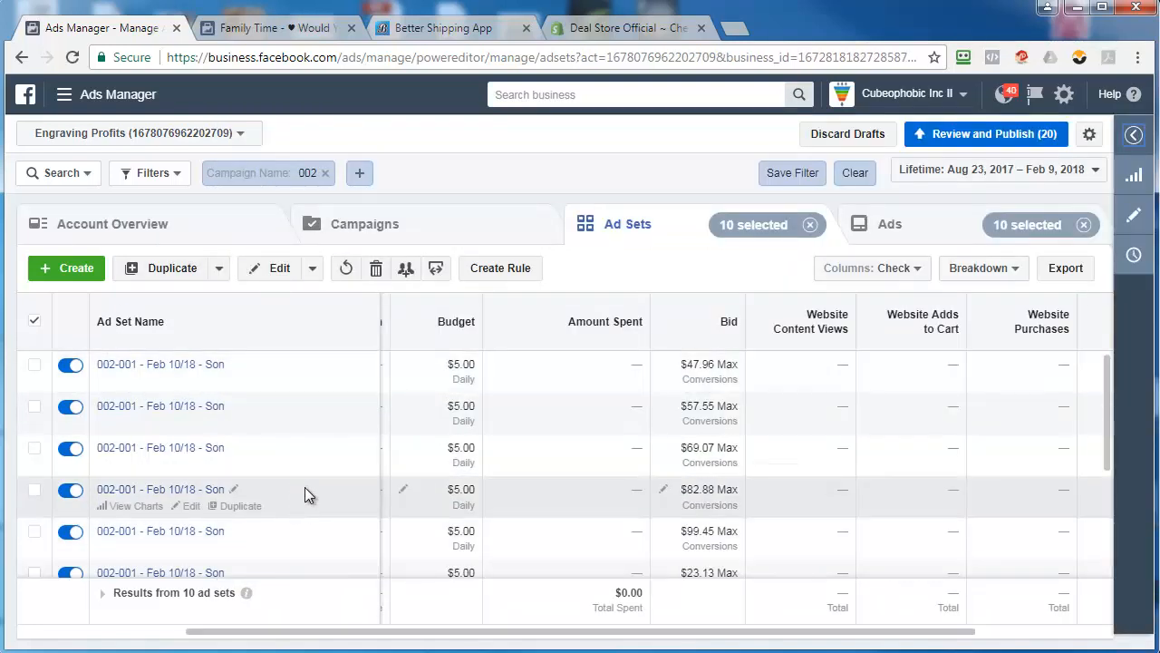
mouse_move(395, 327)
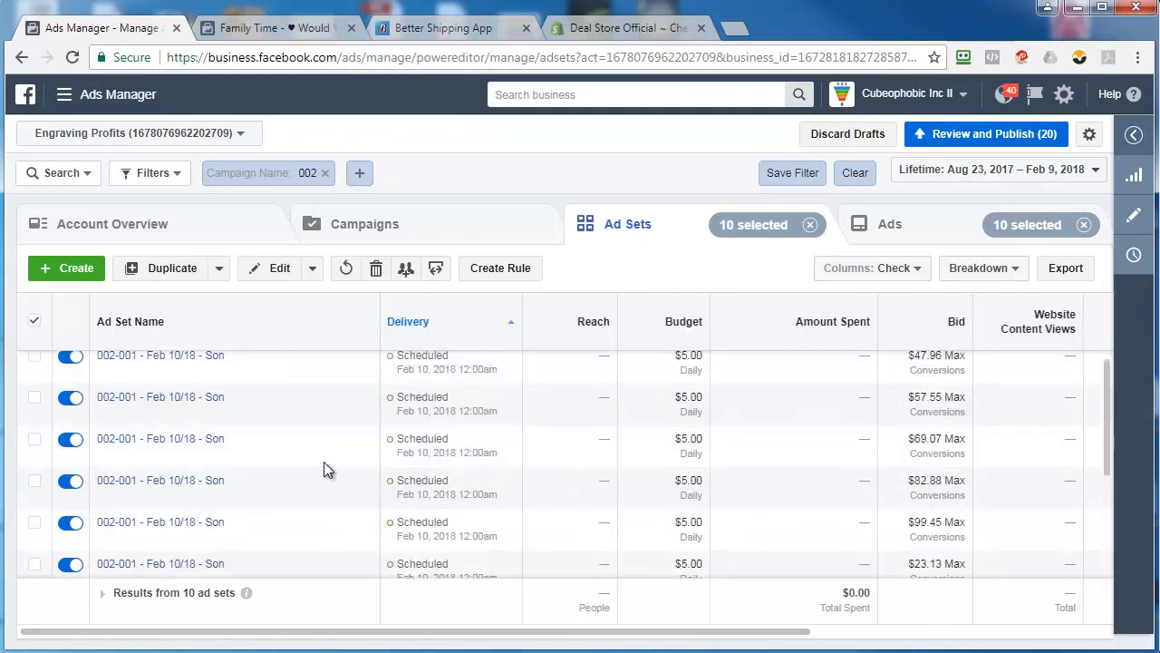
scroll(up, 3)
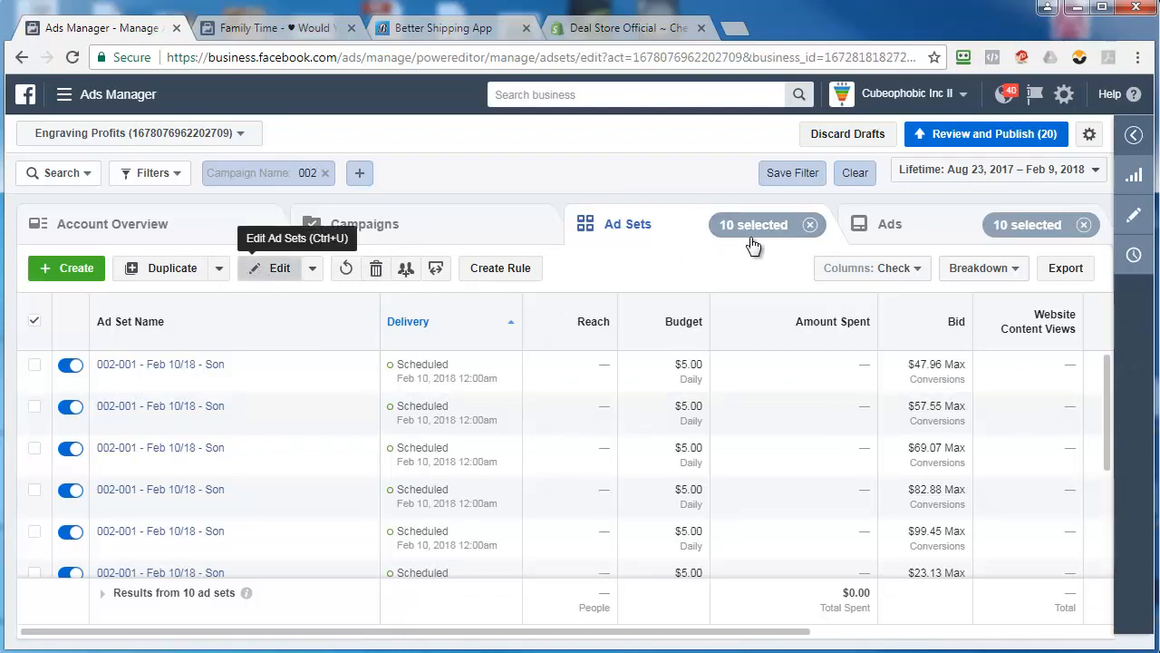
Step: Set the new ad sets' start date to February 11, 2018 in Budget & Schedule
click(279, 269)
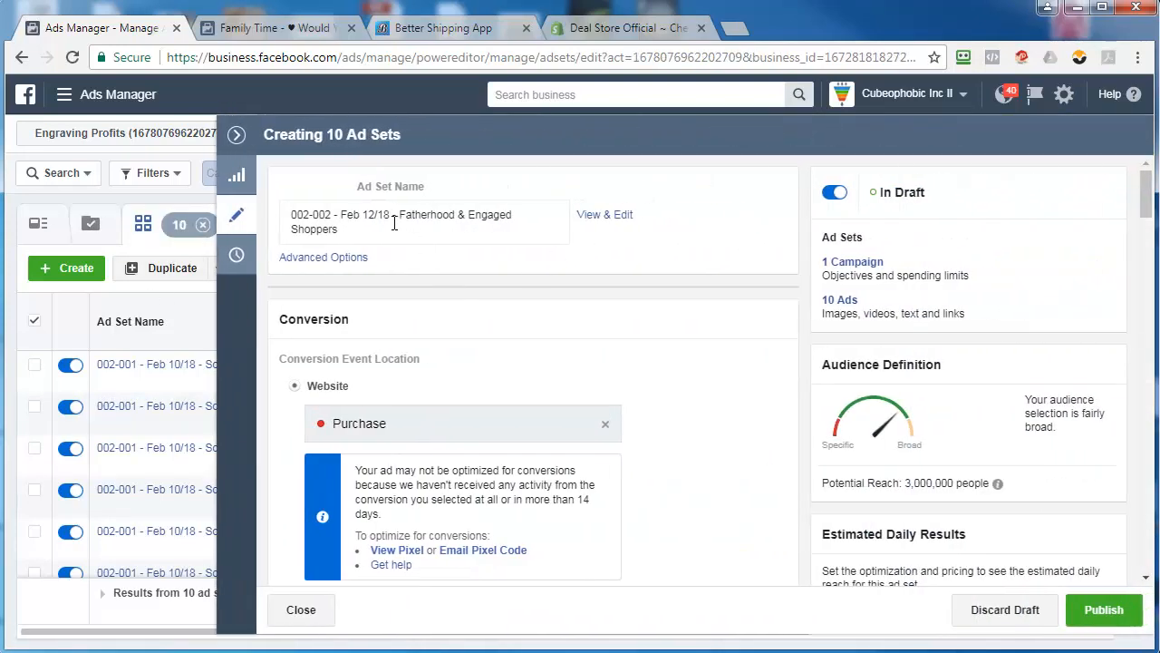
scroll(down, 3)
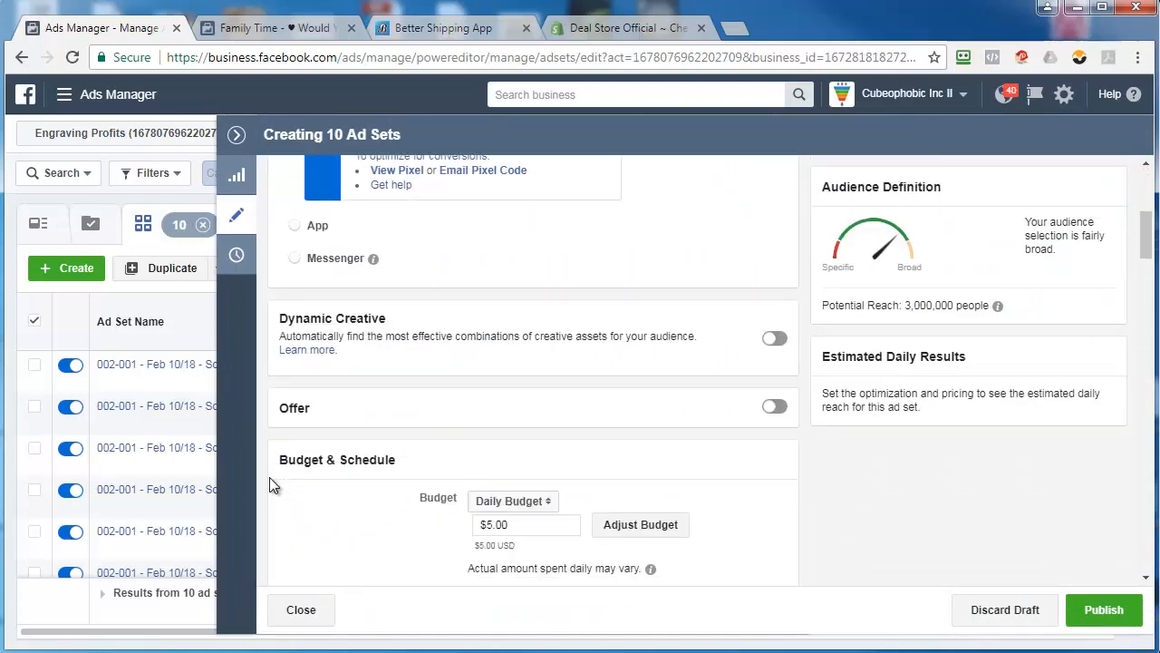
click(524, 253)
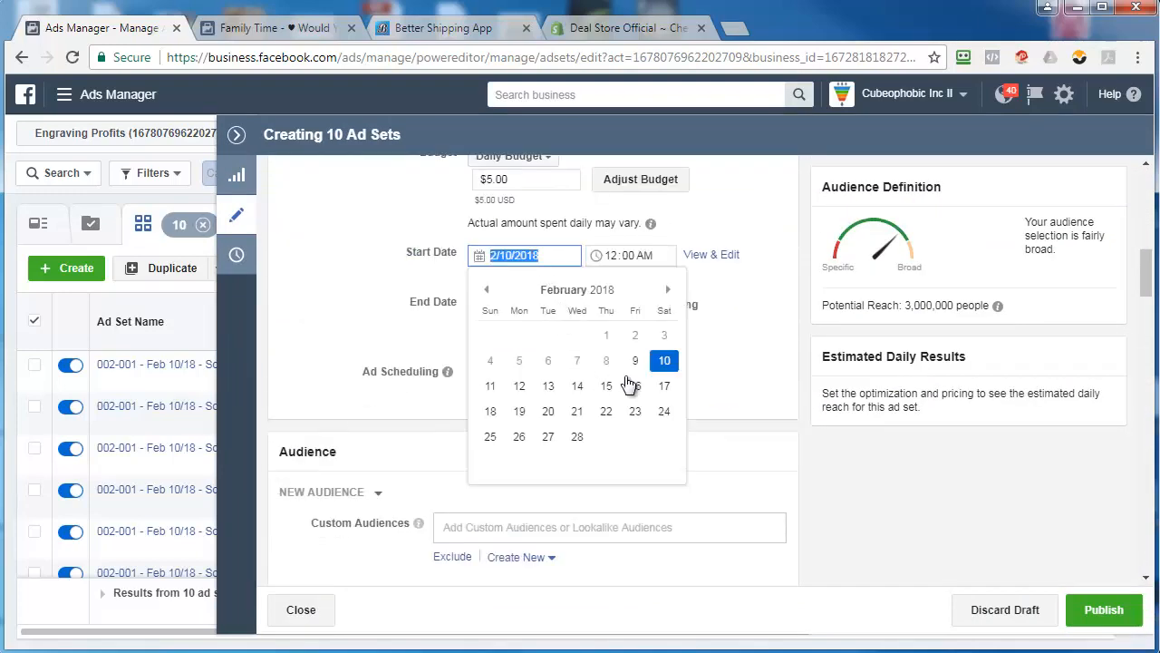
click(490, 384)
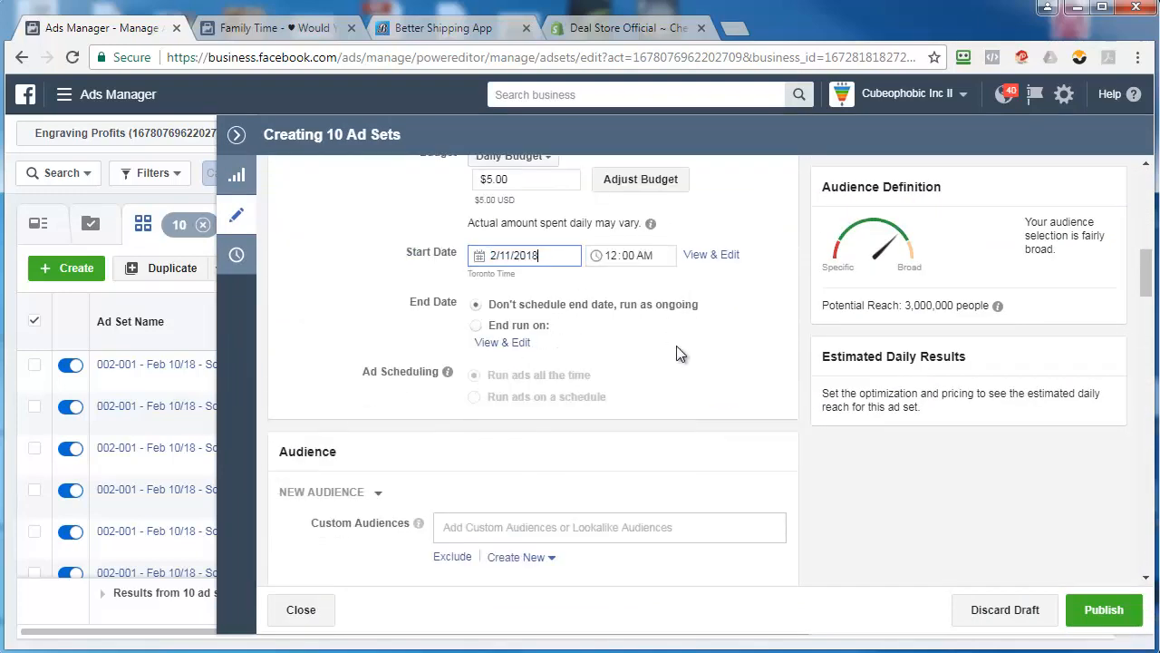
click(301, 609)
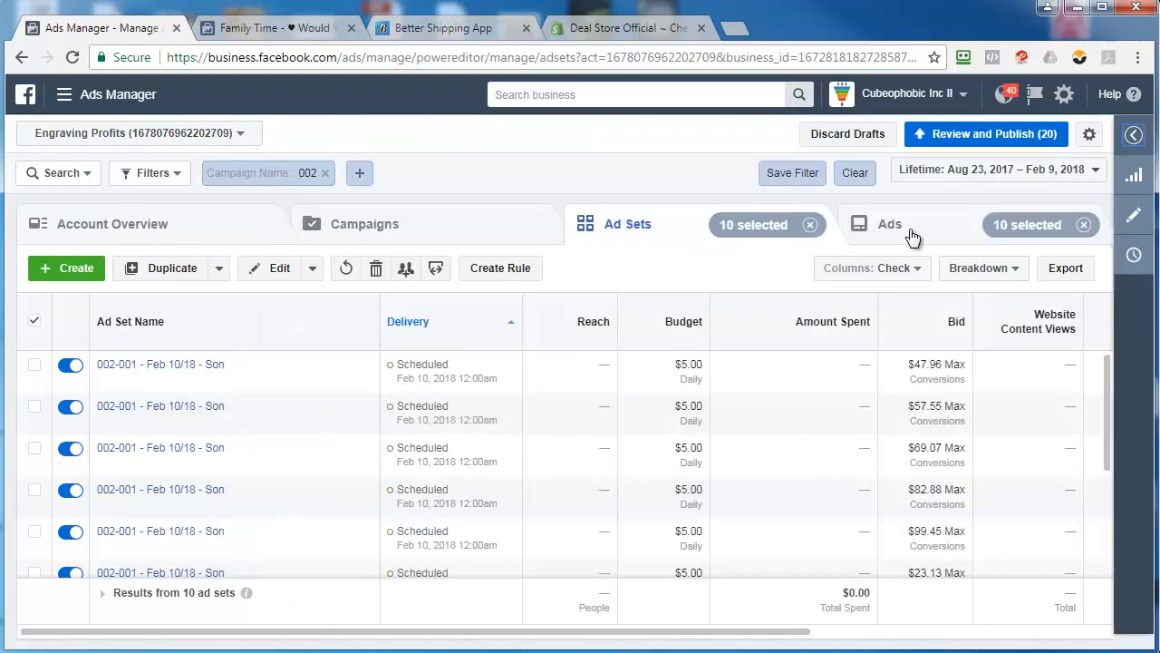
Step: View the ten draft ads named 002-002 - Feb 12/18 - Fatherhood & Engaged Shoppers in the Ads list
click(888, 225)
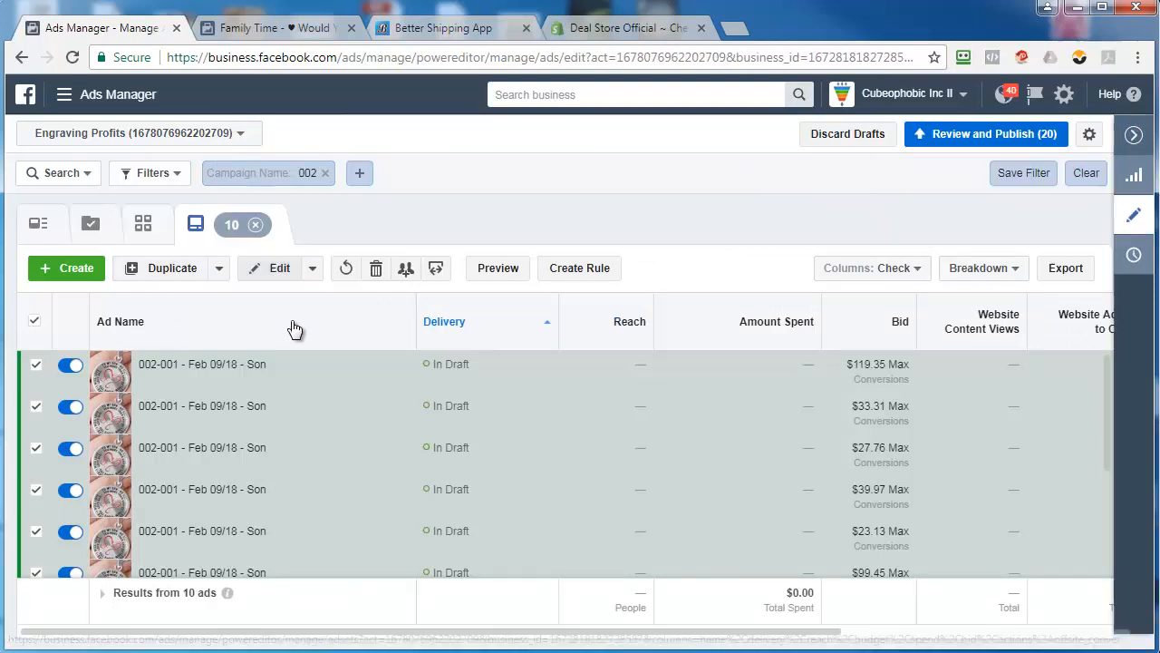
right_click(424, 214)
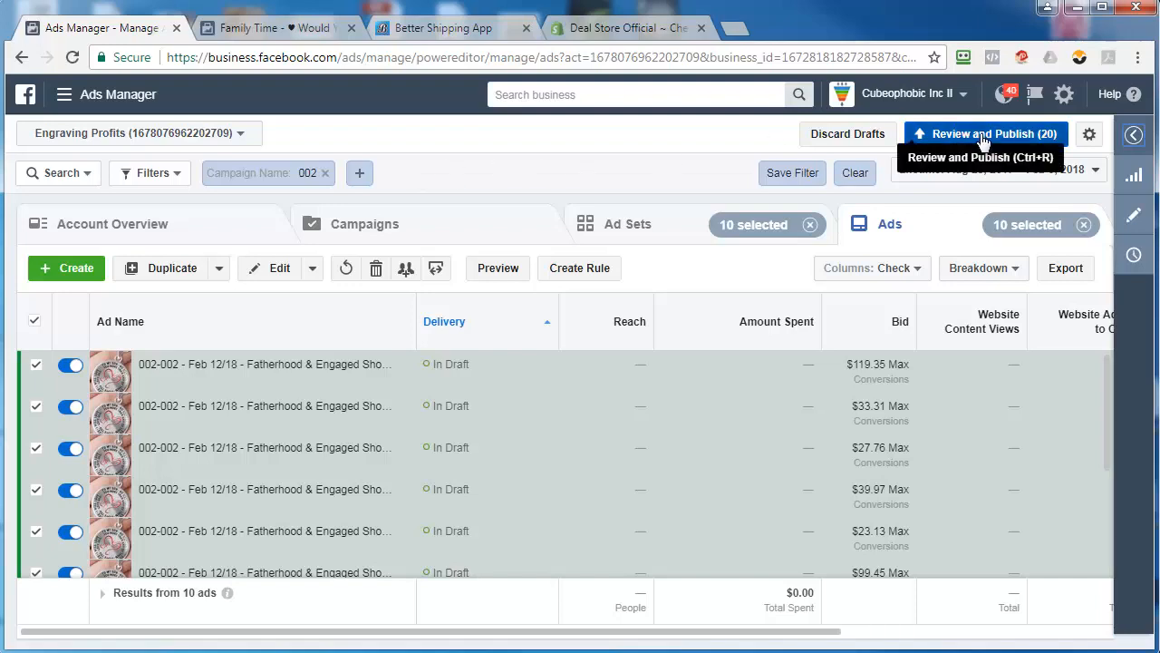
Step: Review and publish the 20 pending drafts — ten ad sets and ten ads
click(986, 134)
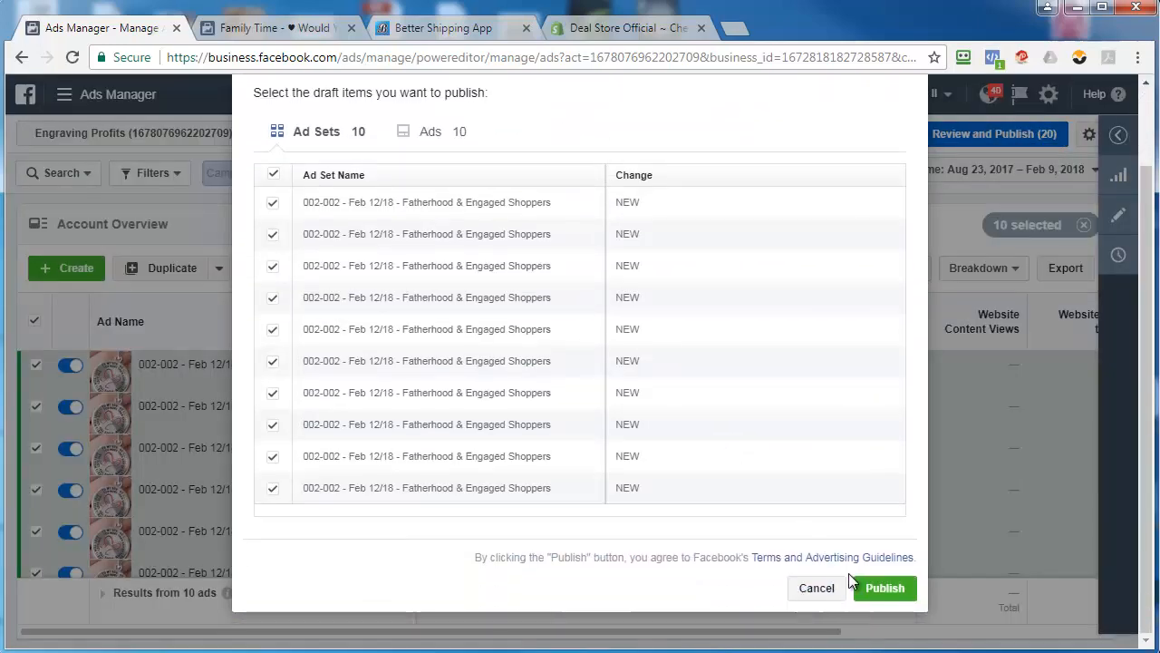
click(885, 588)
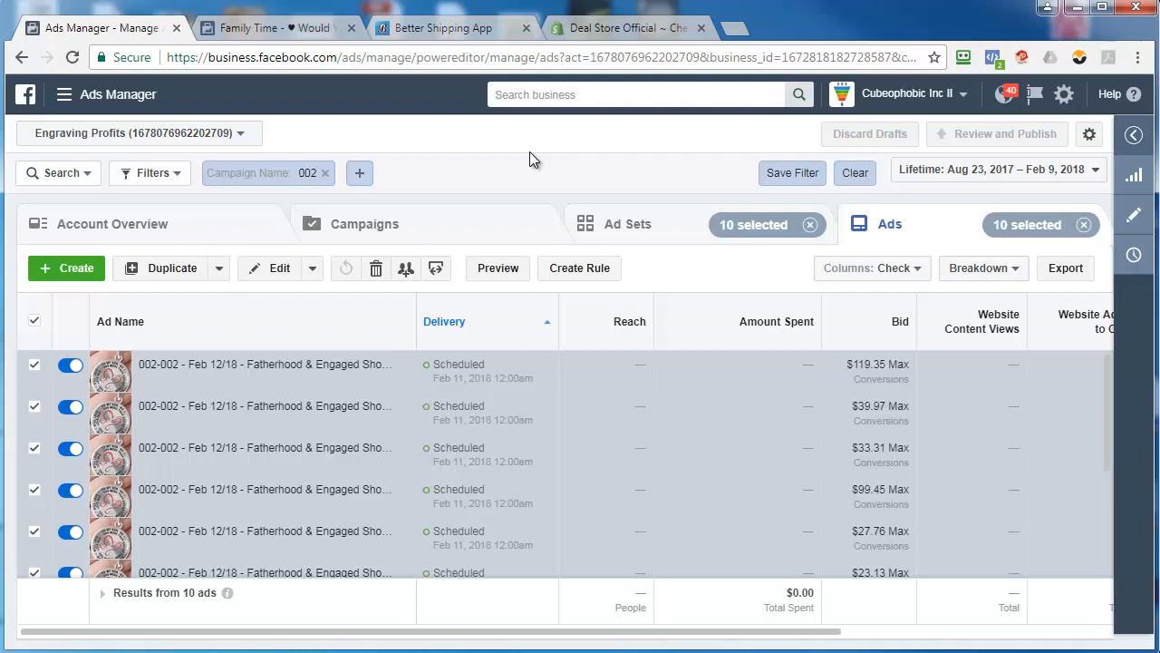
mouse_move(584, 3)
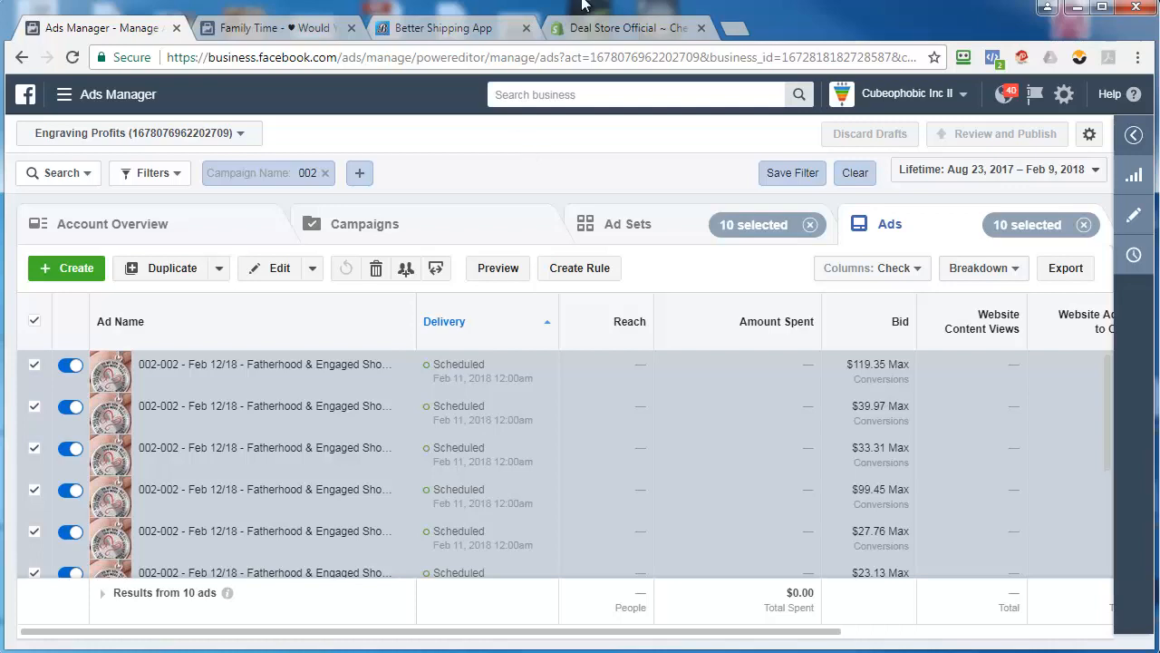